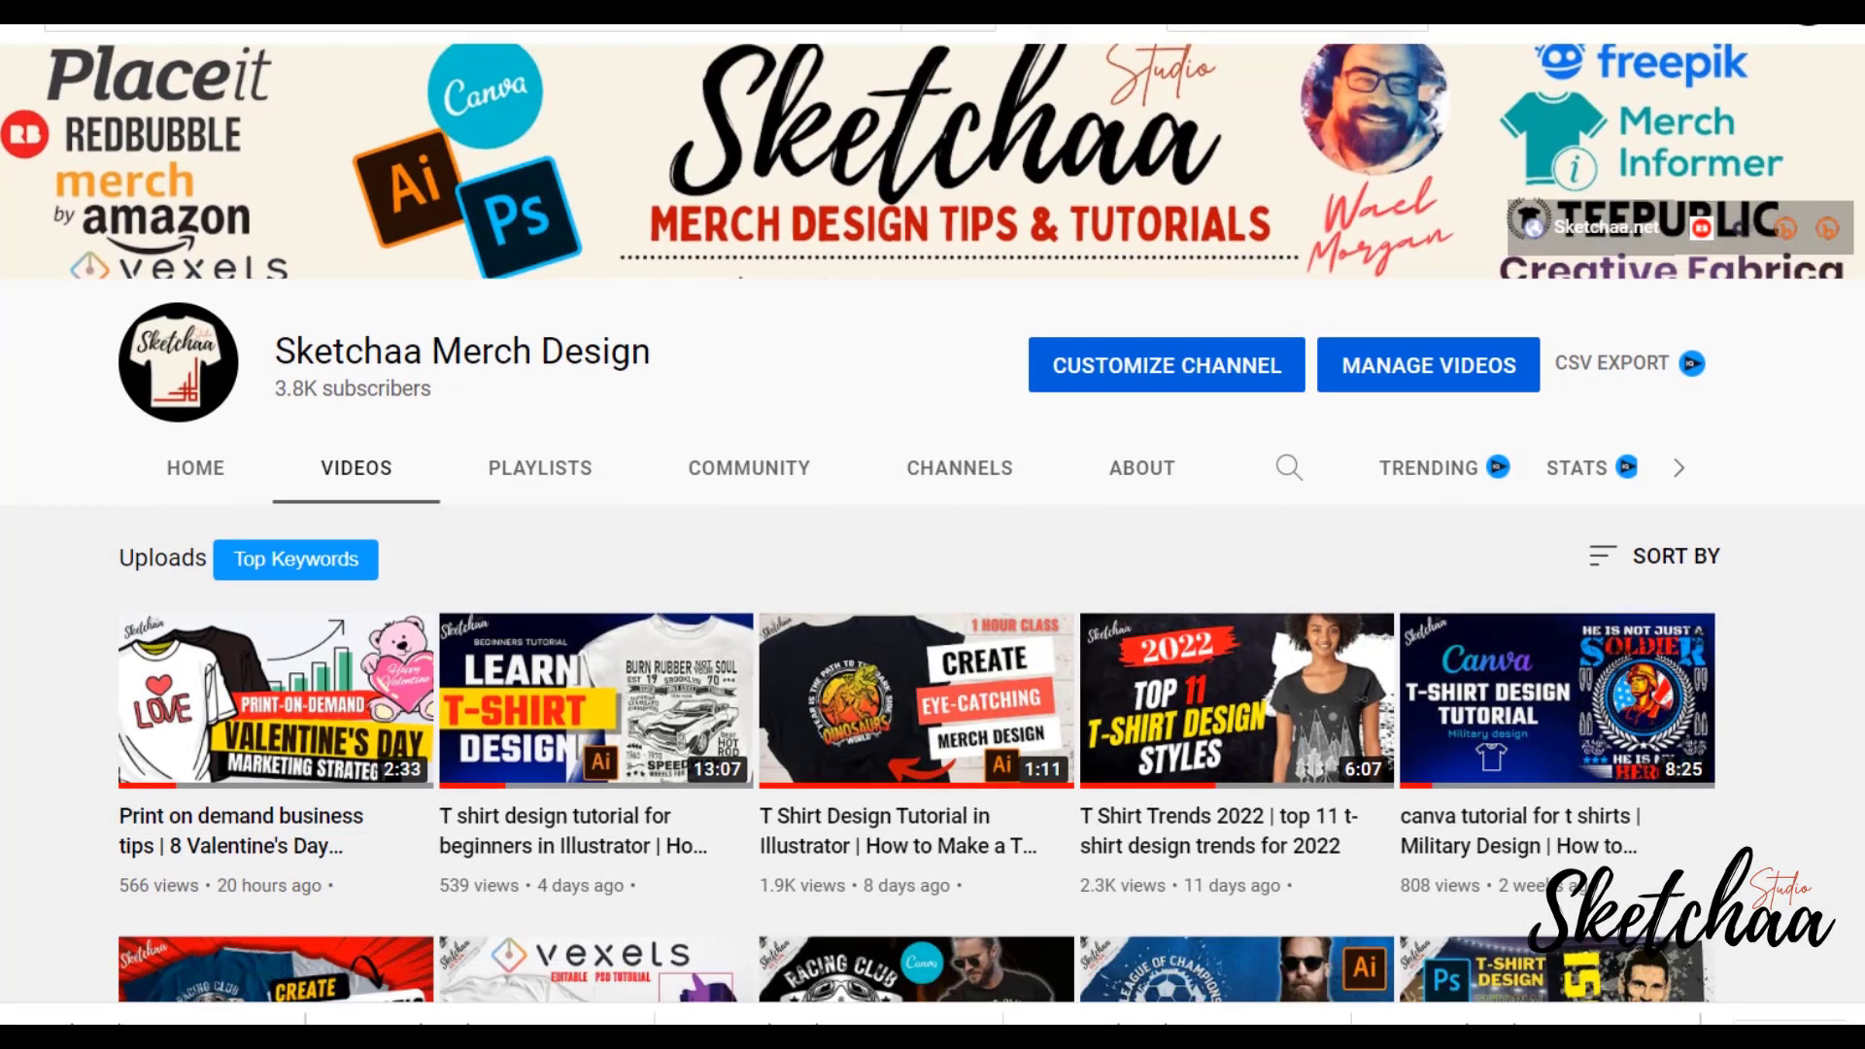
# Follow the Creative Fabrica link in the video description to the Valentine's SVG bundle page.
pyautogui.scroll(-3)
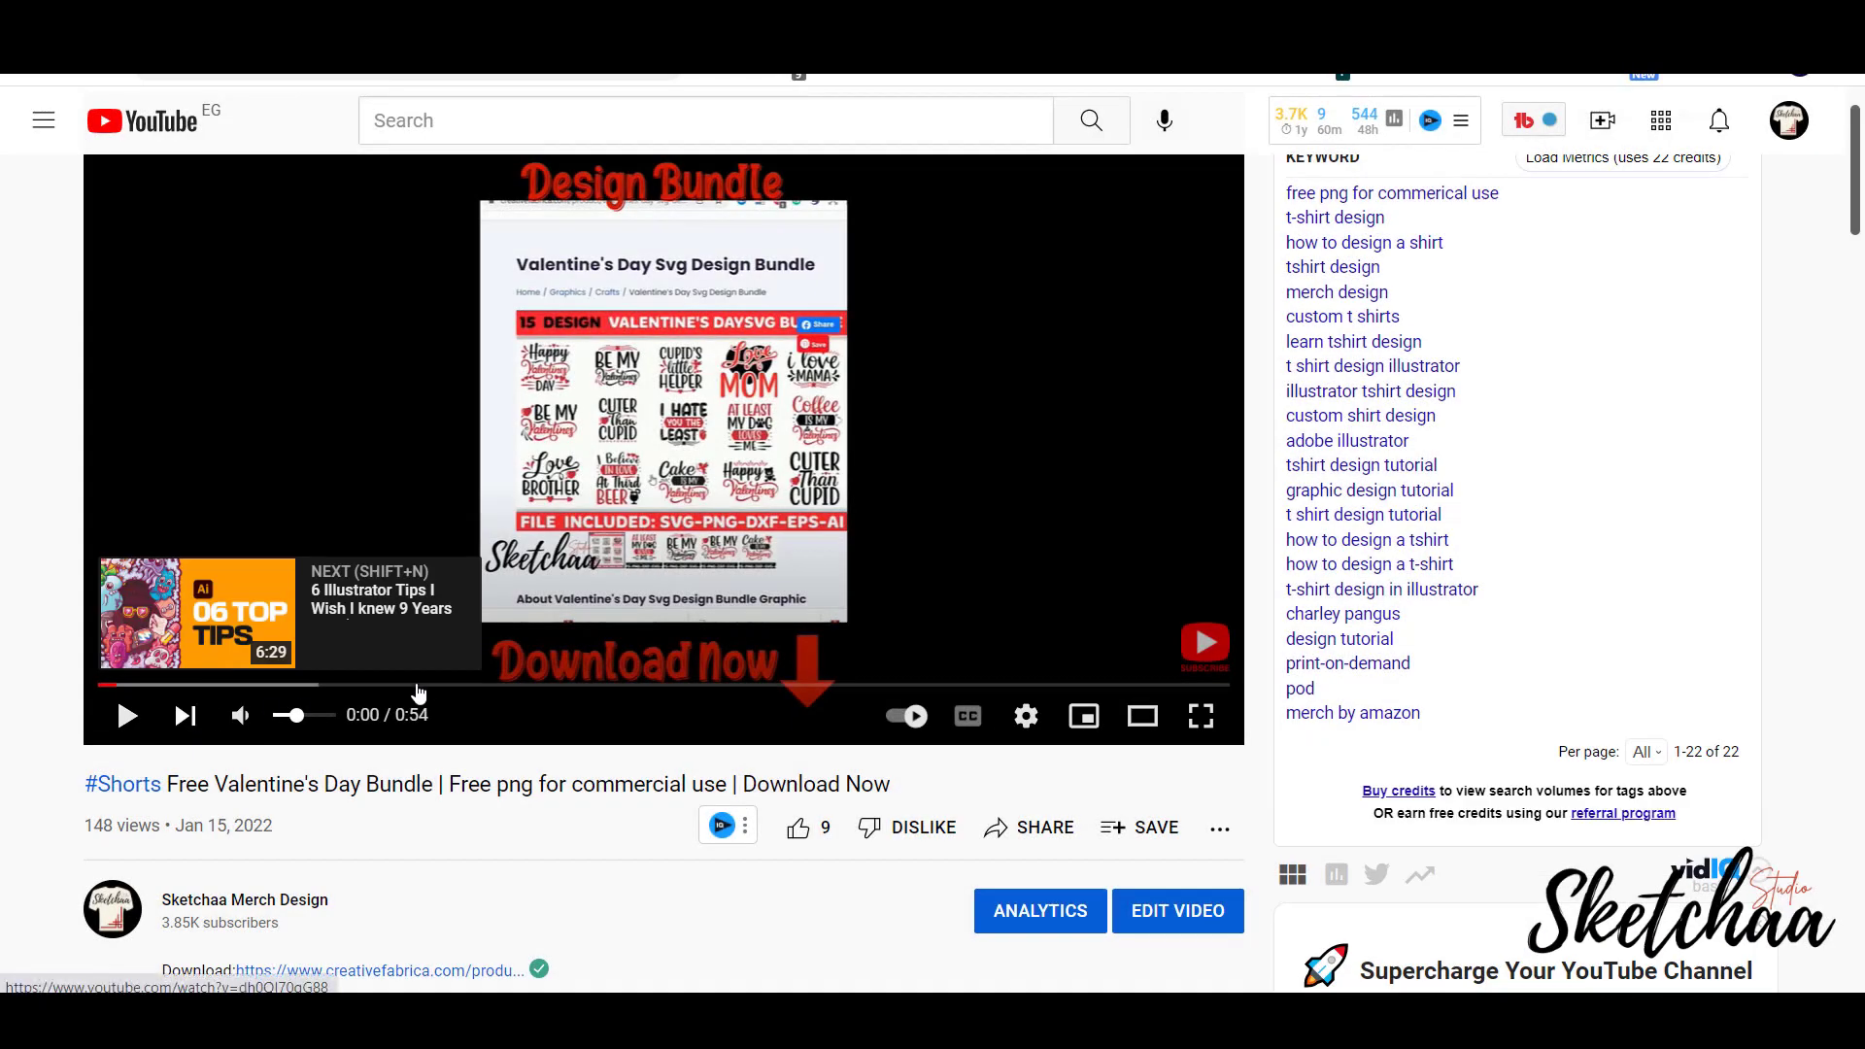
pyautogui.scroll(-3)
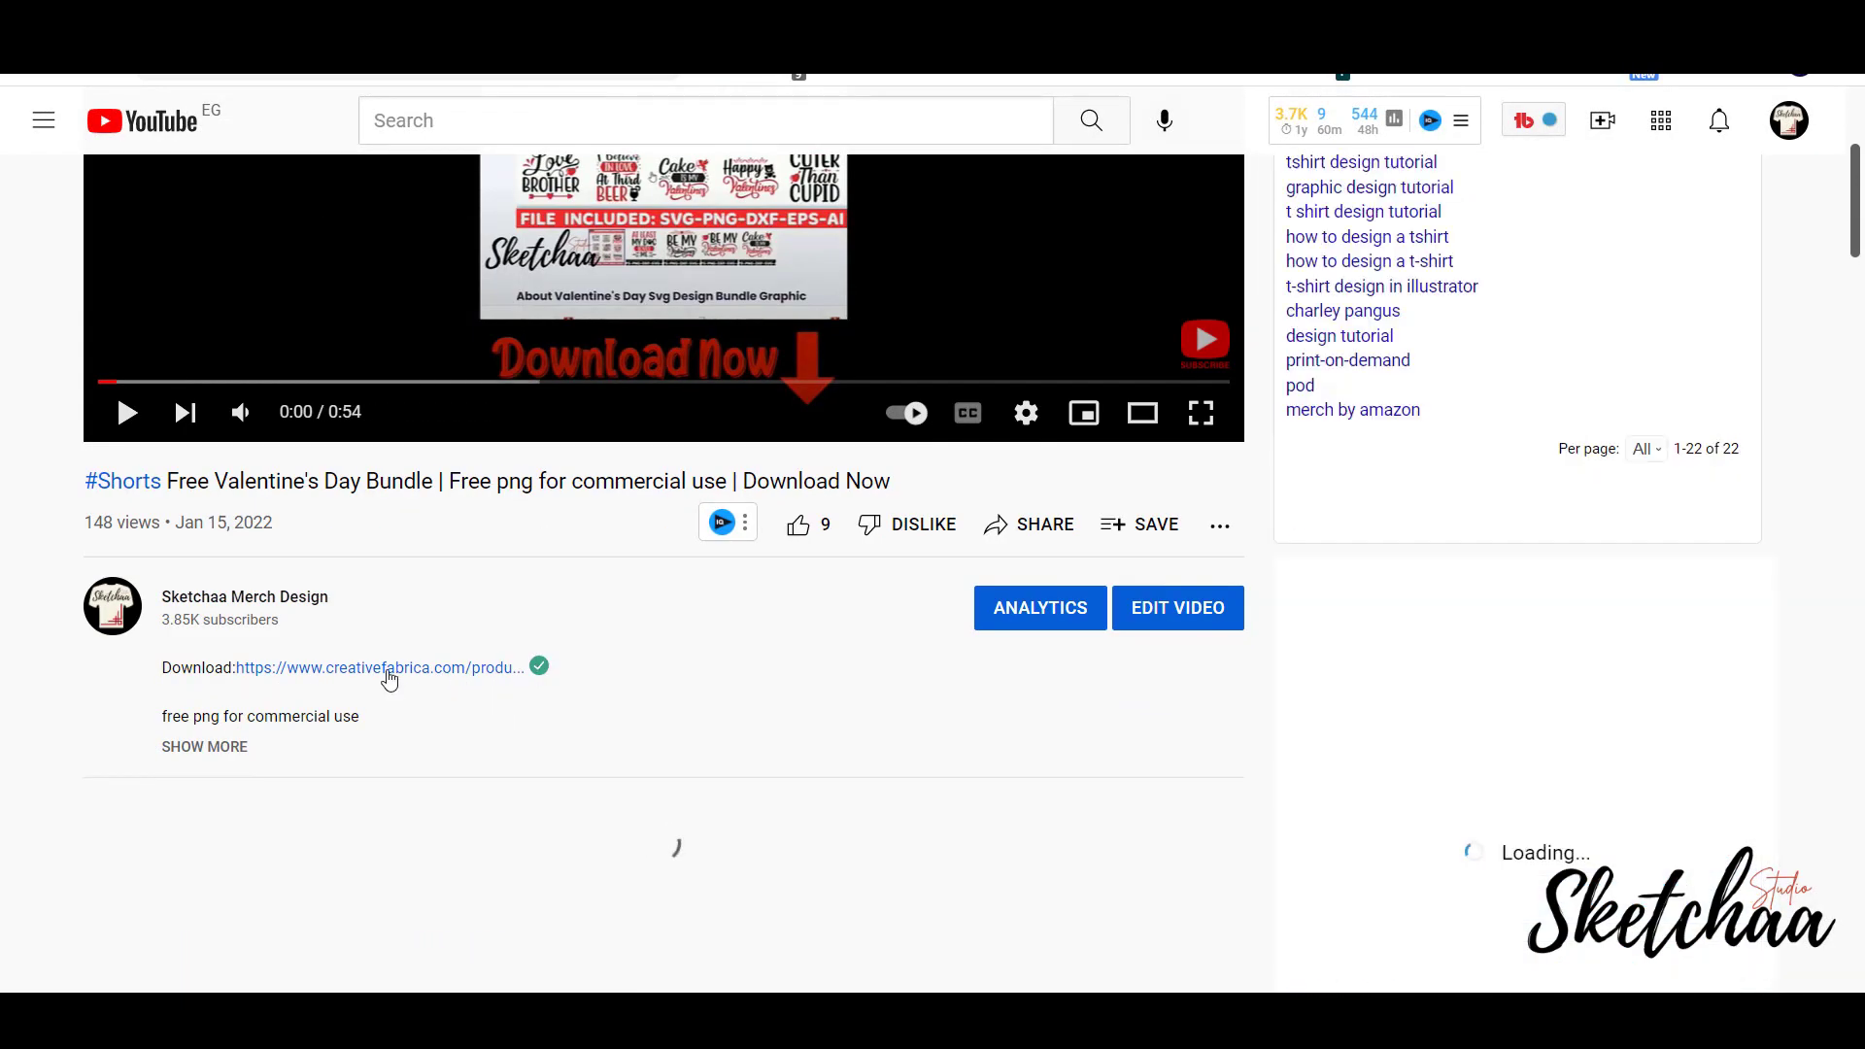
pyautogui.click(377, 668)
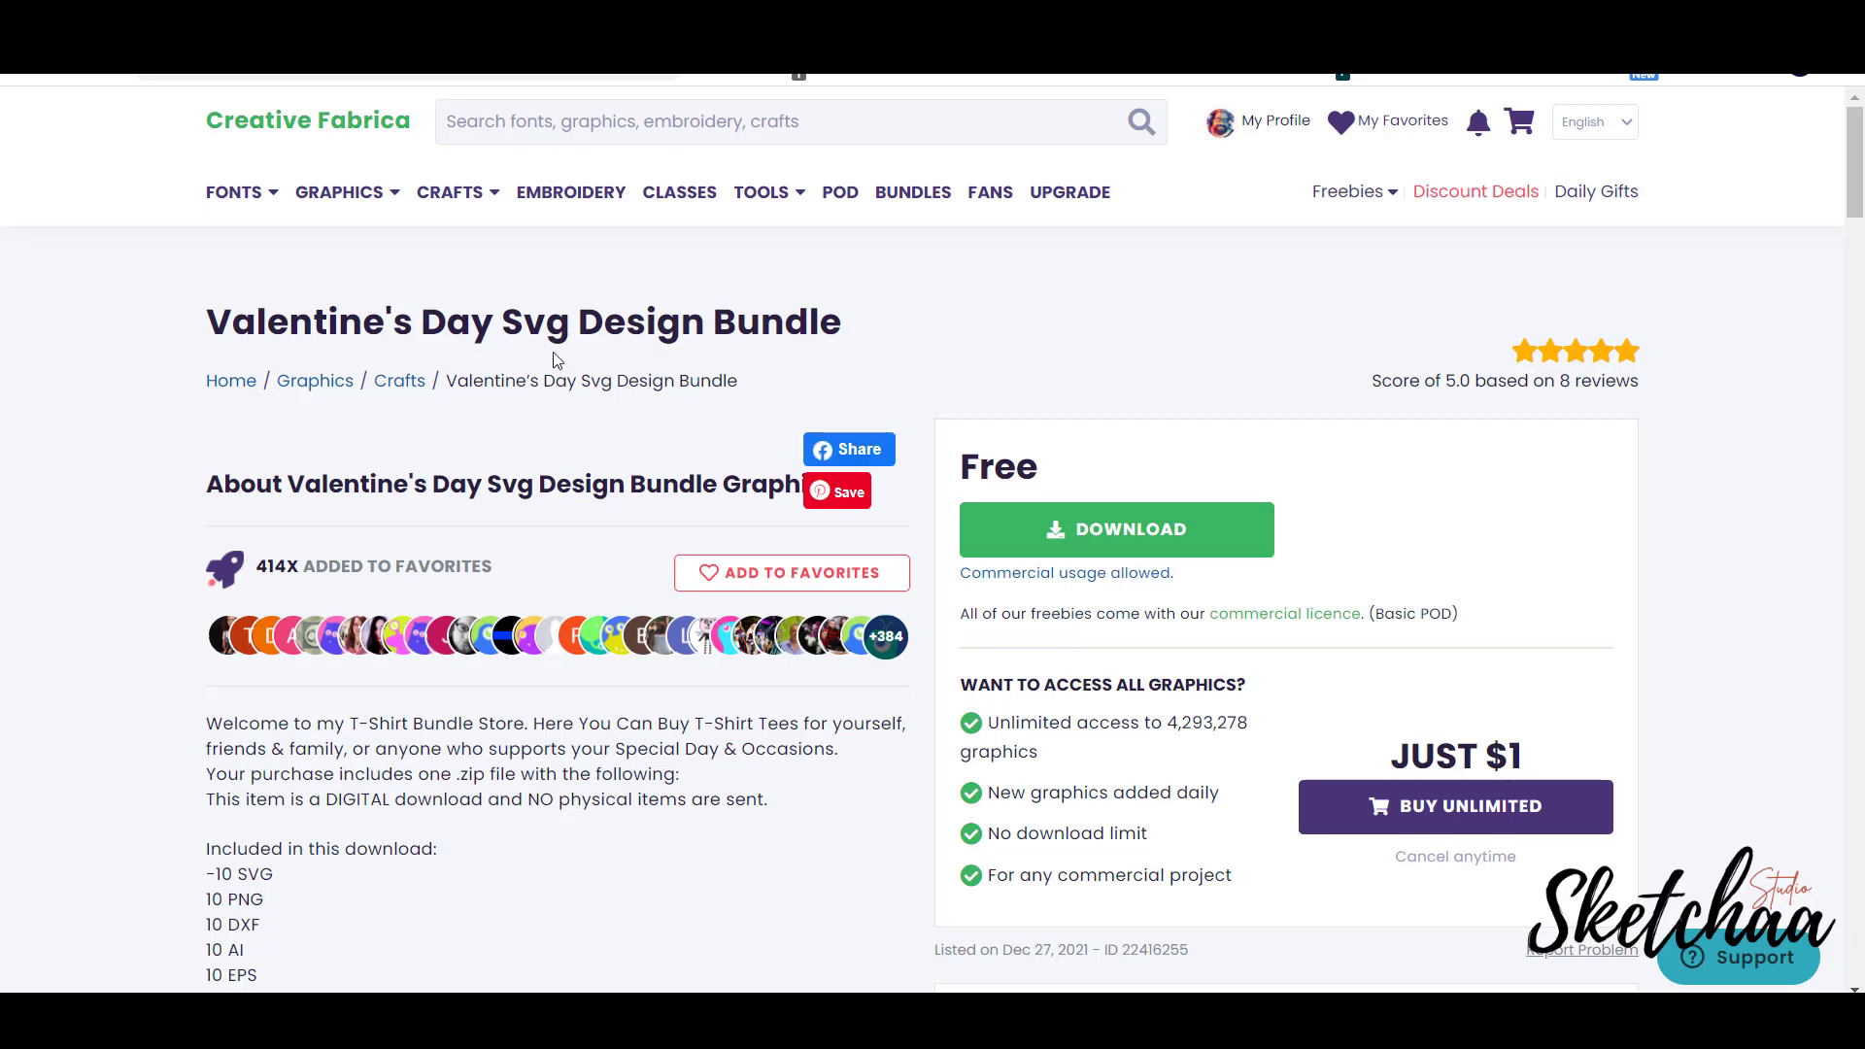
pyautogui.moveTo(1065, 474)
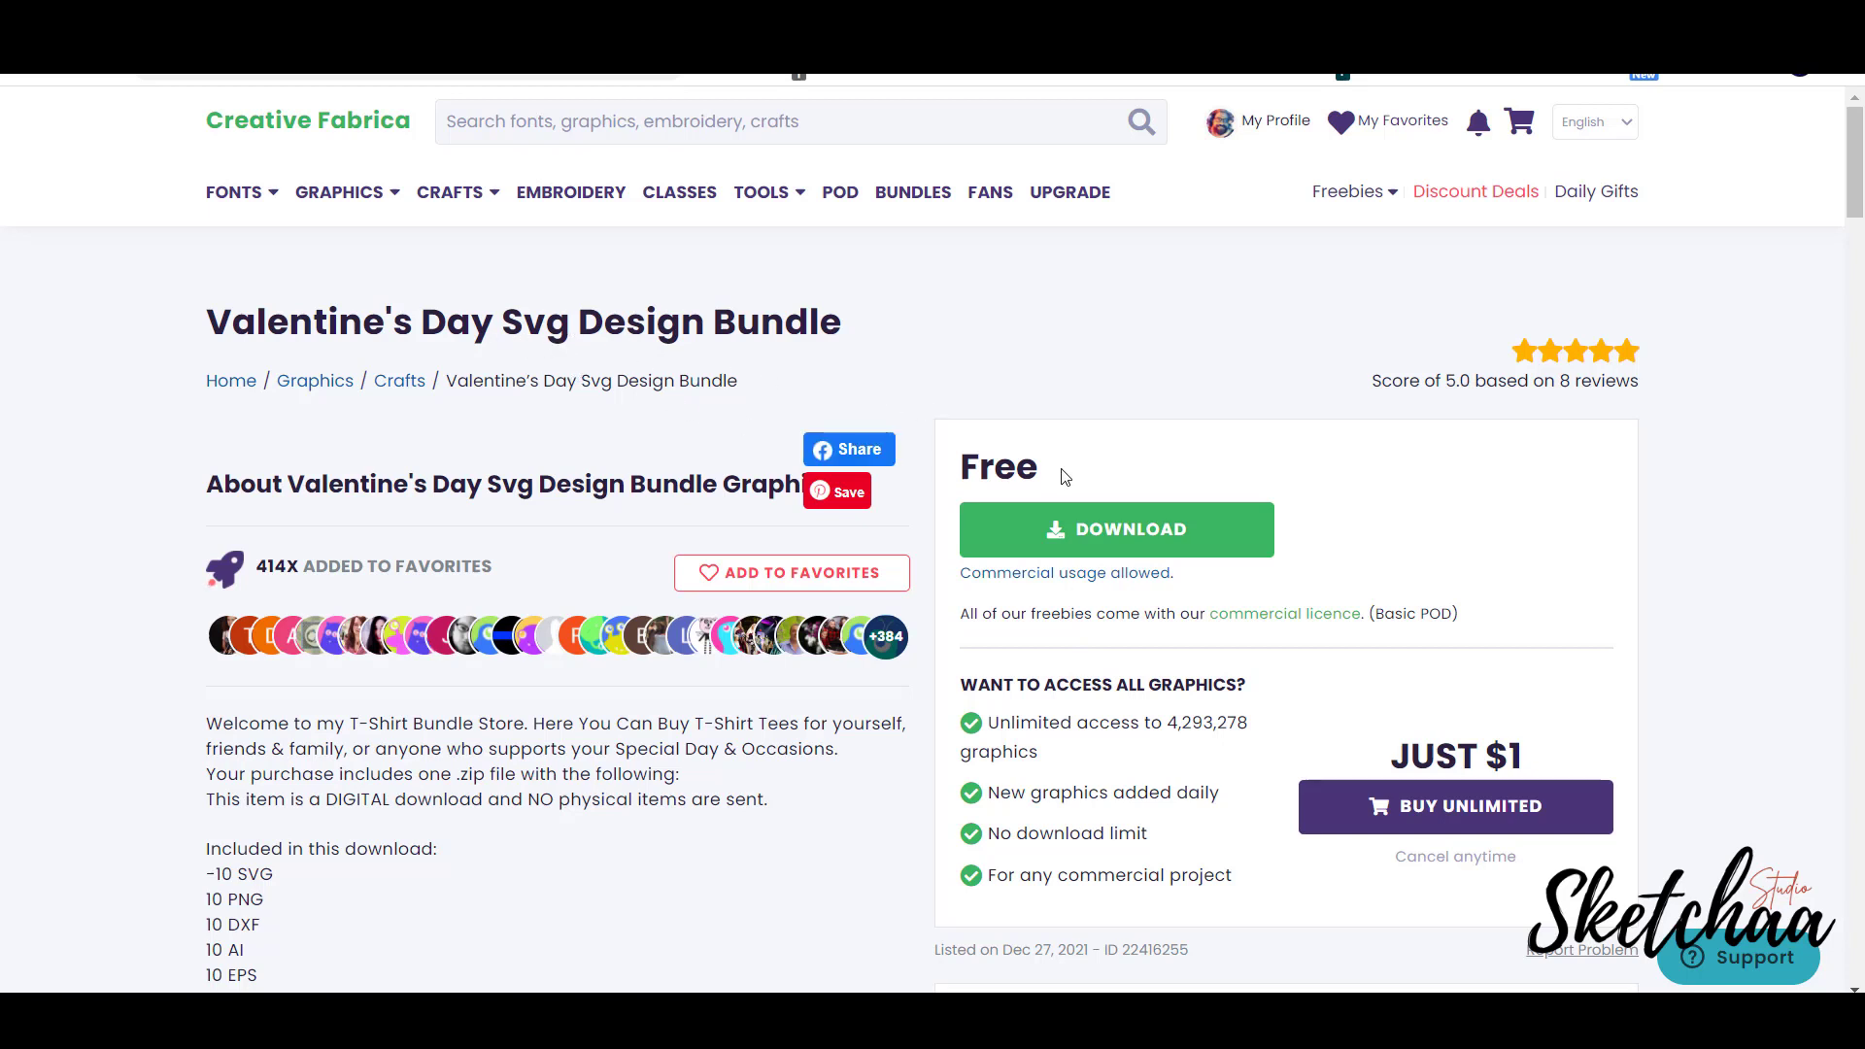
pyautogui.moveTo(1047, 595)
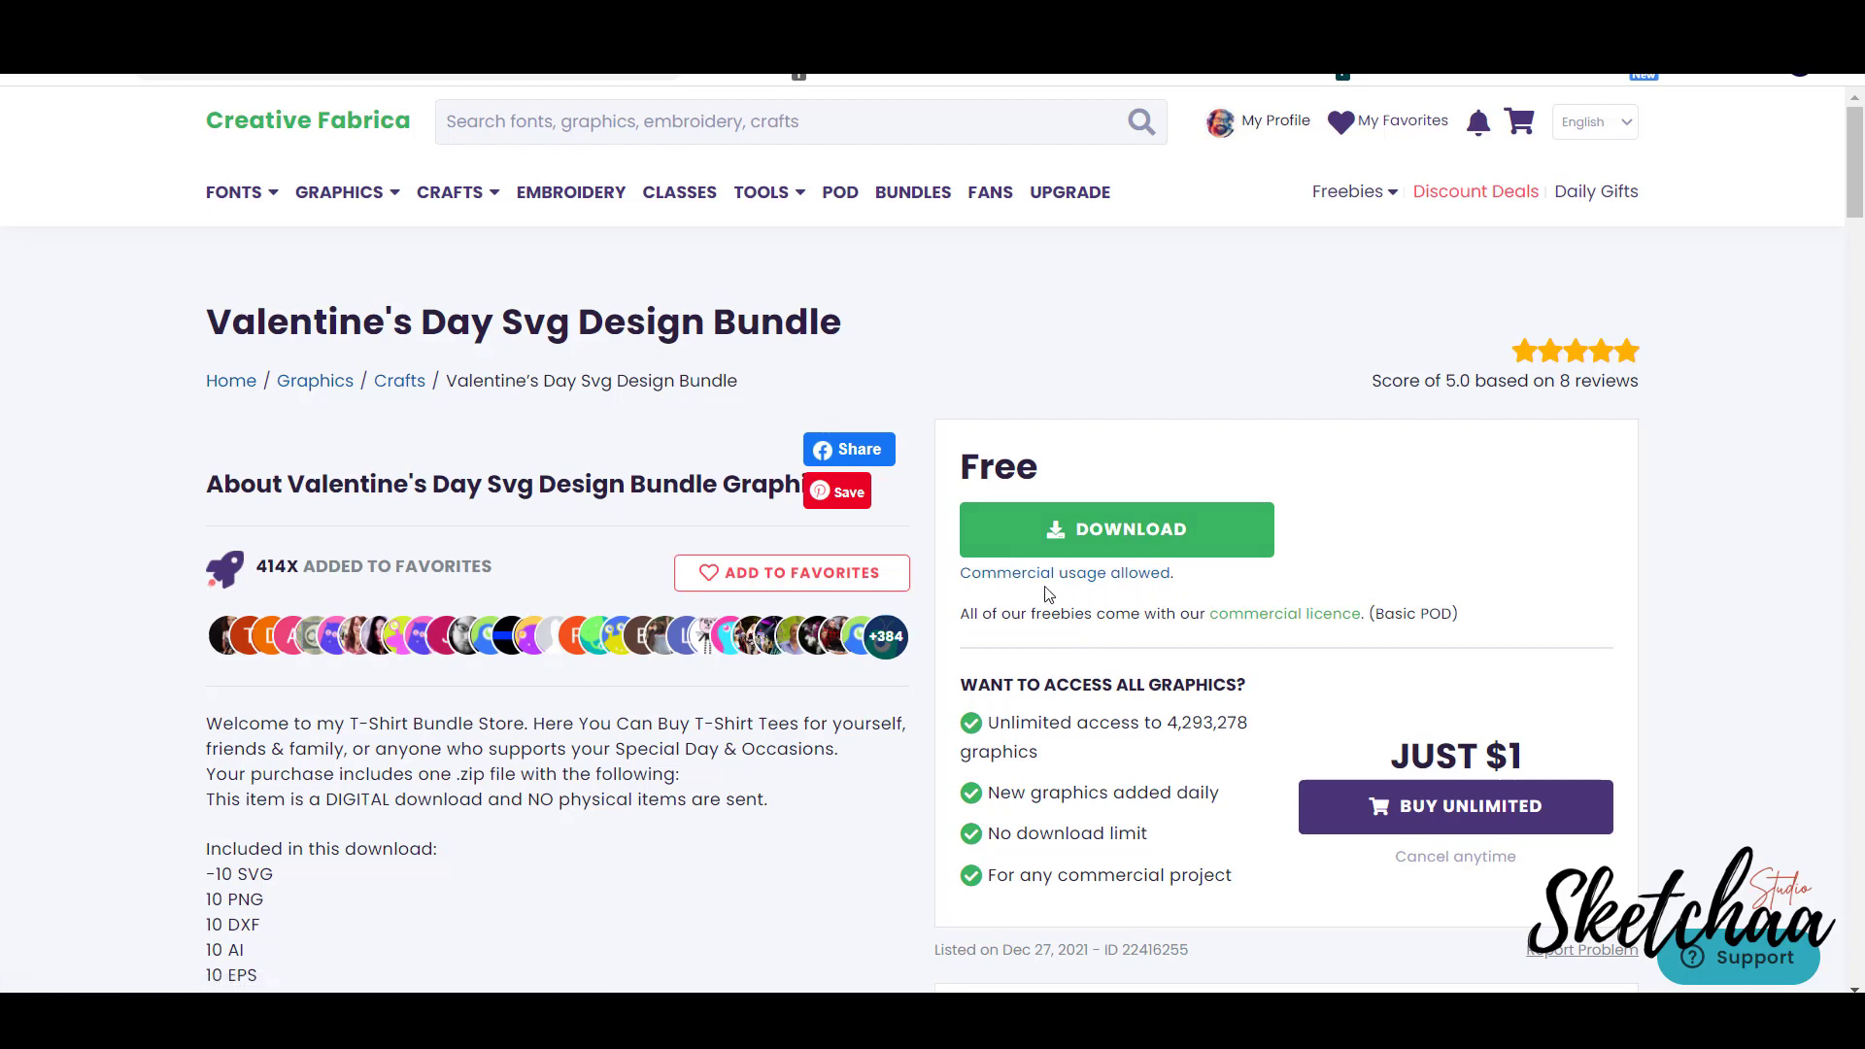
pyautogui.moveTo(1360, 597)
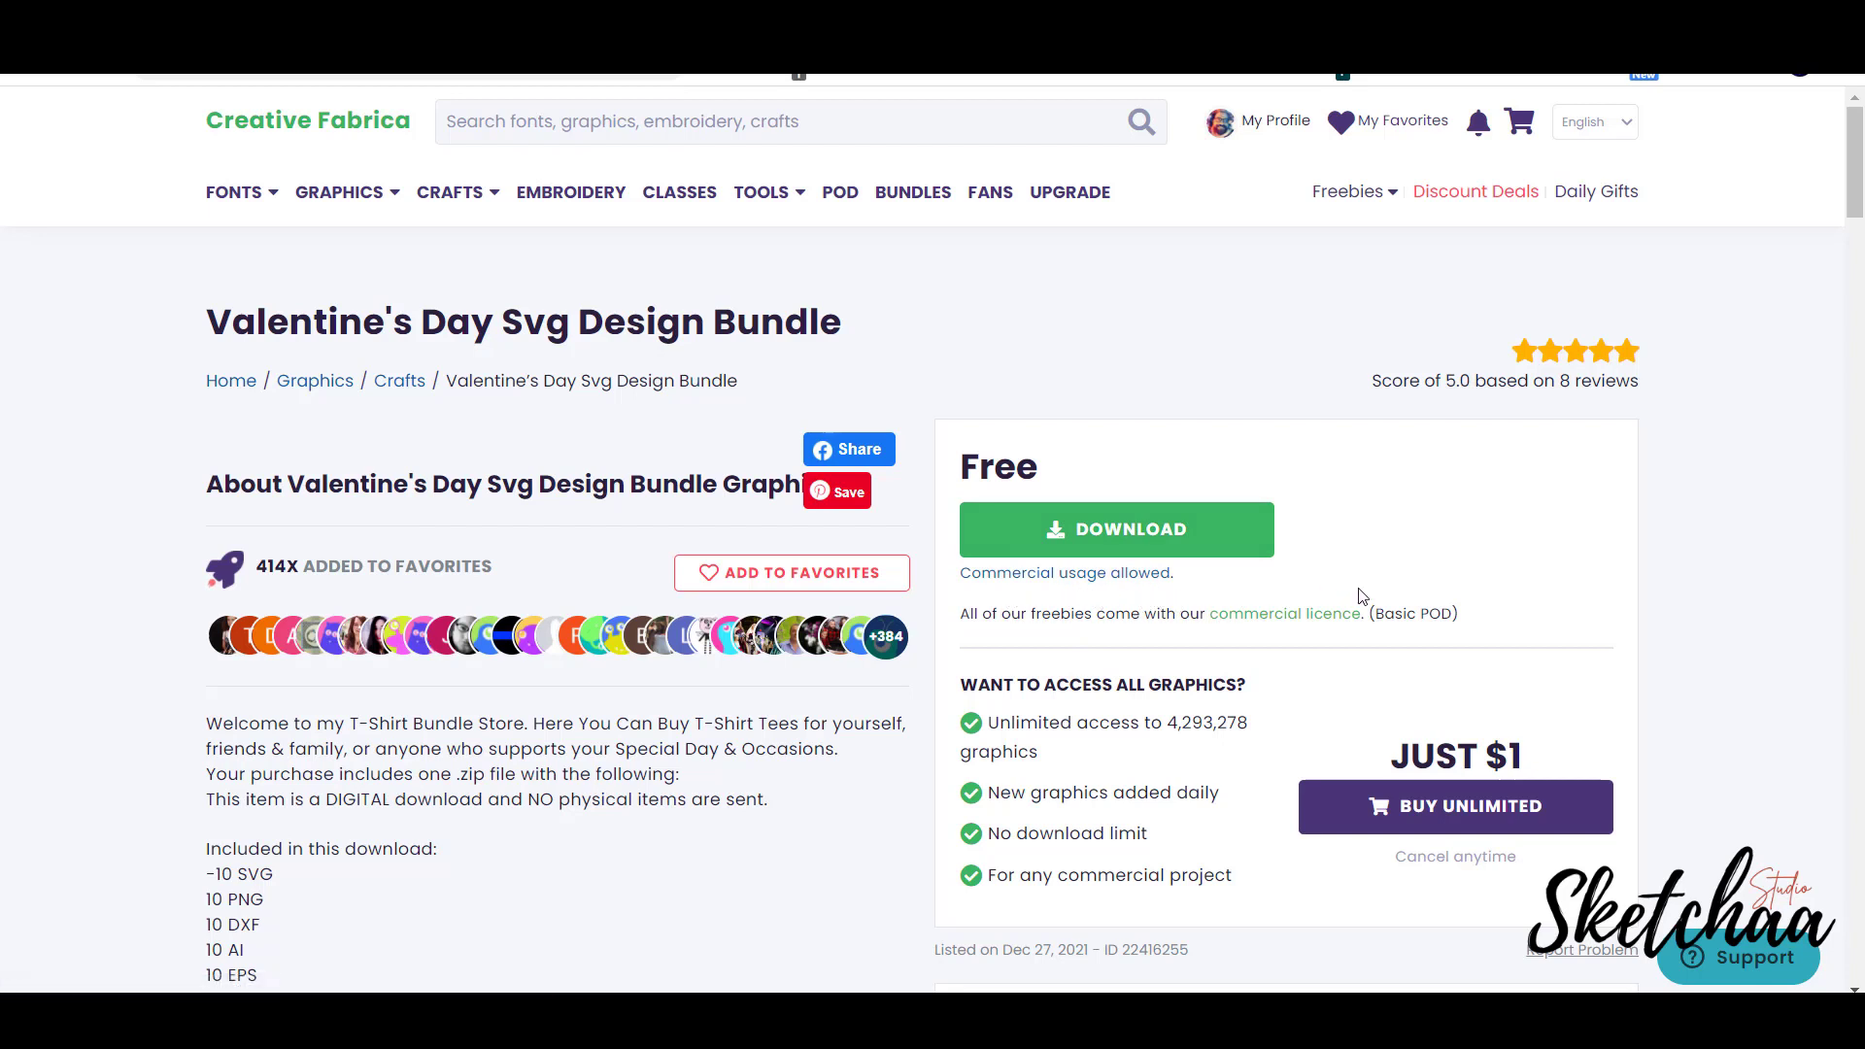
pyautogui.moveTo(1453, 640)
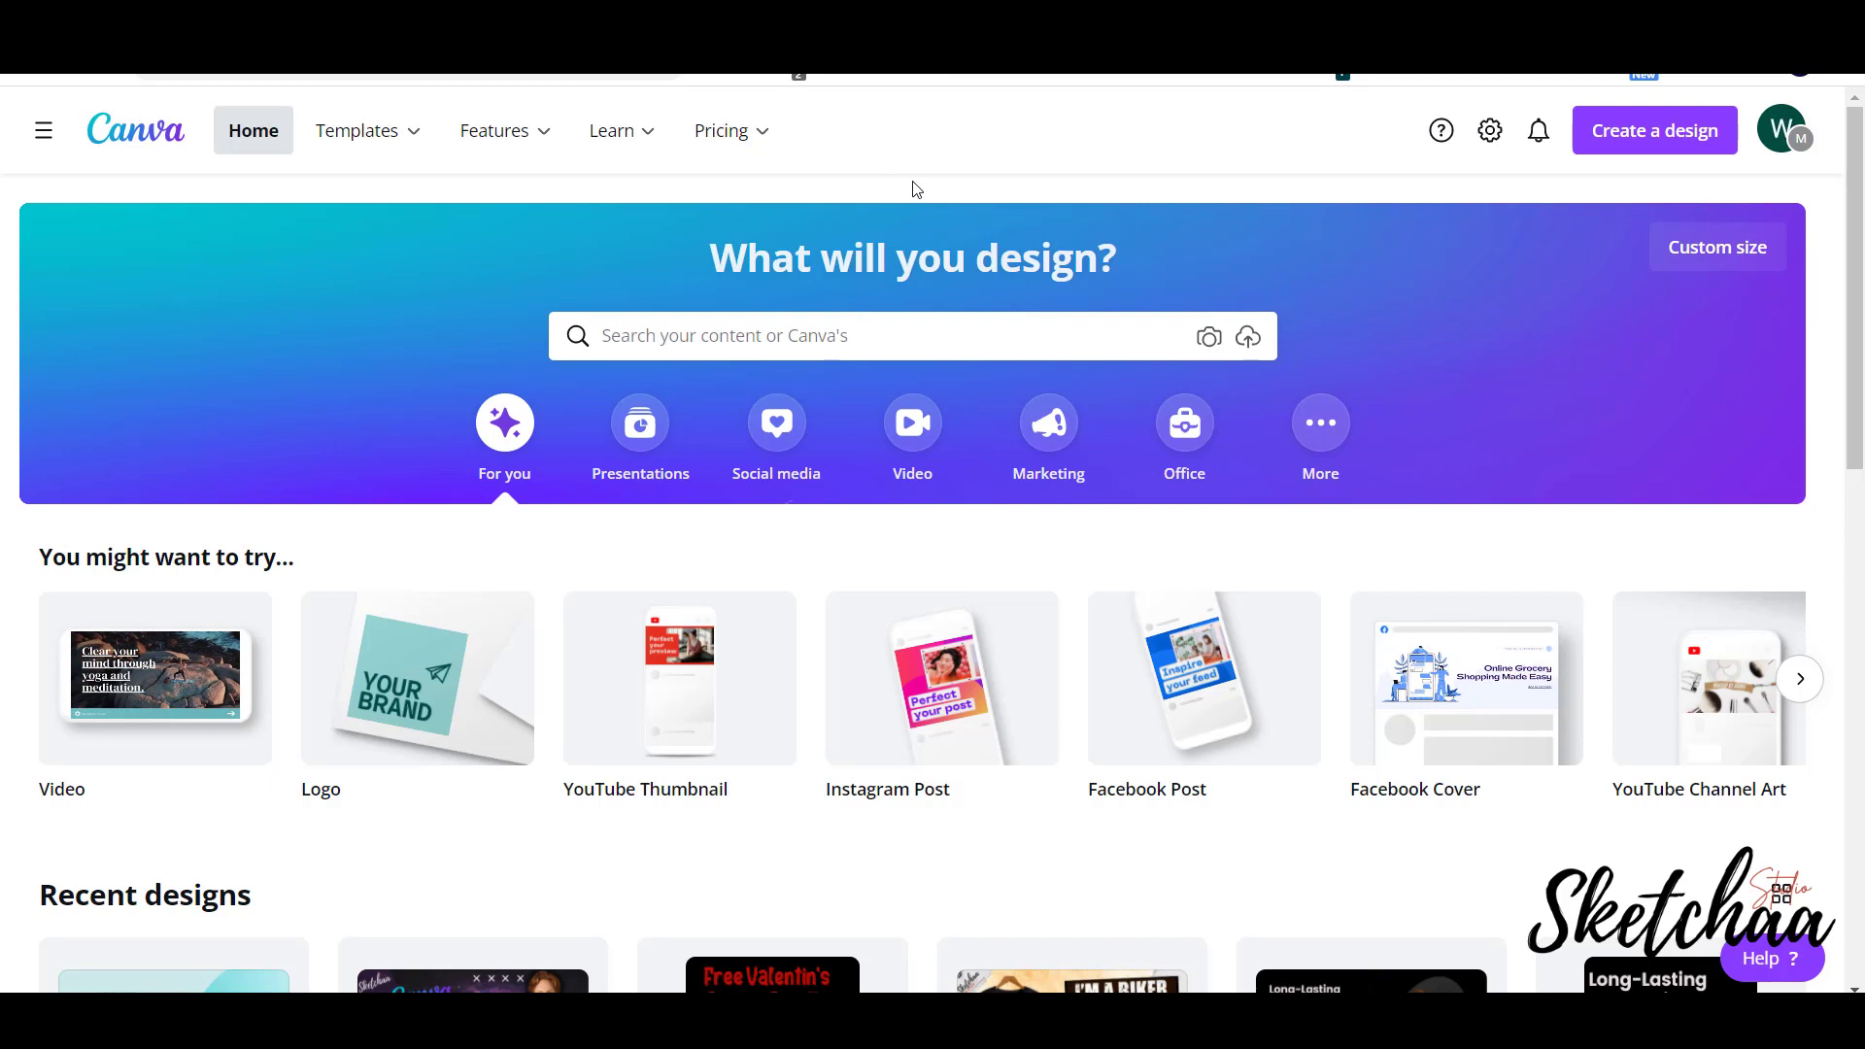
# Create a blank custom-size design of 4500 × 5400 px.
pyautogui.click(1718, 246)
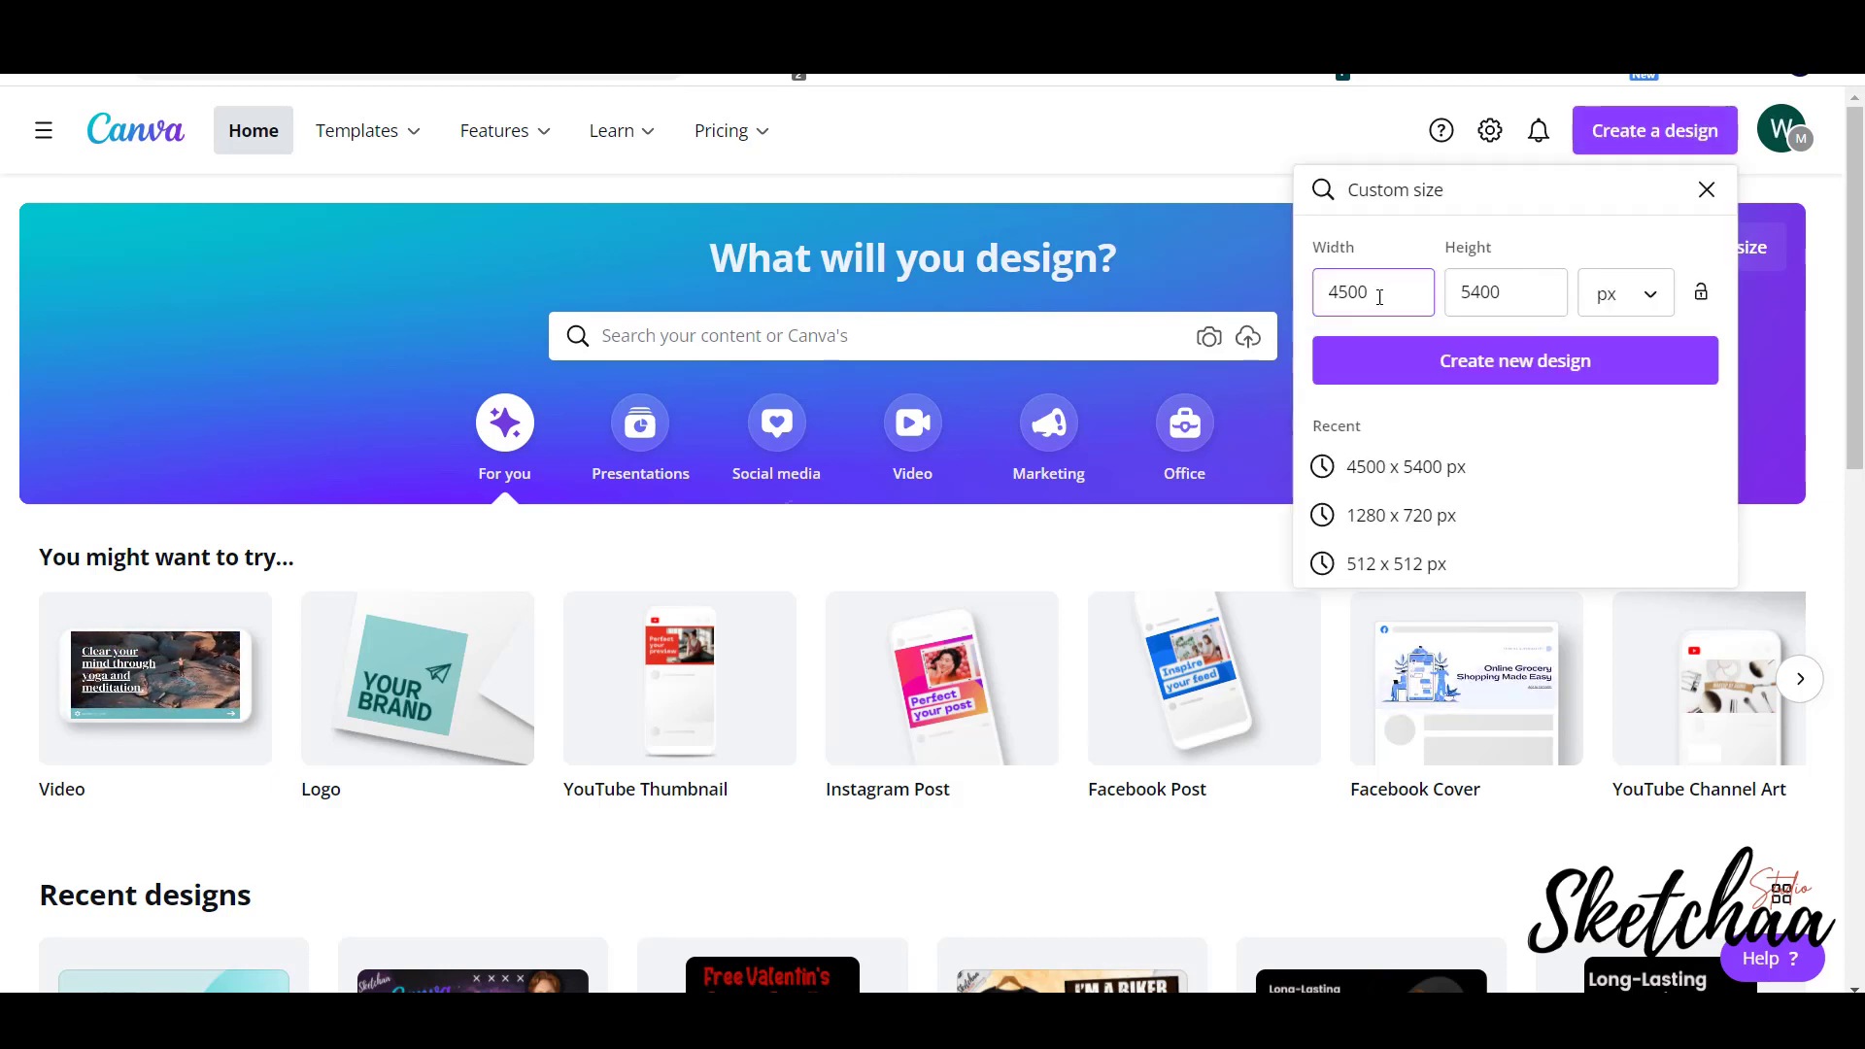
pyautogui.moveTo(1543, 361)
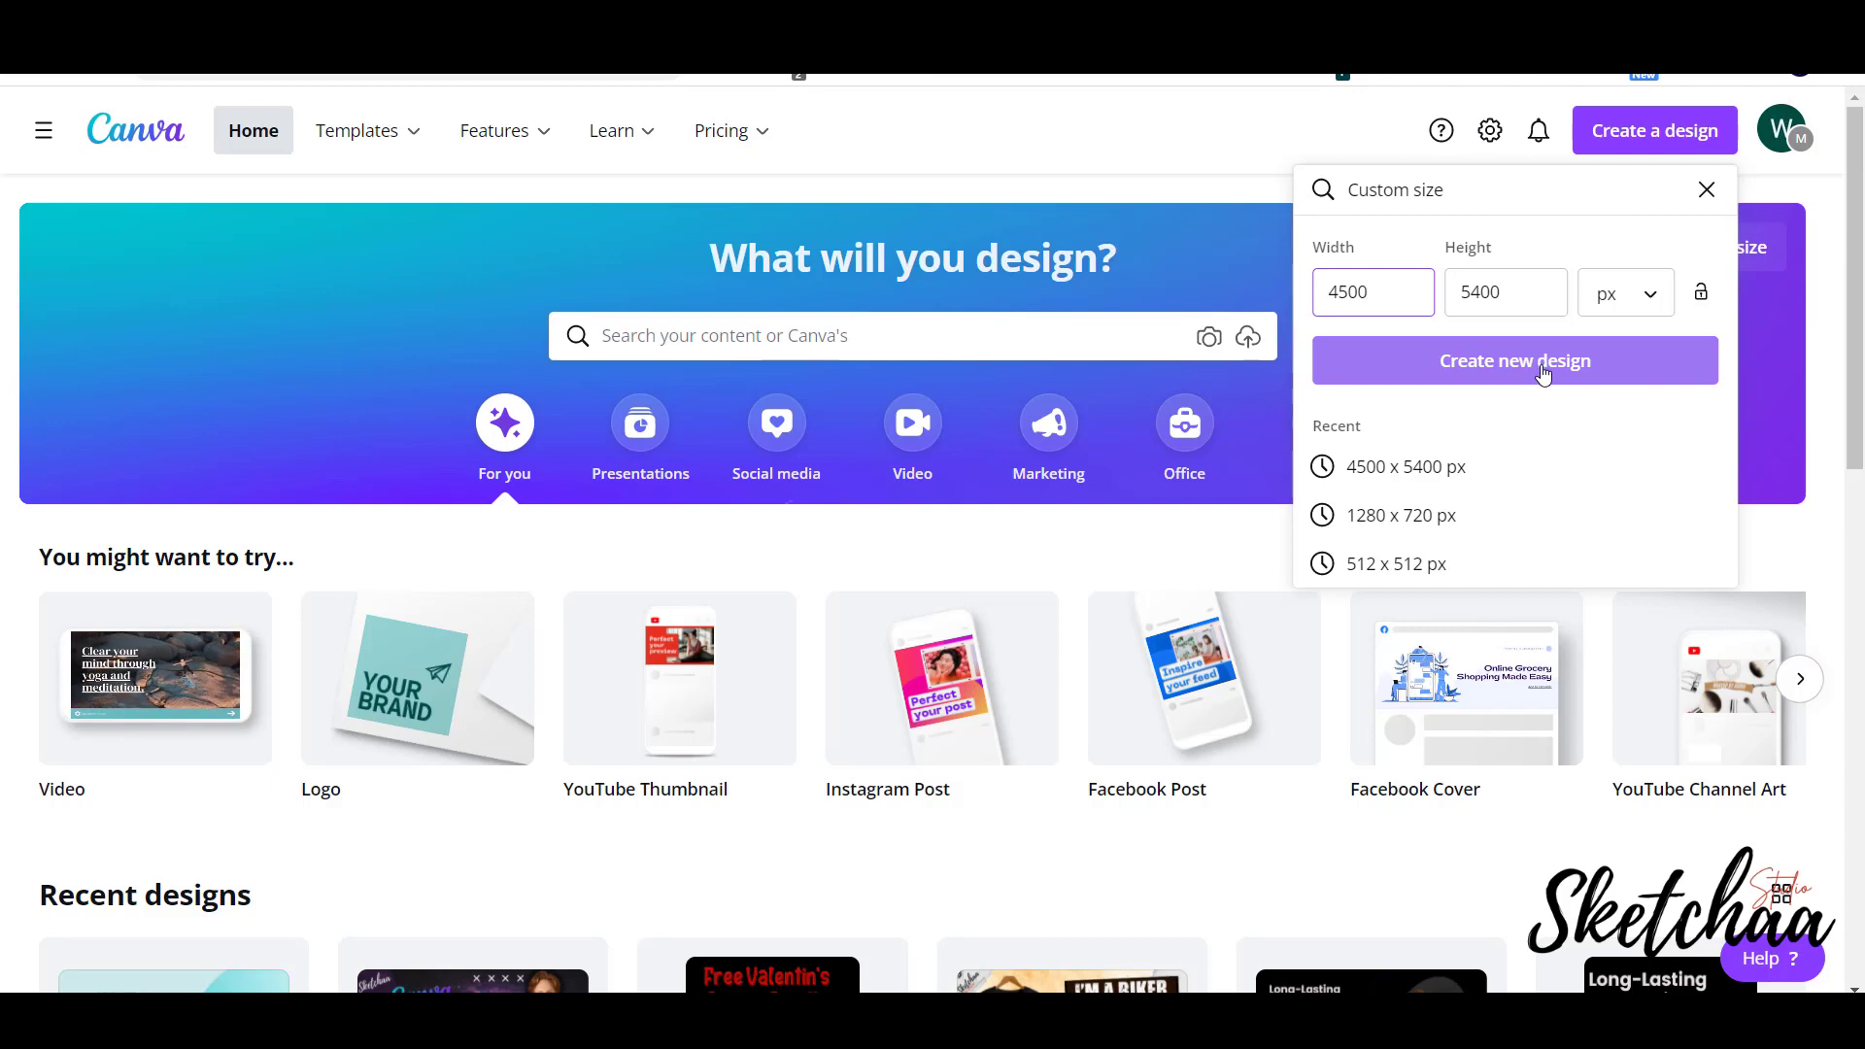
pyautogui.click(1516, 362)
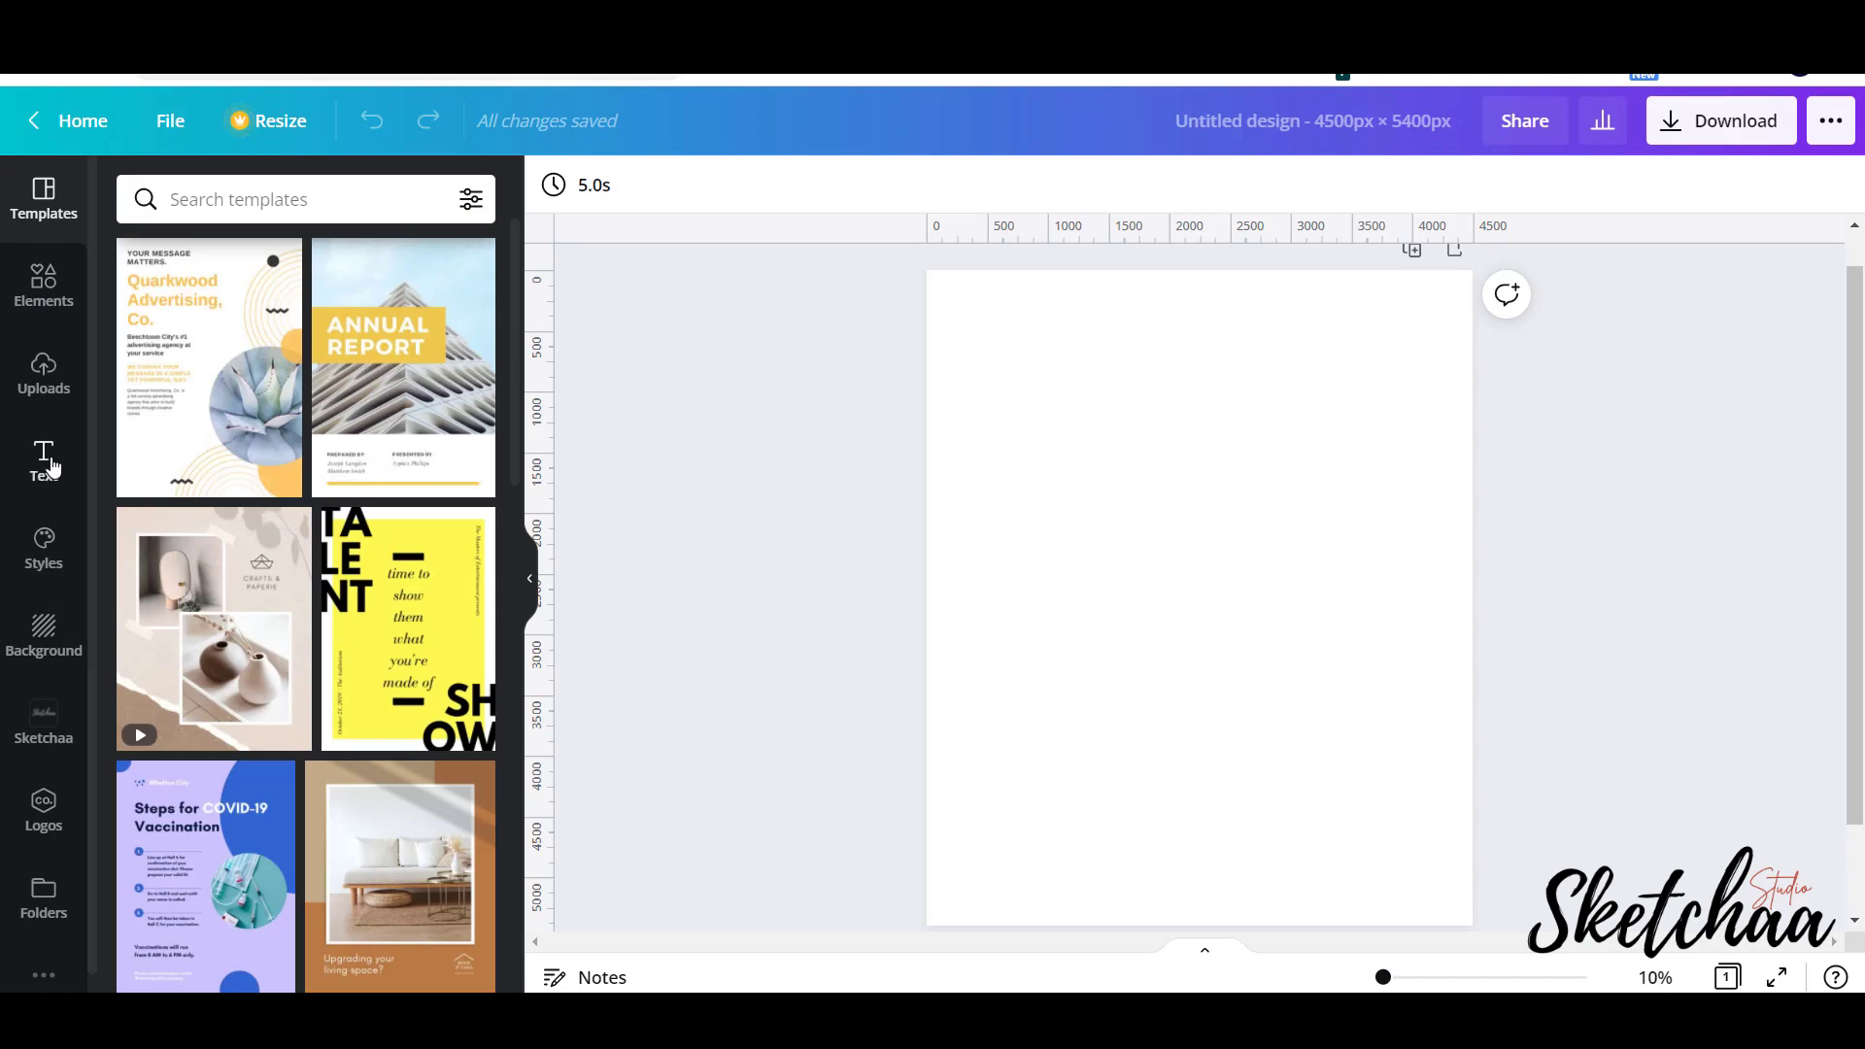
# Upload the 'At least my dog loves me' SVG file from its folder into Uploads.
pyautogui.click(43, 375)
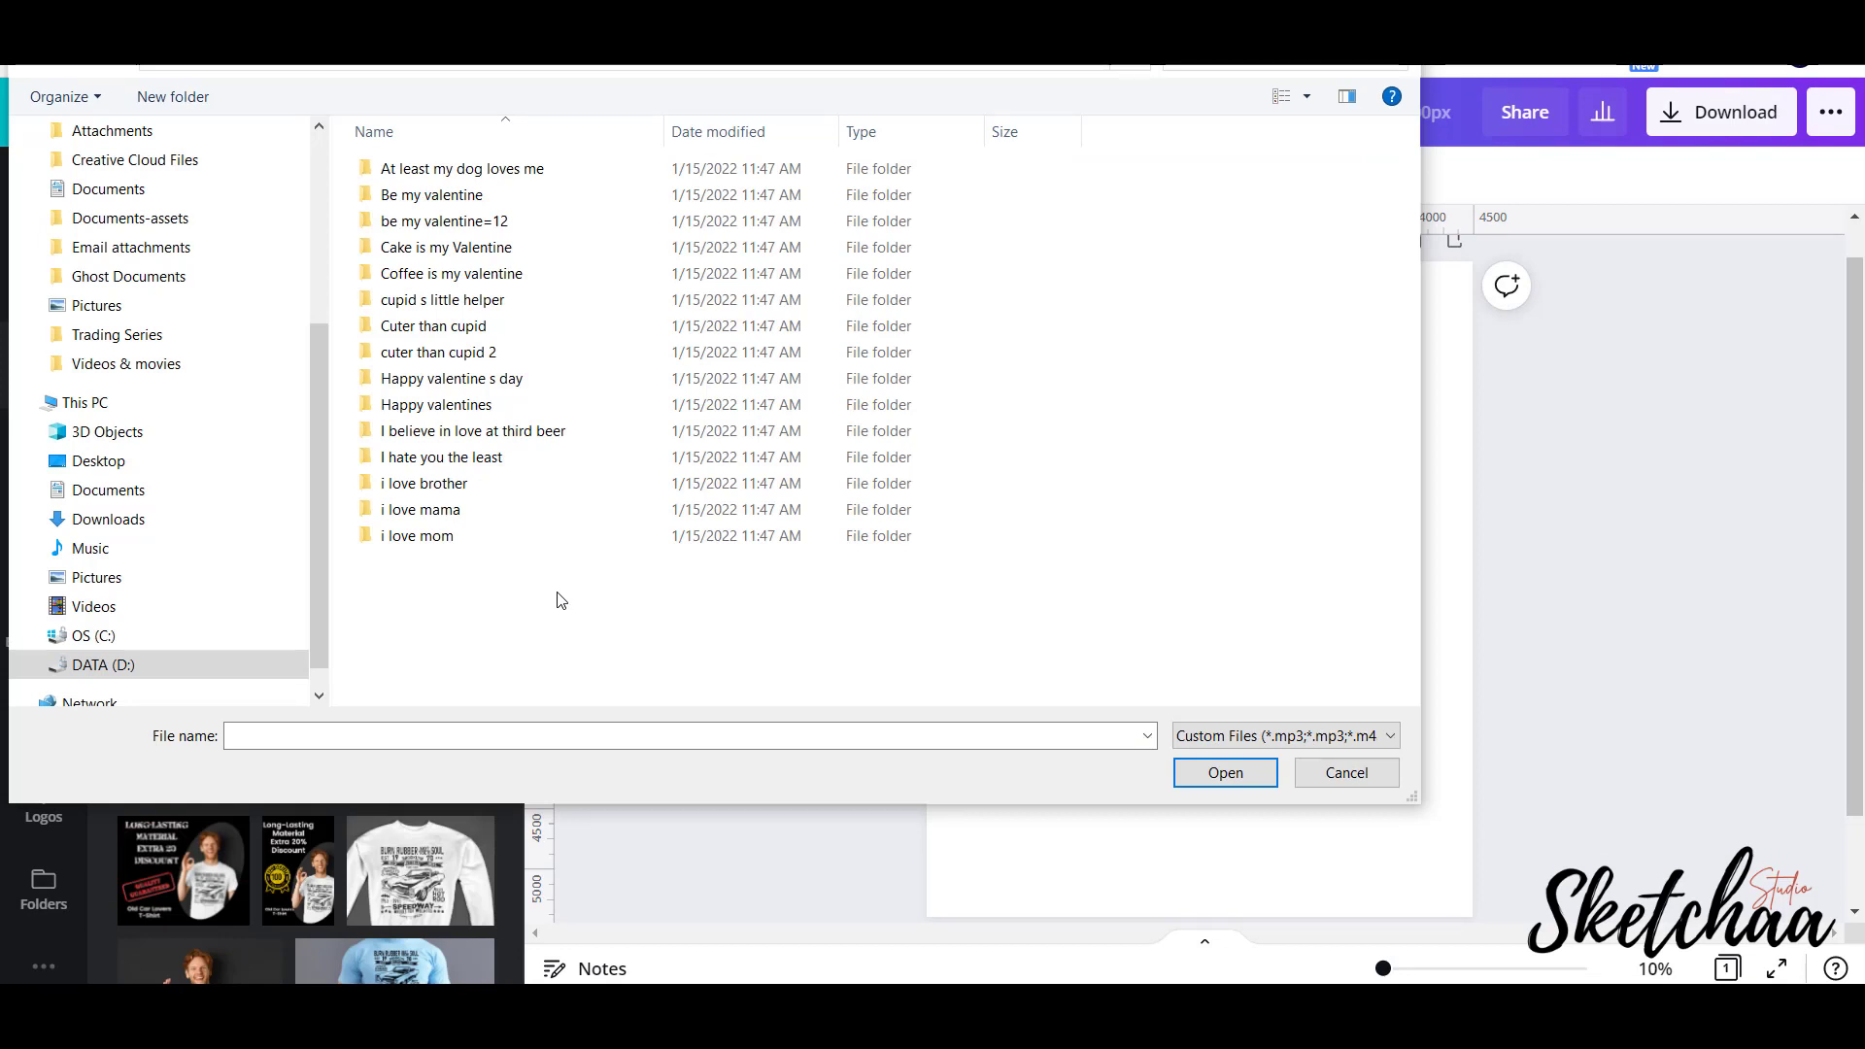
pyautogui.moveTo(585, 579)
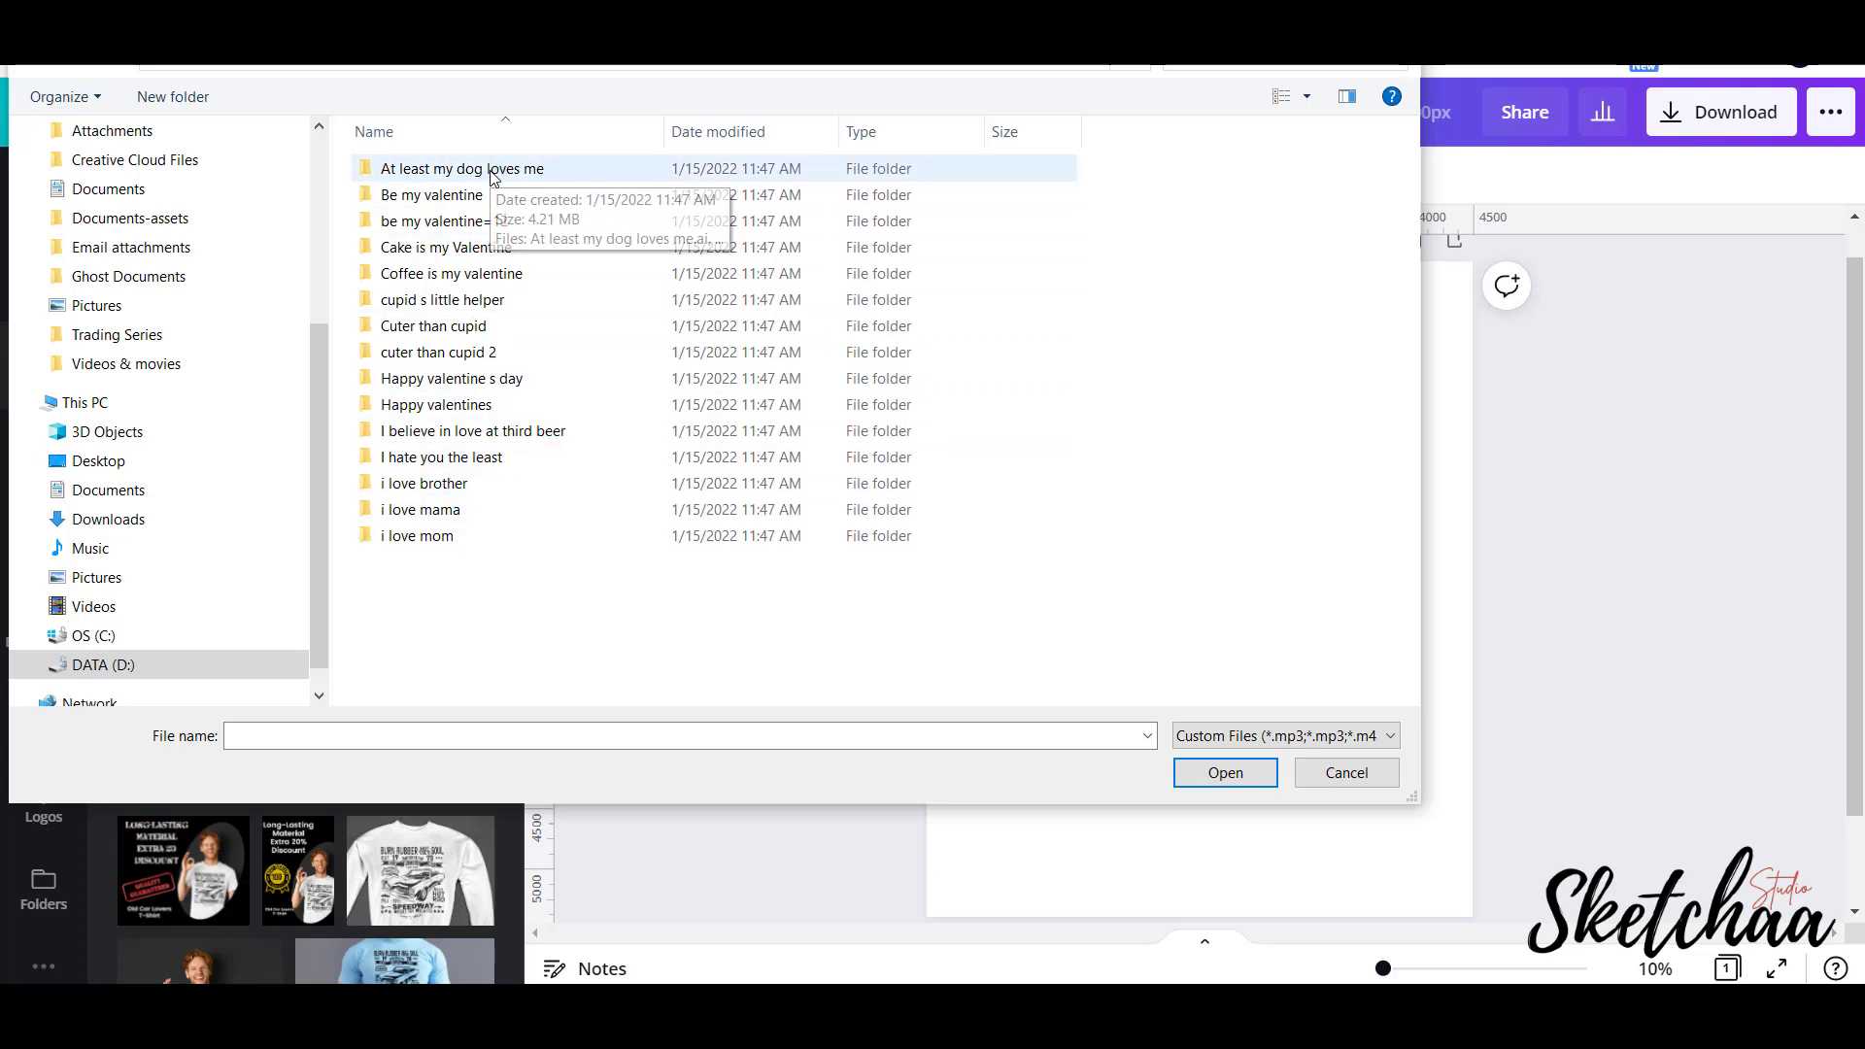
pyautogui.doubleClick(463, 168)
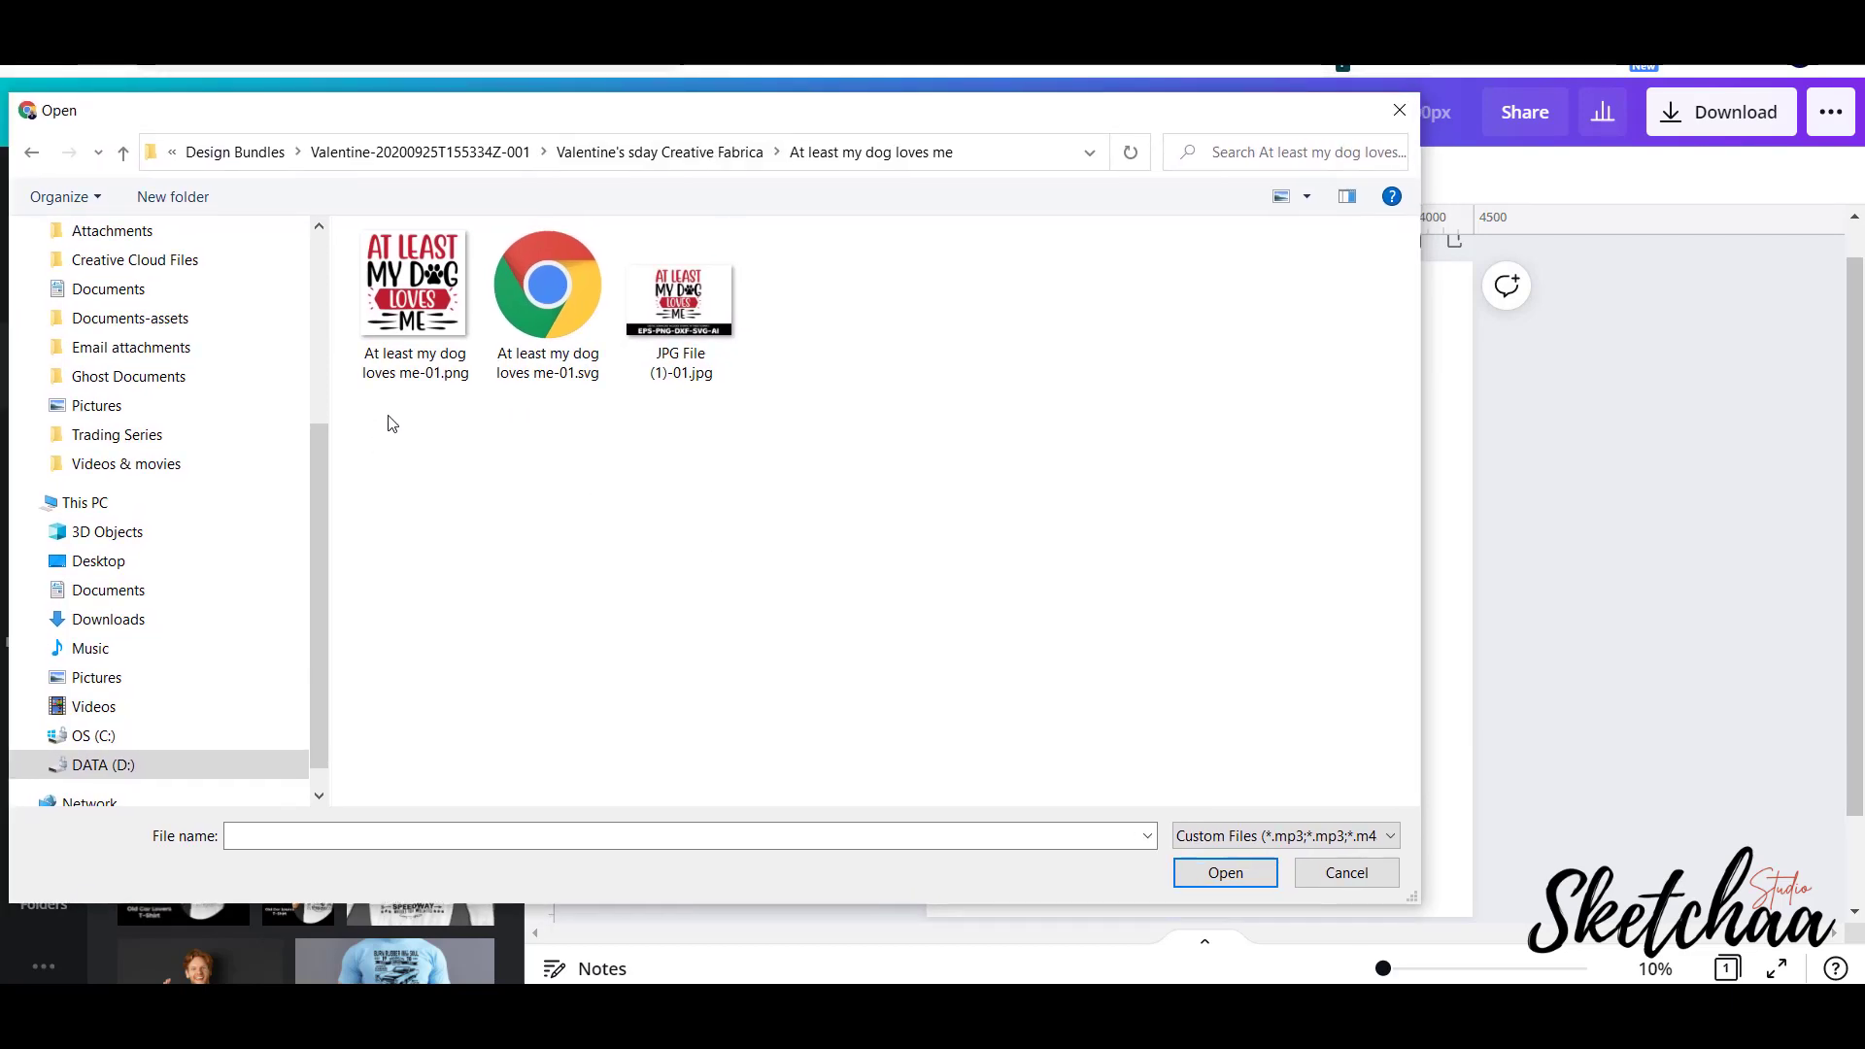
pyautogui.moveTo(737, 408)
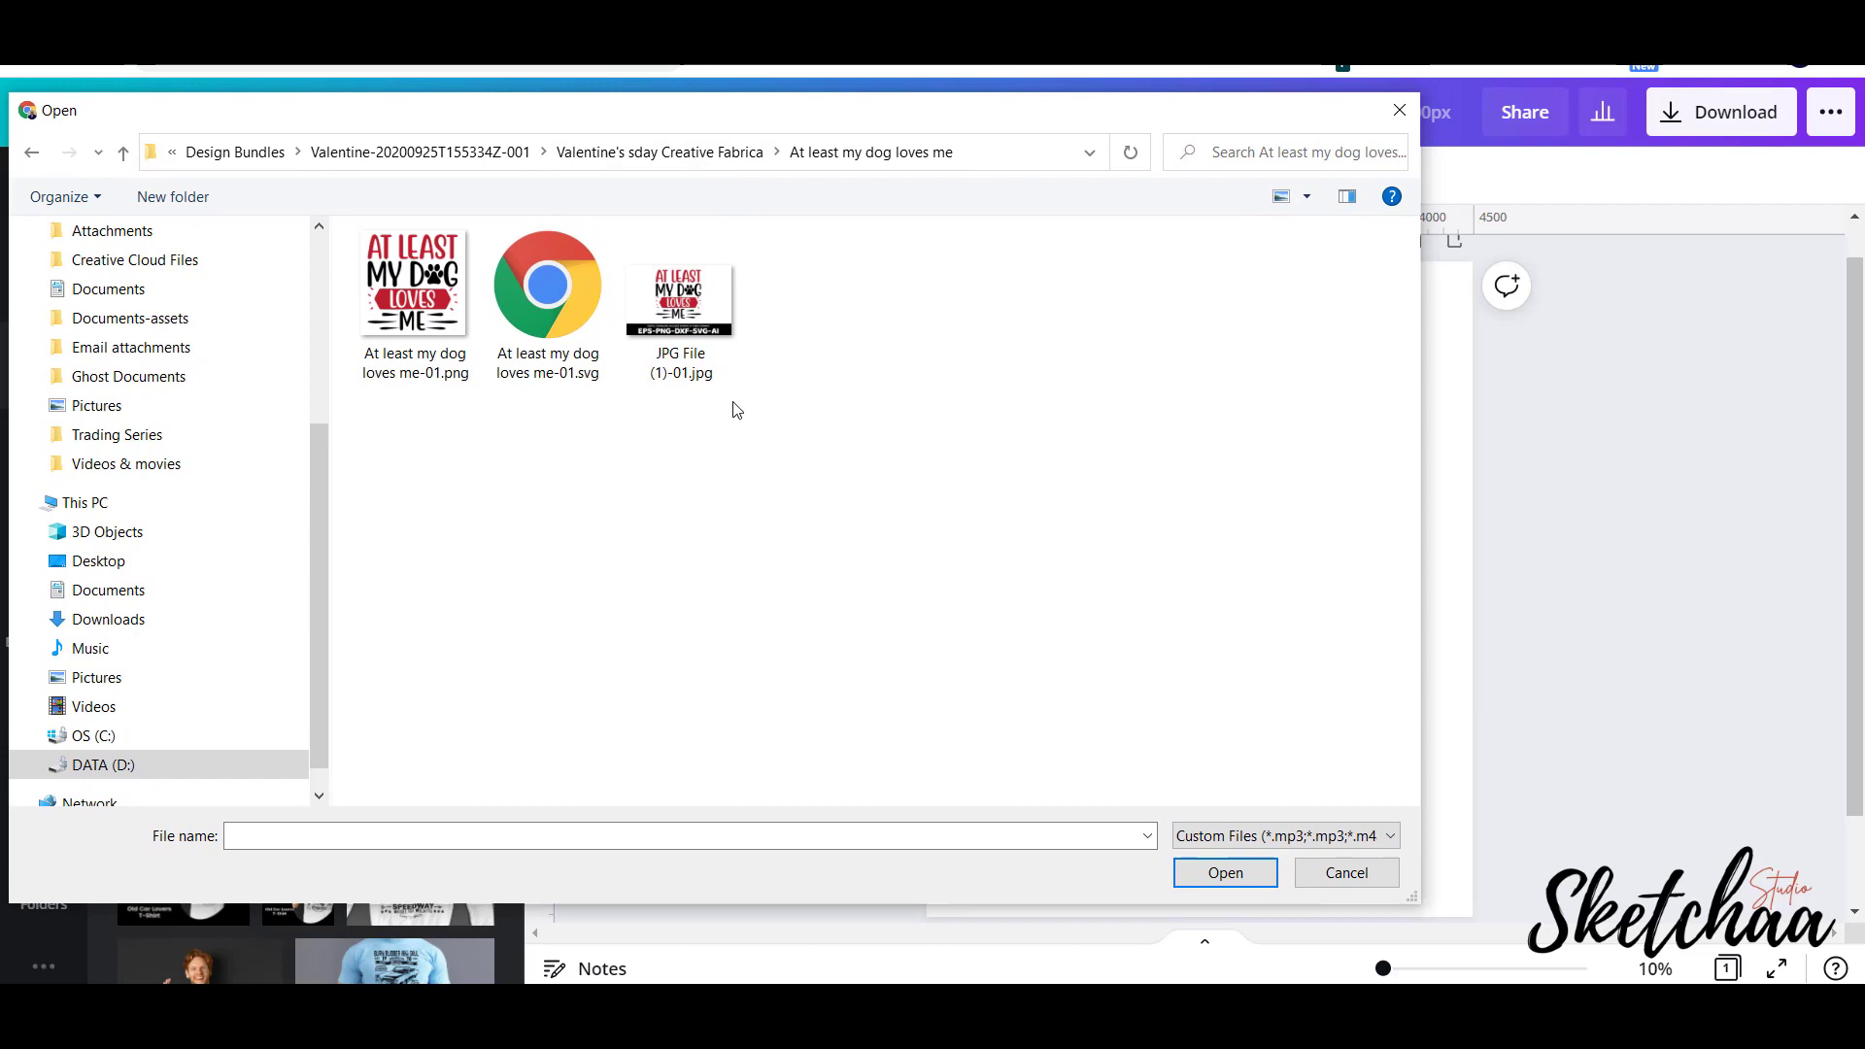
pyautogui.moveTo(552, 457)
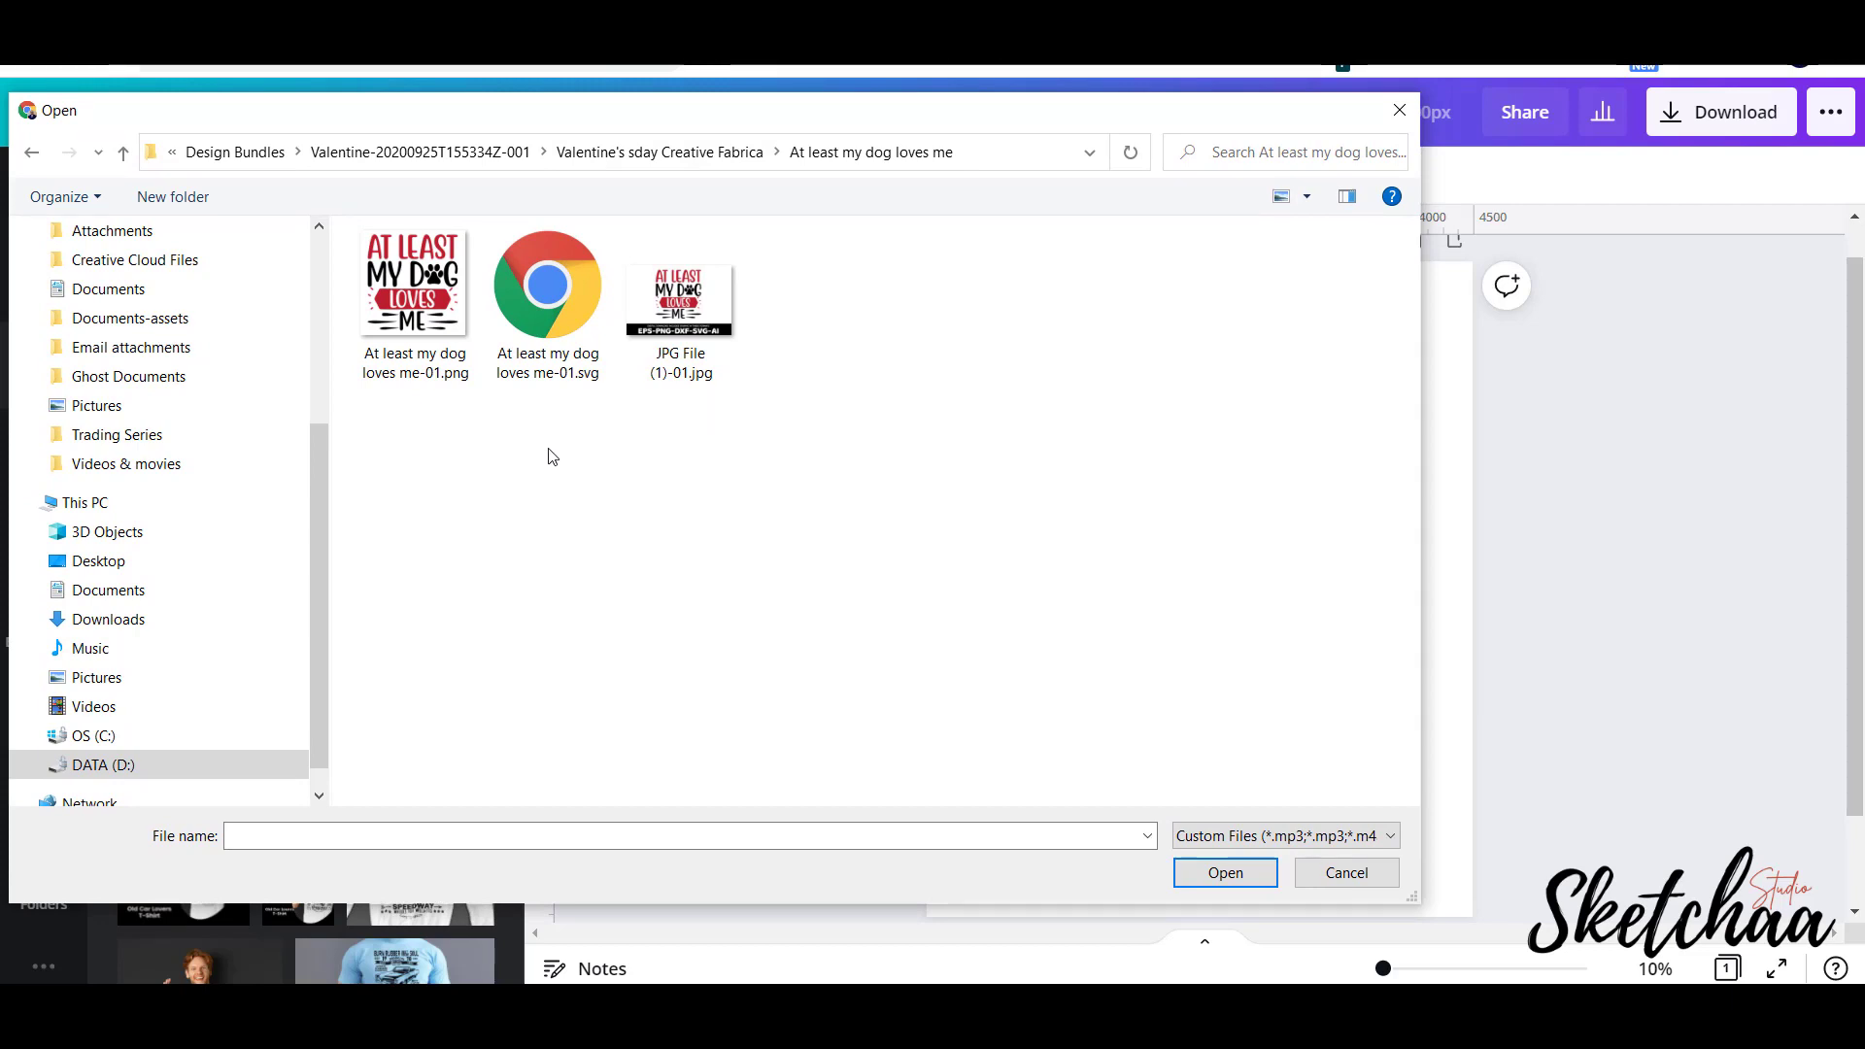
pyautogui.click(560, 307)
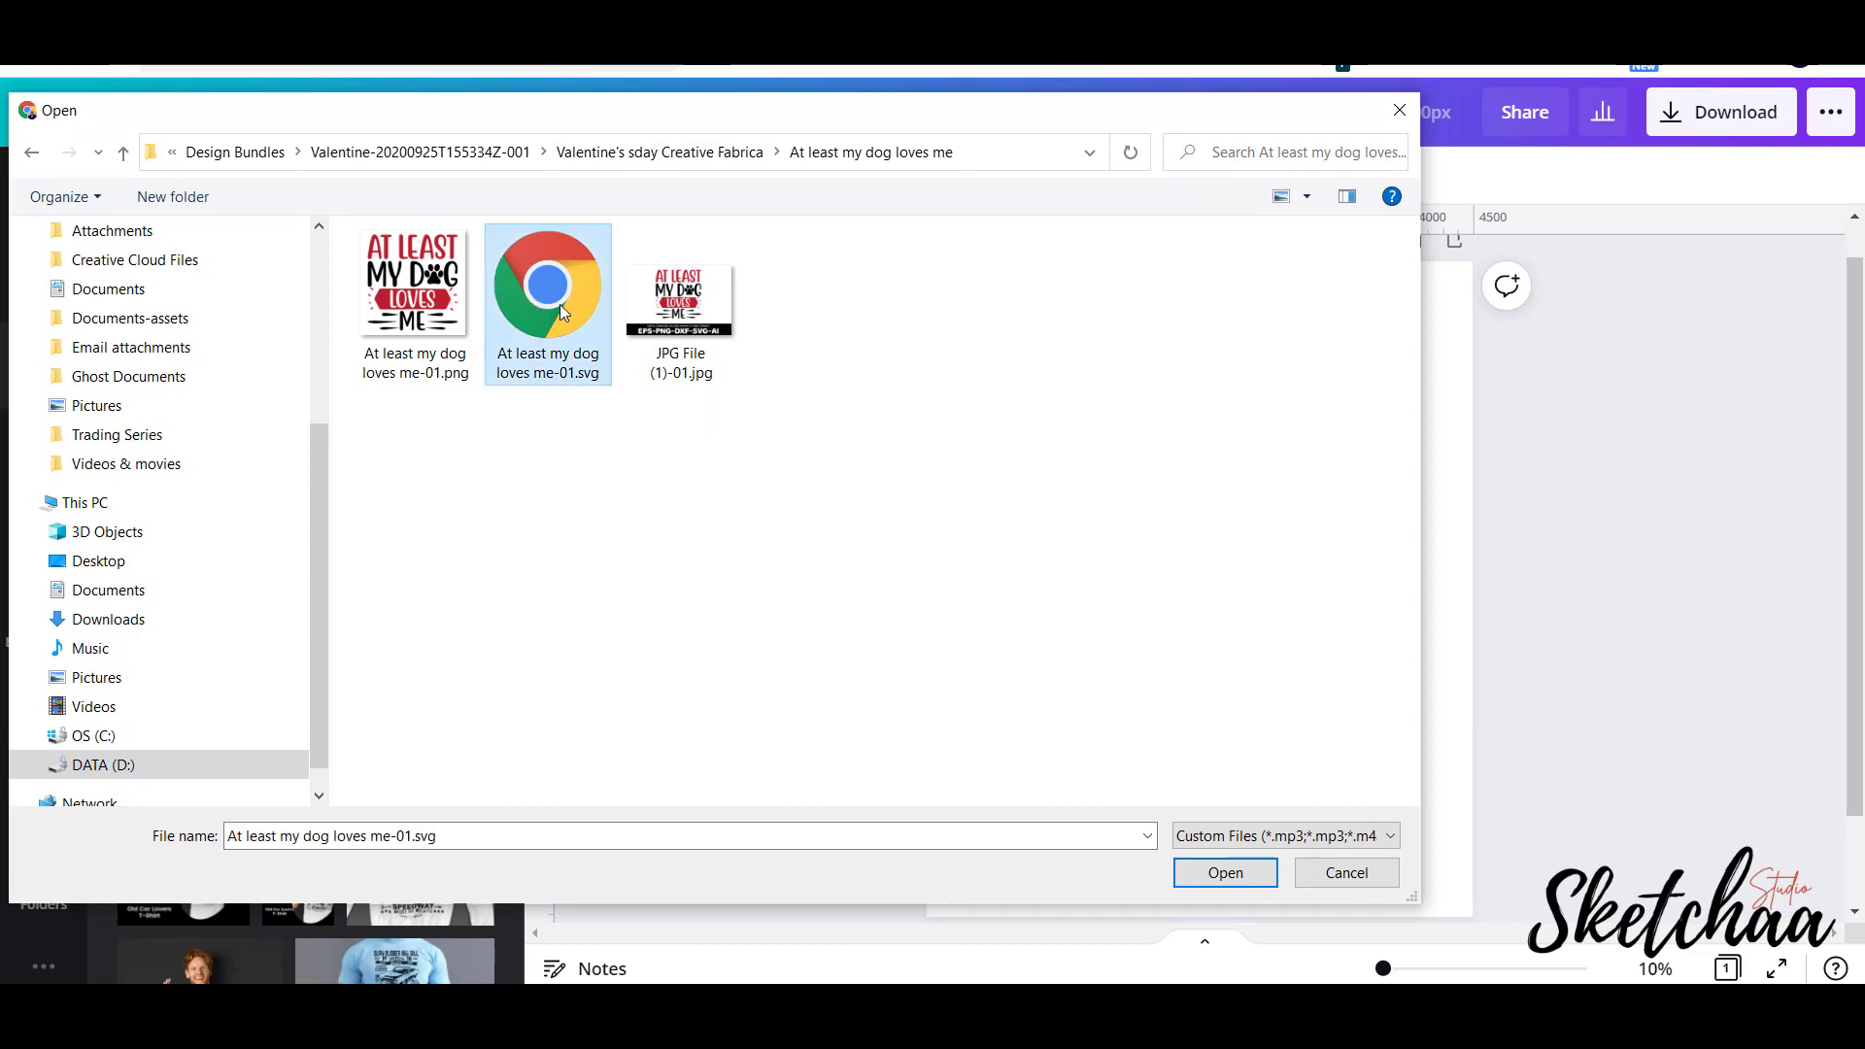
pyautogui.click(1224, 872)
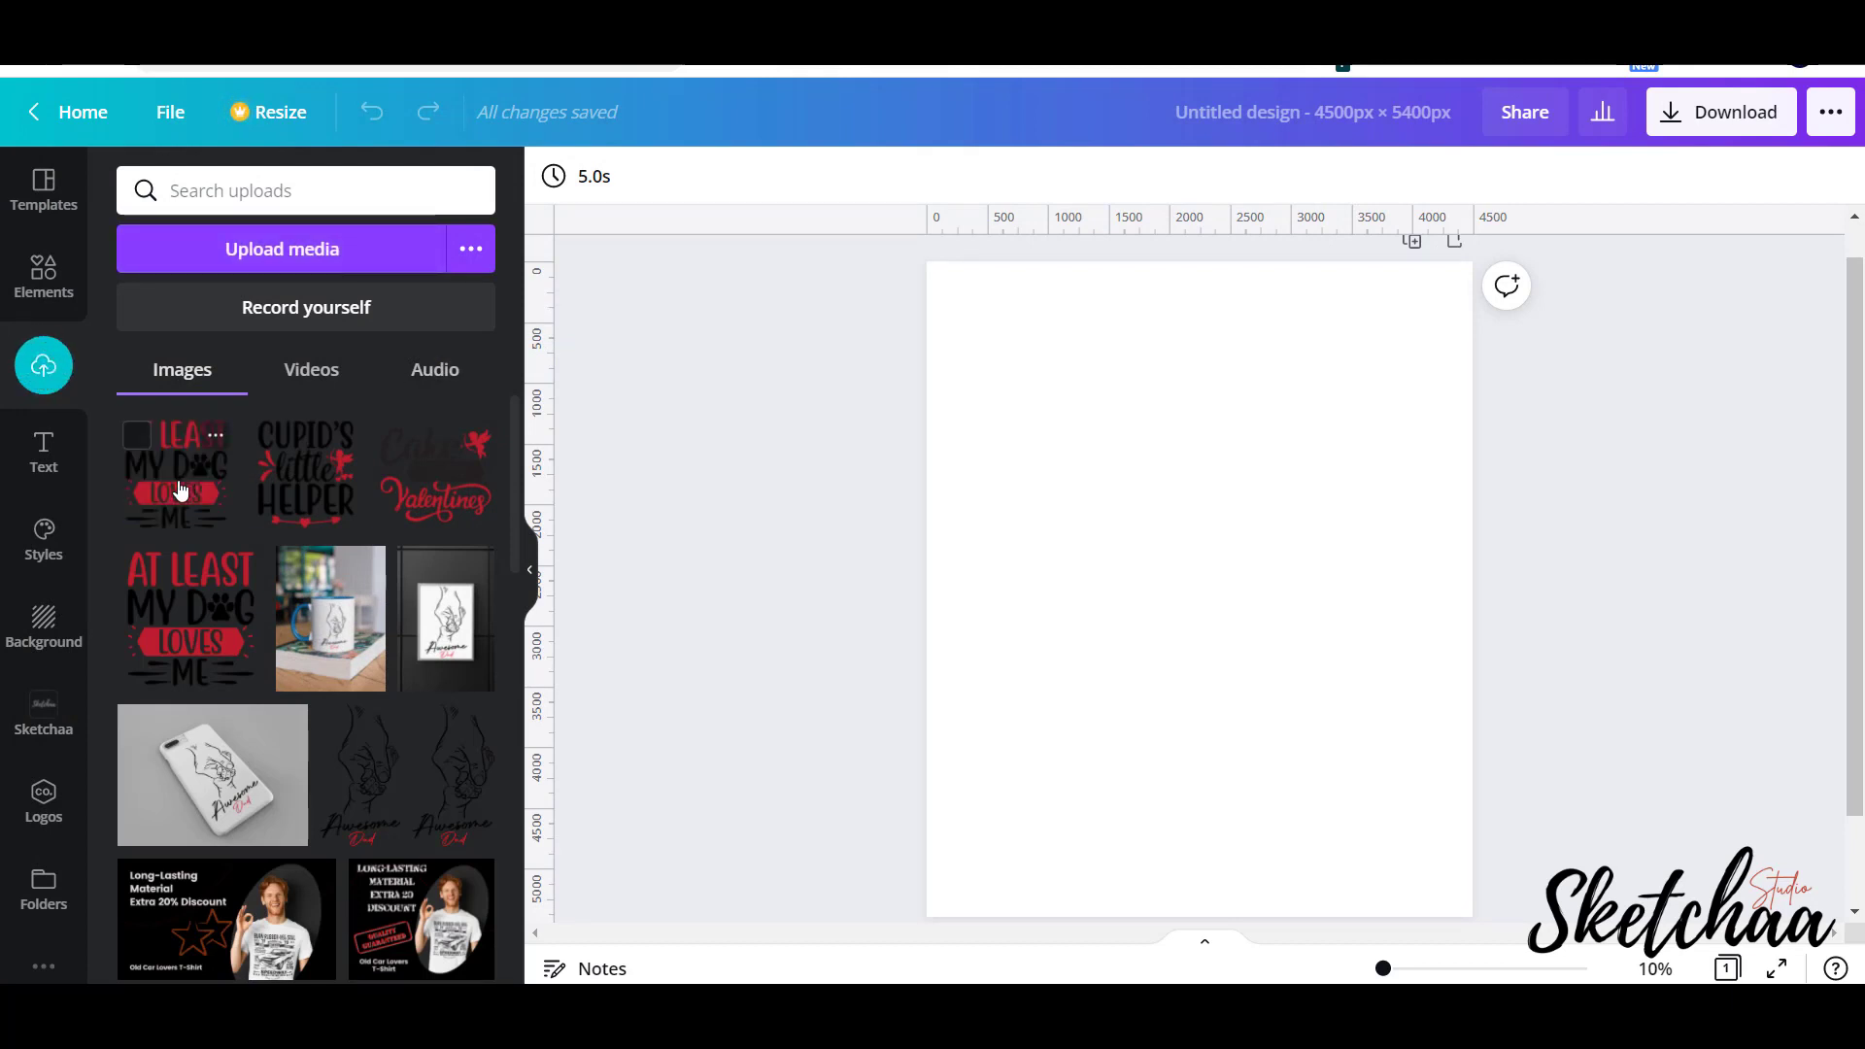
# Place the uploaded design on the page, enlarge it, and leave its colours unchanged.
pyautogui.click(177, 472)
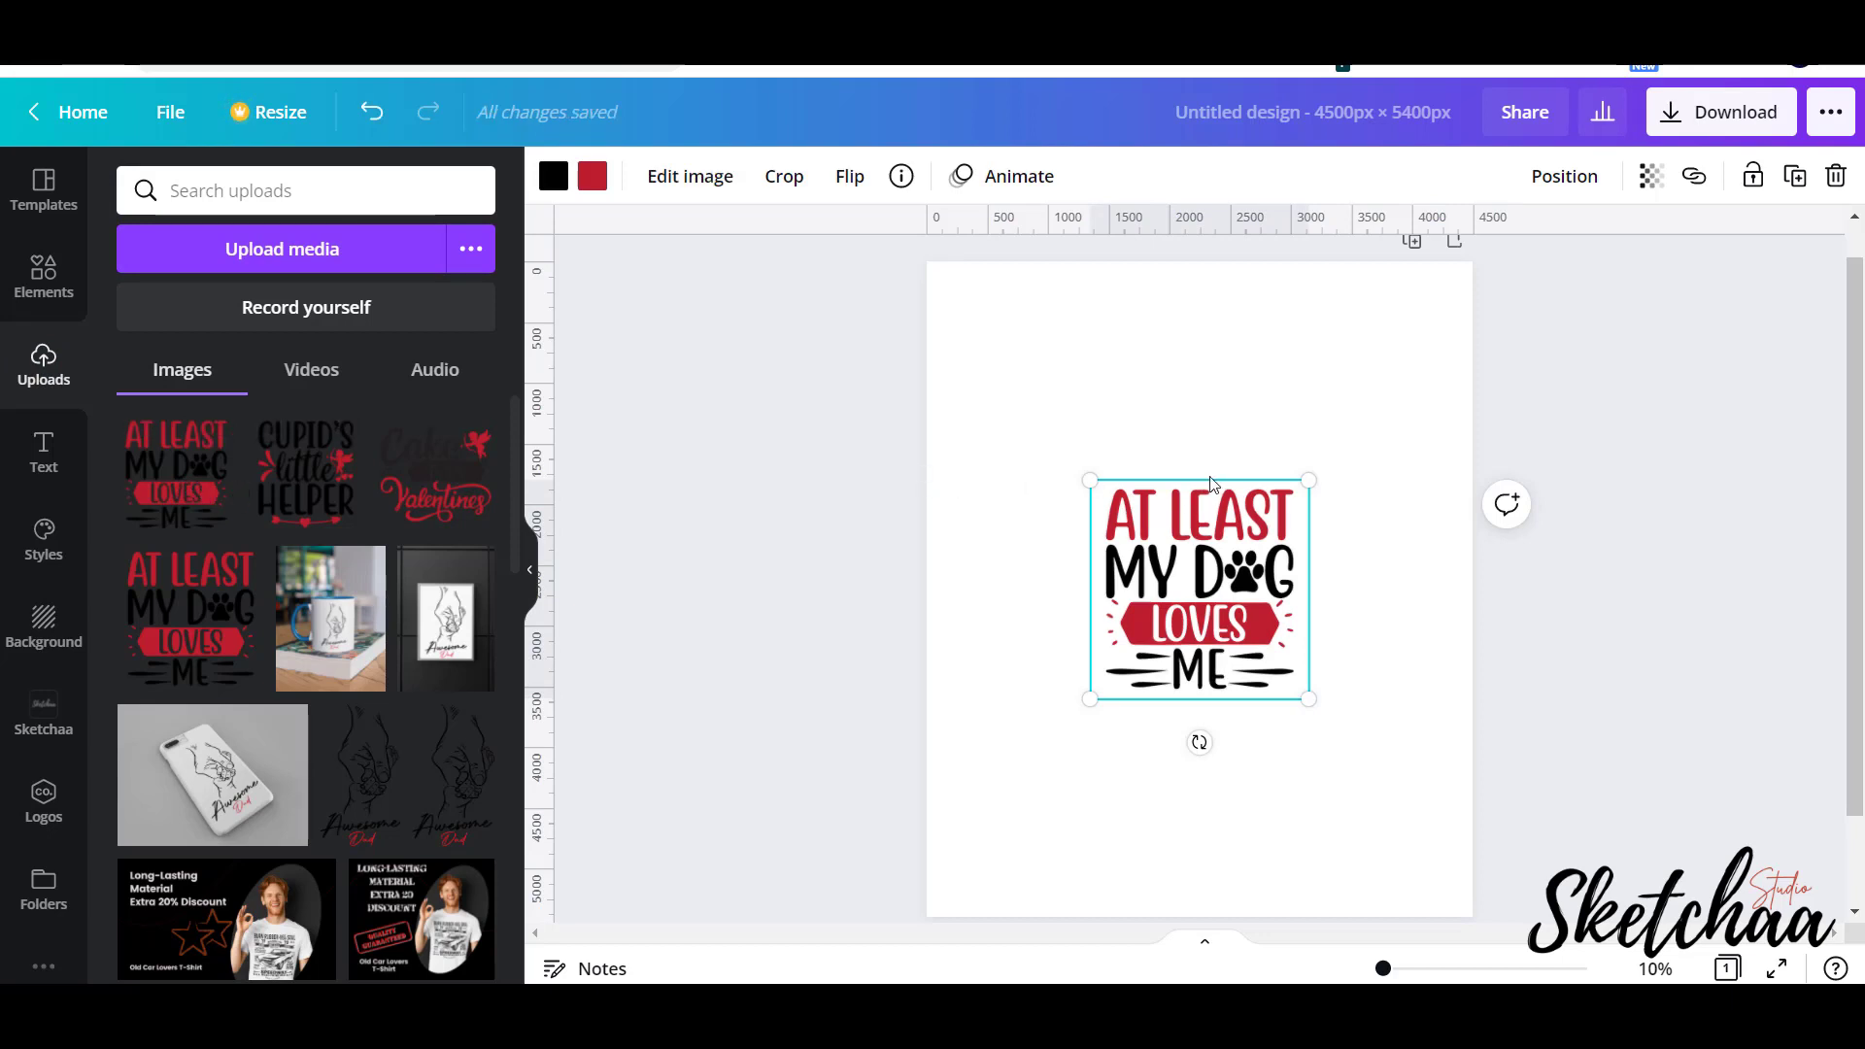
pyautogui.click(43, 276)
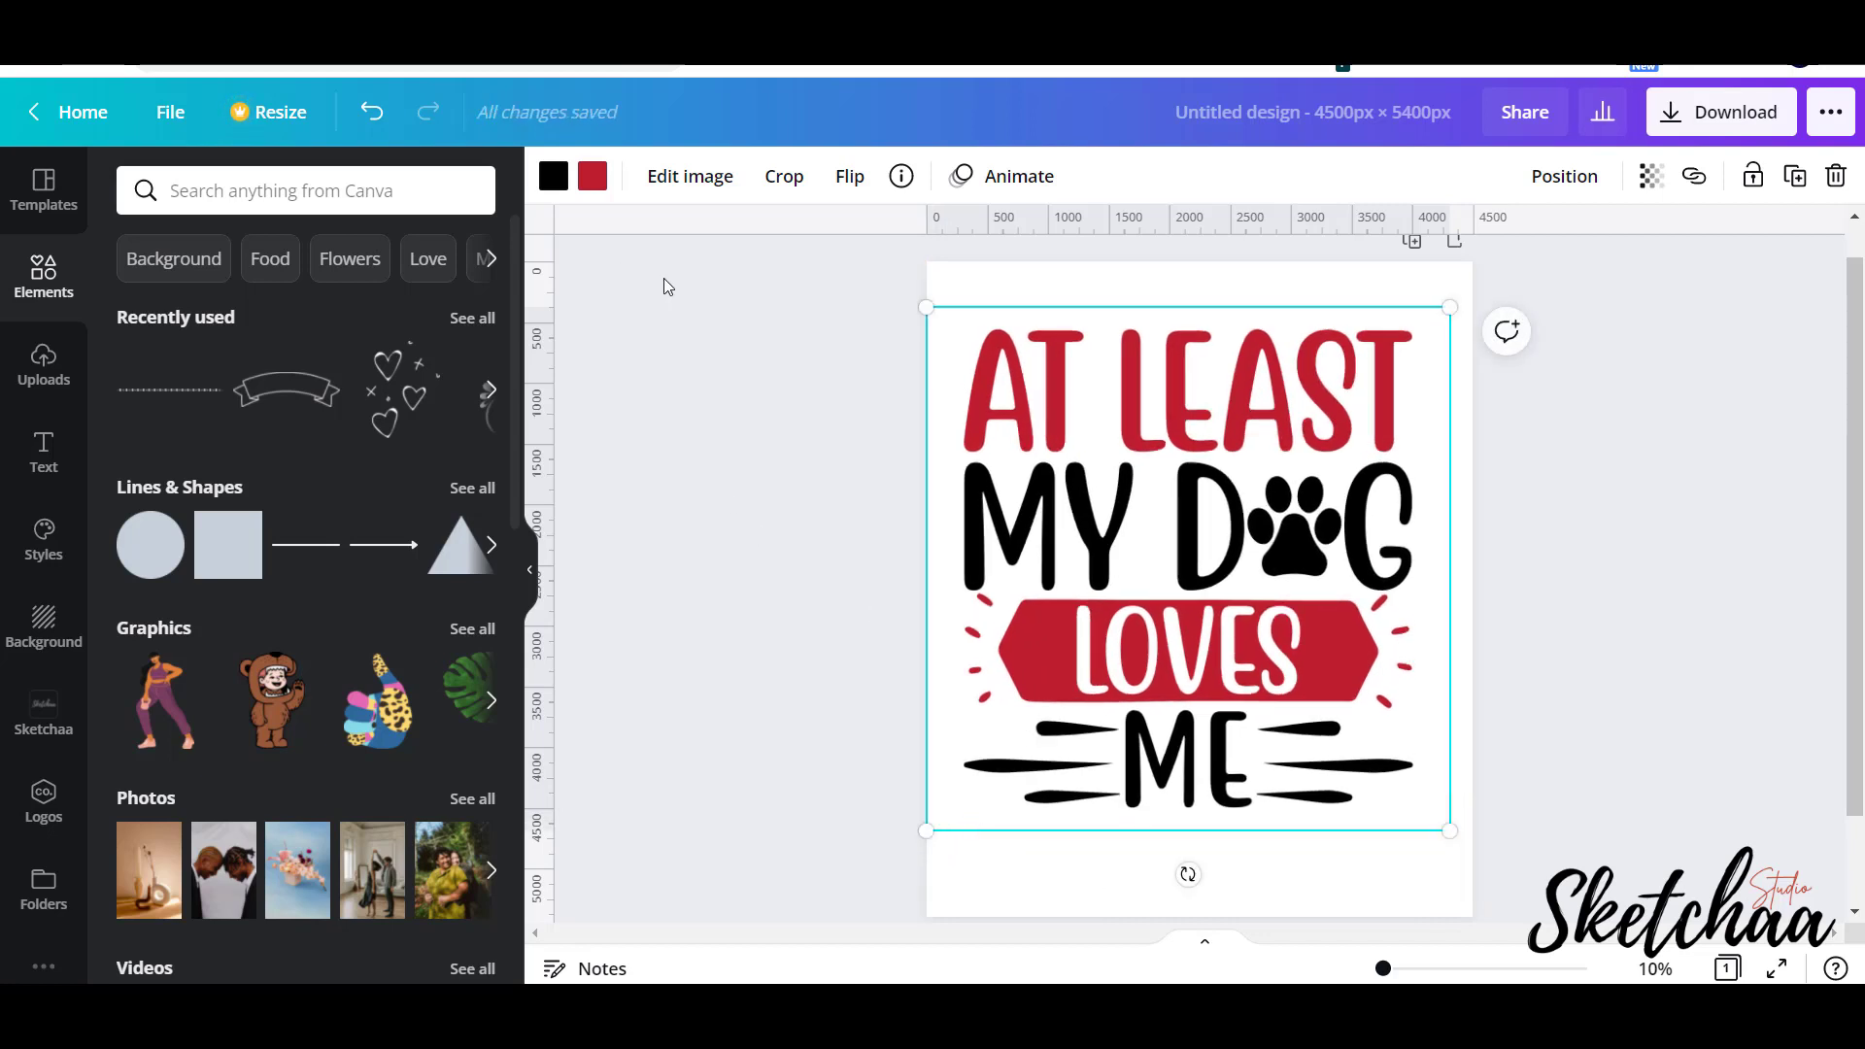
pyautogui.click(593, 175)
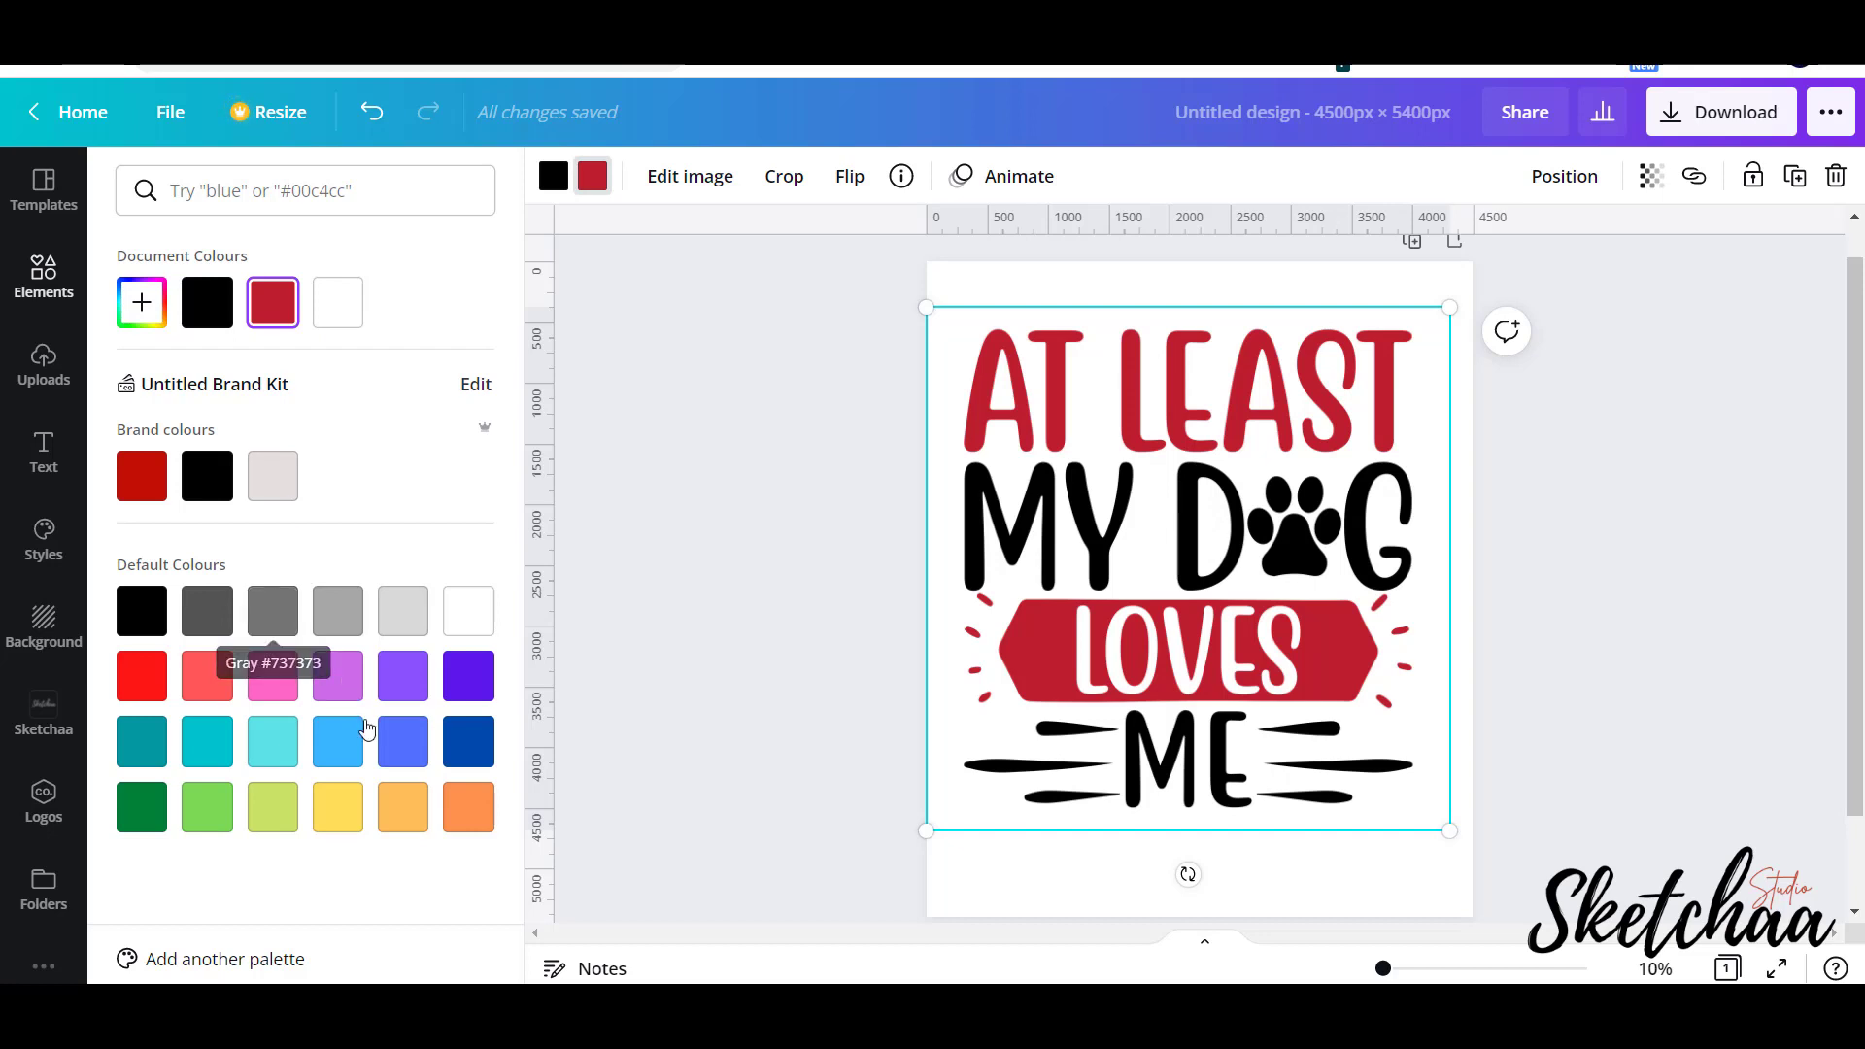
pyautogui.click(402, 742)
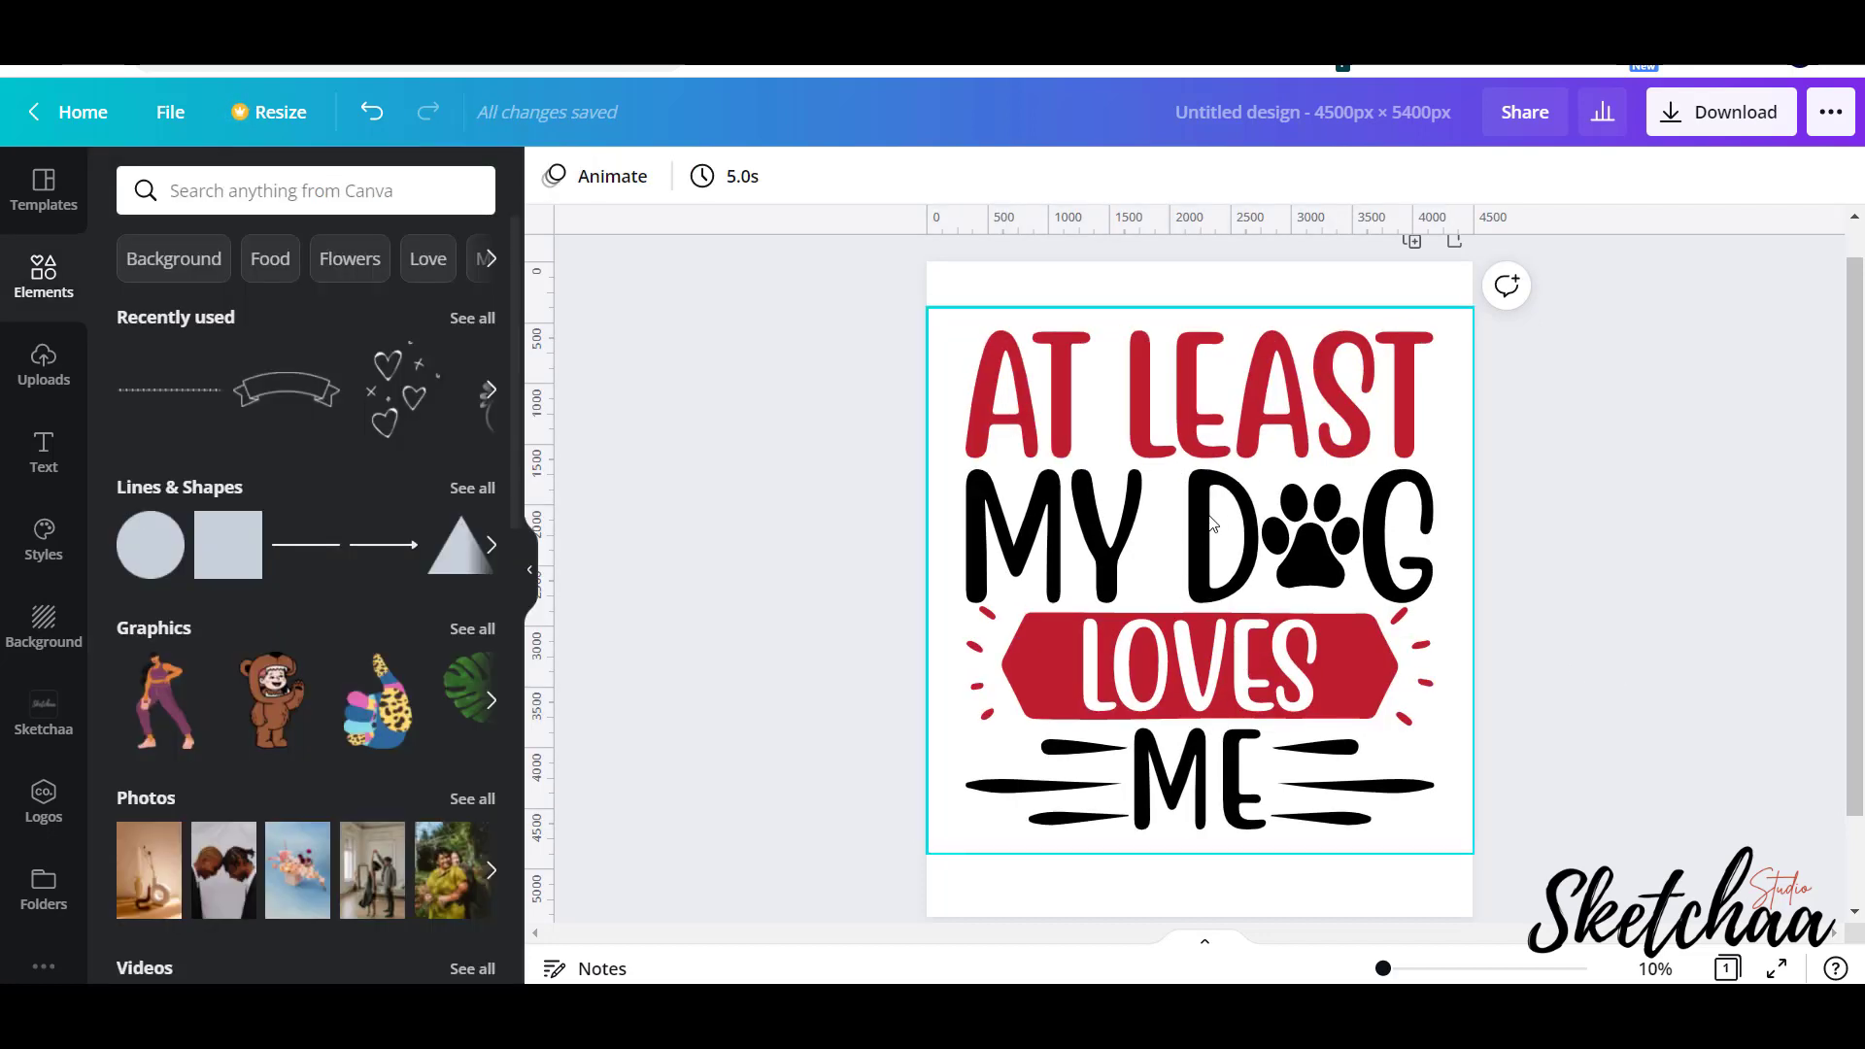
pyautogui.moveTo(1218, 511)
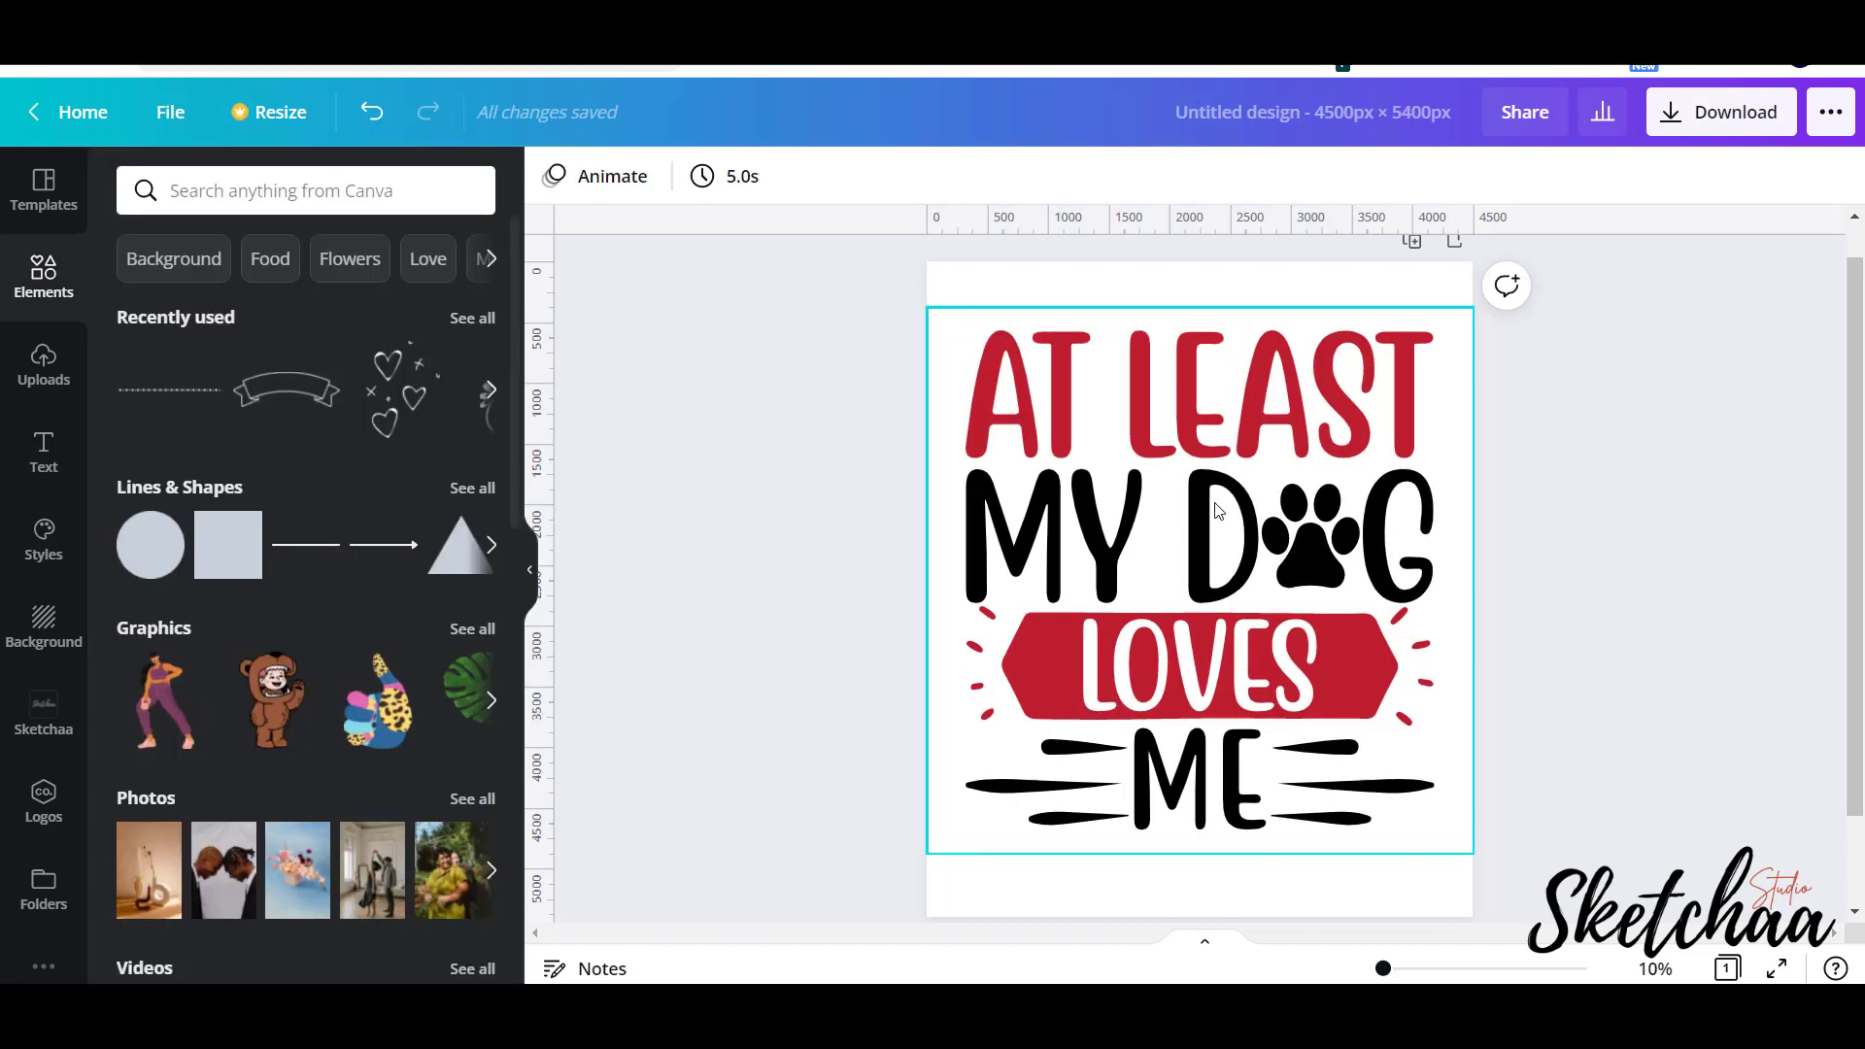
pyautogui.moveTo(1197, 513)
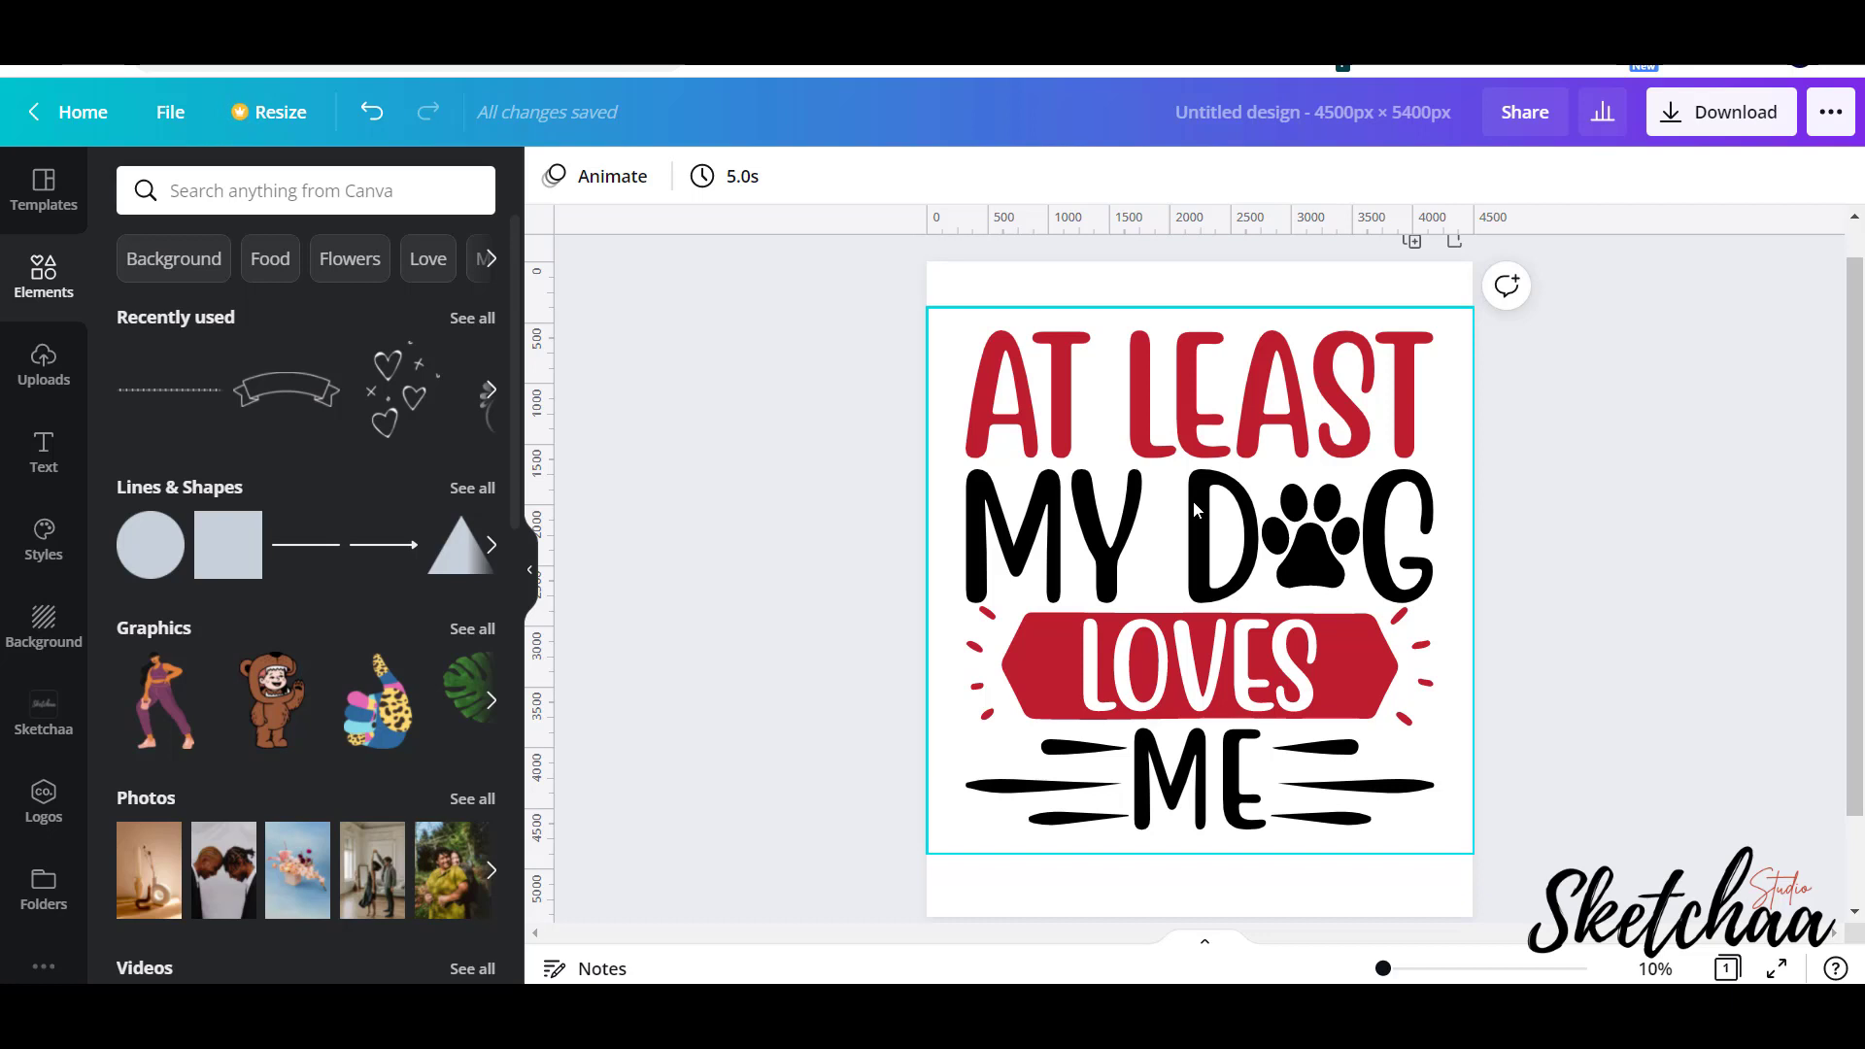
# Align the design to the horizontal centre of the page via Position.
pyautogui.click(1197, 513)
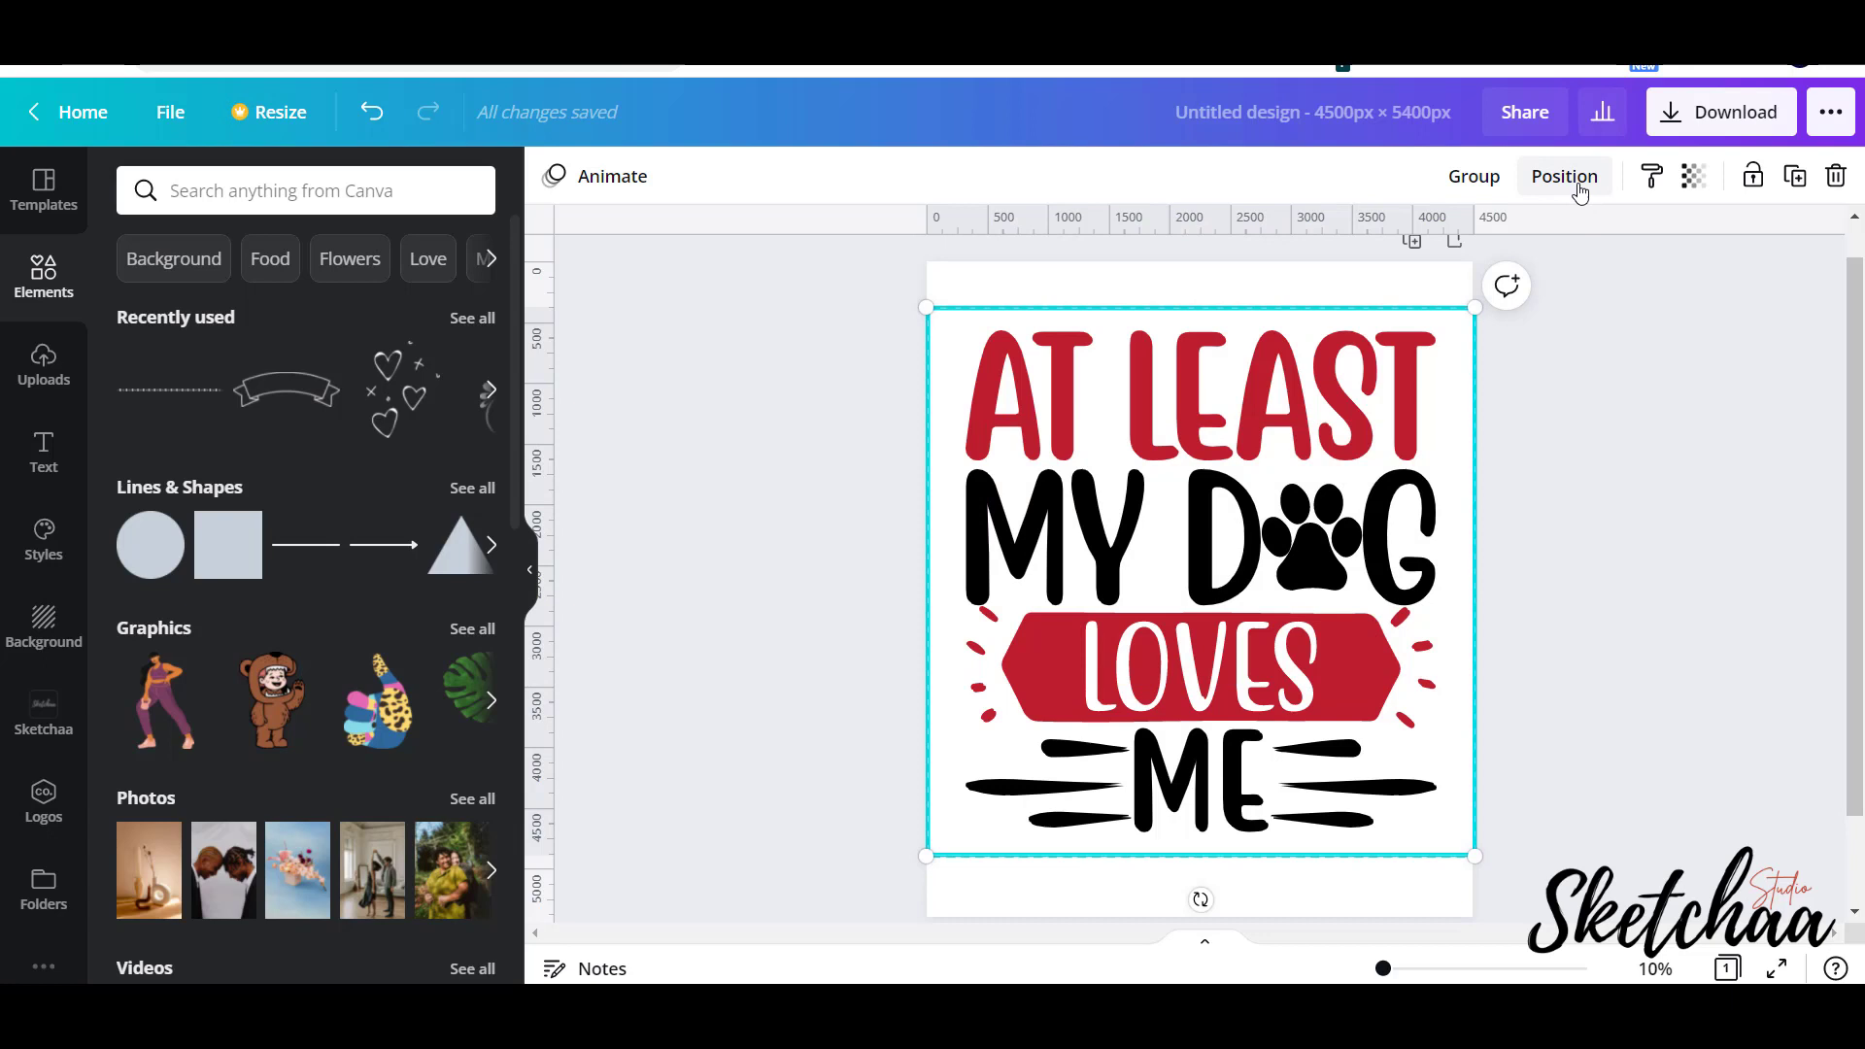
pyautogui.click(1564, 175)
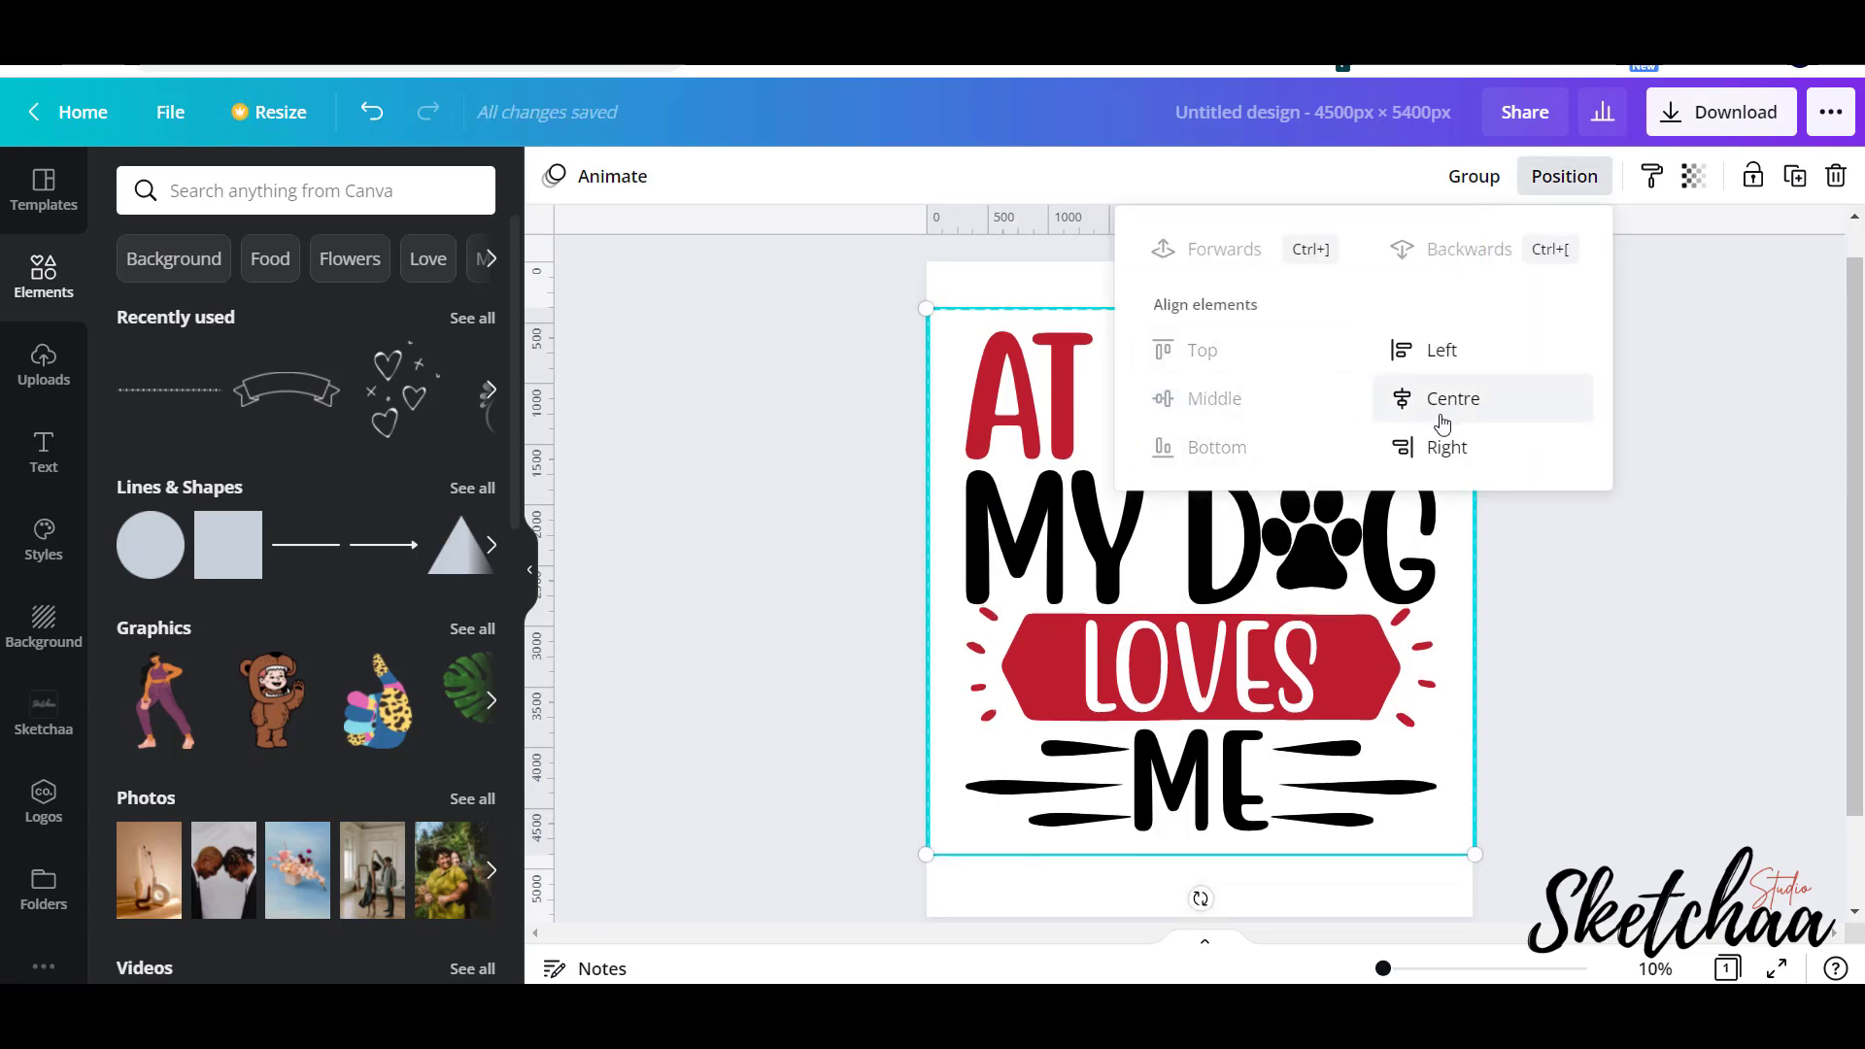
pyautogui.click(1454, 398)
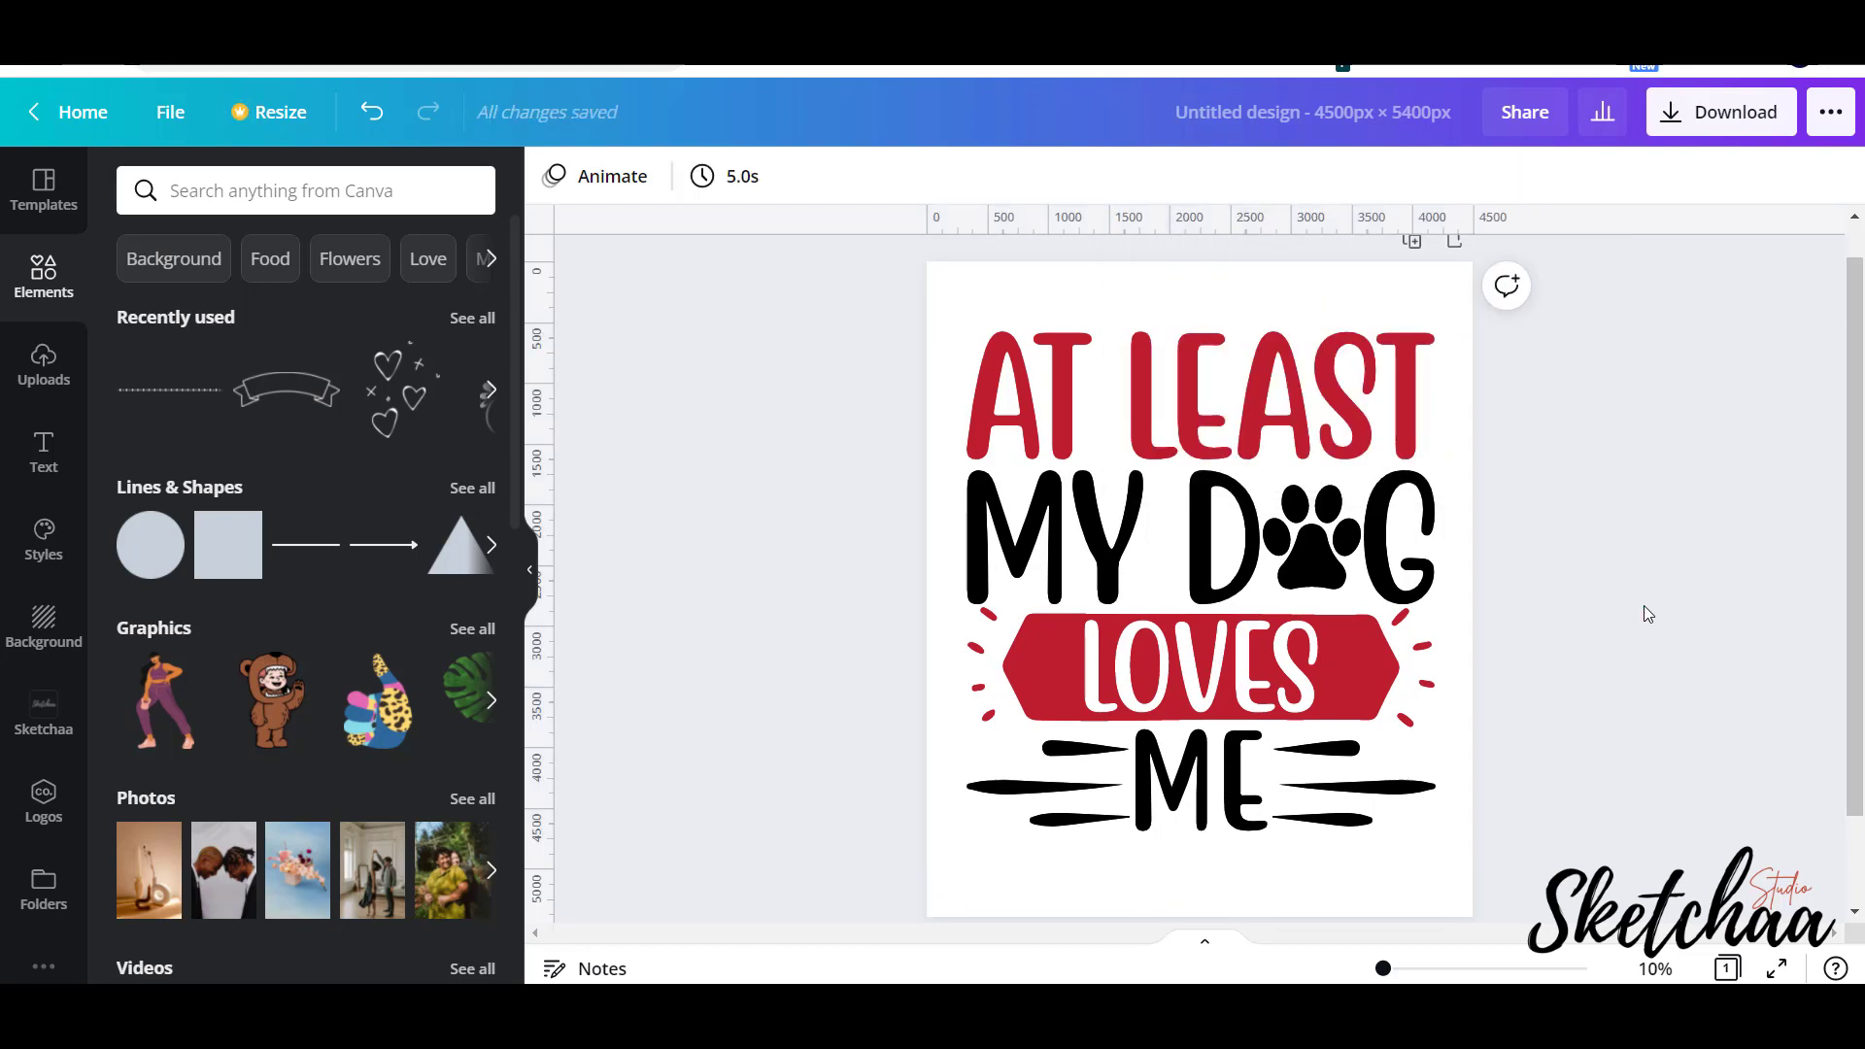
pyautogui.click(1179, 571)
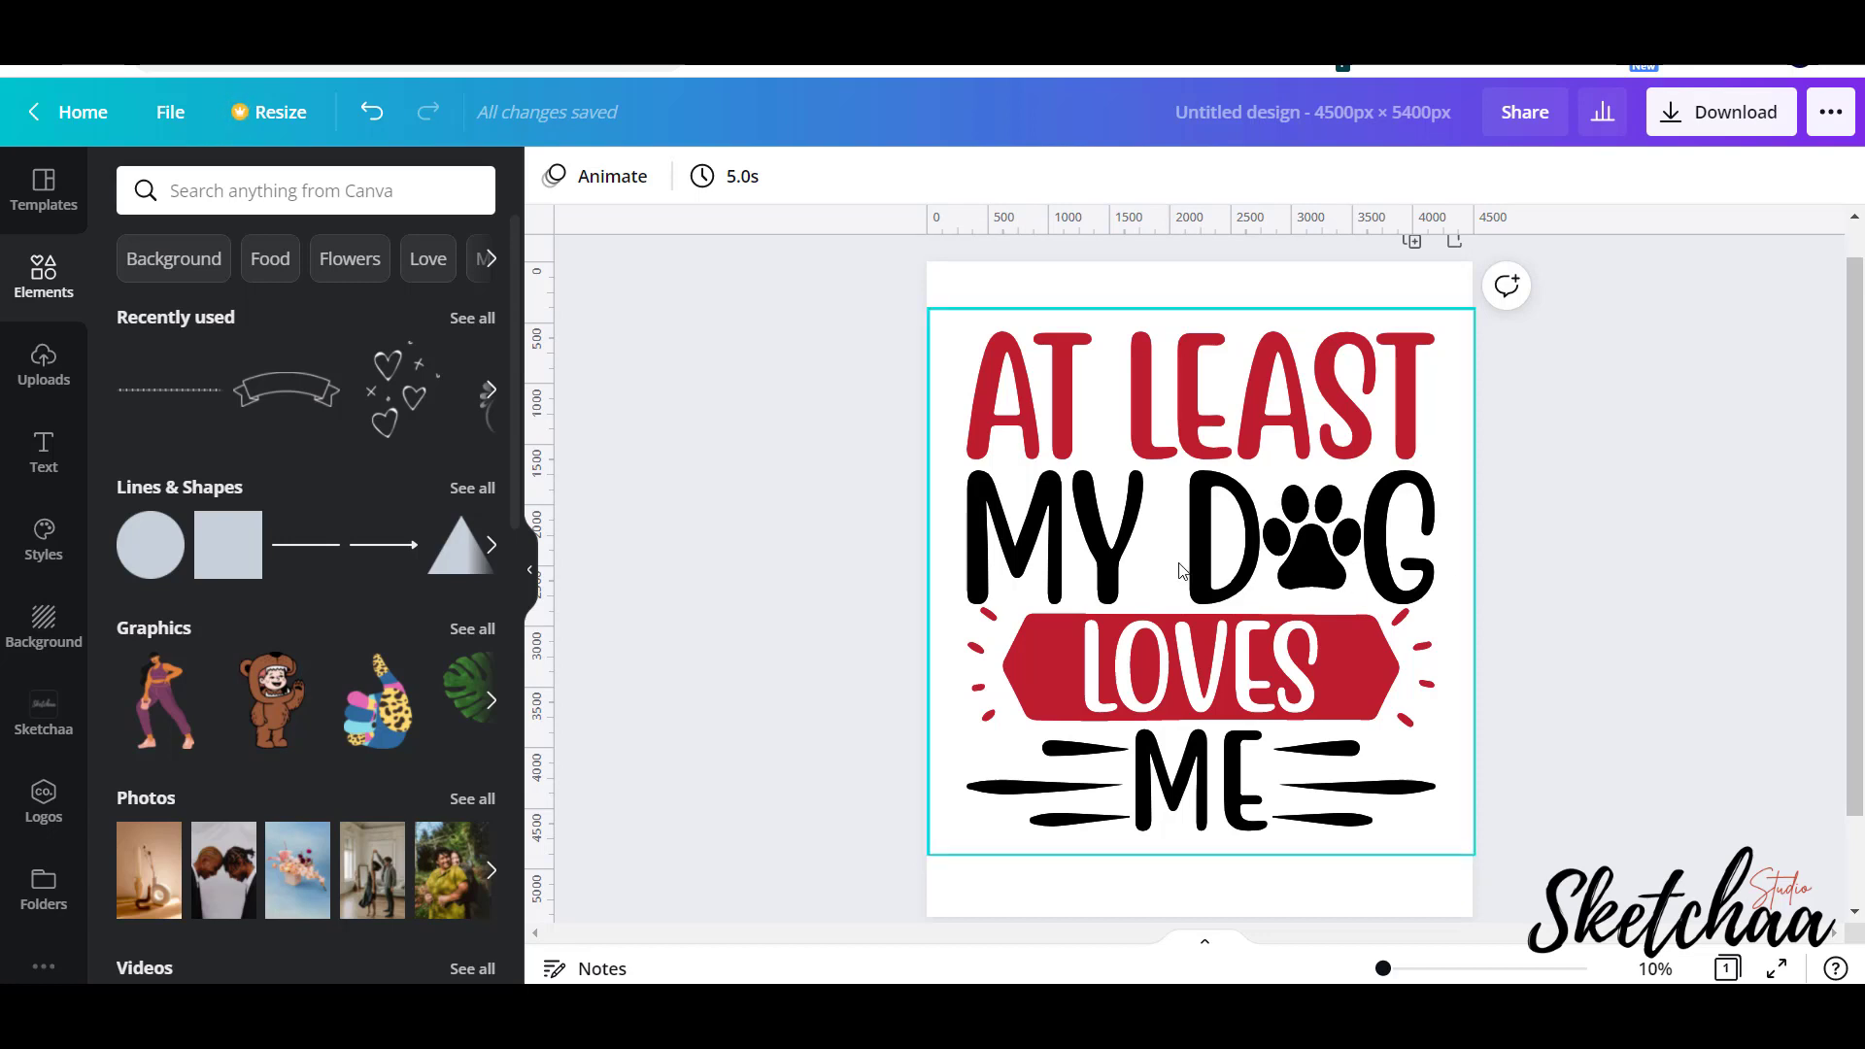
# Crop the blank area above the quote text and confirm the crop.
pyautogui.click(1185, 569)
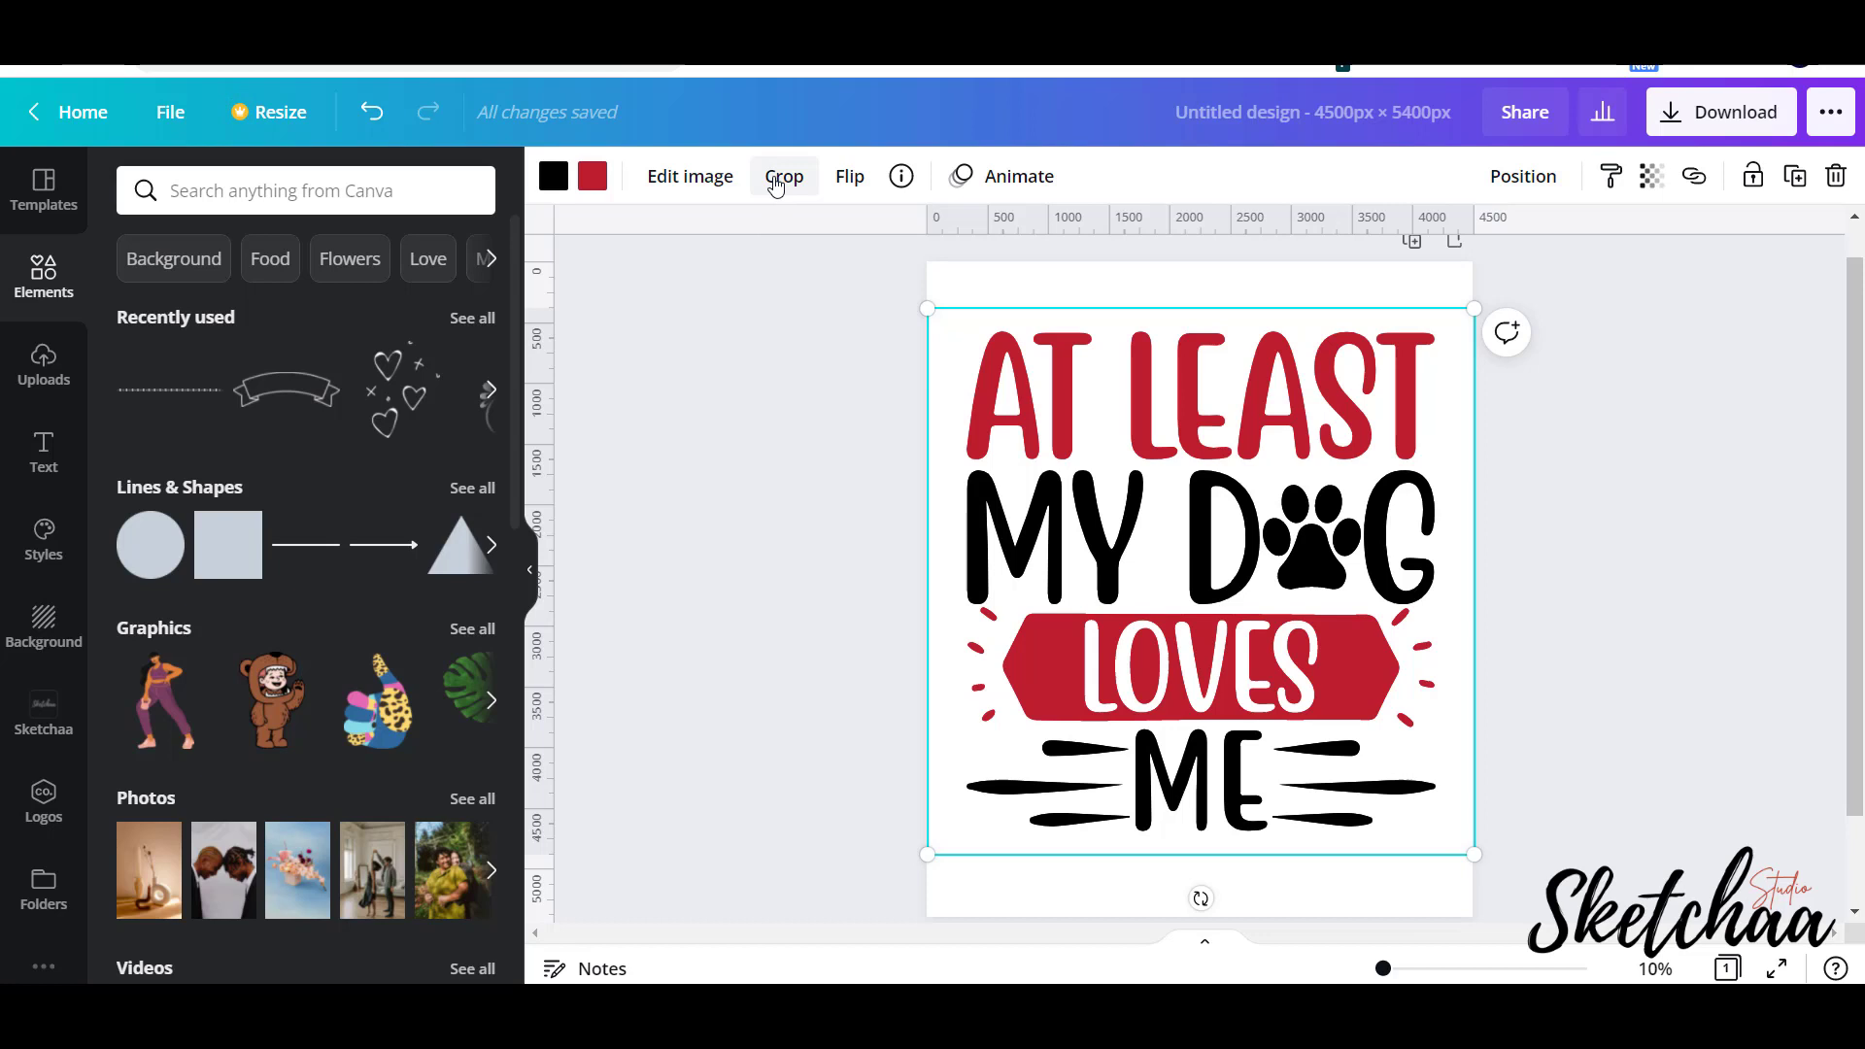
pyautogui.click(785, 175)
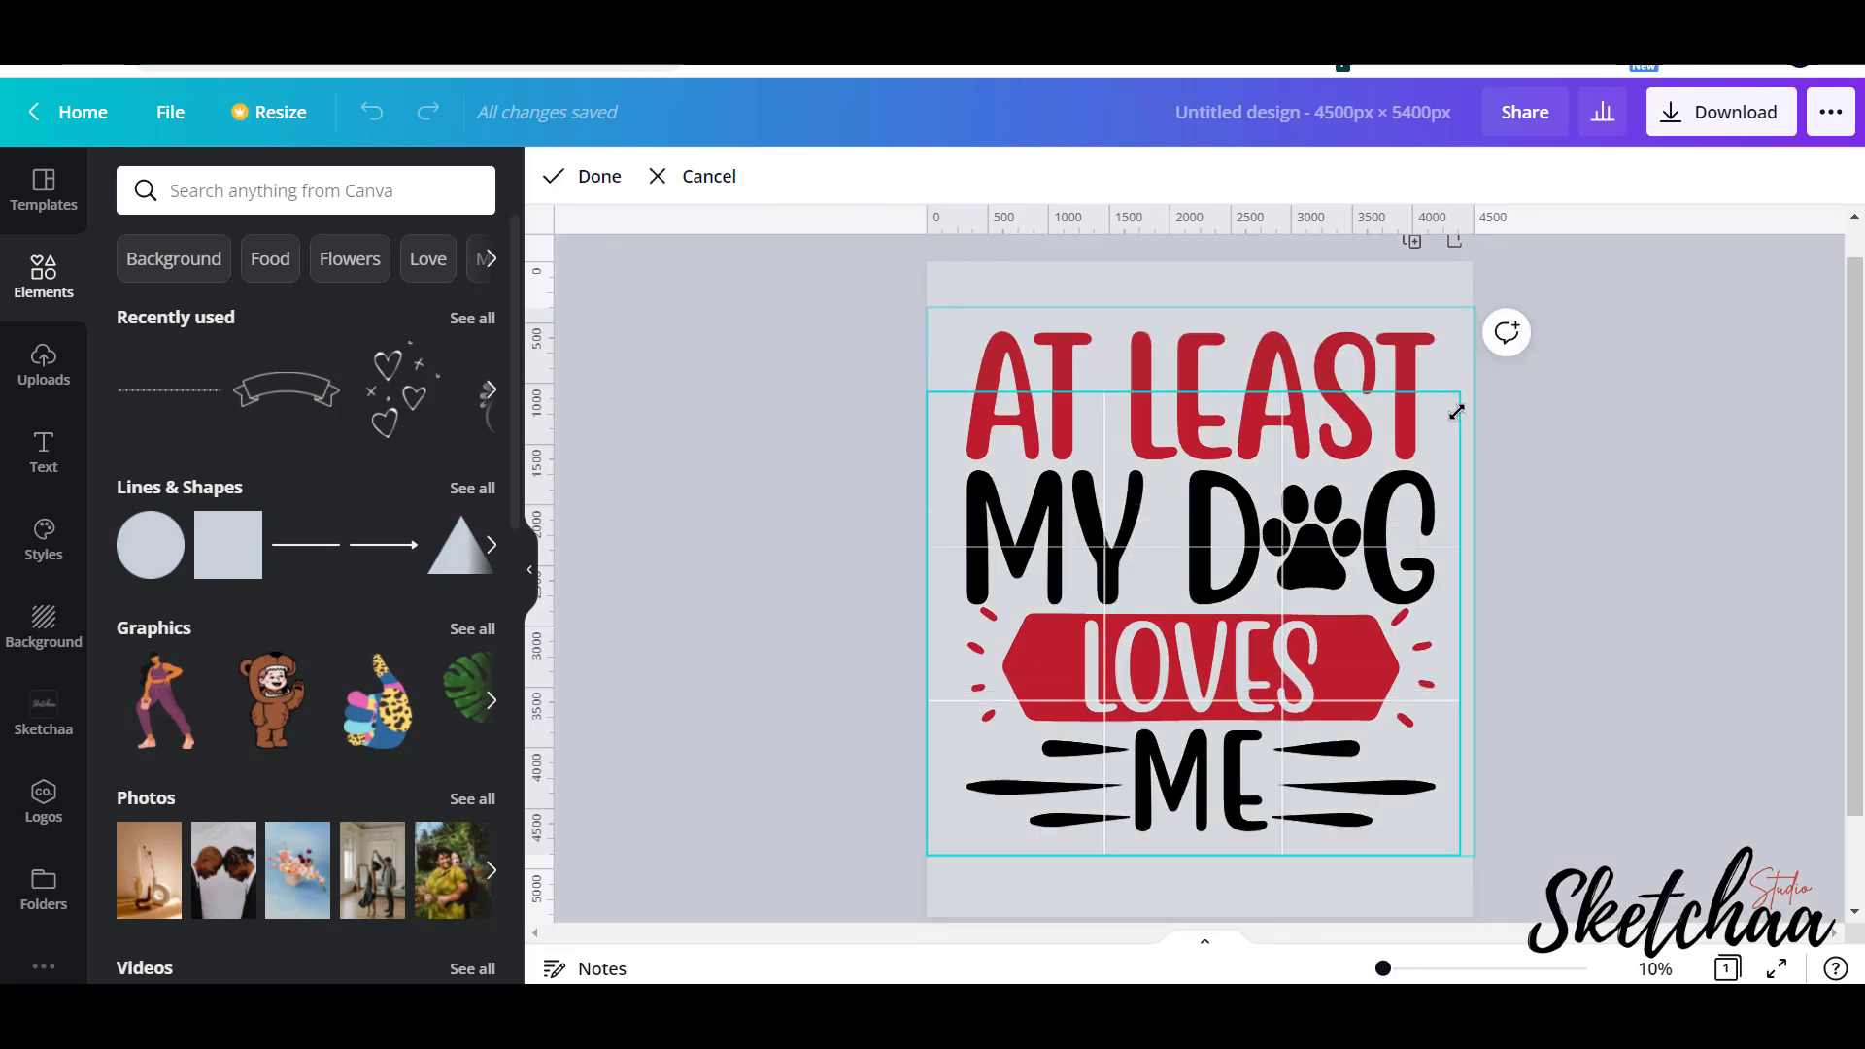
pyautogui.moveTo(1455, 412); pyautogui.dragTo(1469, 596)
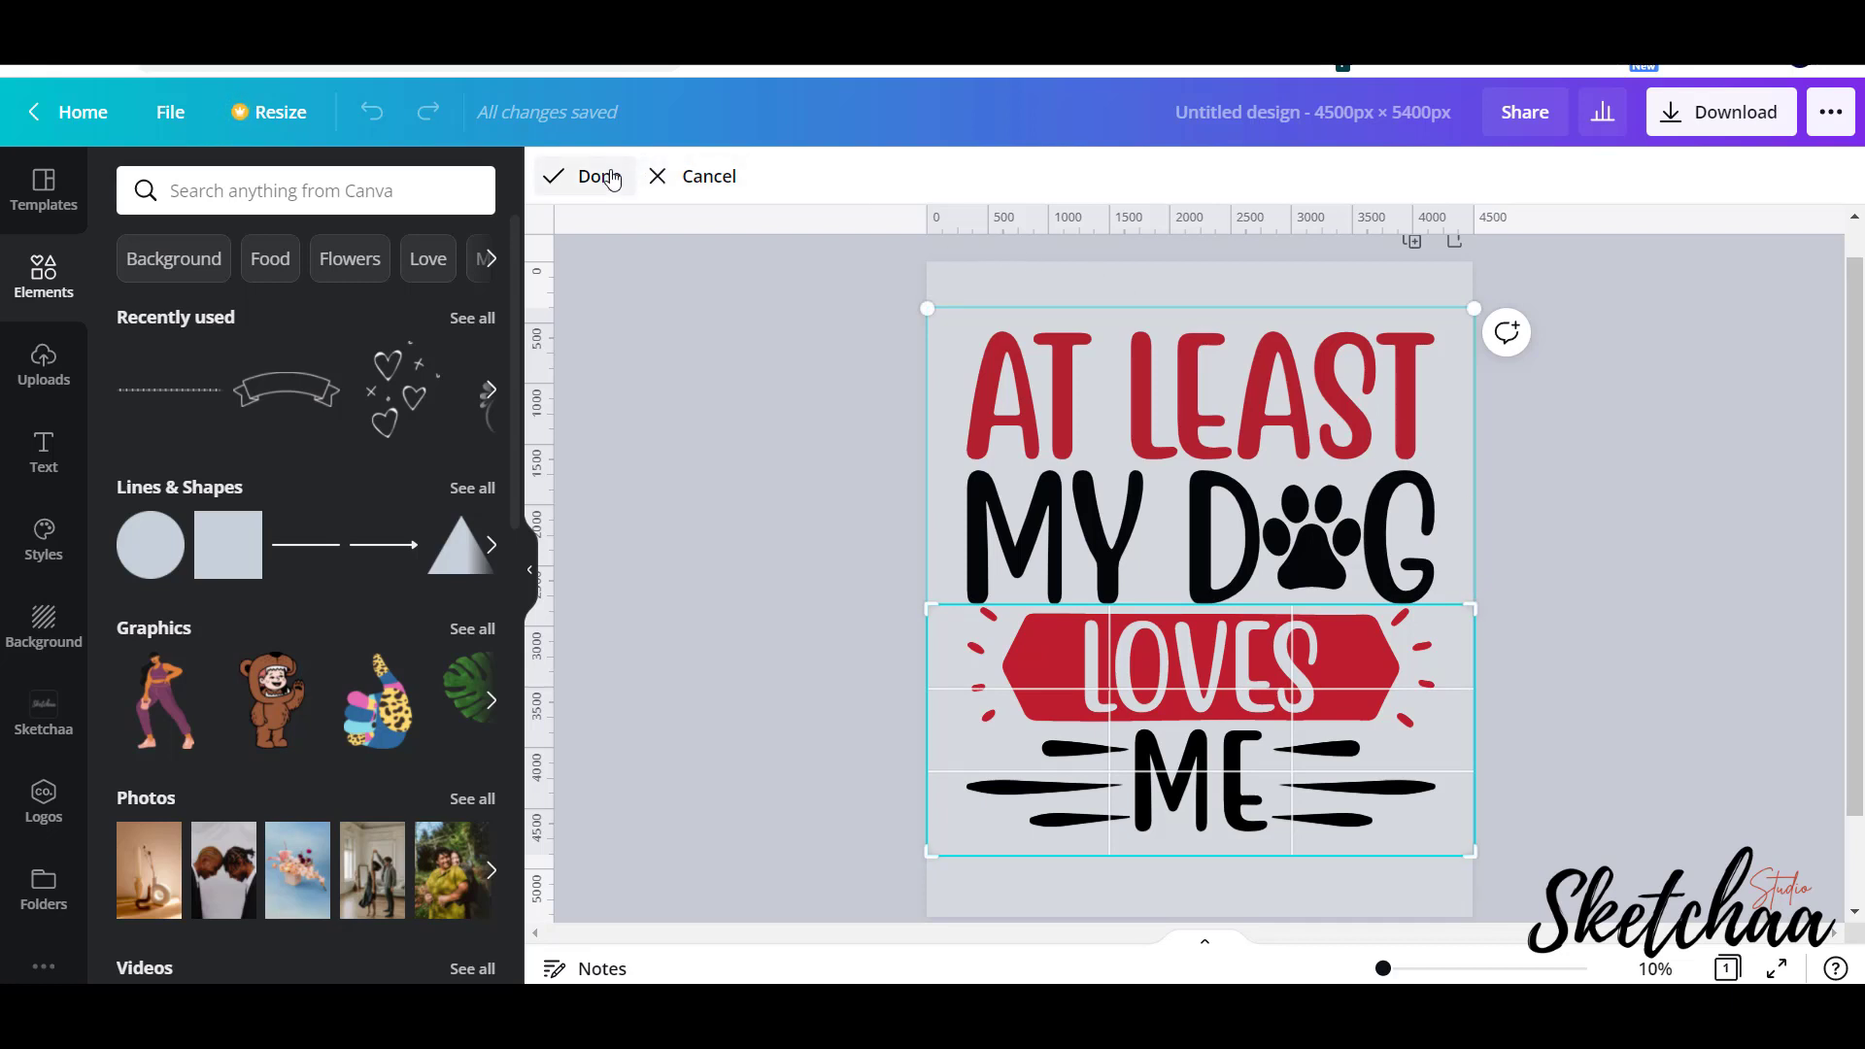
pyautogui.click(594, 175)
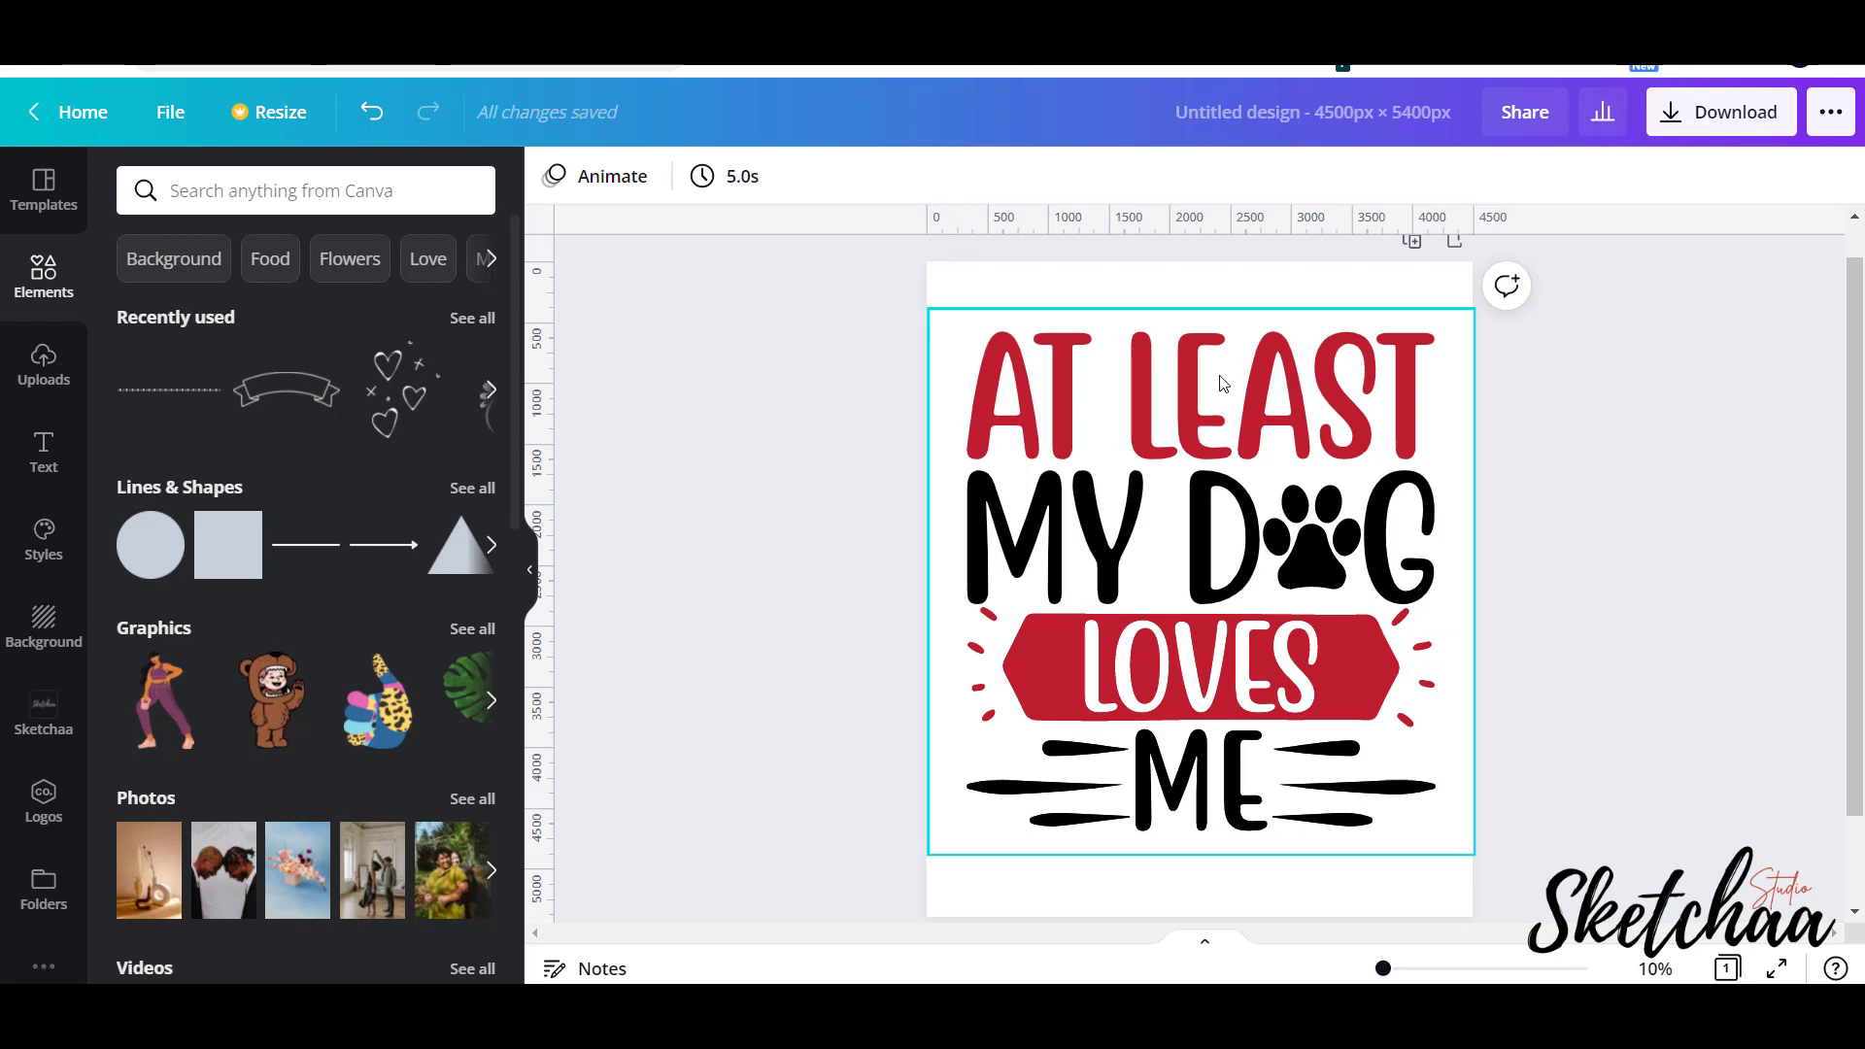
pyautogui.moveTo(1148, 365)
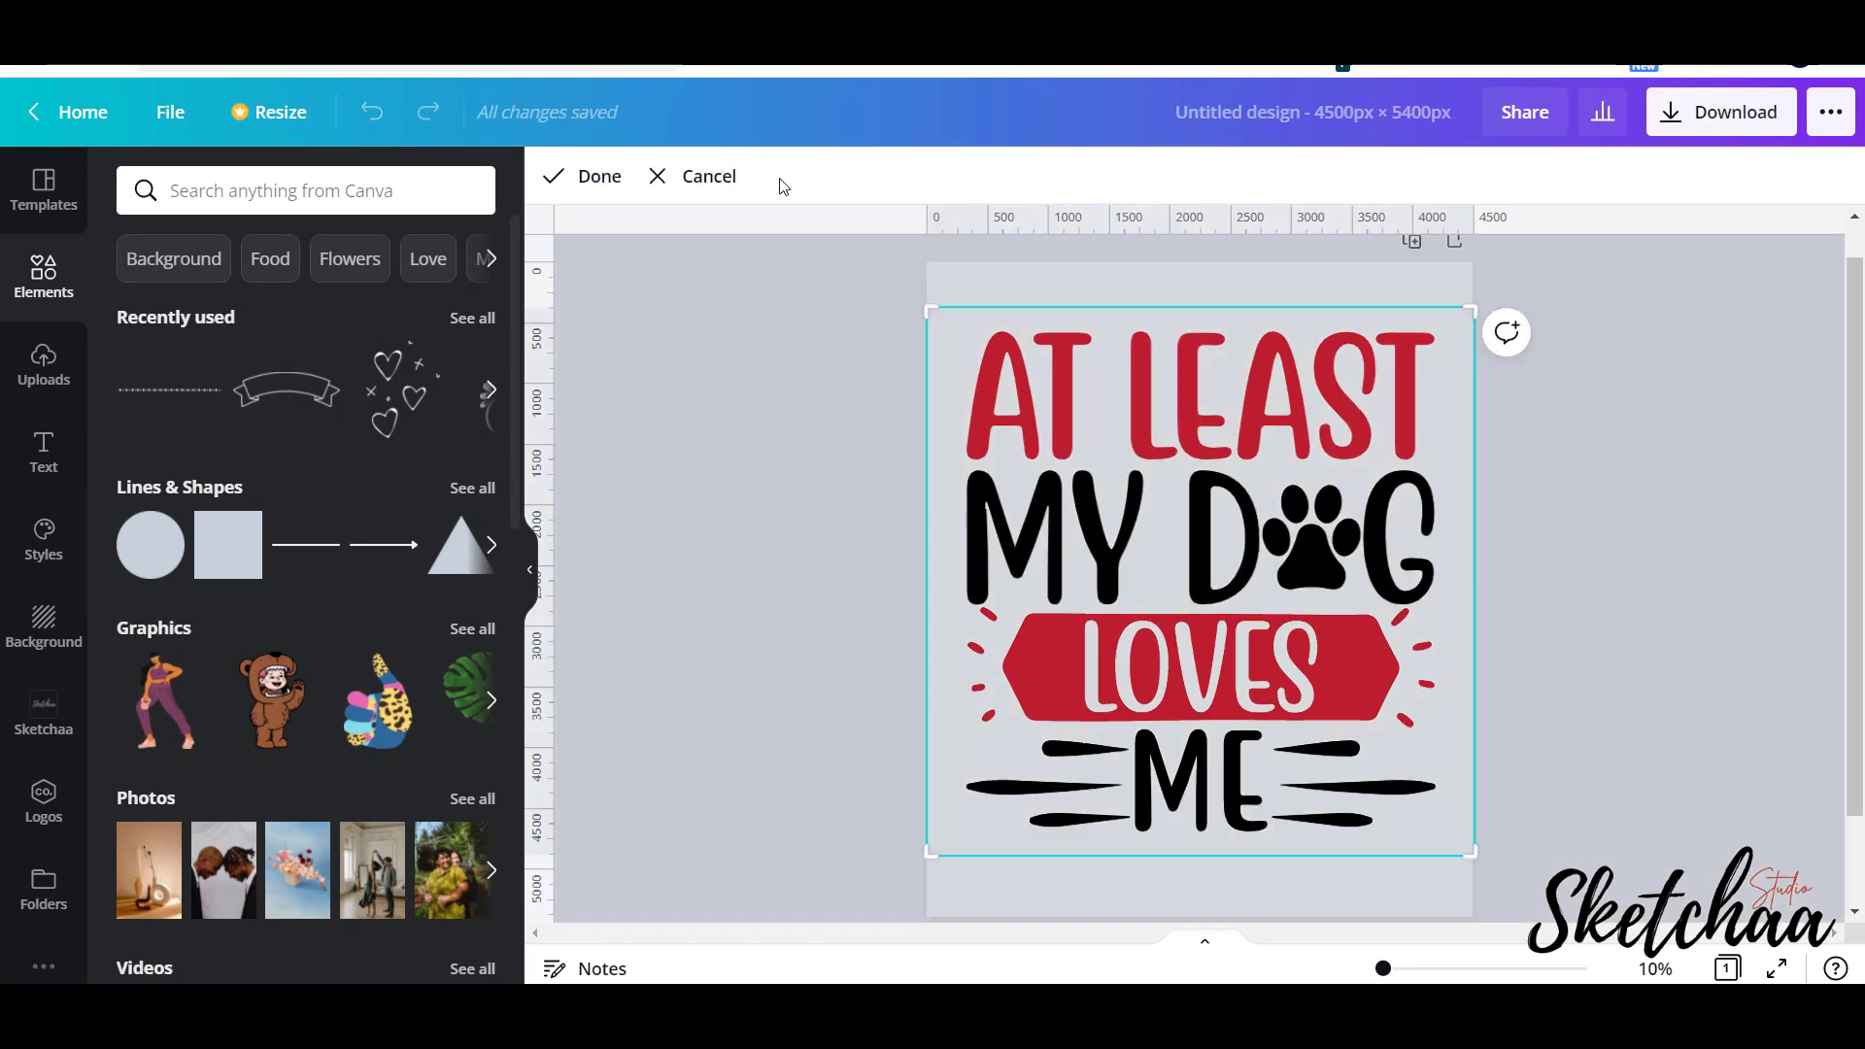
pyautogui.moveTo(1475, 853)
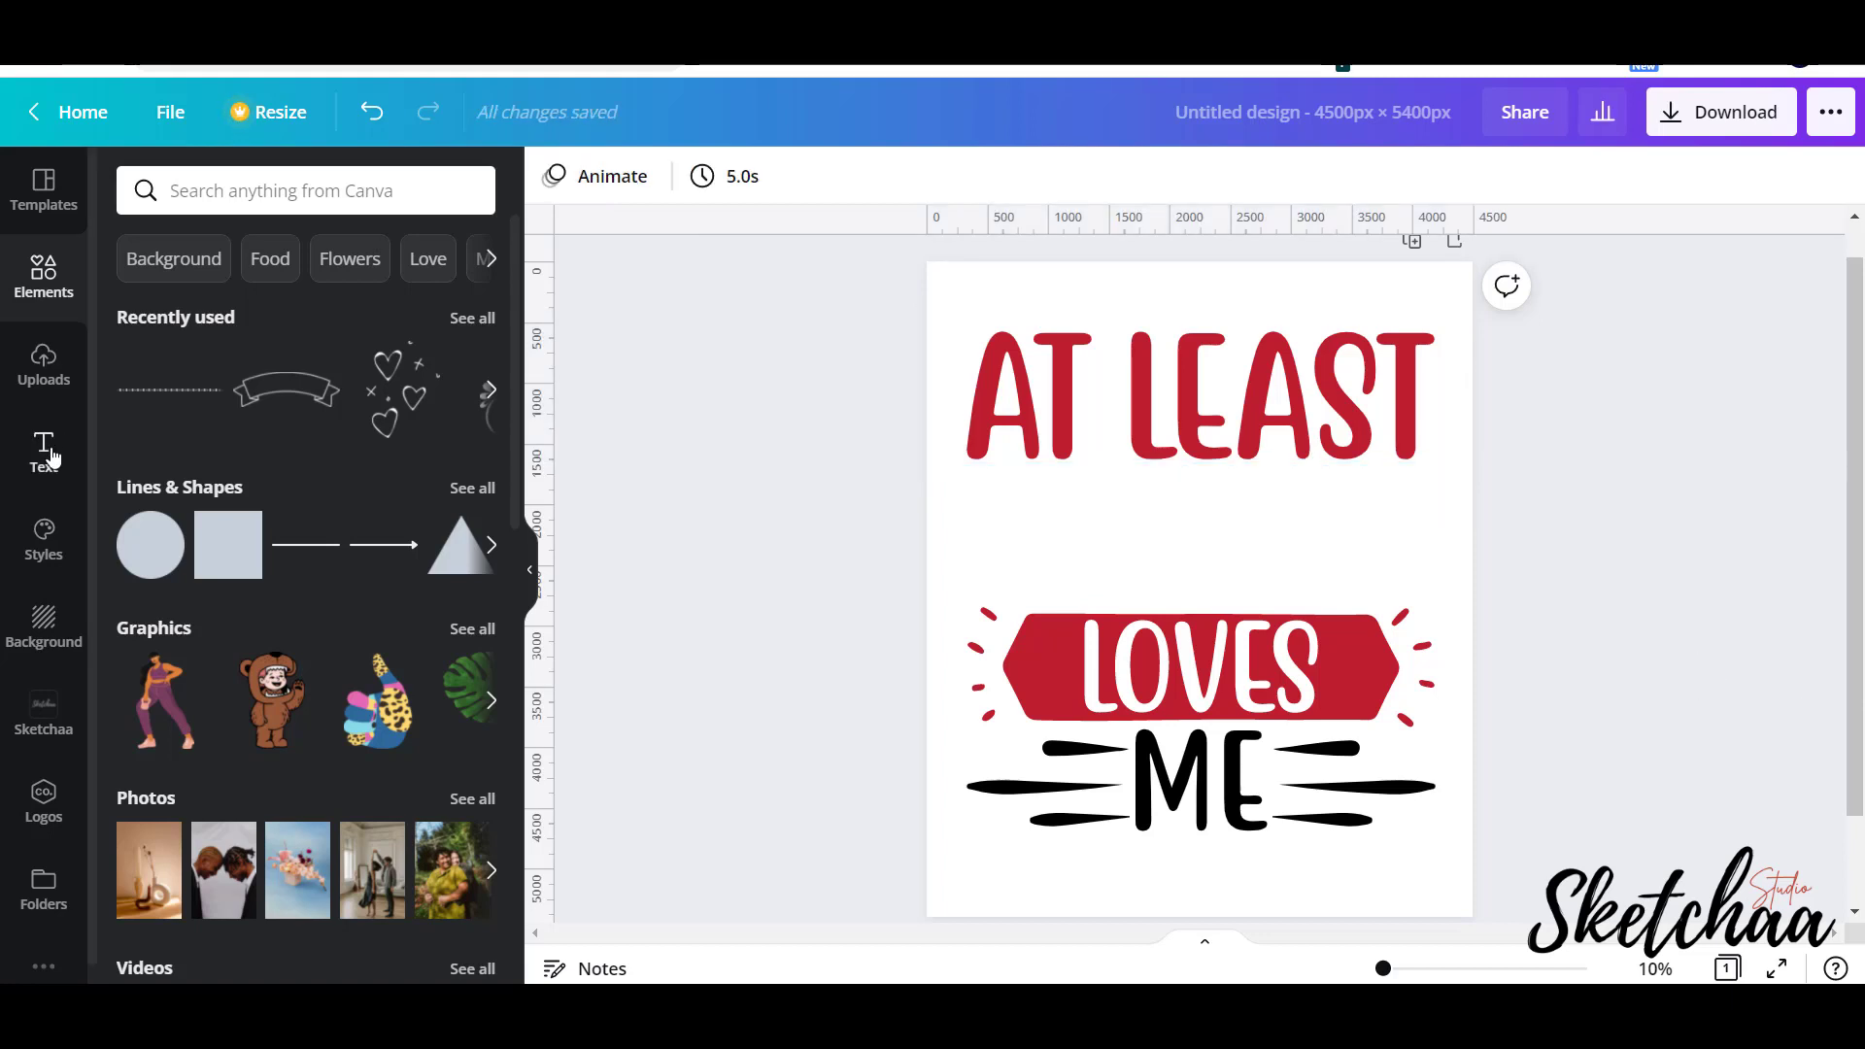
# Add a heading reading MOM and enlarge it to fill the gap below AT LEAST.
pyautogui.click(43, 451)
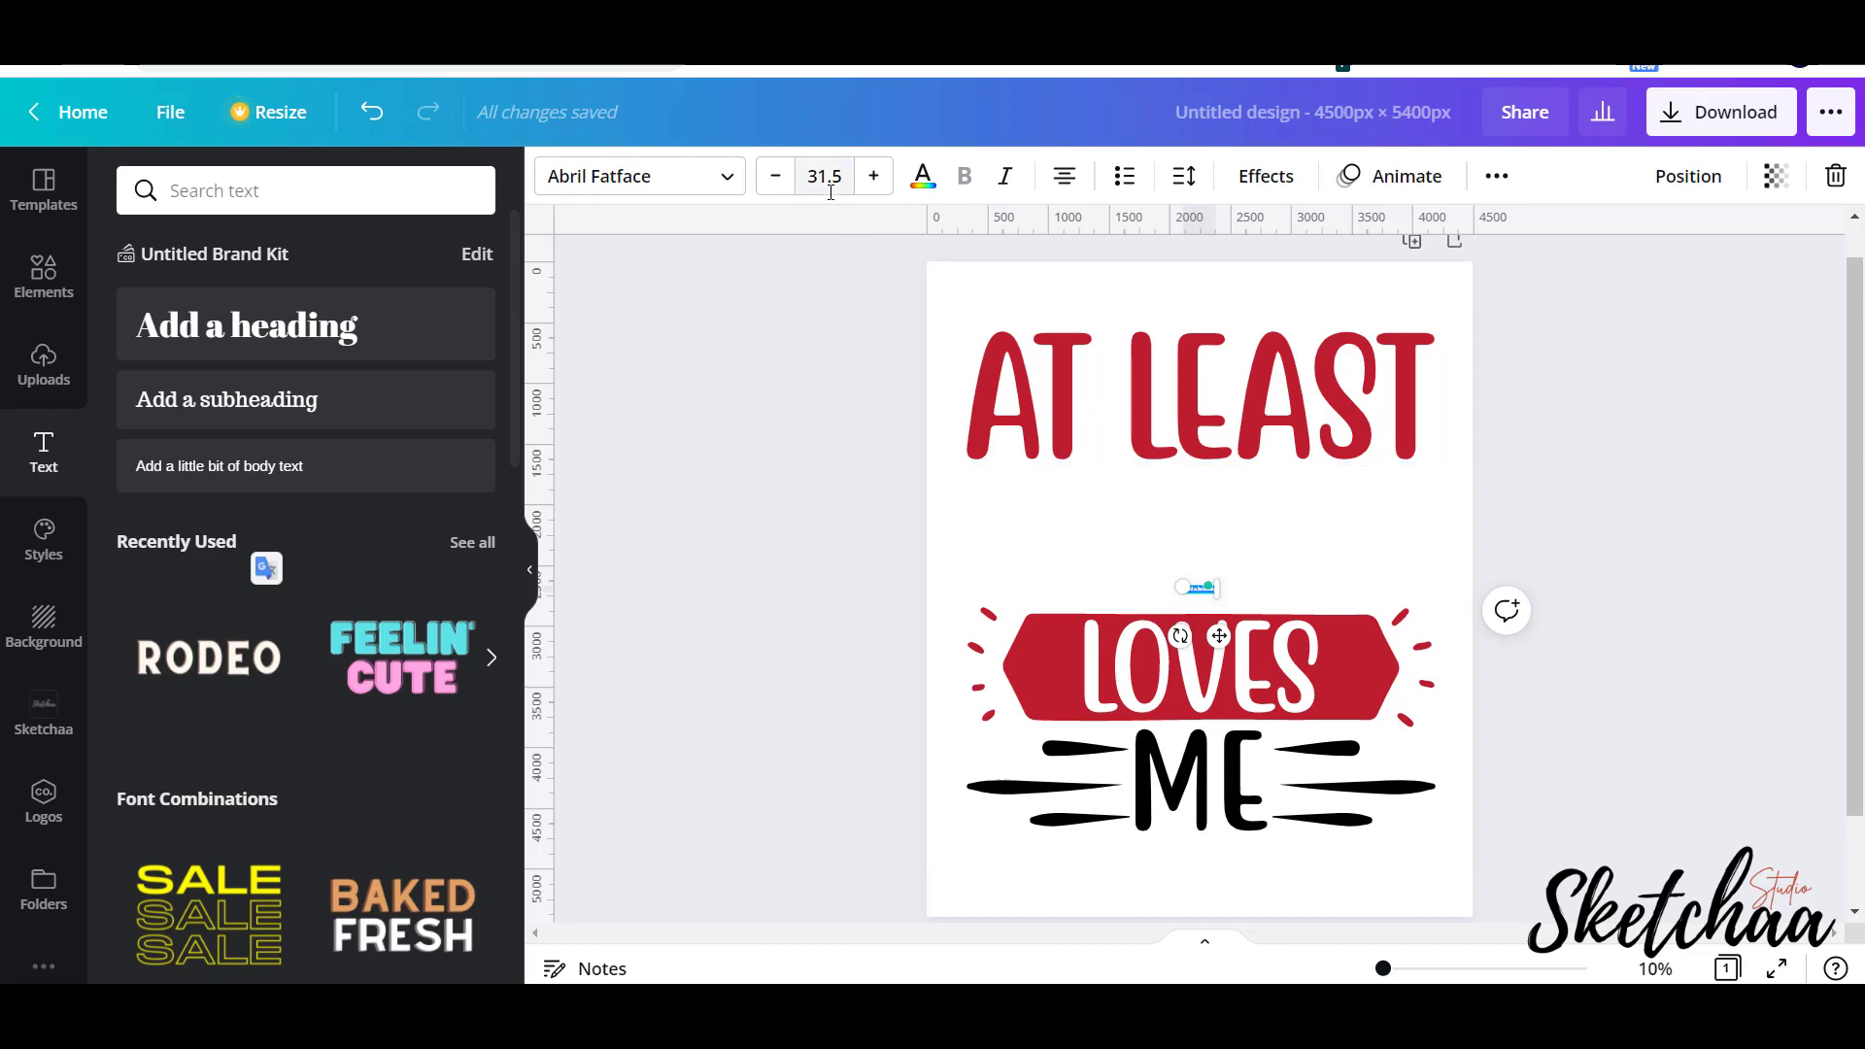
pyautogui.click(824, 174)
pyautogui.write('300')
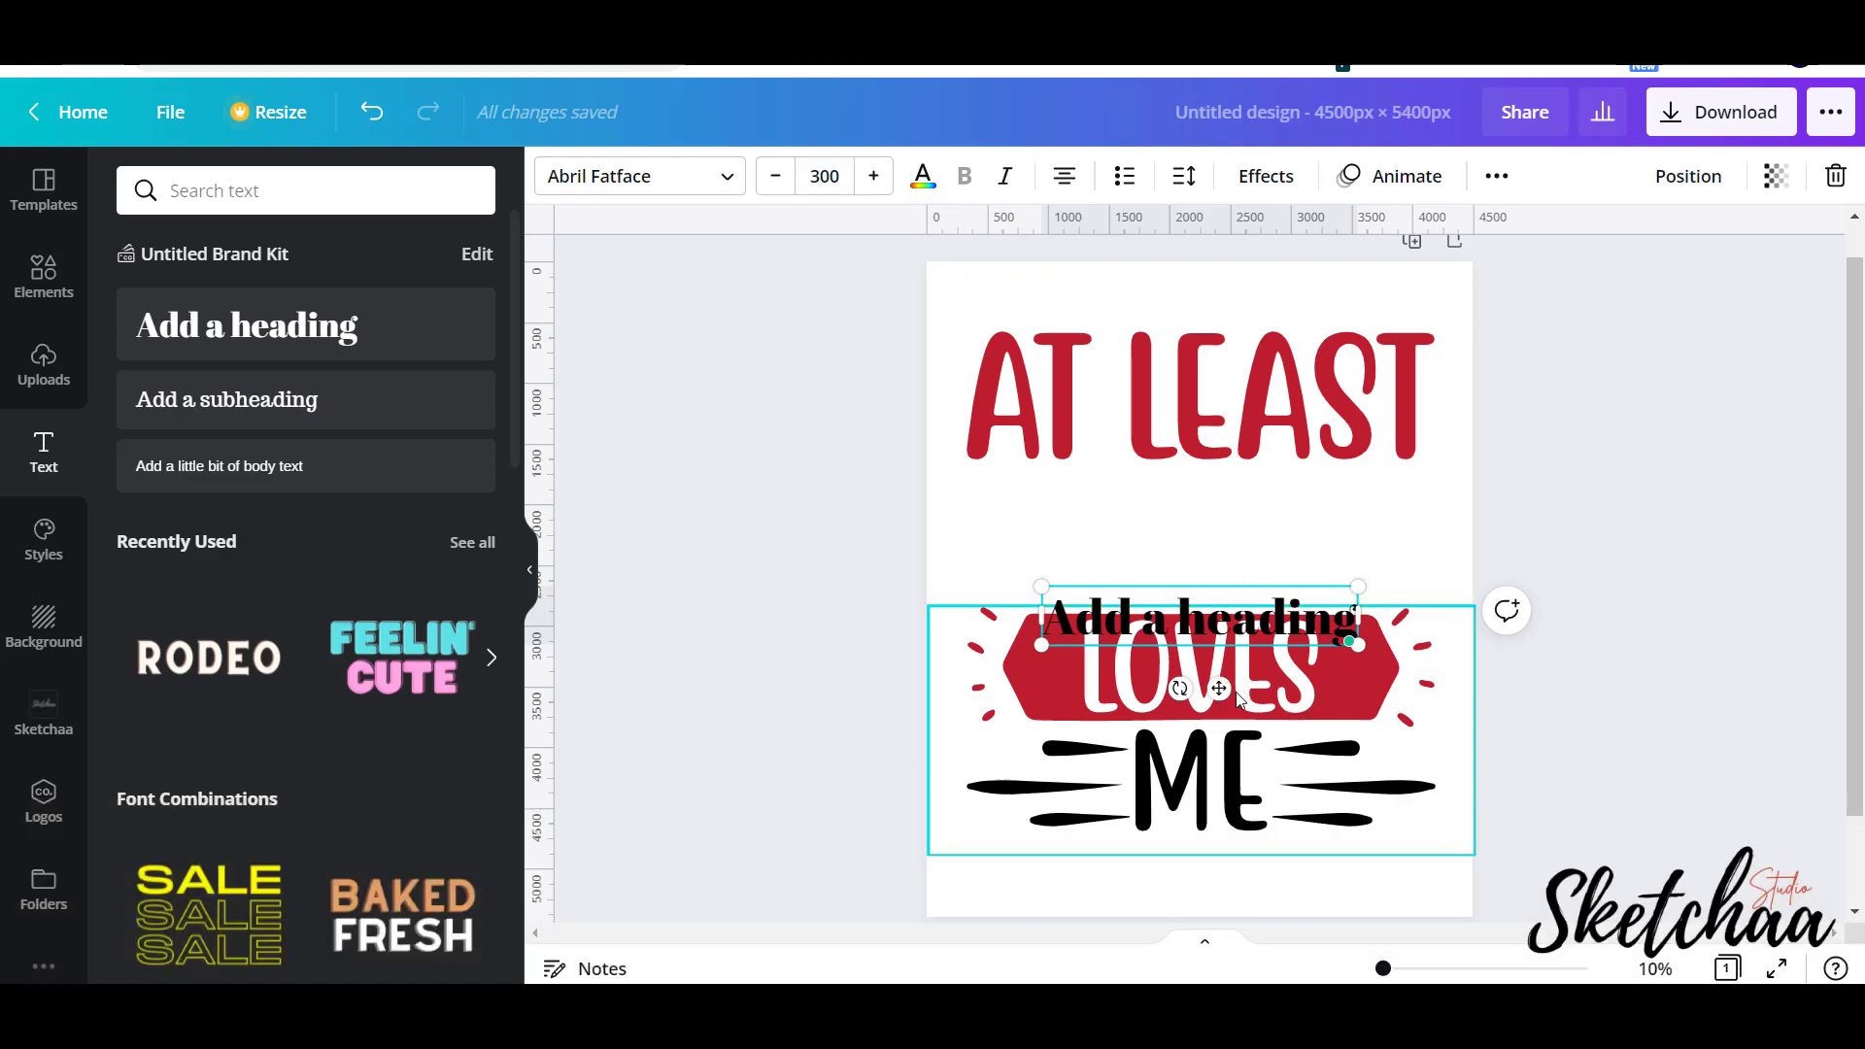
pyautogui.moveTo(1199, 618); pyautogui.dragTo(1166, 507)
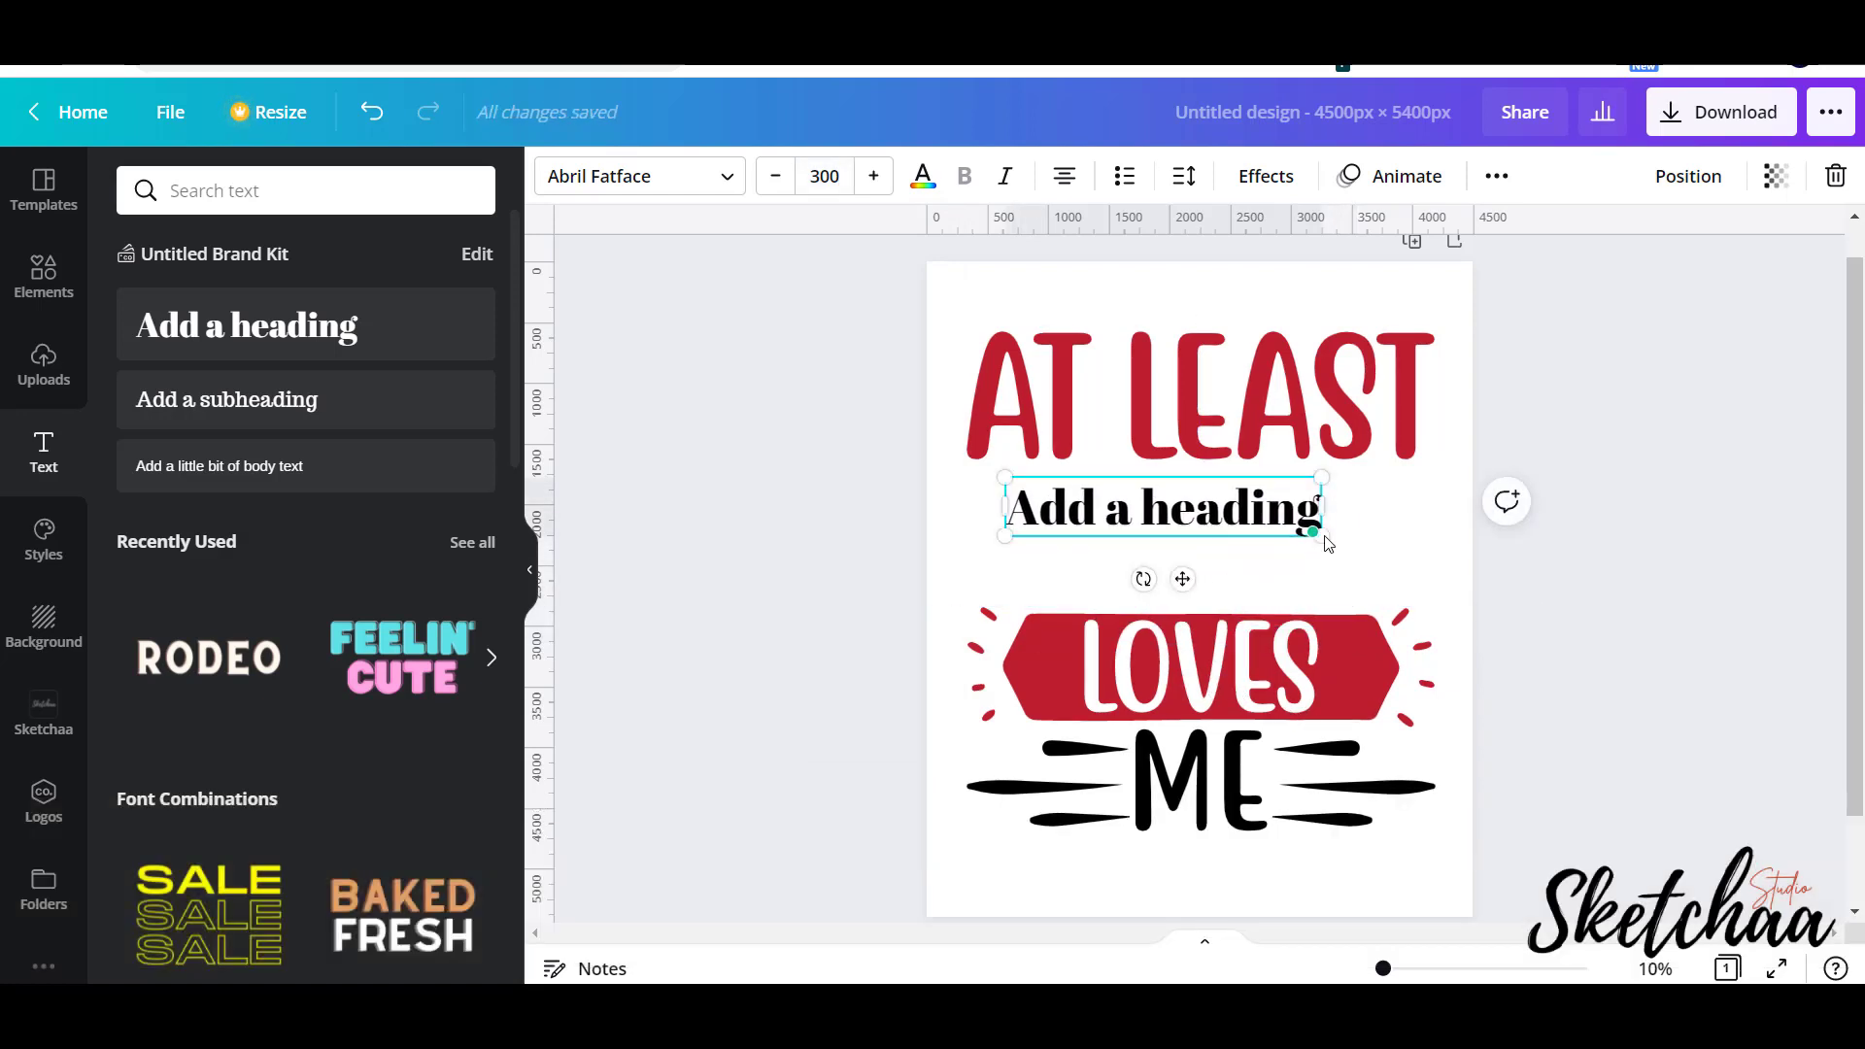
pyautogui.moveTo(1318, 539); pyautogui.dragTo(1445, 550)
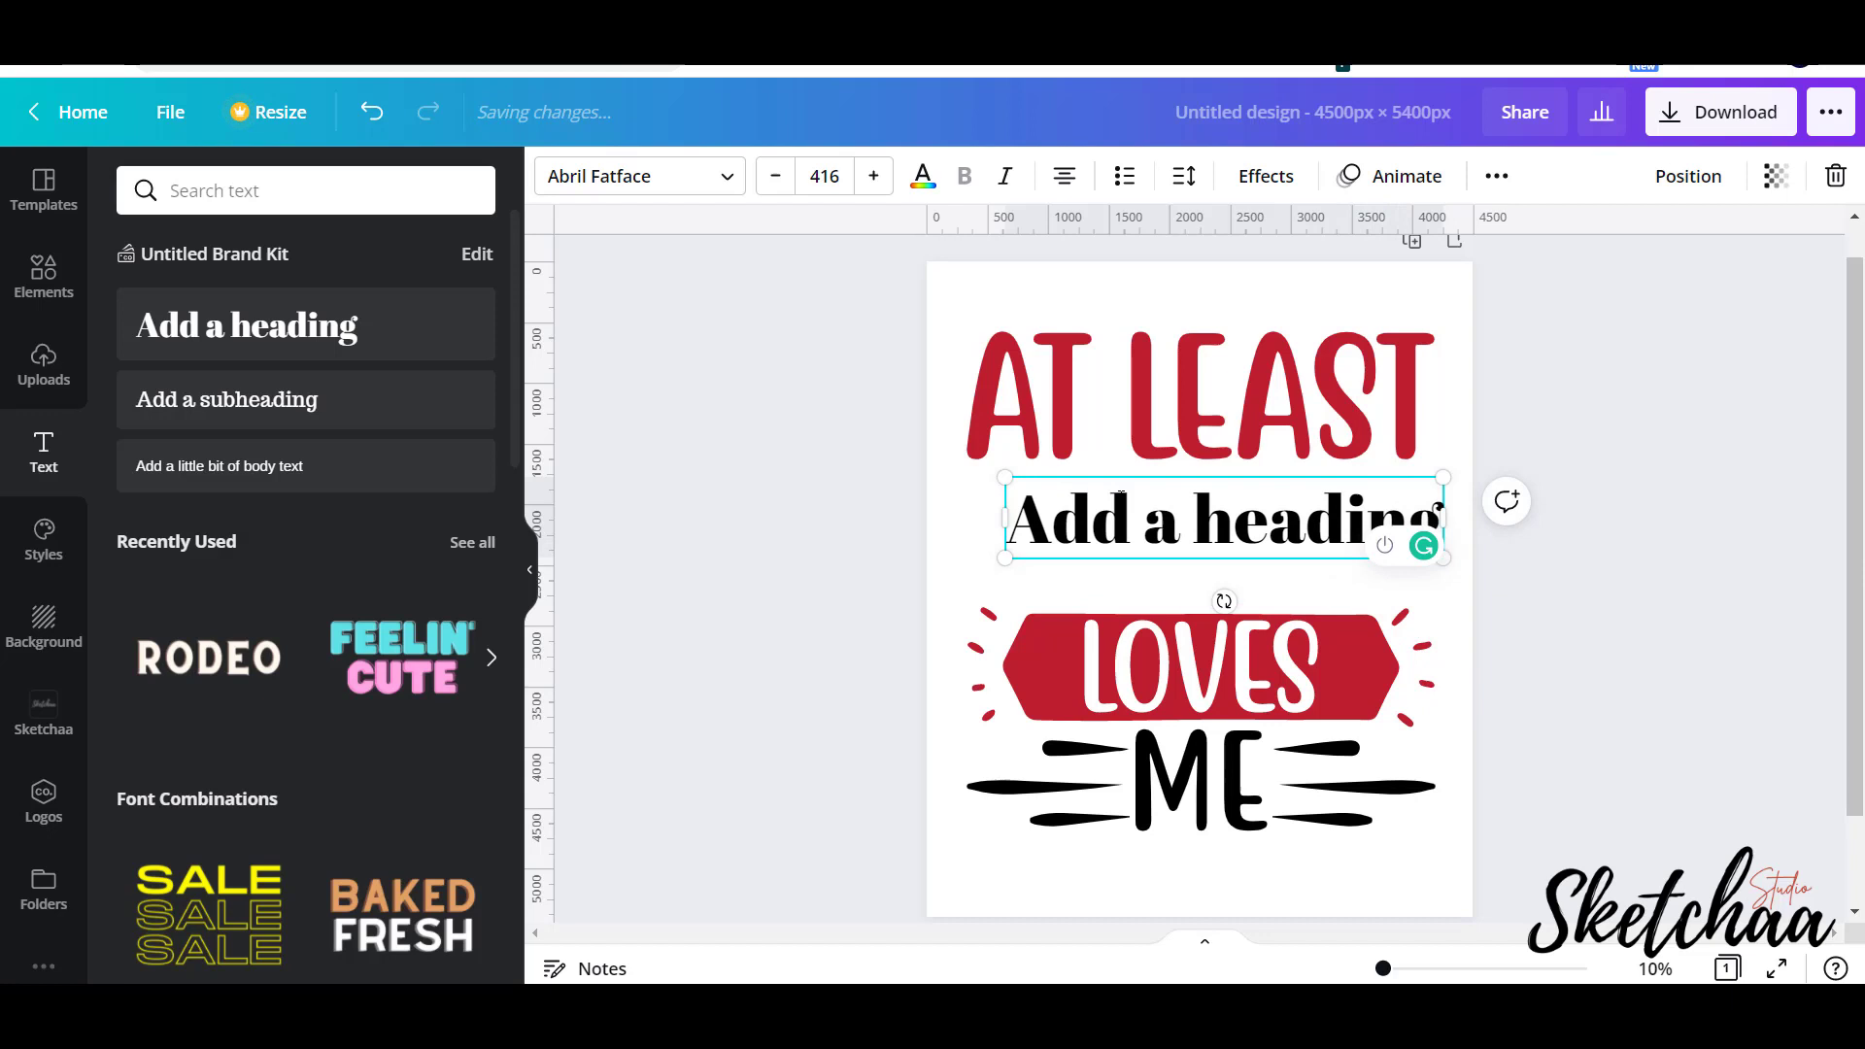
pyautogui.press('Ctrl+a')
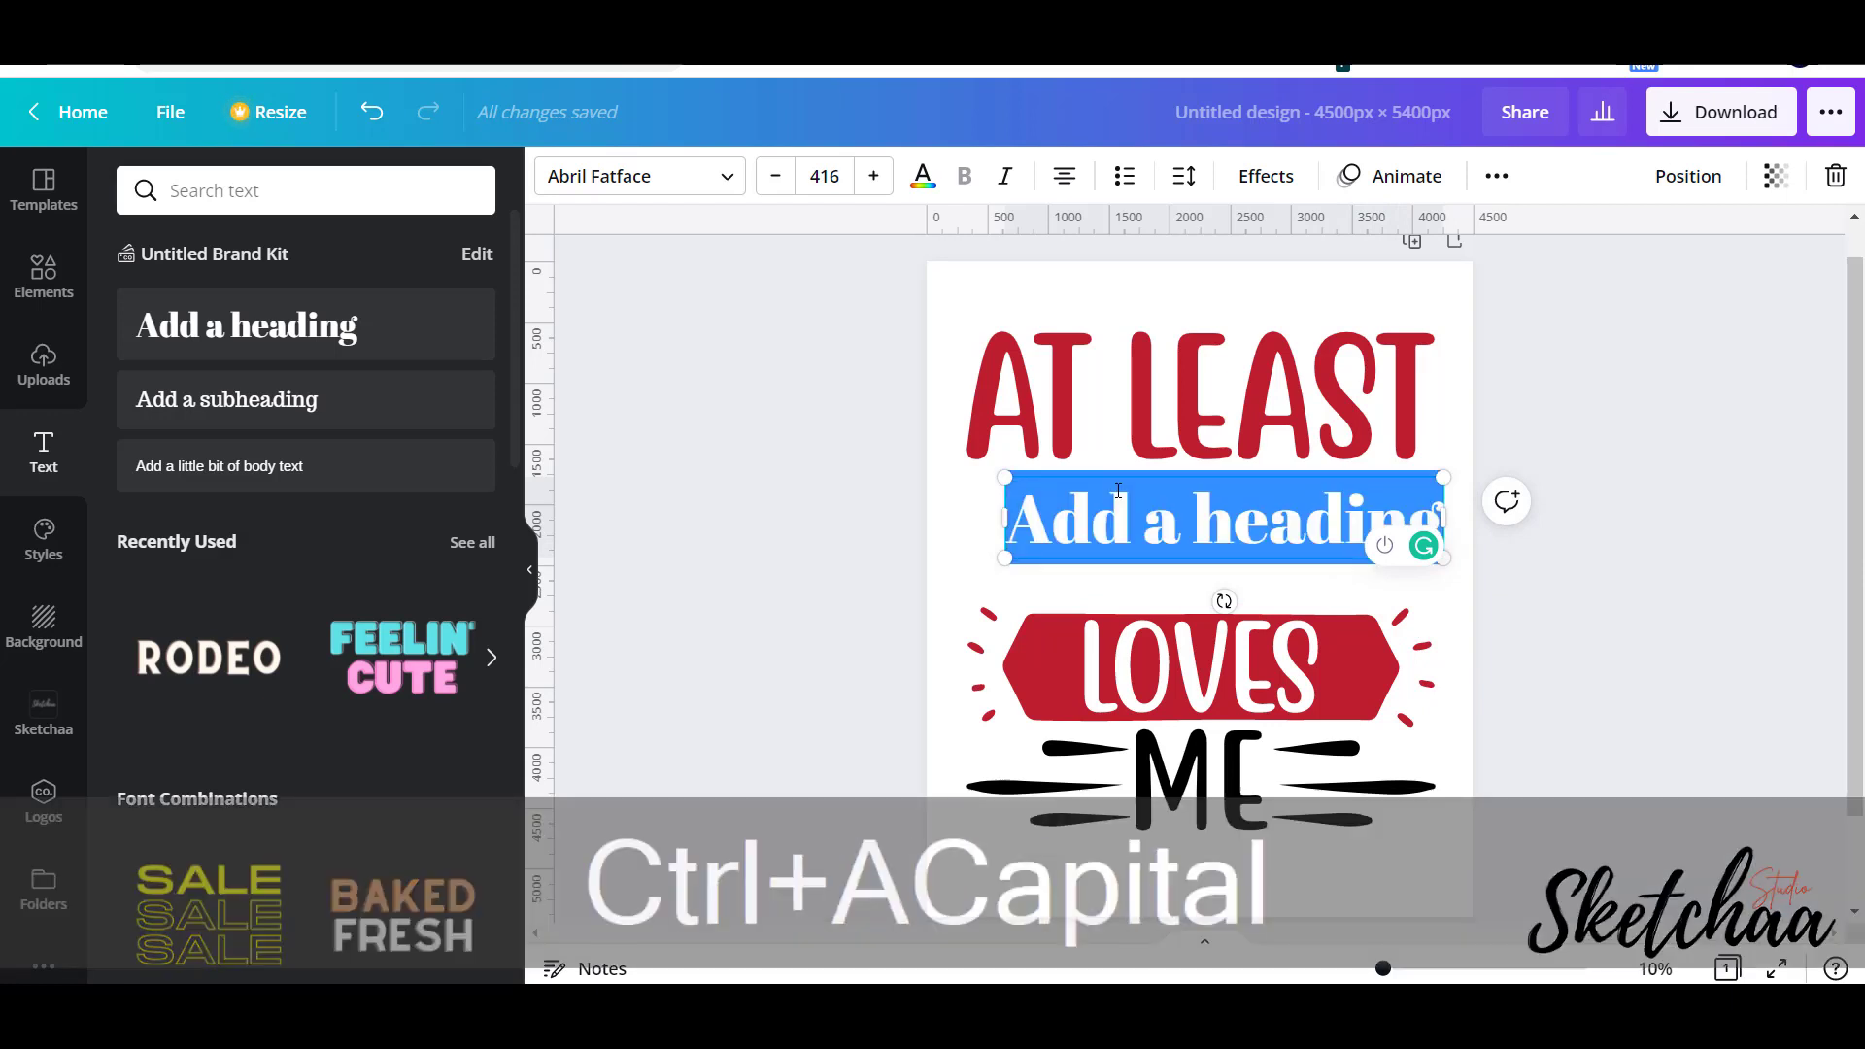
pyautogui.write('MOM')
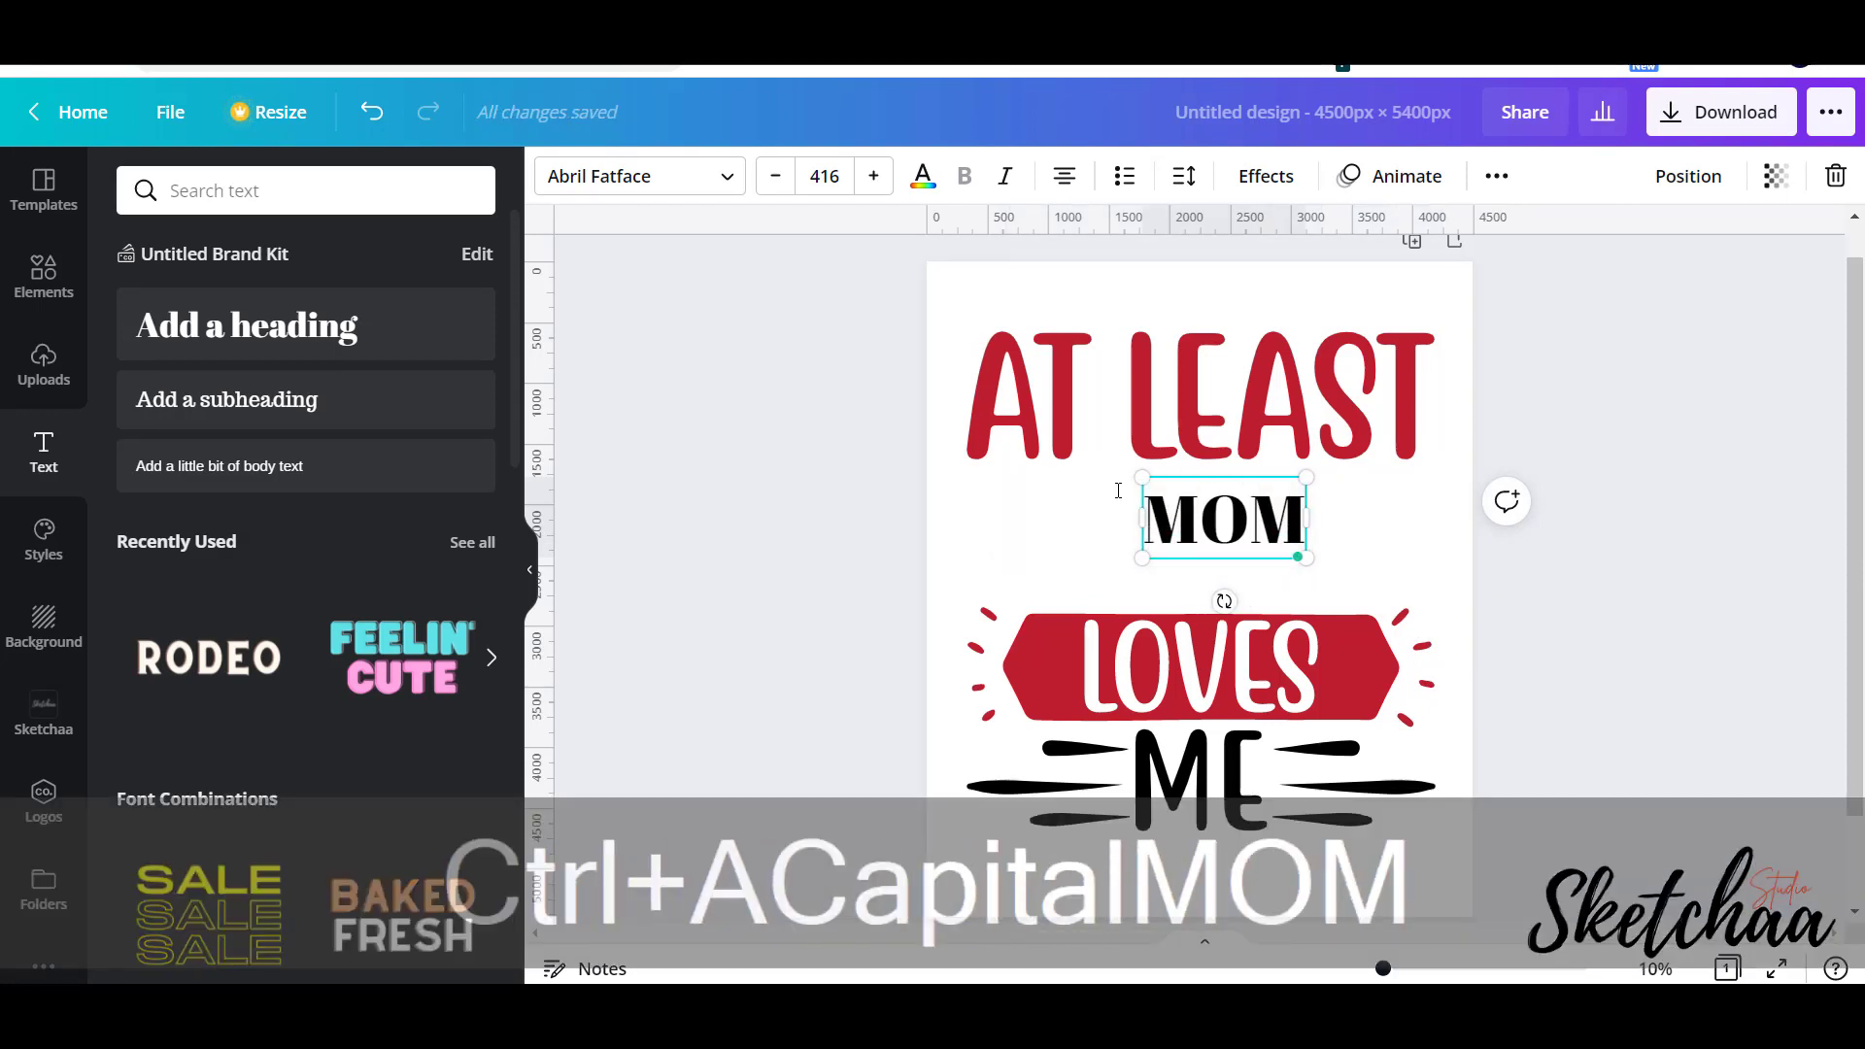
pyautogui.moveTo(1308, 560); pyautogui.dragTo(1305, 591)
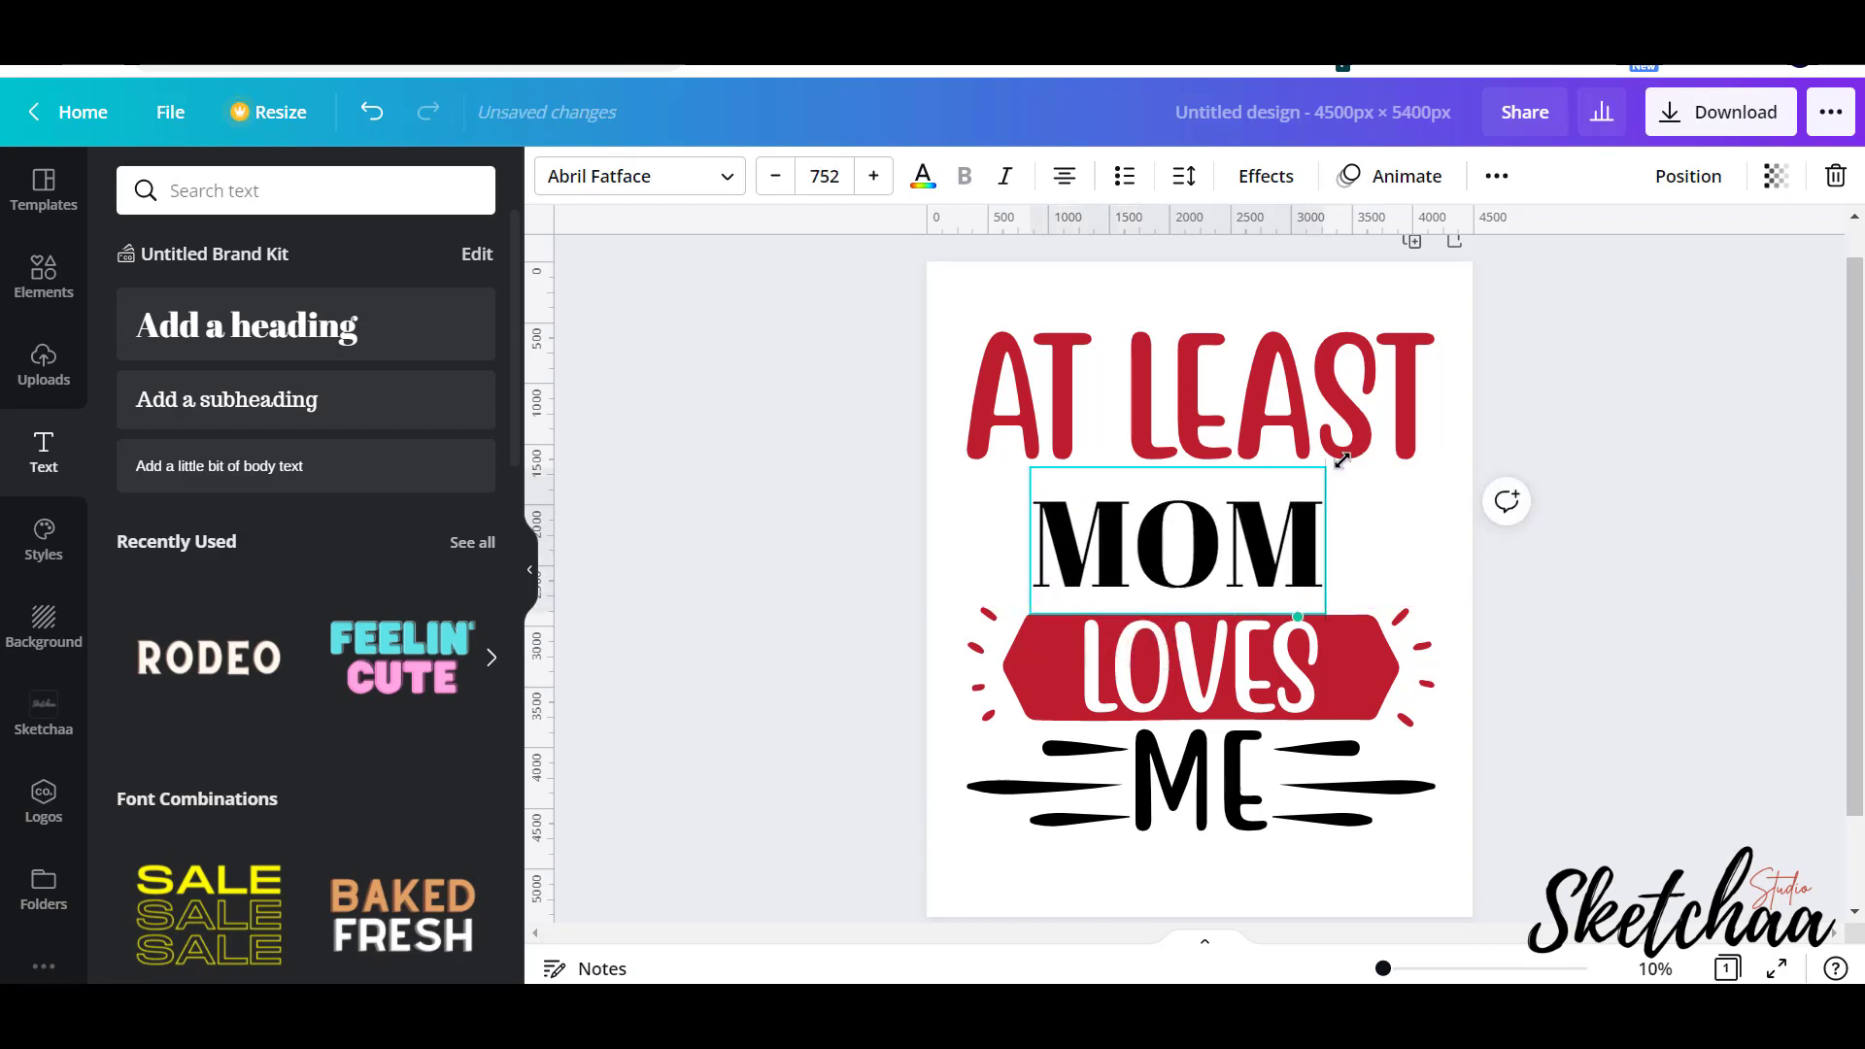
pyautogui.moveTo(1343, 461); pyautogui.dragTo(1360, 464)
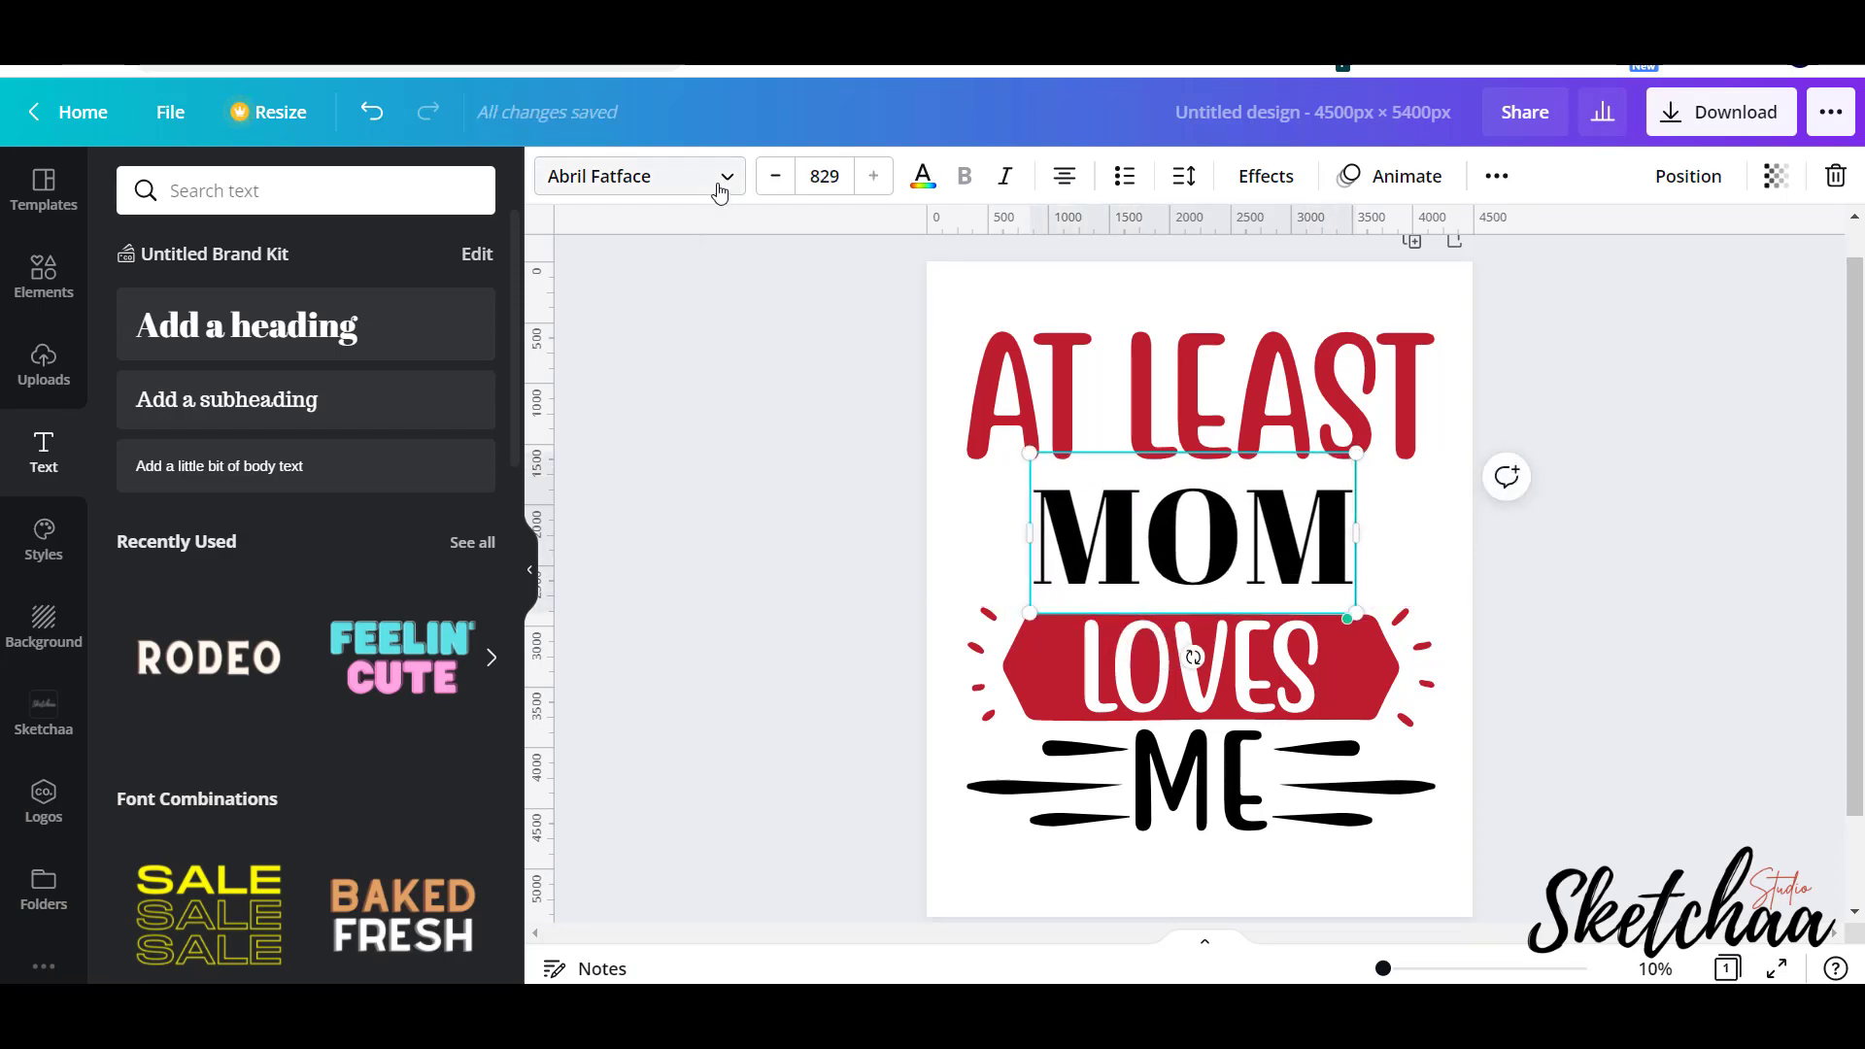
# Set the word MOM in the Bubble Love font.
pyautogui.click(637, 175)
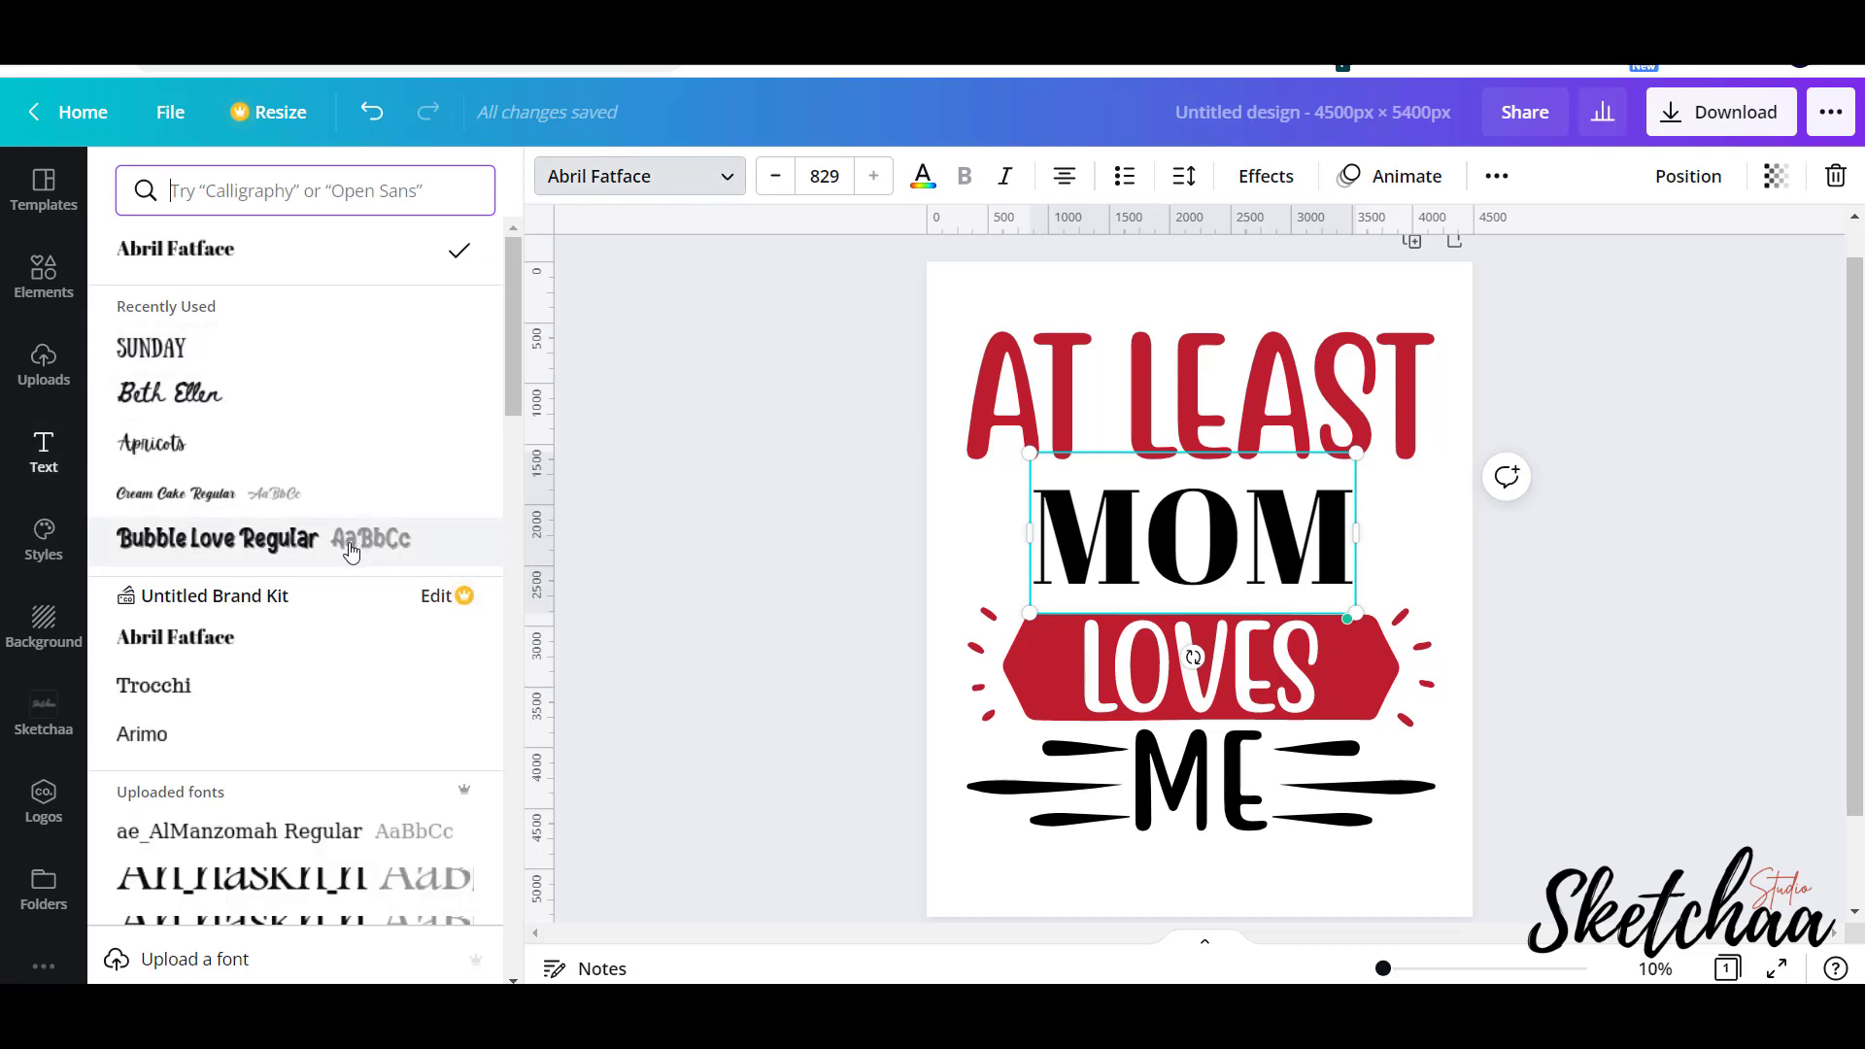
pyautogui.click(218, 538)
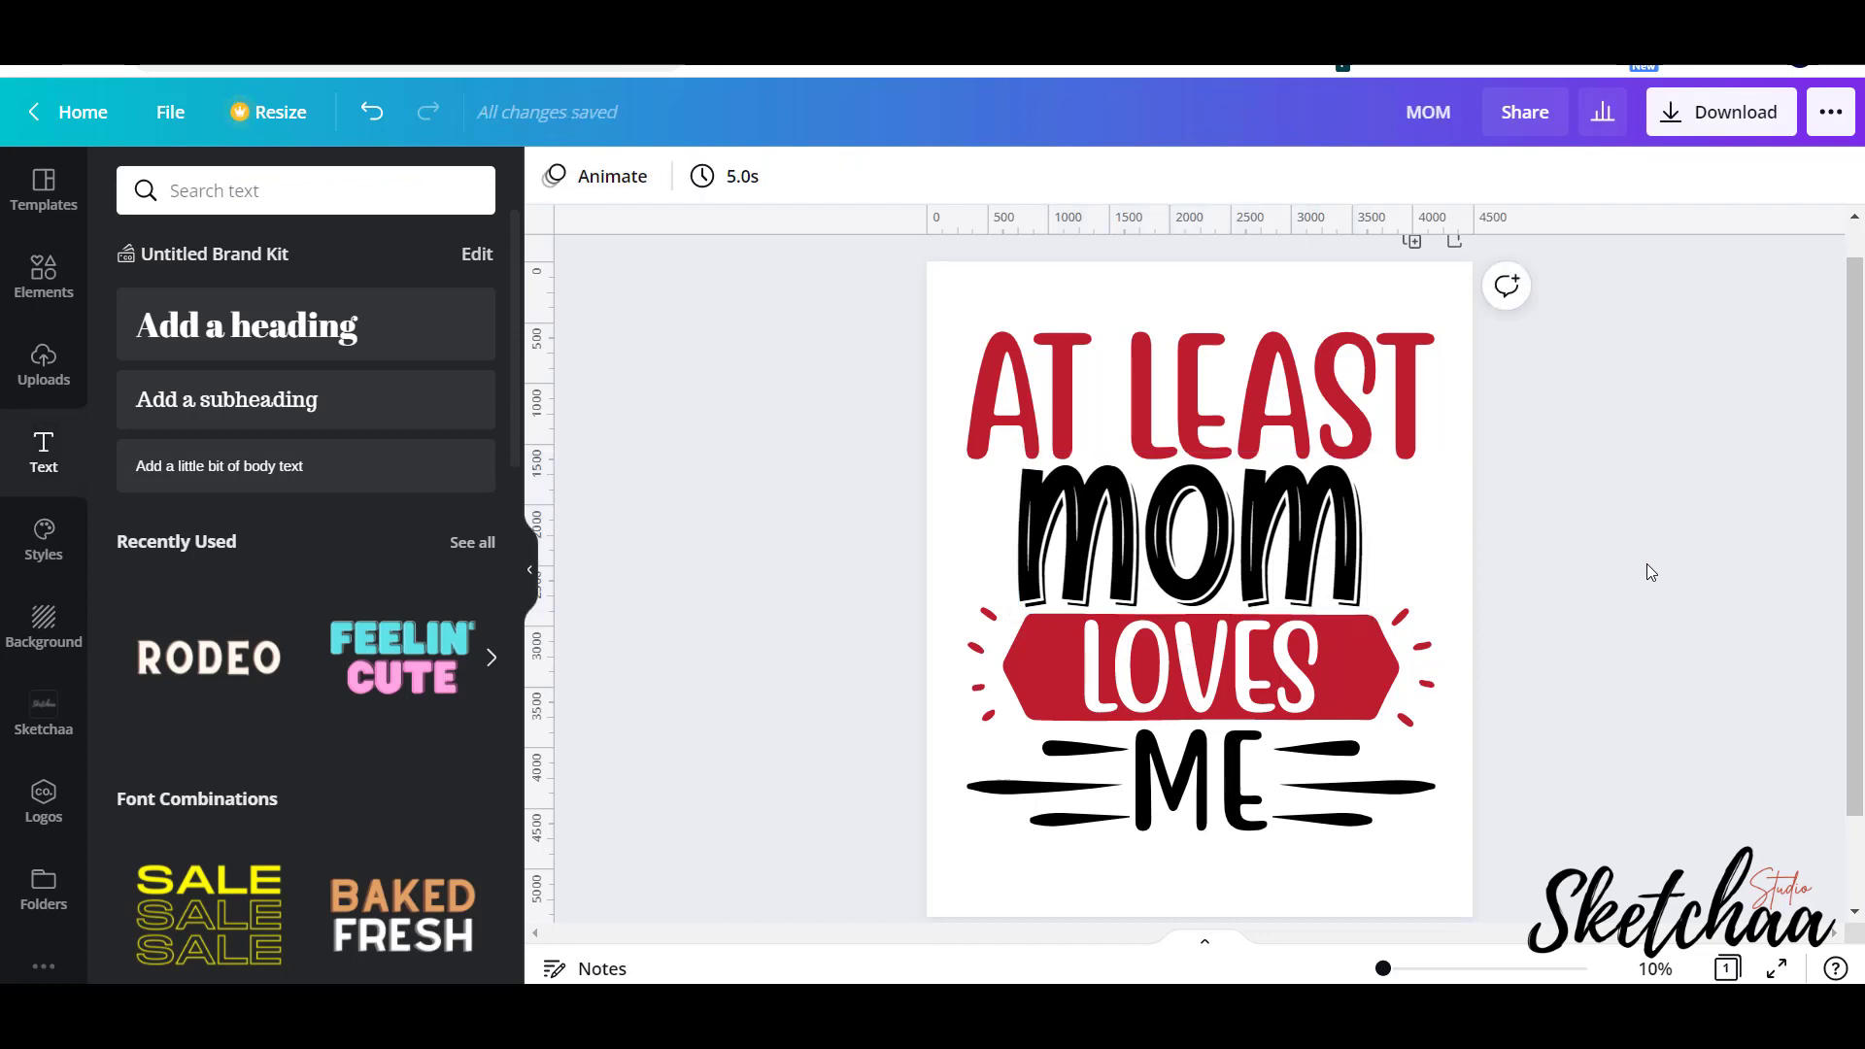
pyautogui.click(1190, 542)
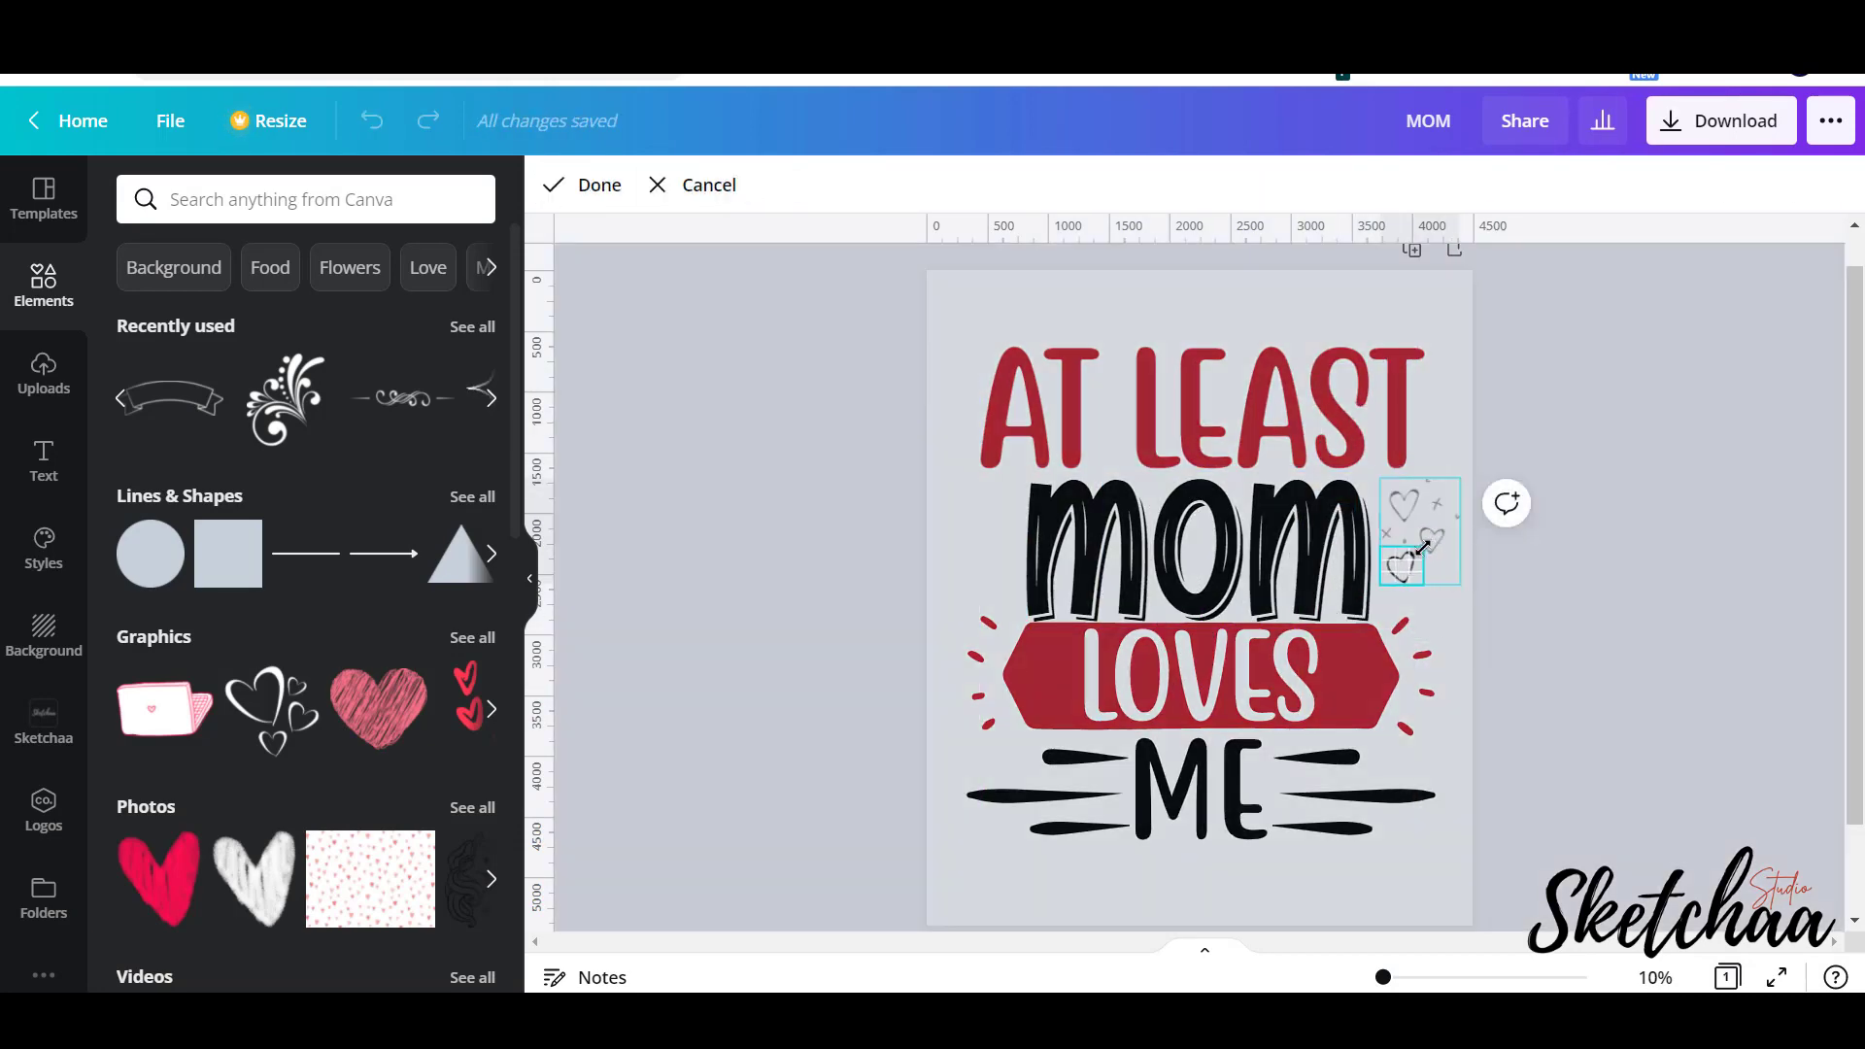
# Crop the heart doodle, add a curved mark at MOM's corner, and mirror the heart cluster to the other side.
pyautogui.moveTo(1423, 548); pyautogui.dragTo(1150, 491)
pyautogui.write('DECORATION')
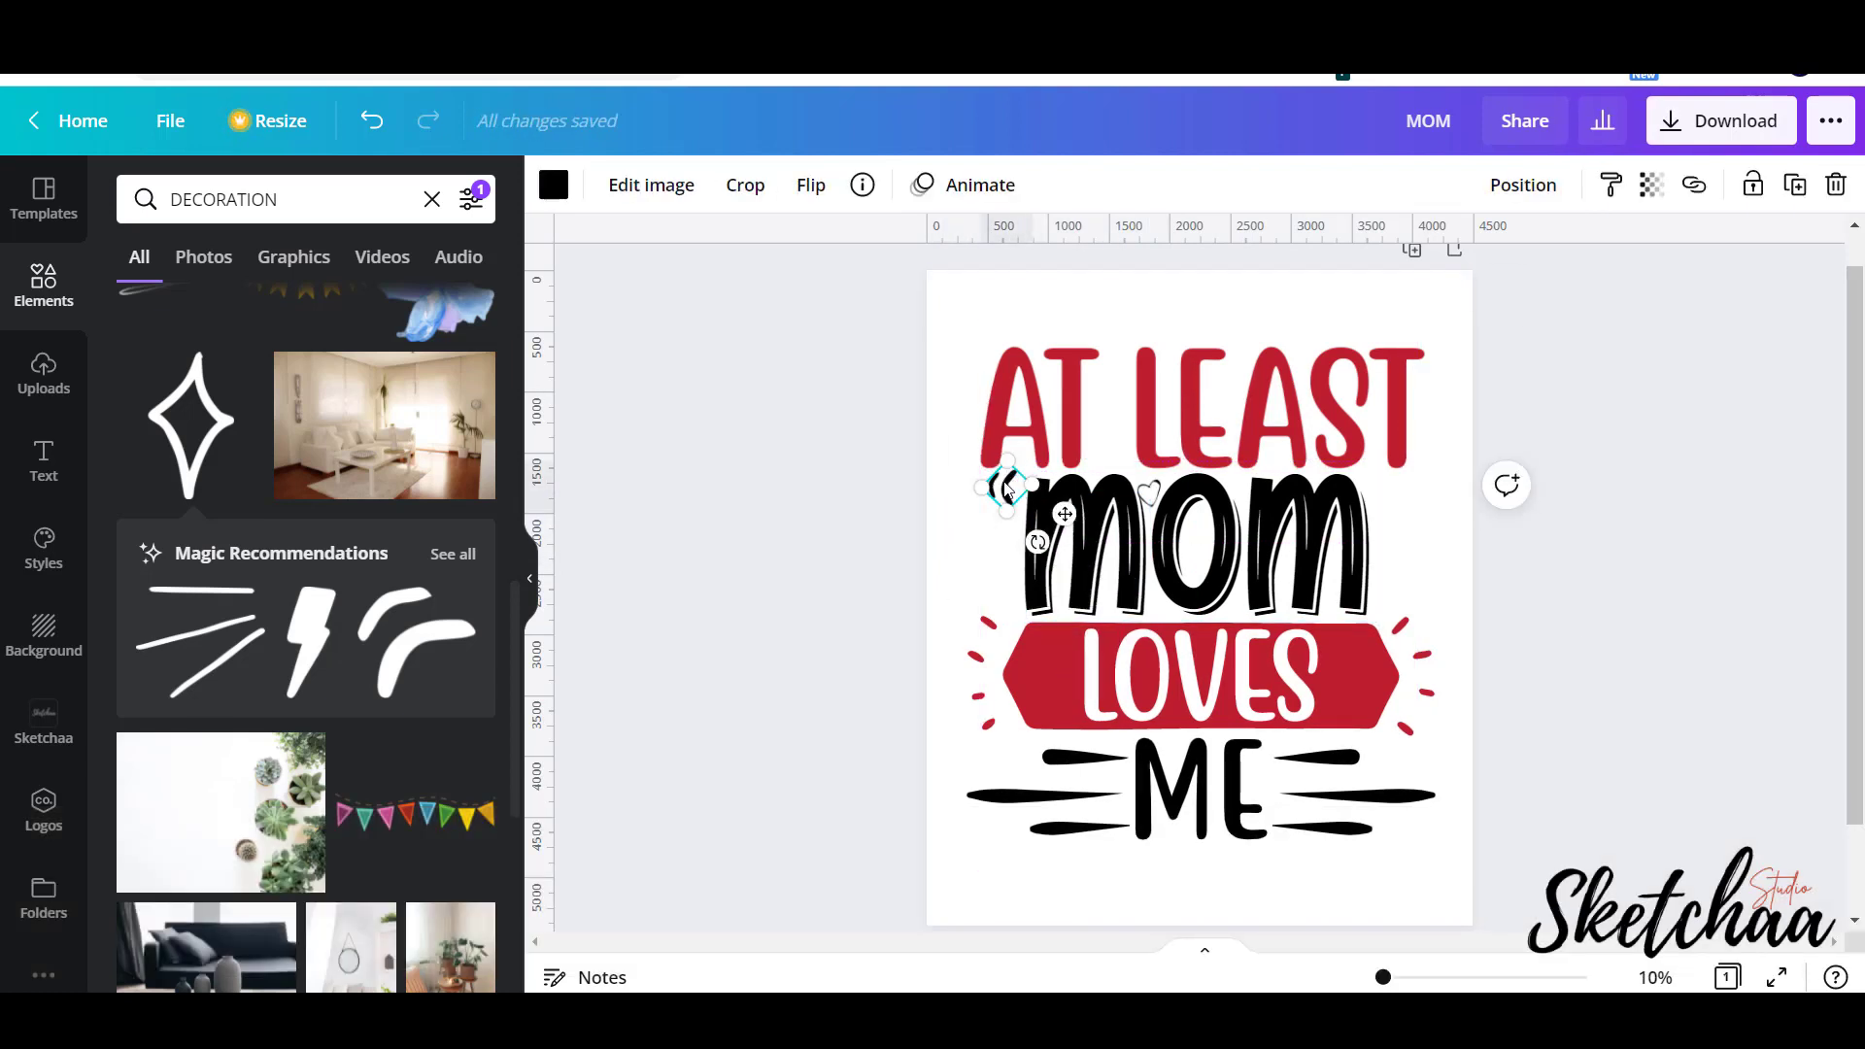
pyautogui.moveTo(1004, 486); pyautogui.dragTo(1374, 486)
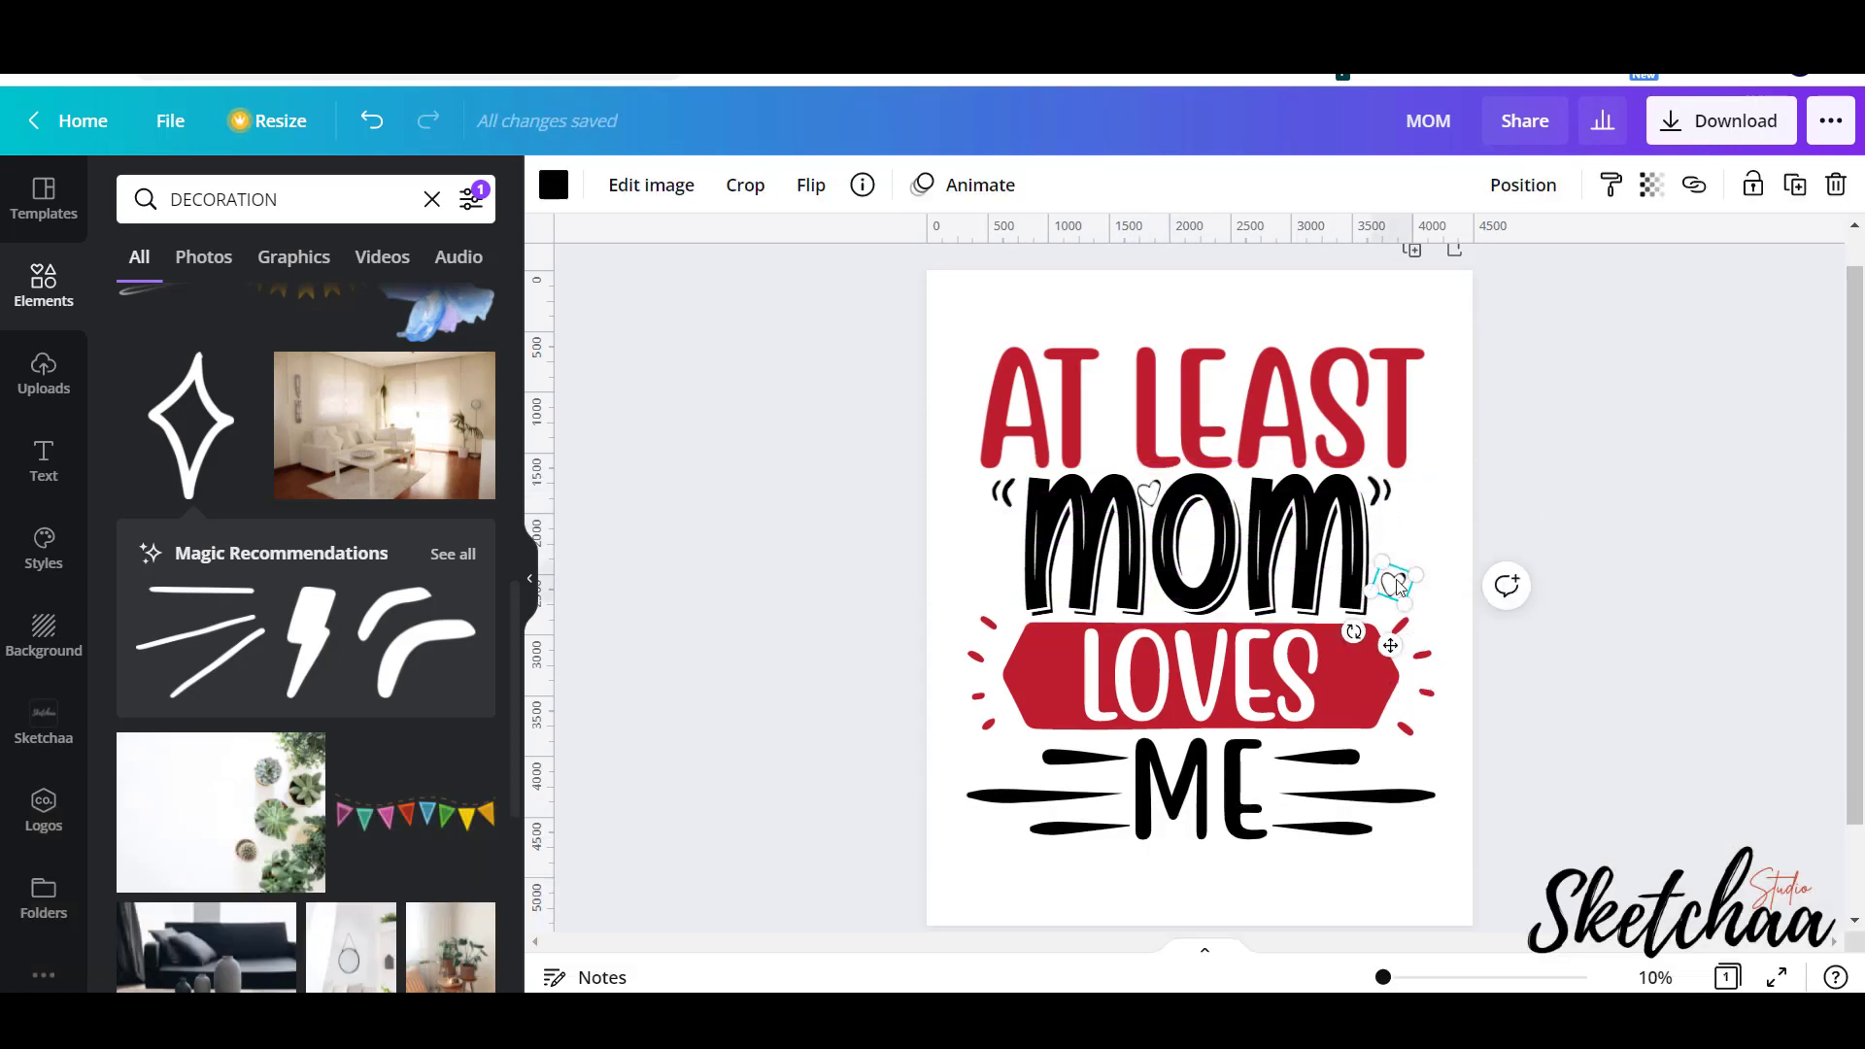
pyautogui.click(1201, 400)
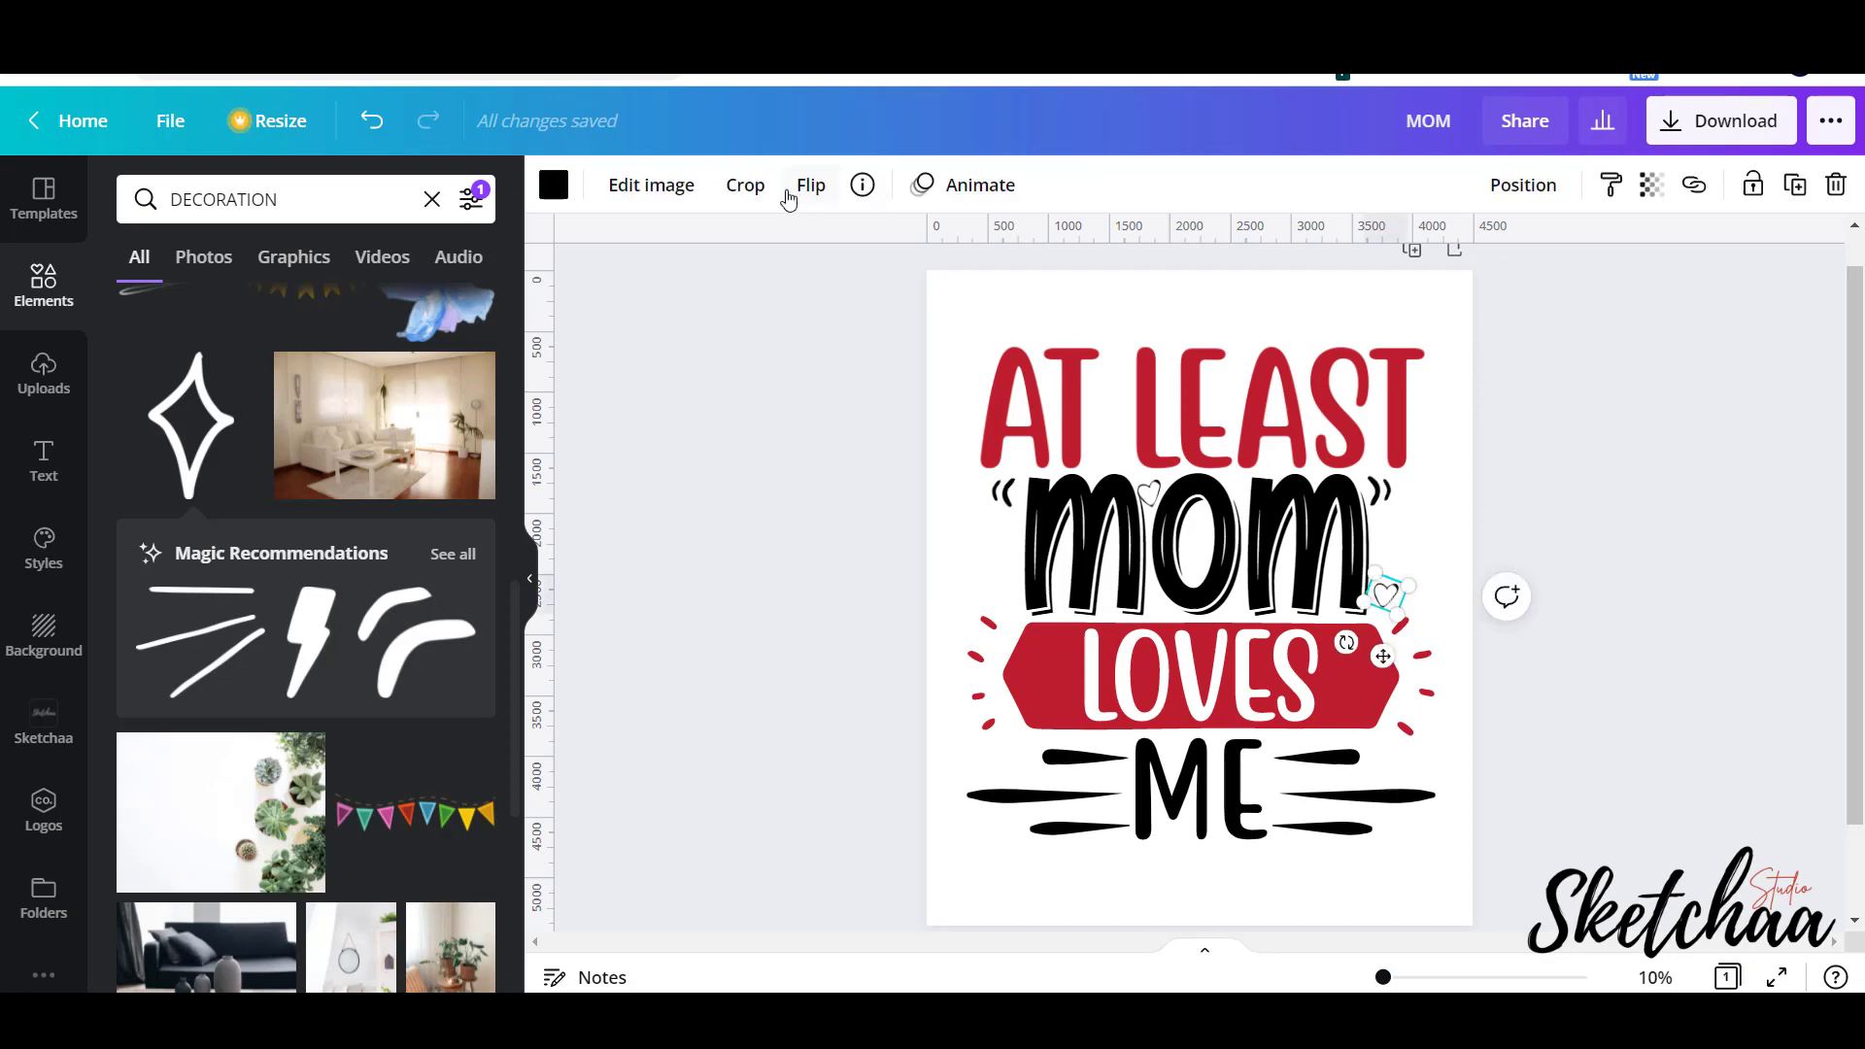
pyautogui.click(746, 185)
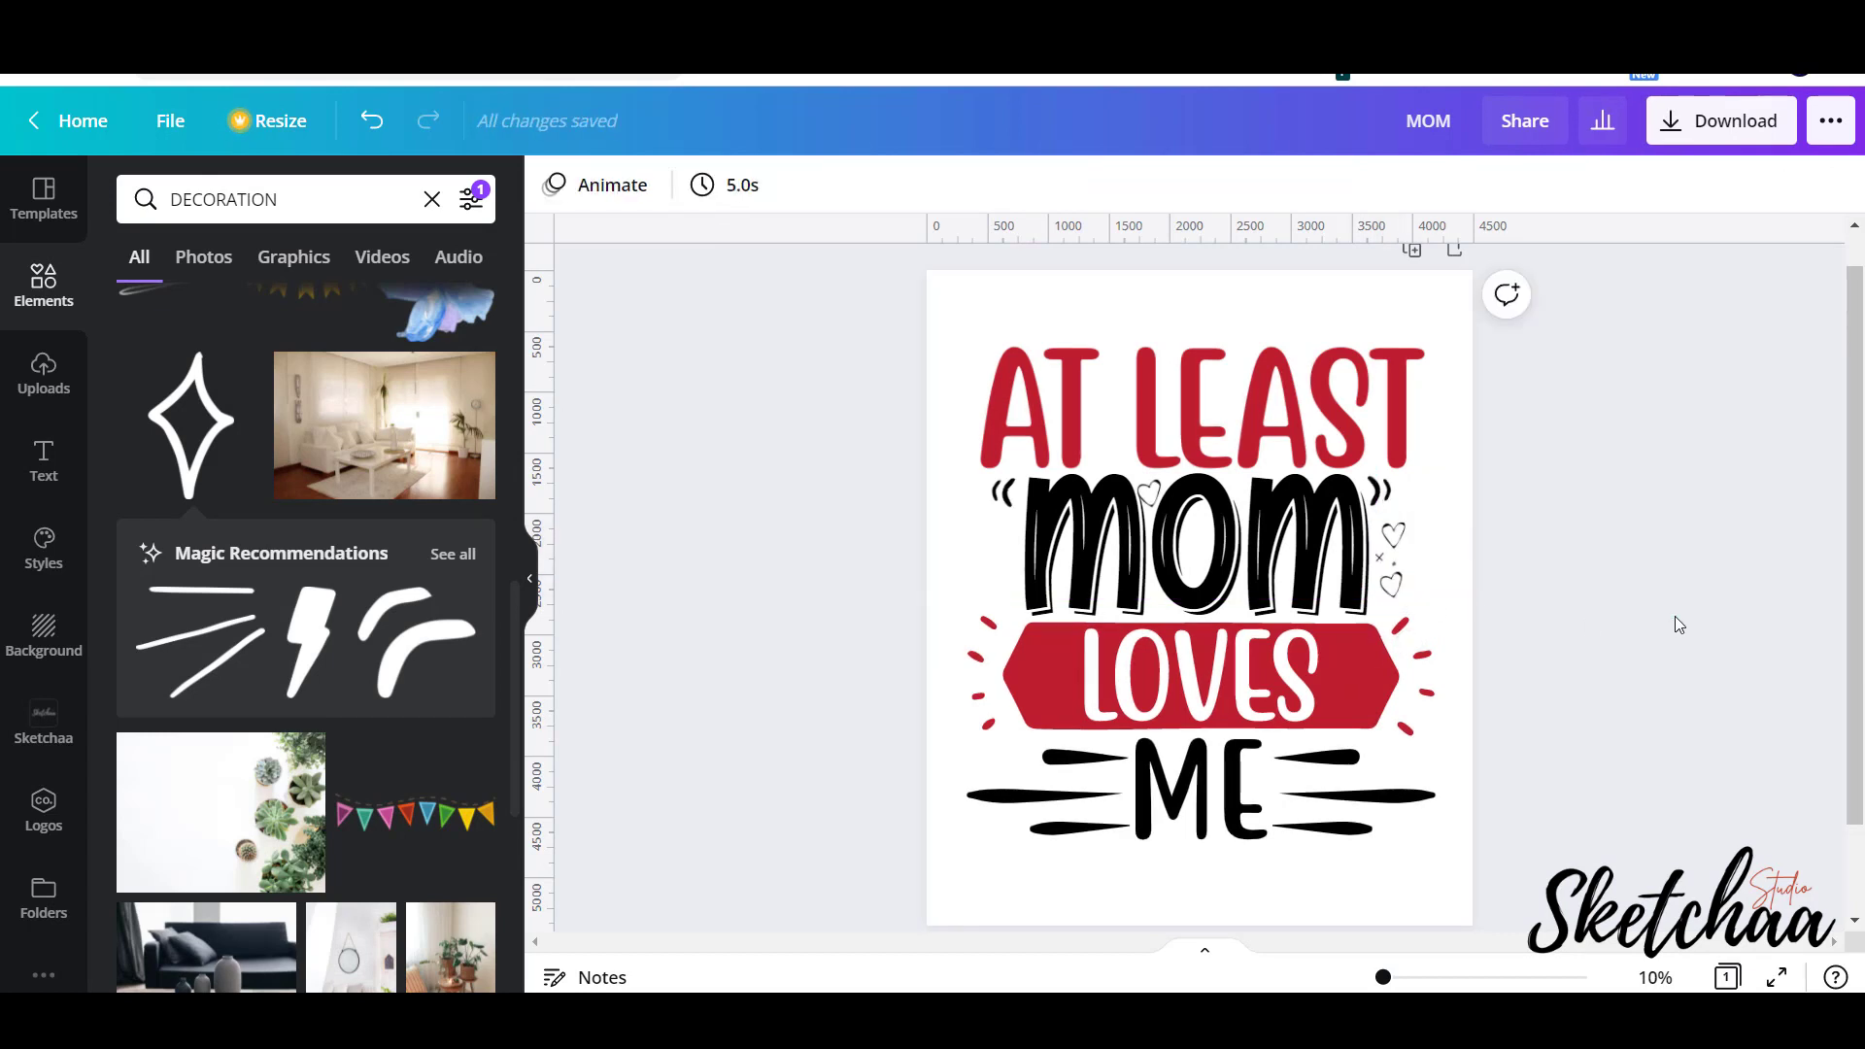
pyautogui.click(1395, 562)
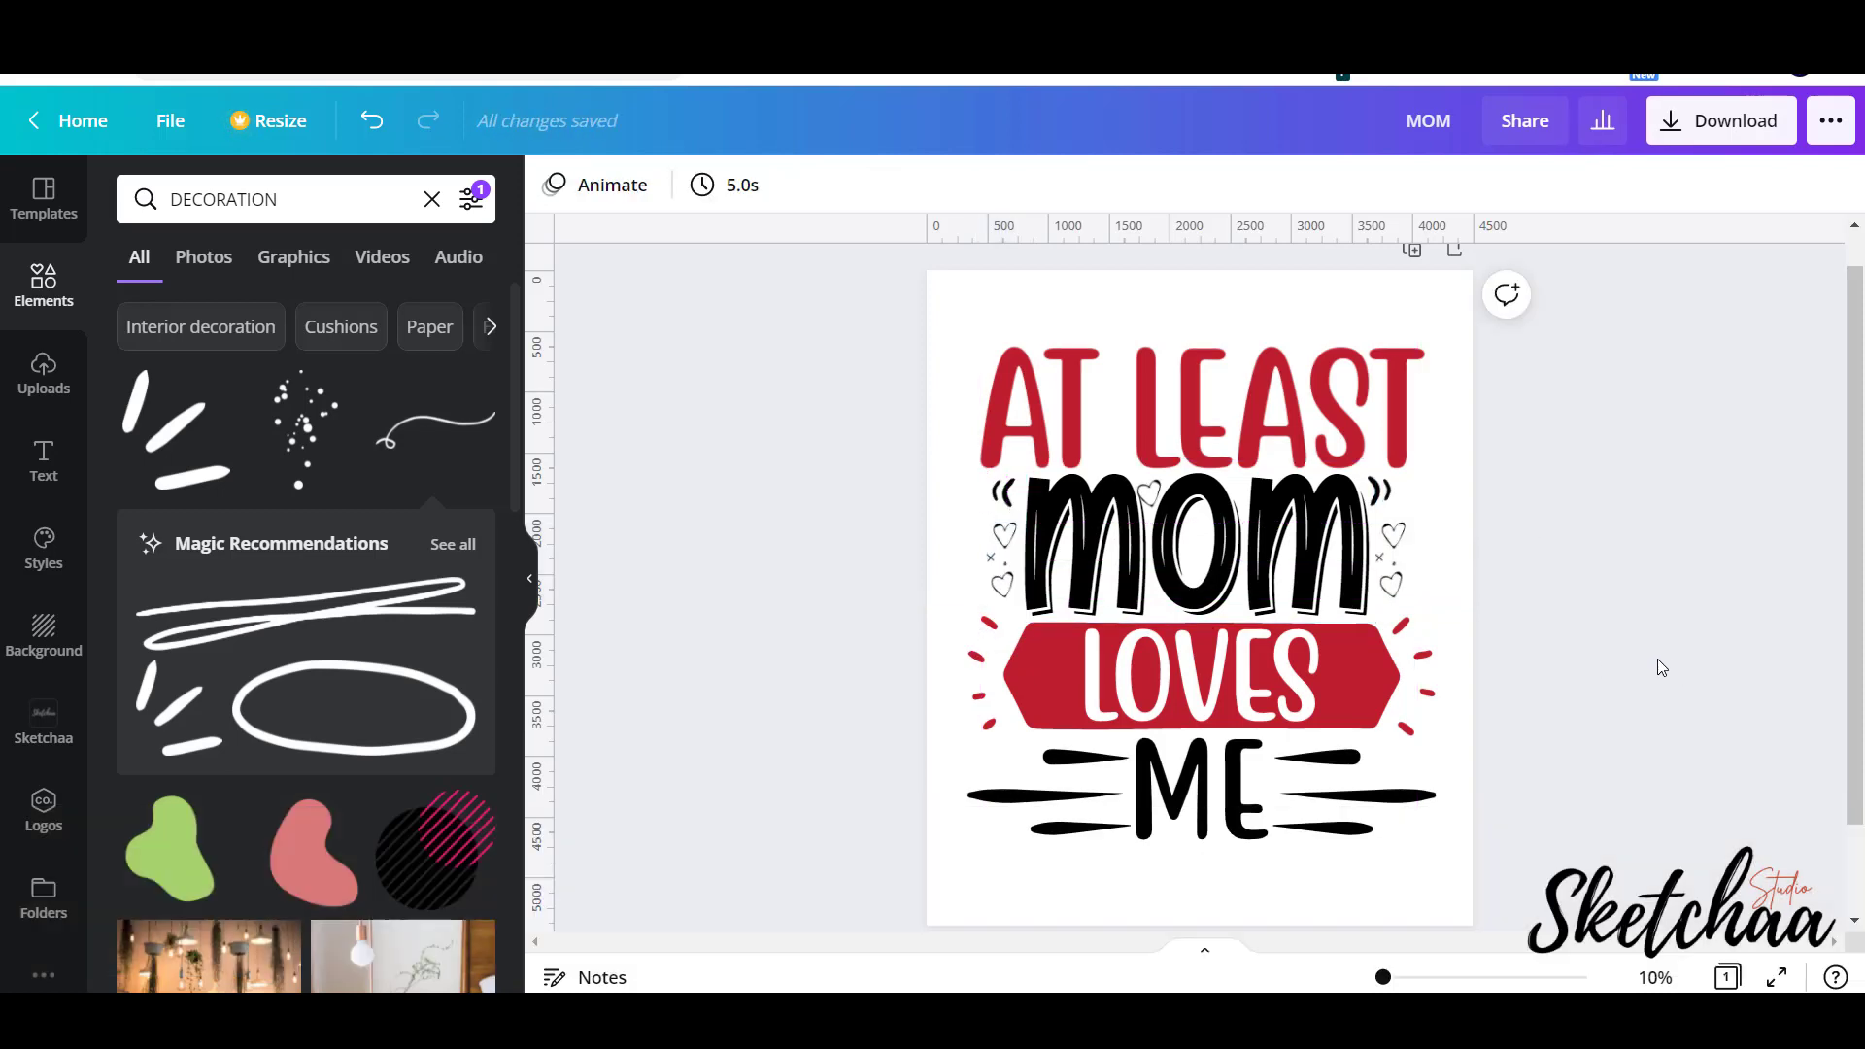
pyautogui.moveTo(1654, 657)
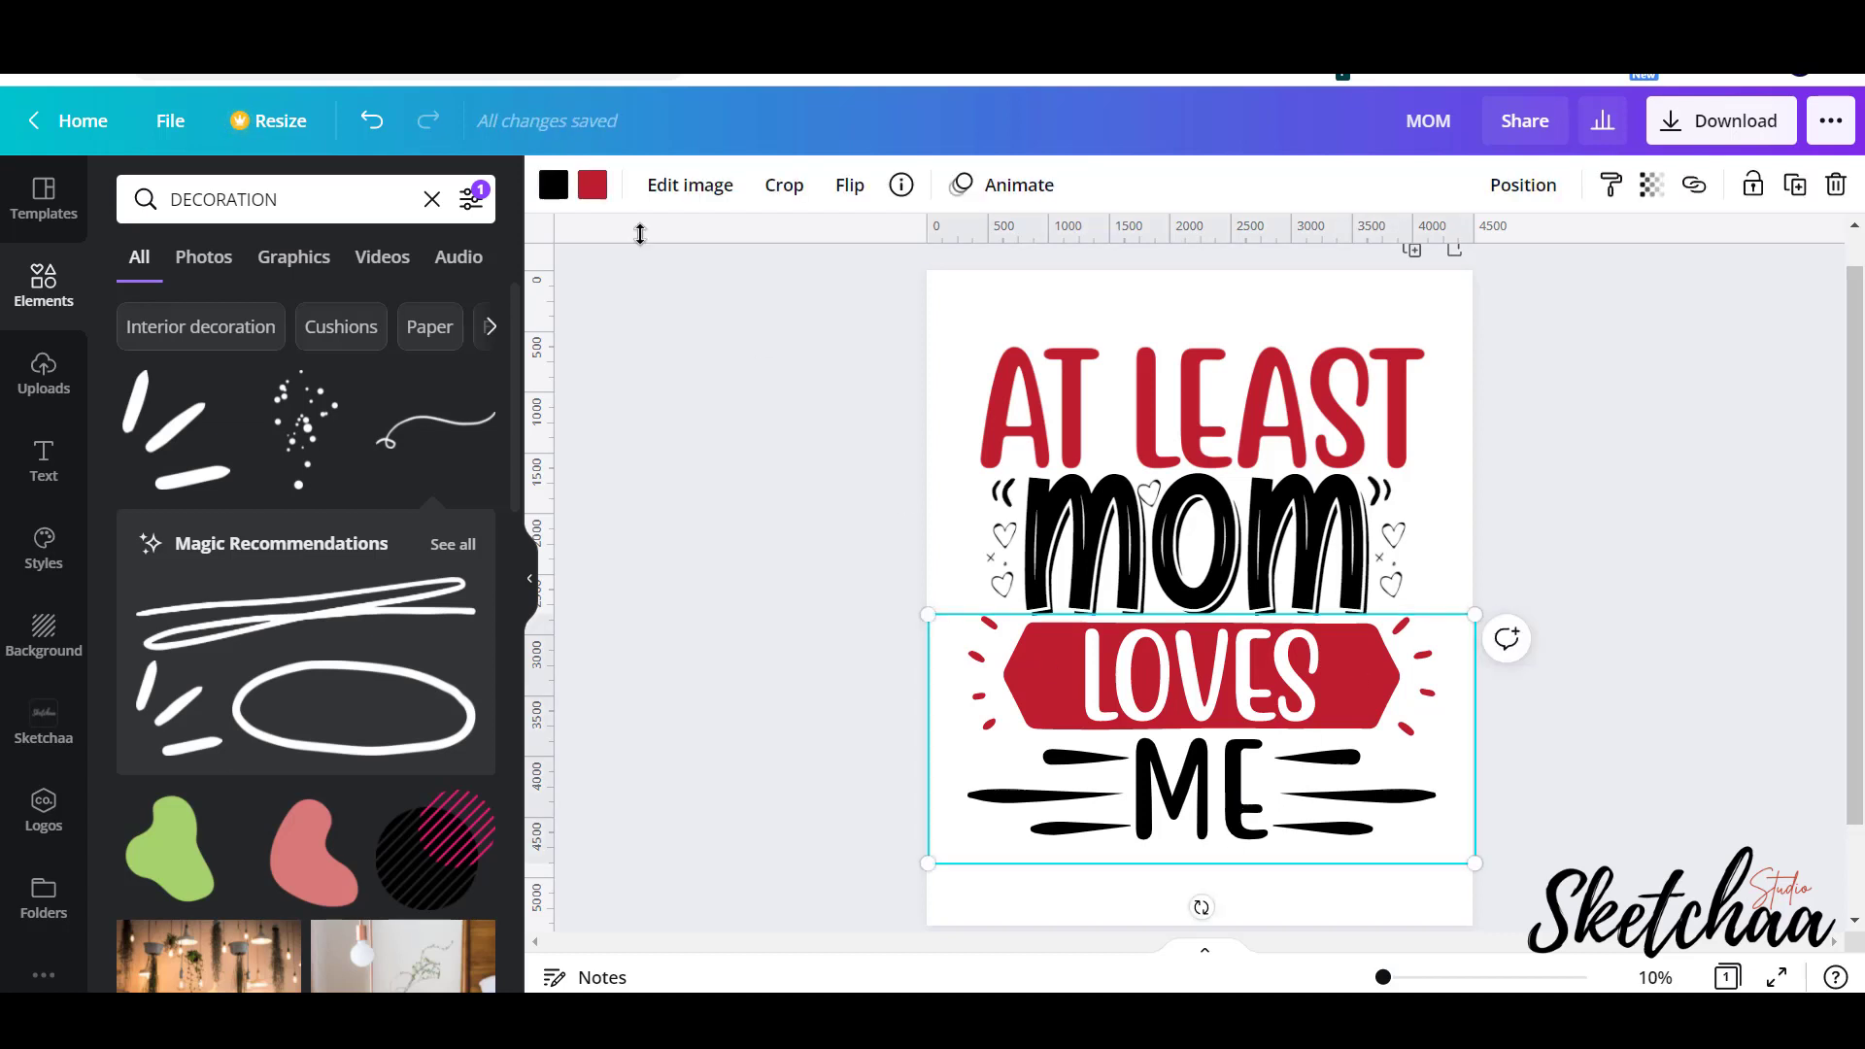
# Select MOM, view its colour choices and search elements for 'DECORATION'.
pyautogui.click(1199, 544)
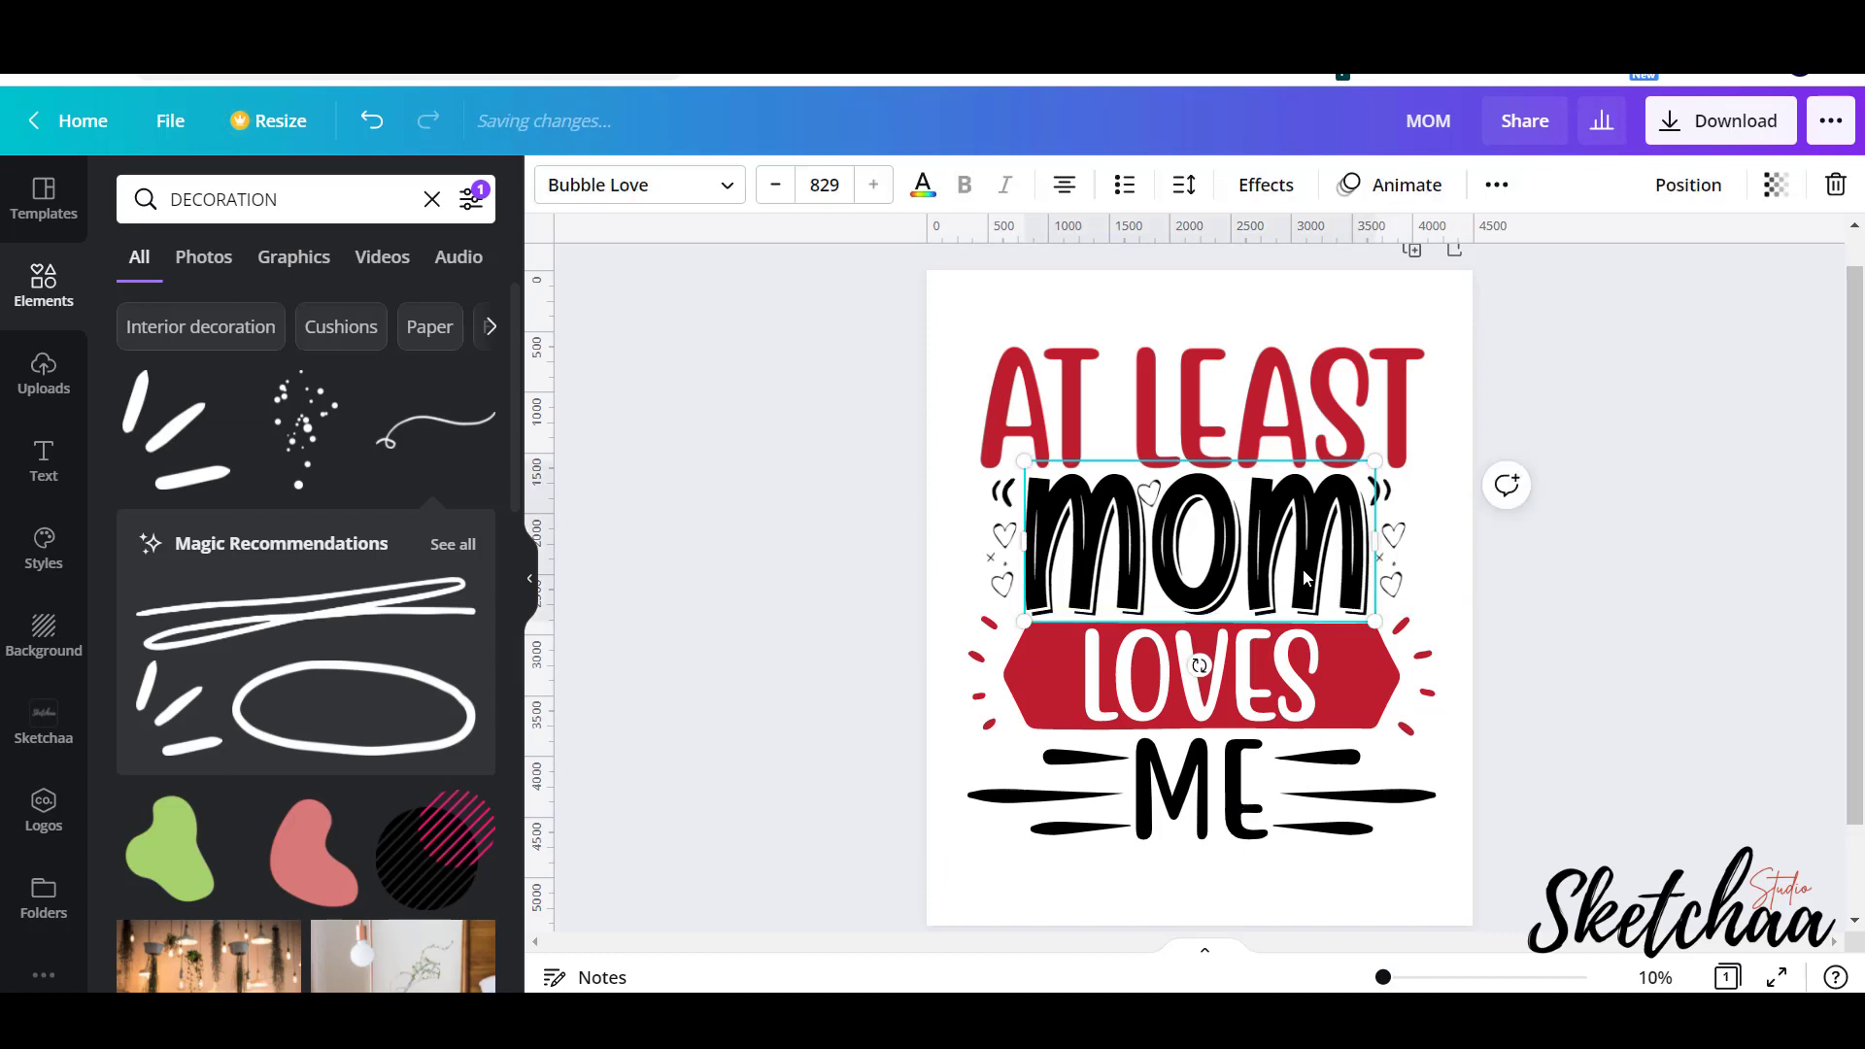
pyautogui.click(921, 185)
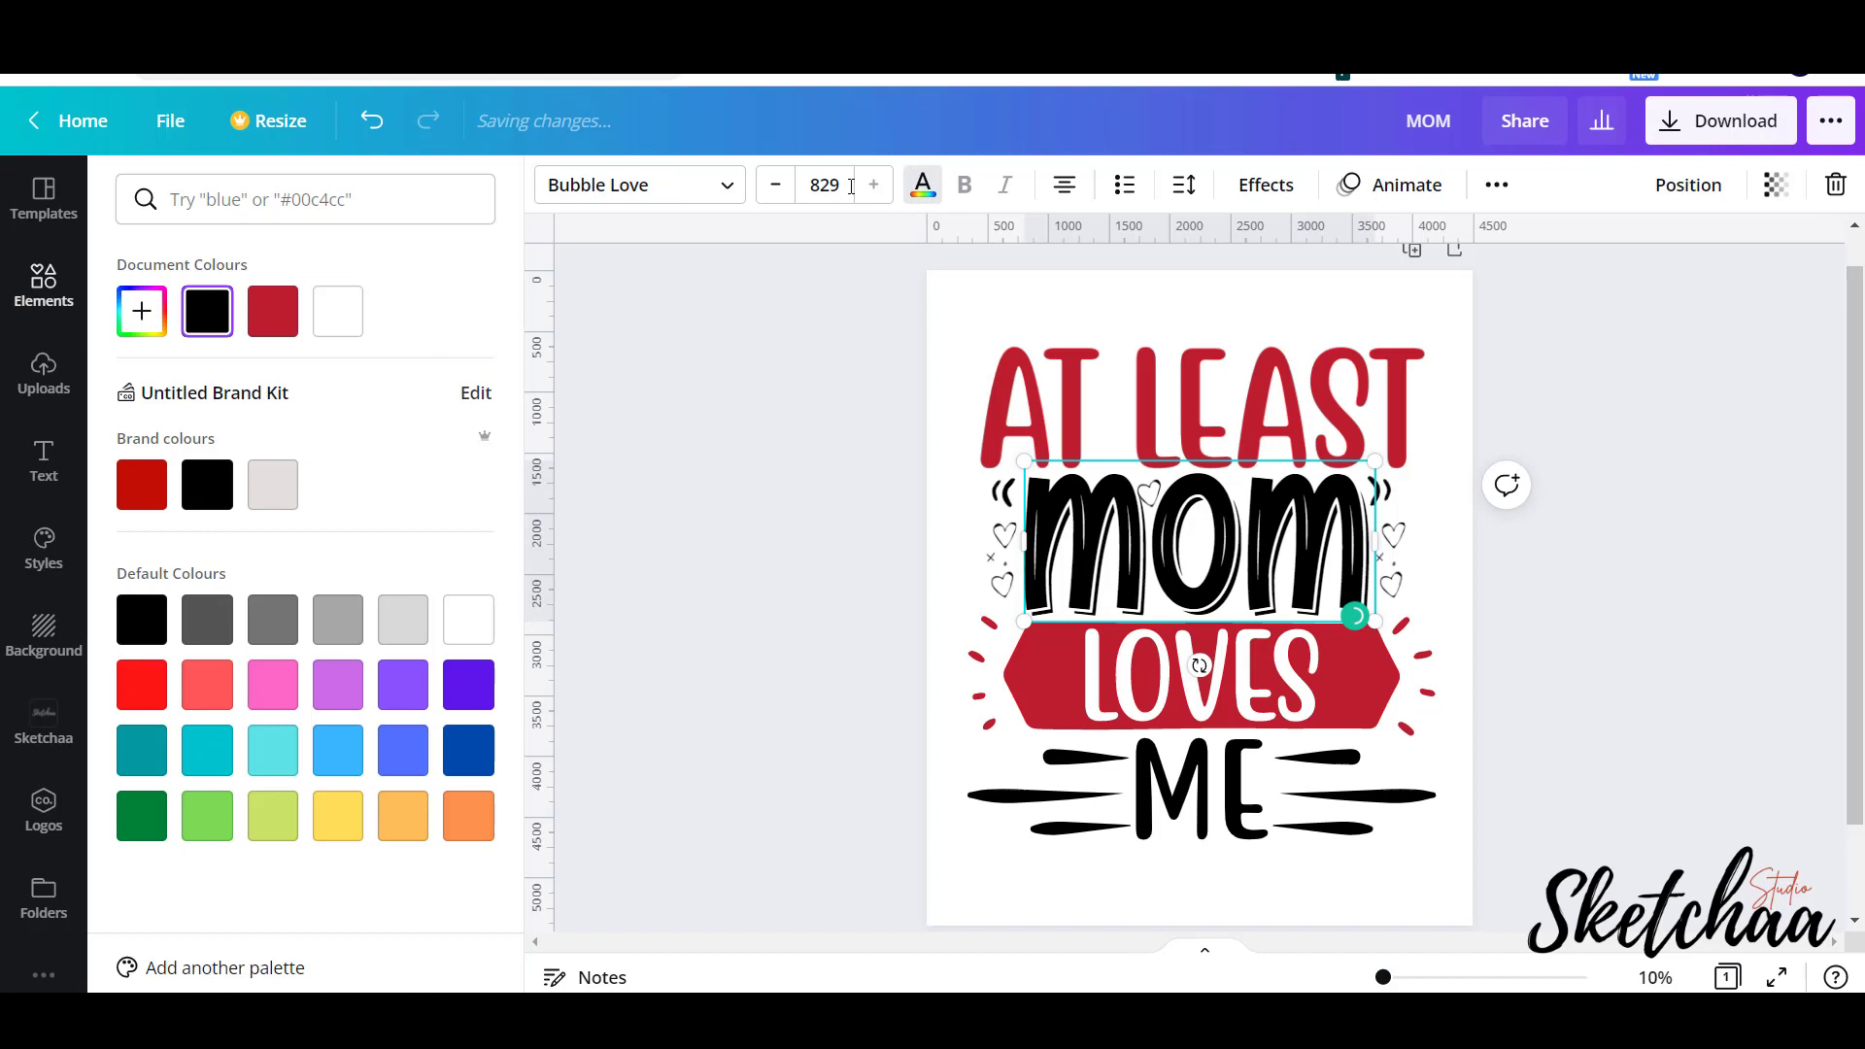
pyautogui.write('DECORATION')
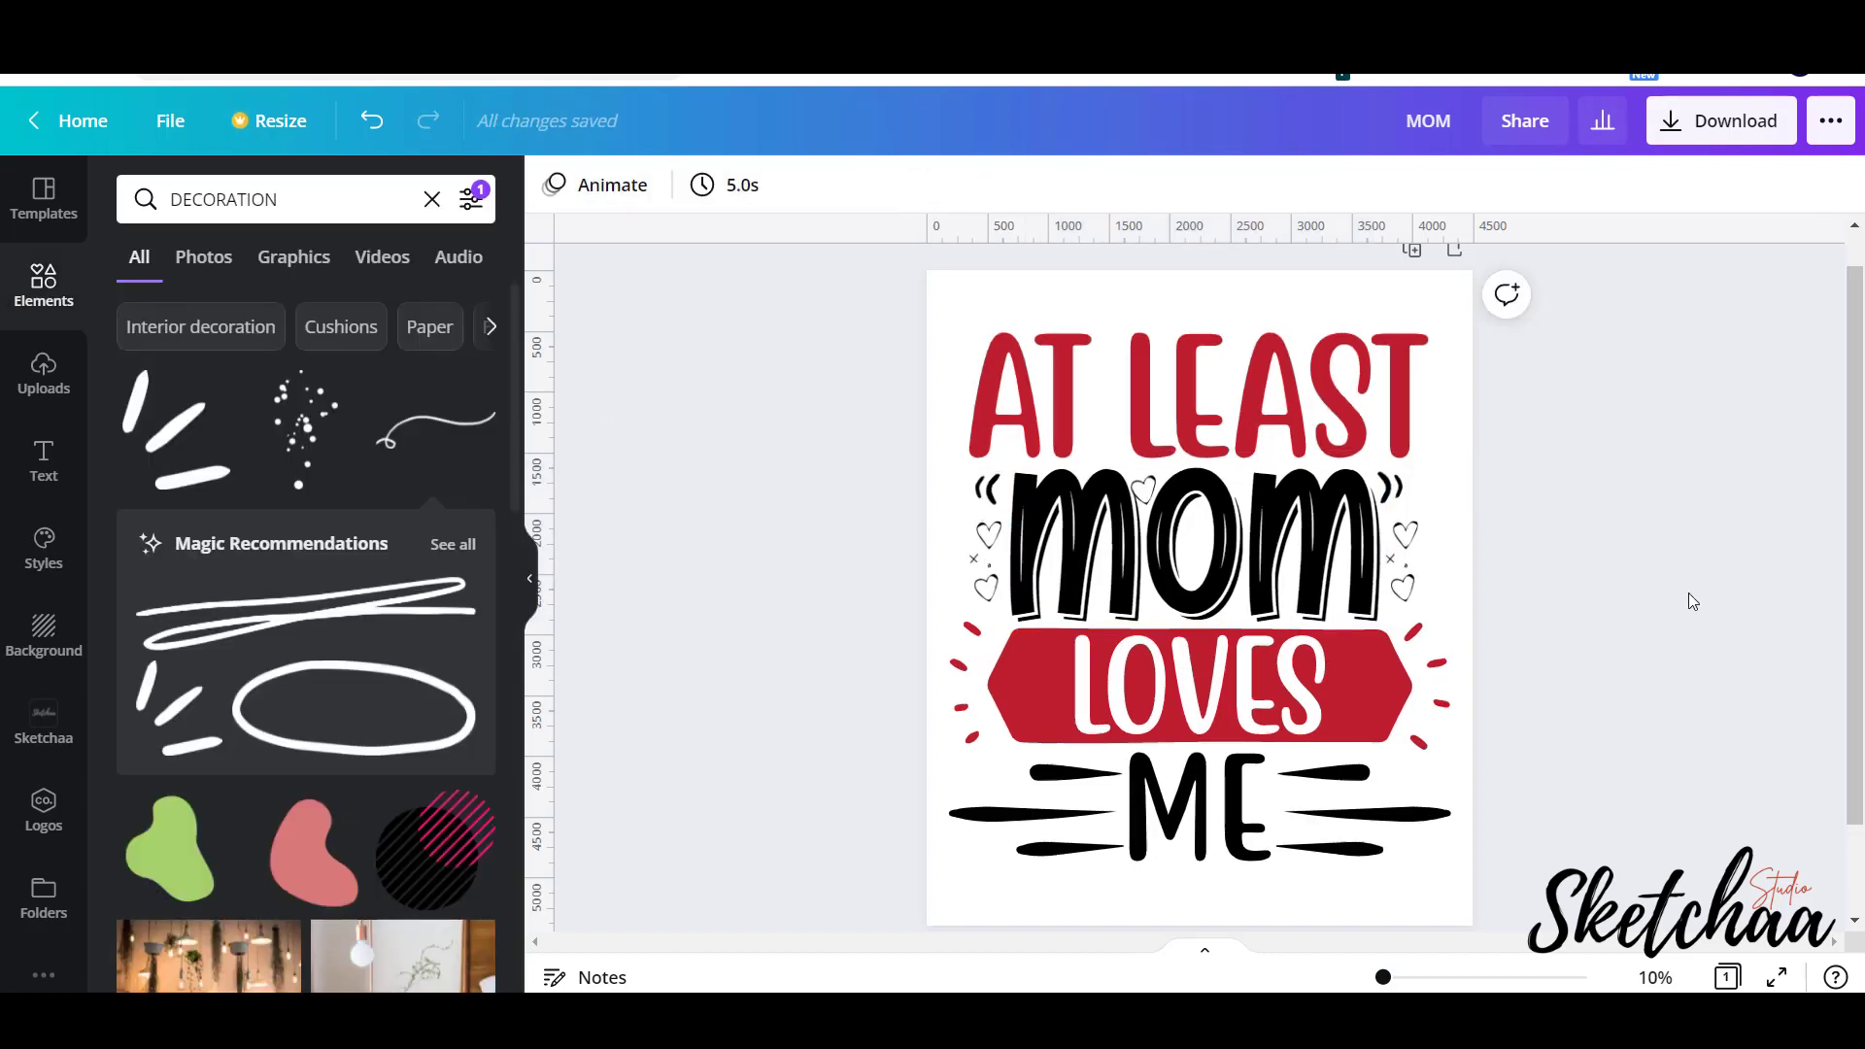
pyautogui.moveTo(1578, 587)
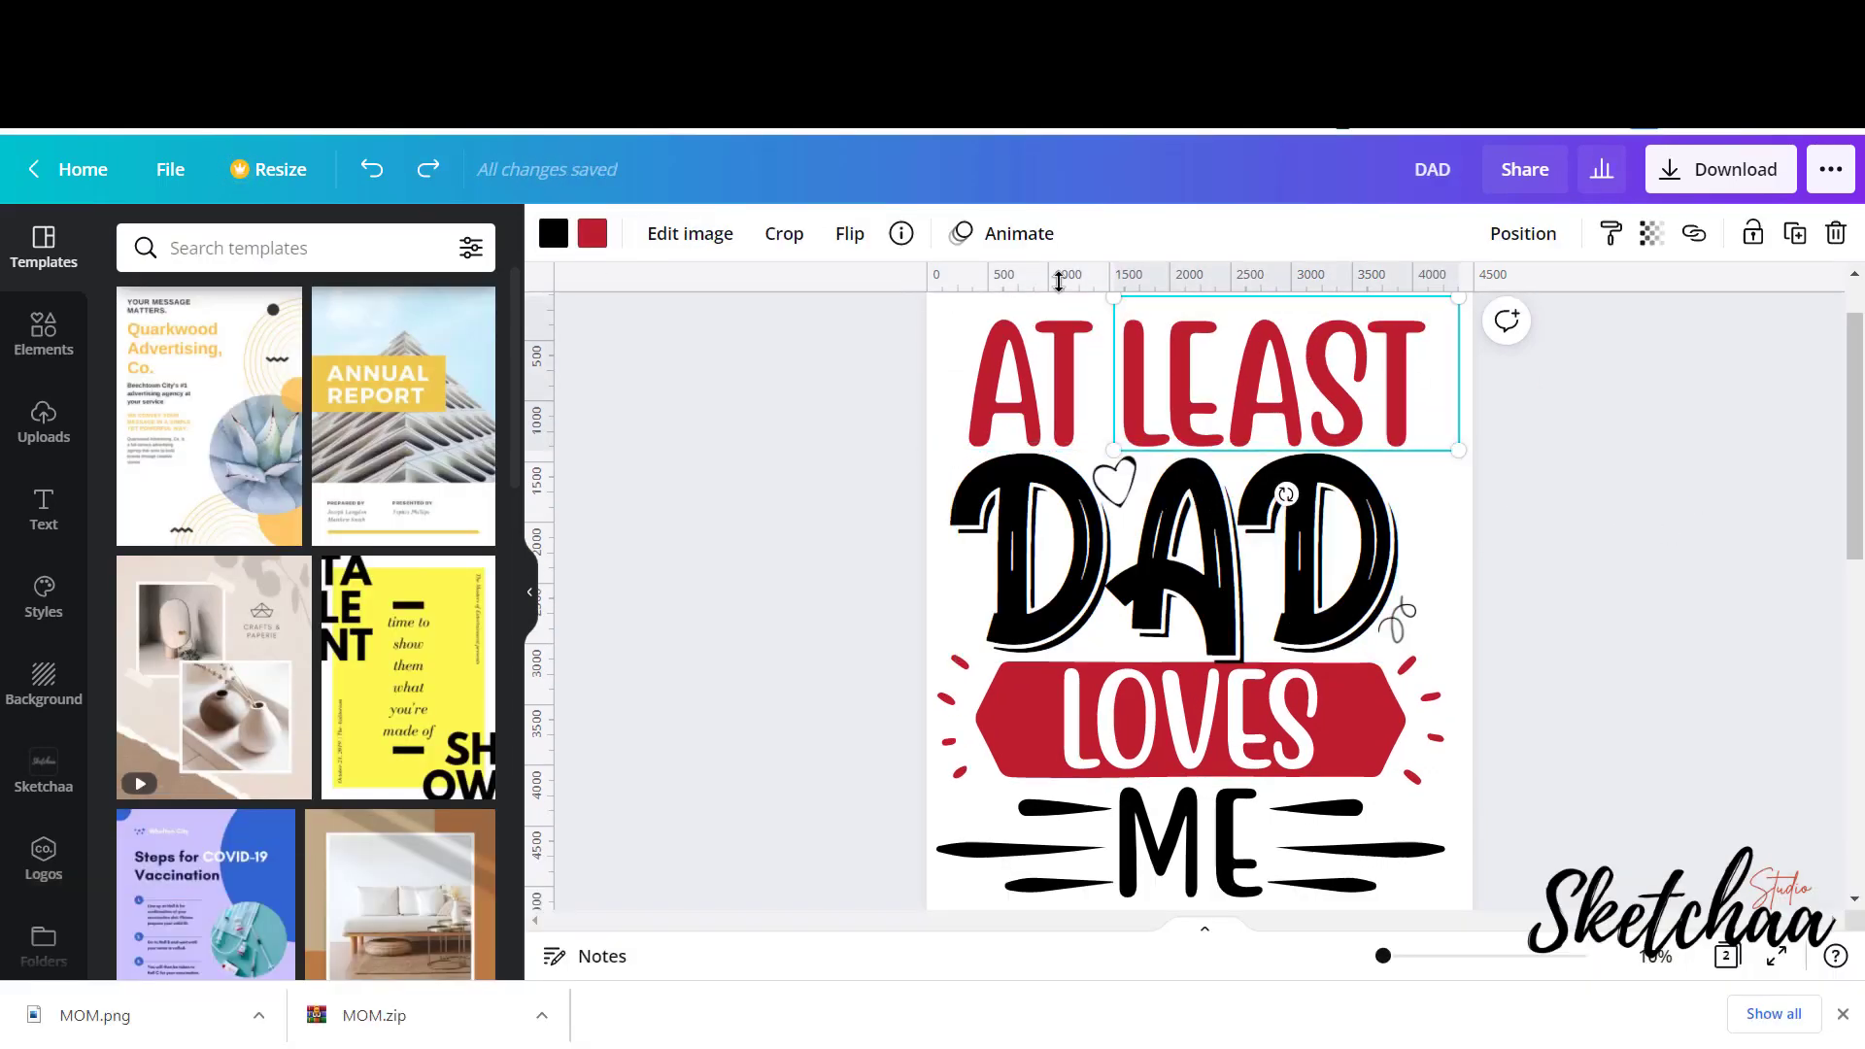
# Recolour the red lettering and banner blue and resize the word DAD.
pyautogui.click(592, 233)
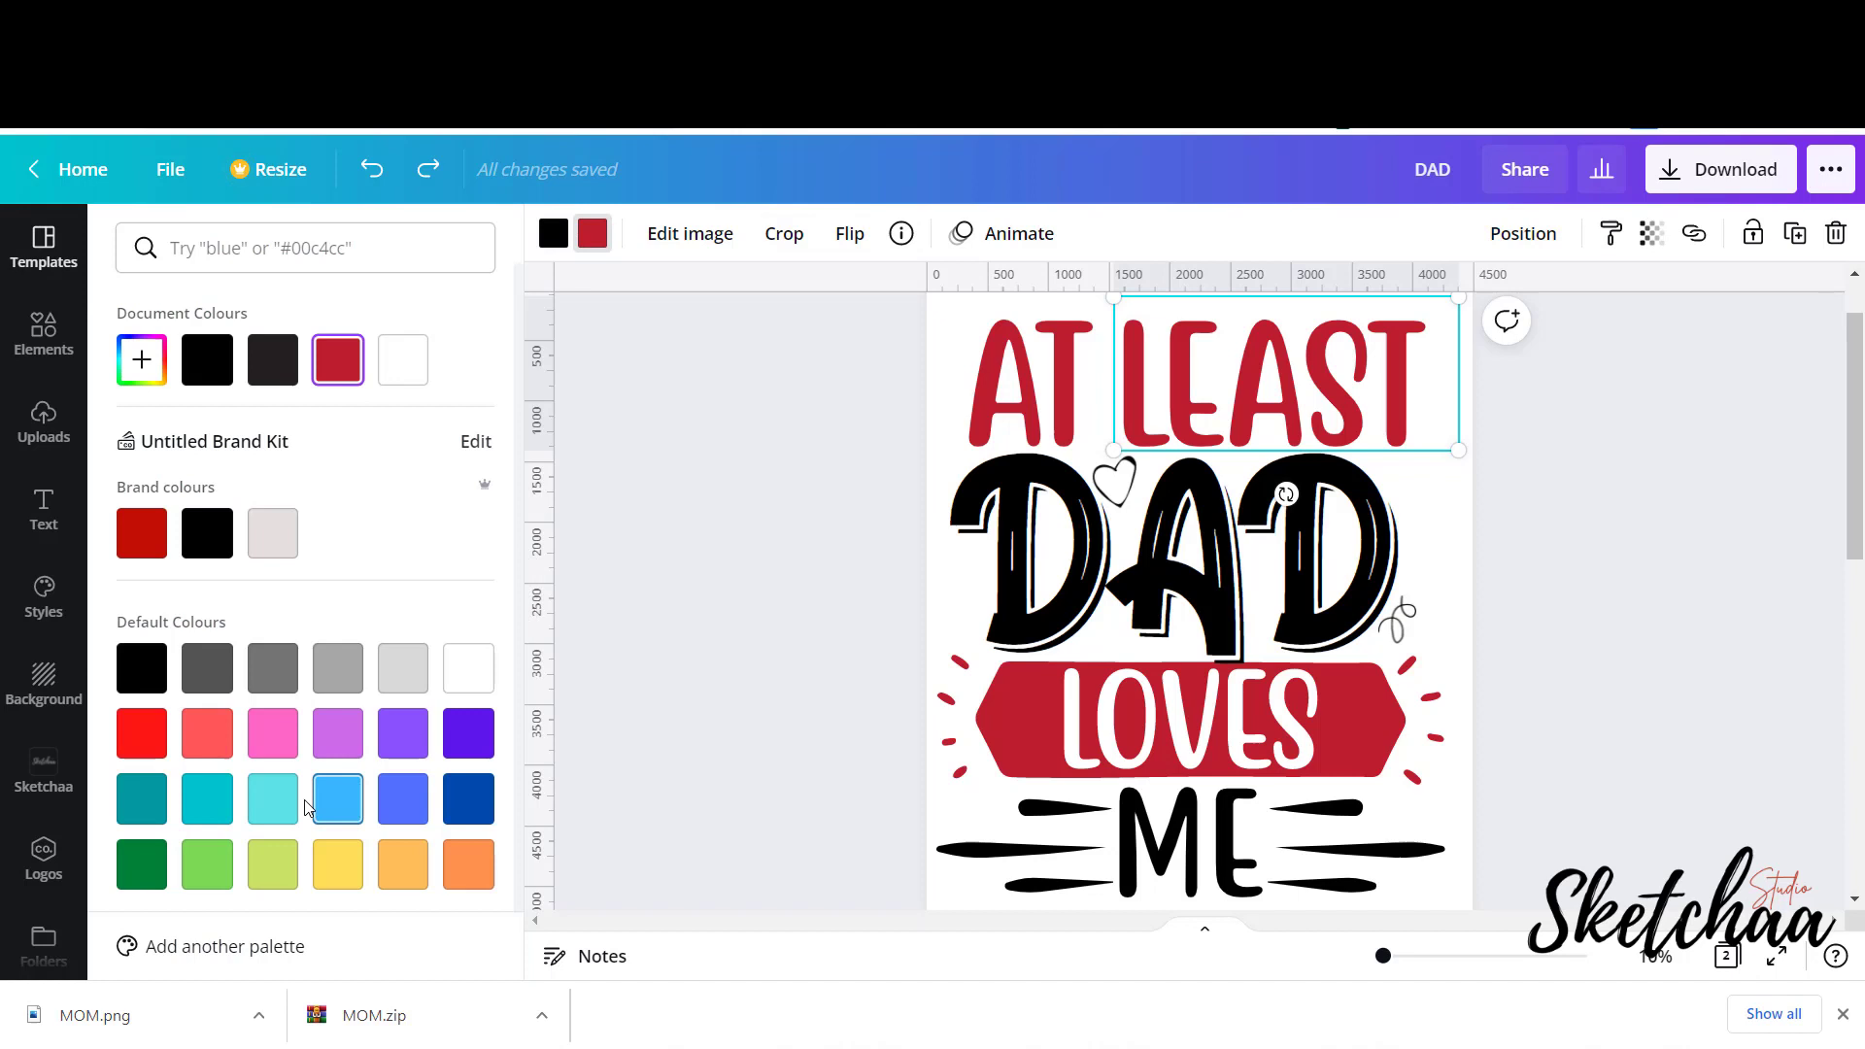
pyautogui.click(272, 798)
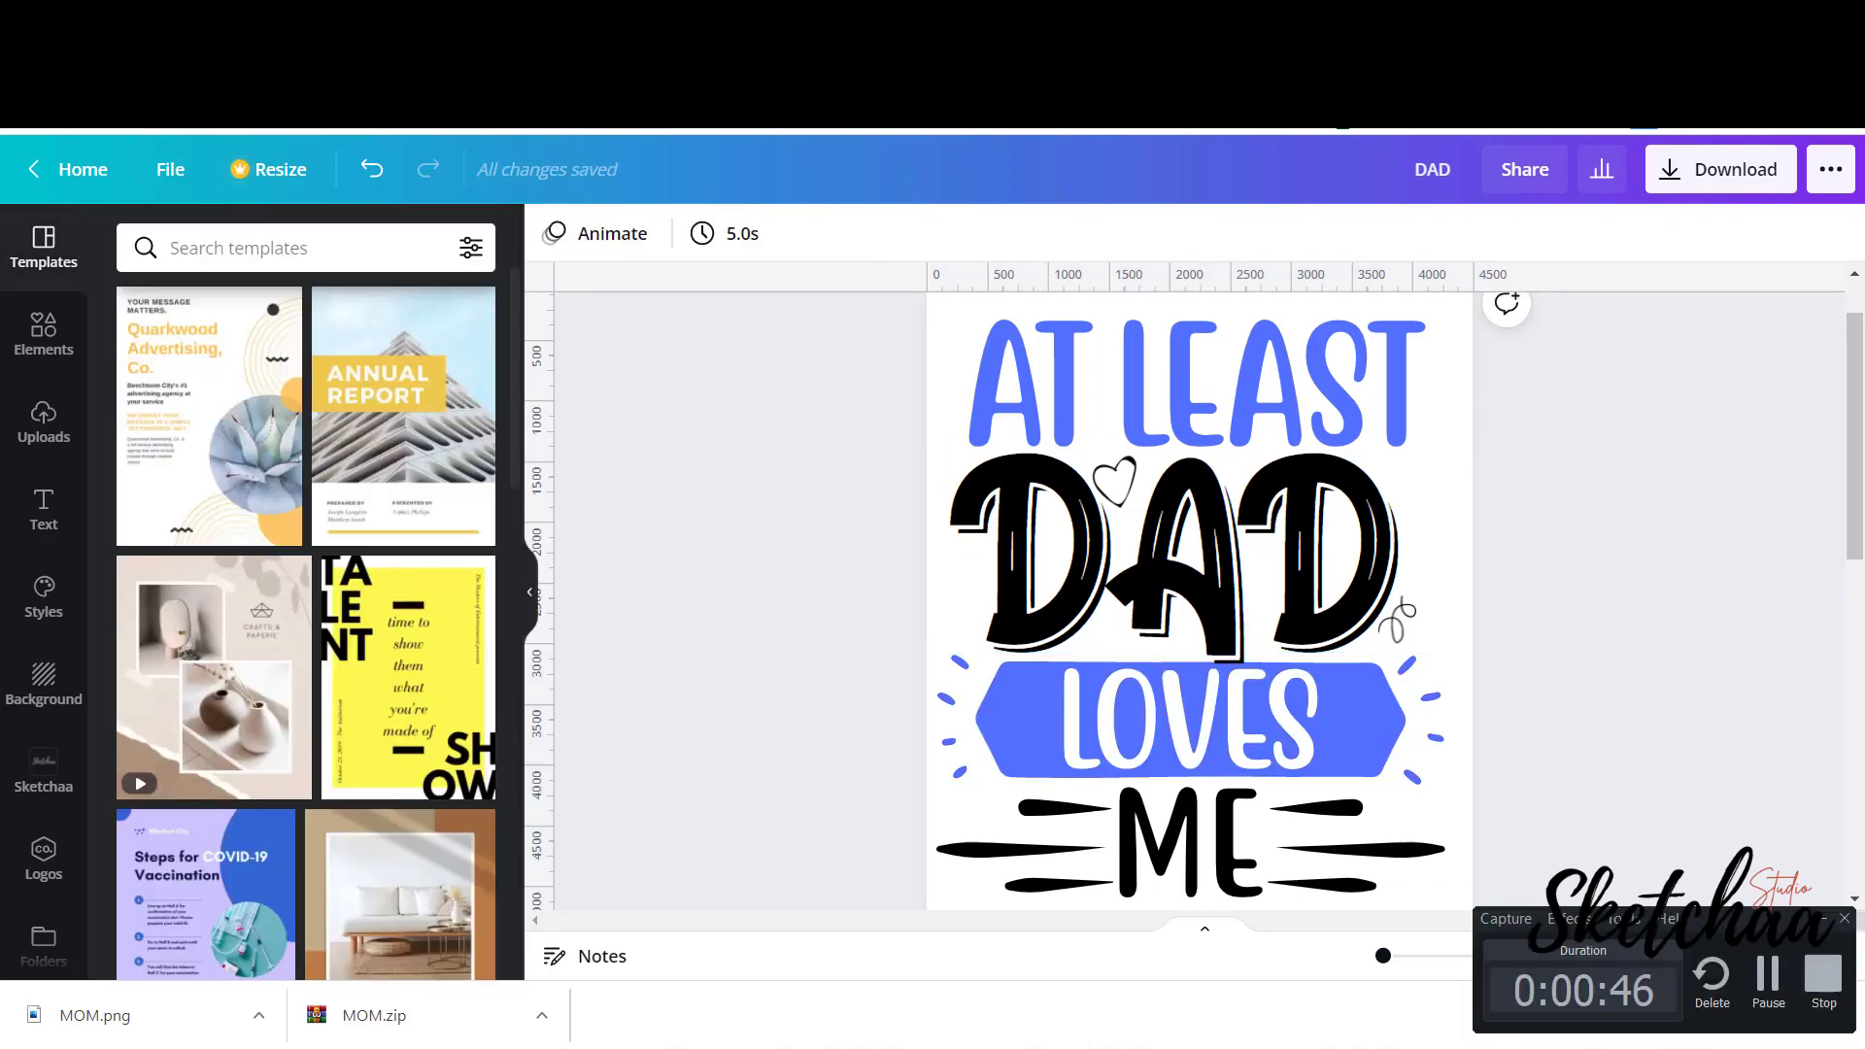
pyautogui.moveTo(1662, 630)
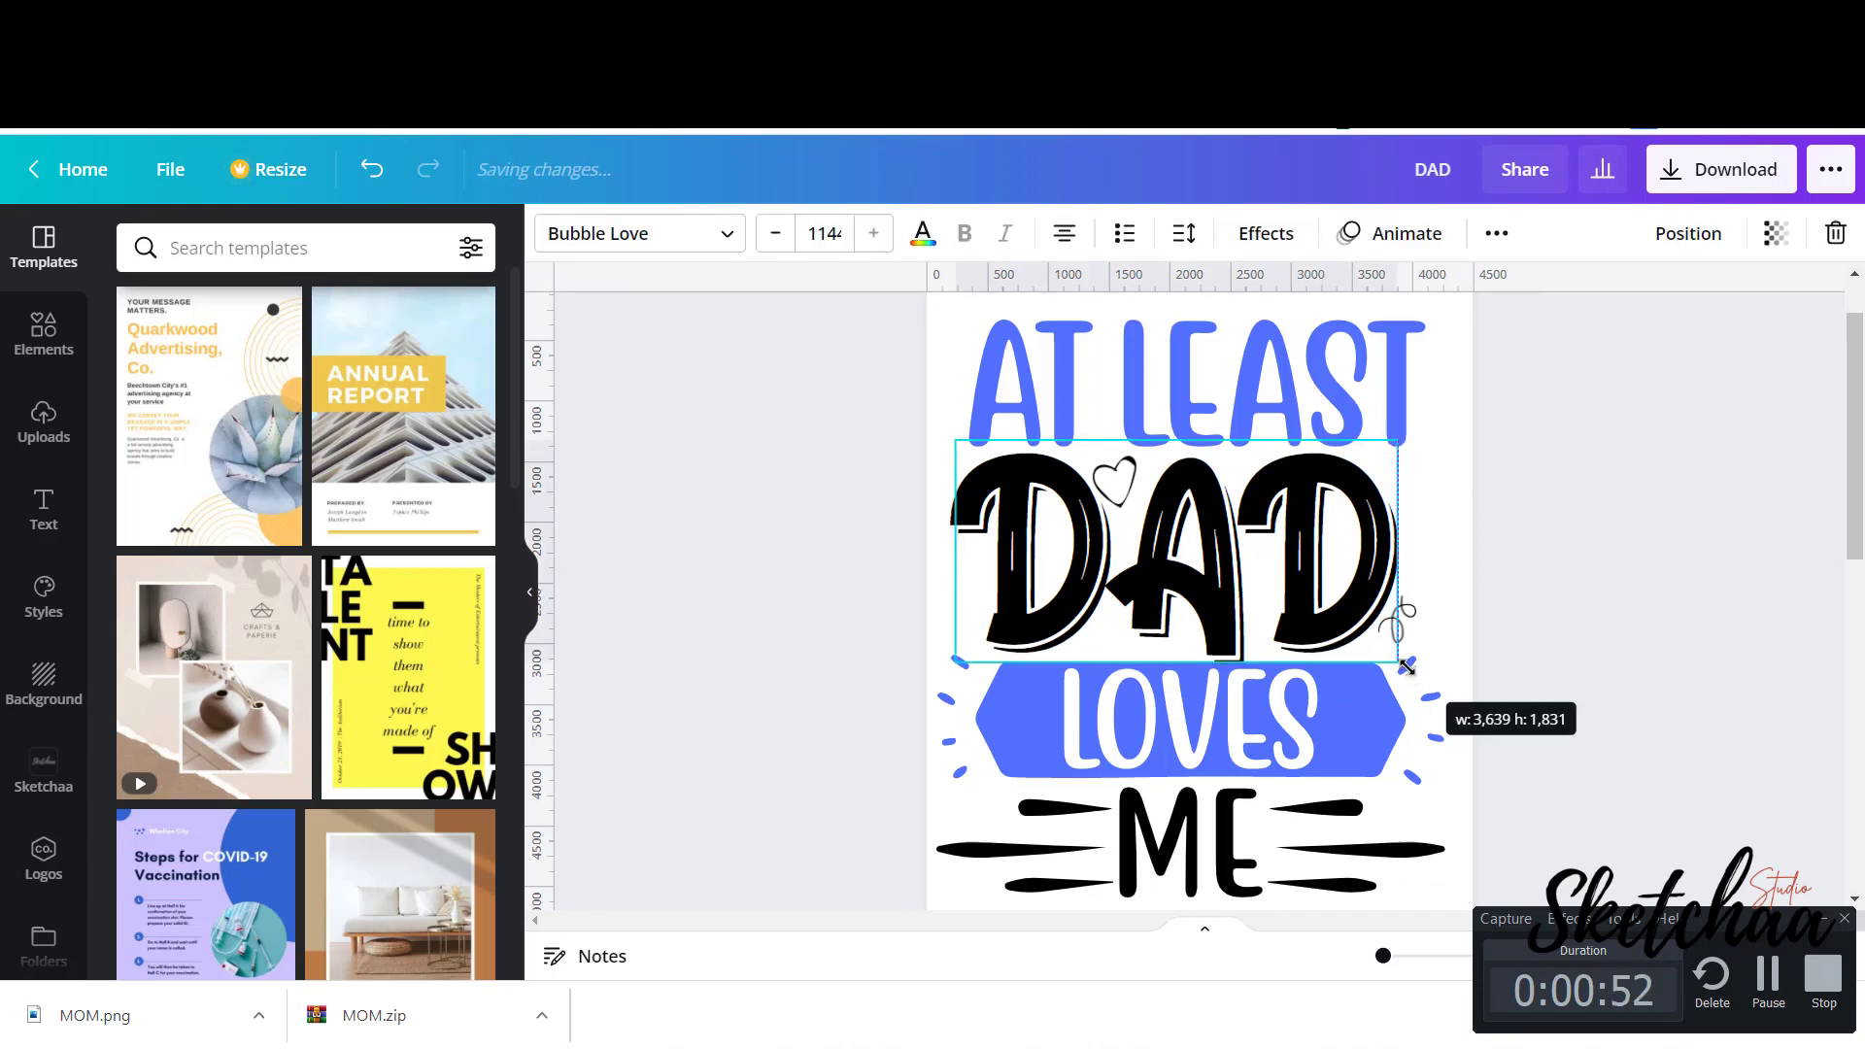
pyautogui.moveTo(1409, 668); pyautogui.dragTo(1395, 649)
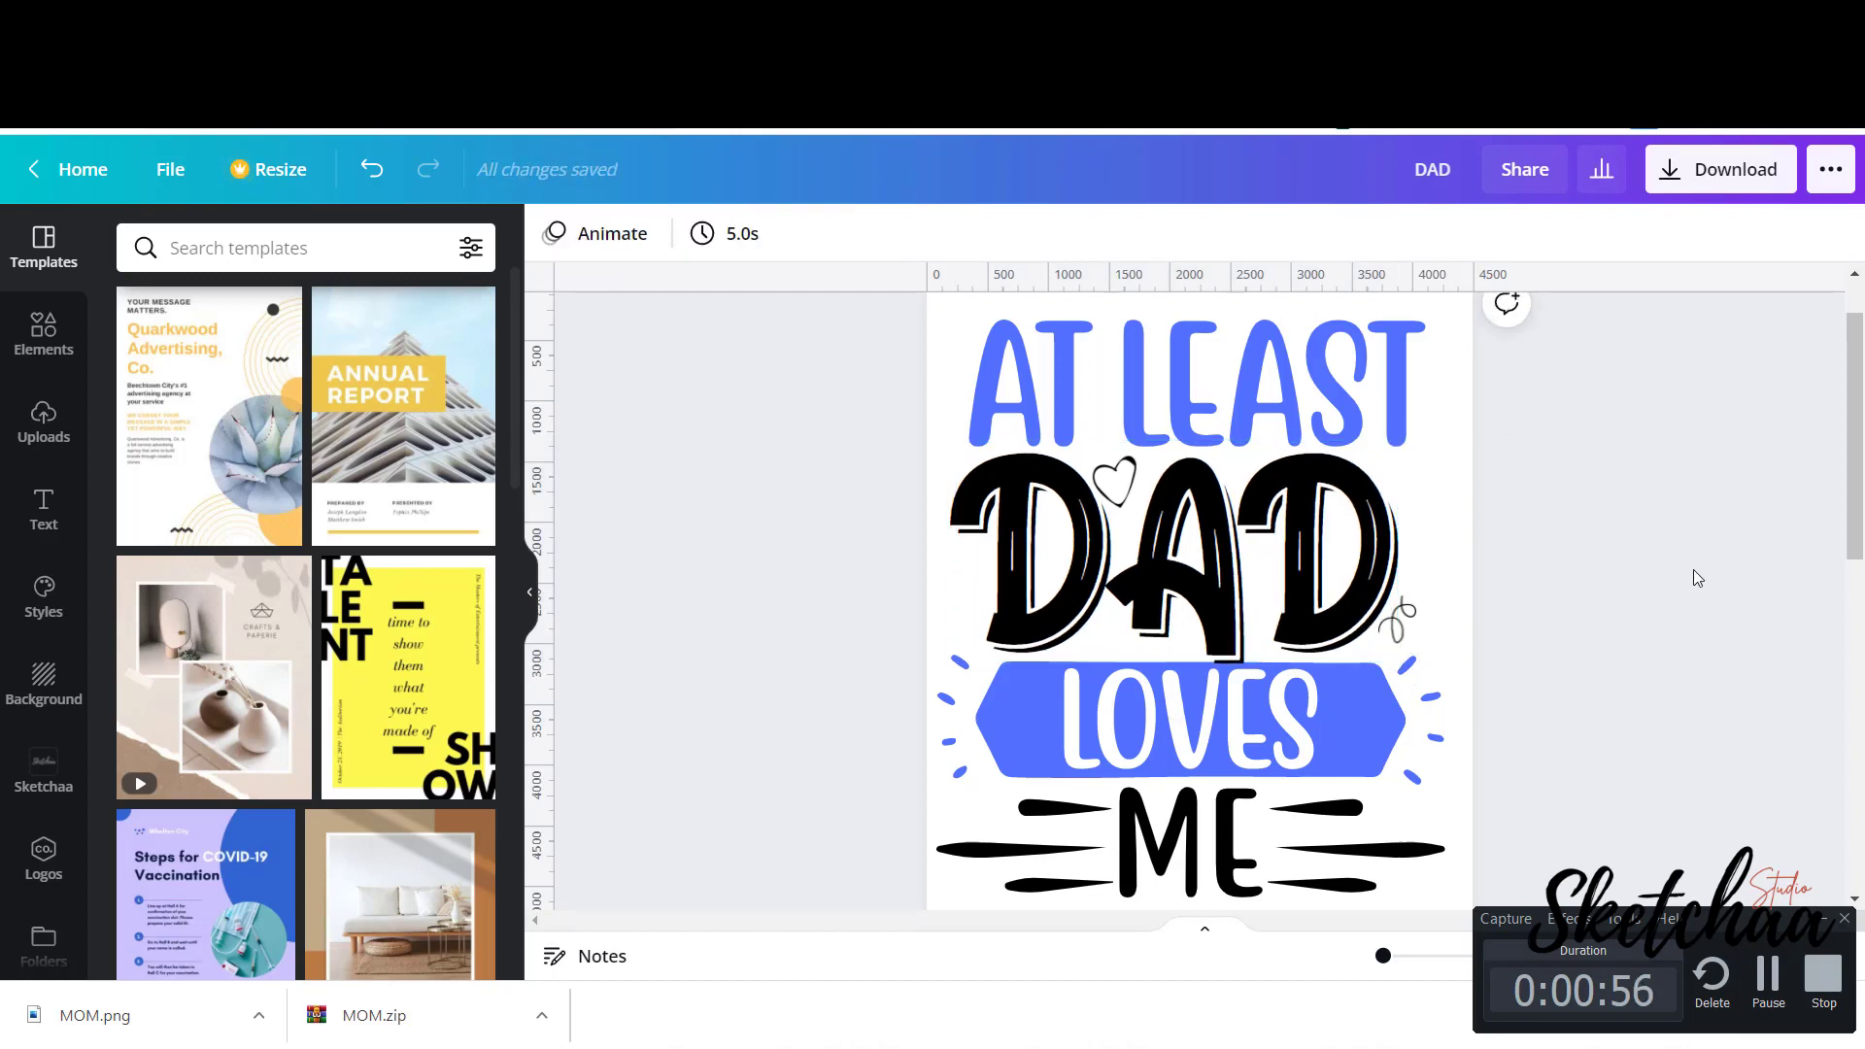
pyautogui.moveTo(1722, 853)
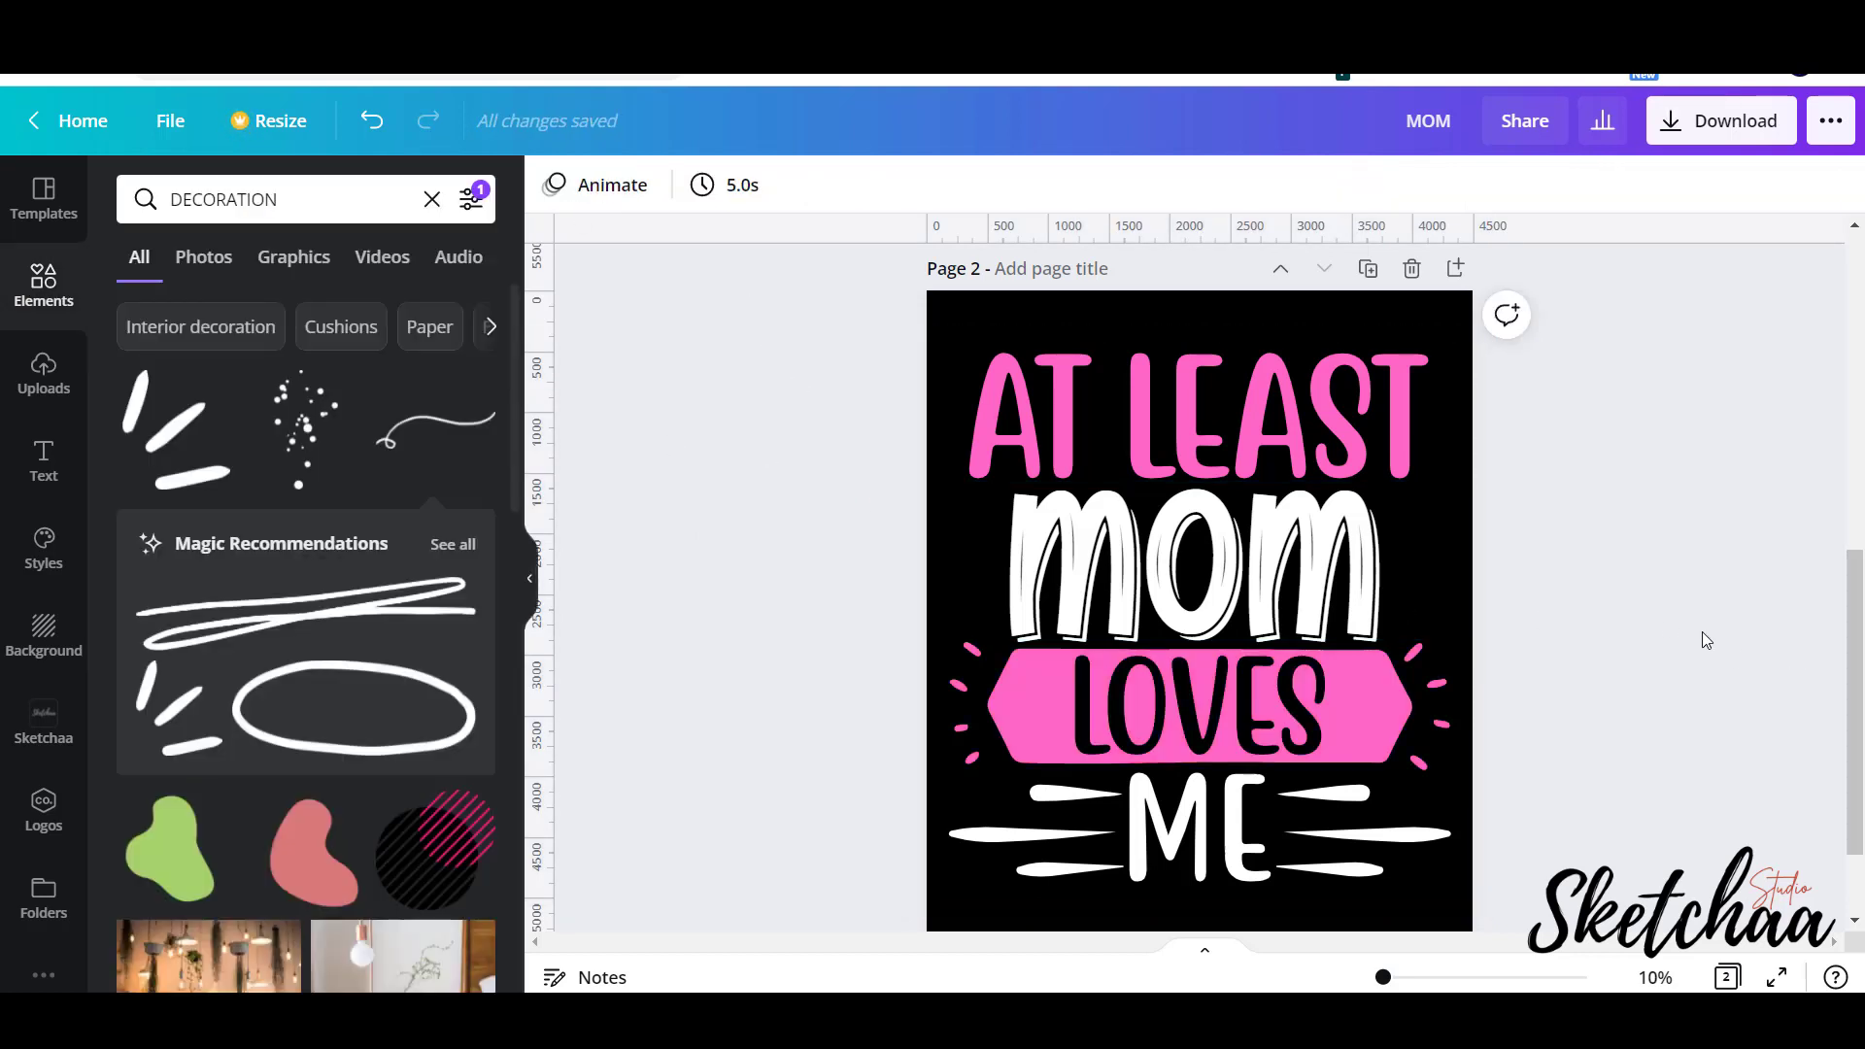
pyautogui.moveTo(1621, 633)
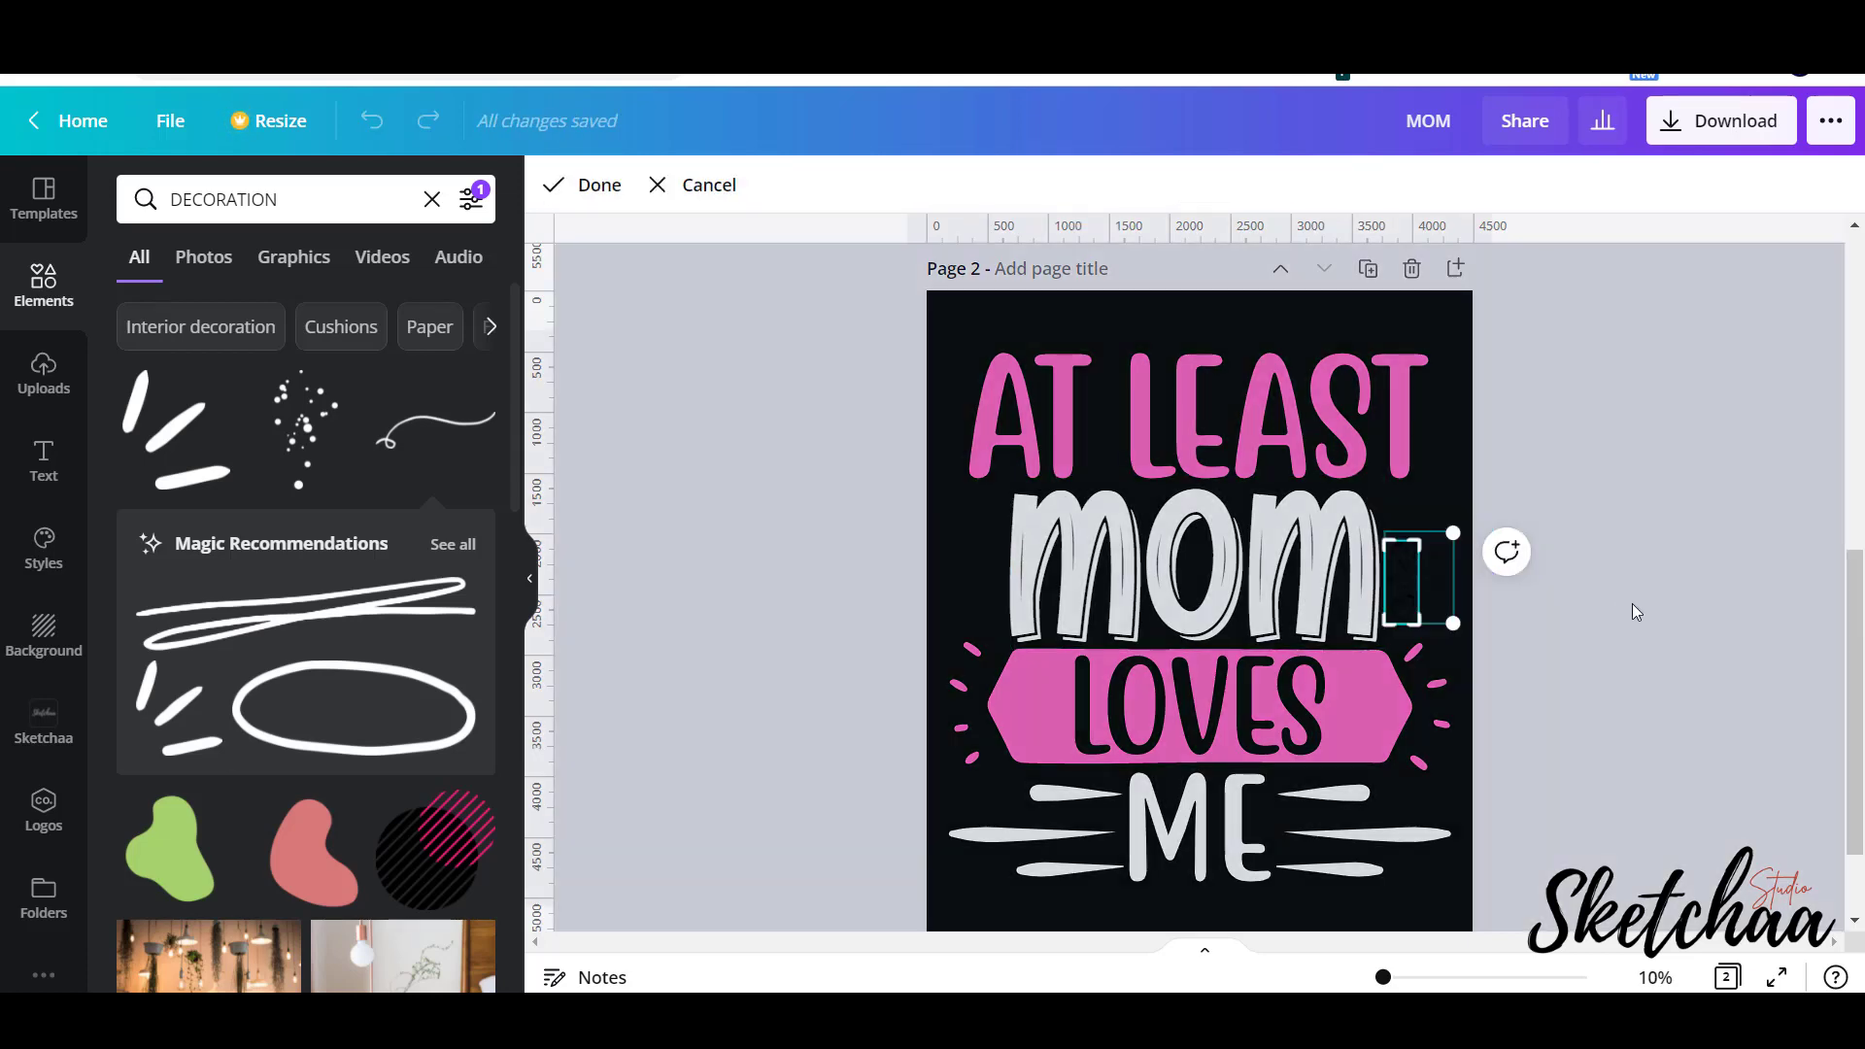
# Group the heart doodles beside MOM, duplicate them and position the copy on MOM's left side.
pyautogui.click(1199, 612)
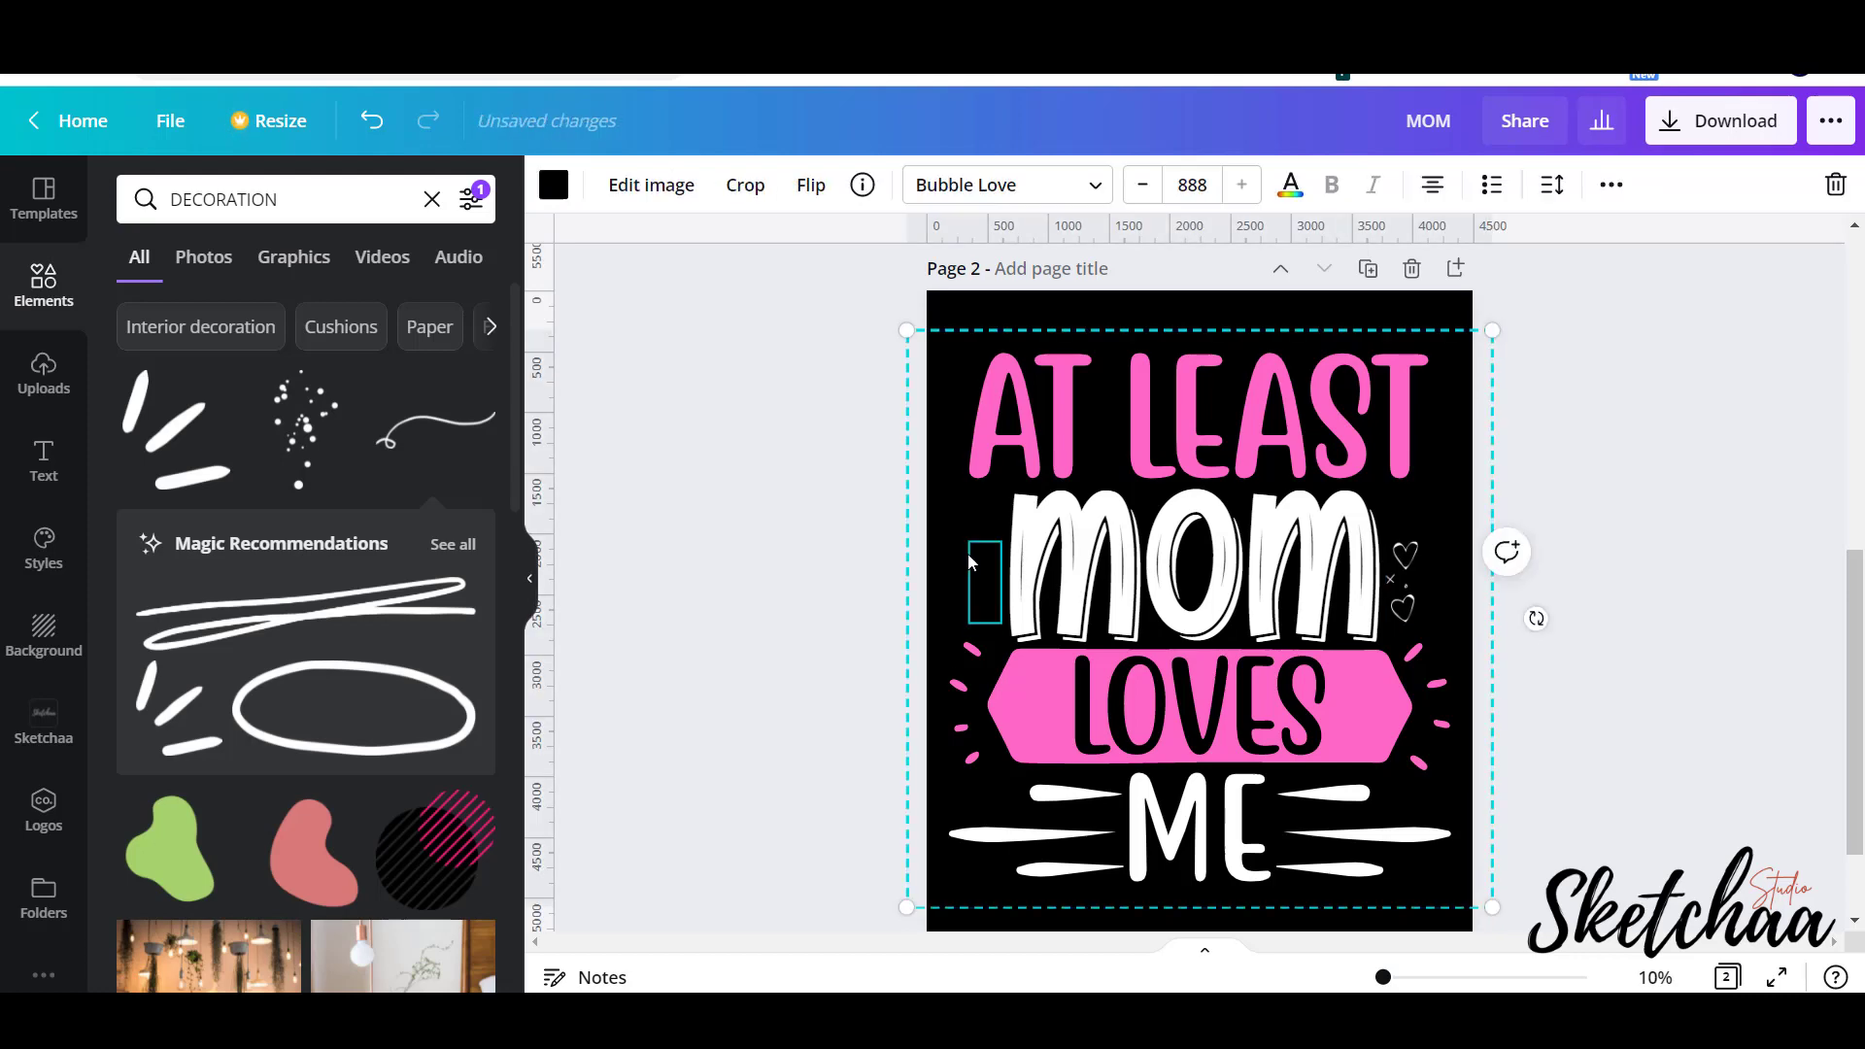
pyautogui.click(1189, 560)
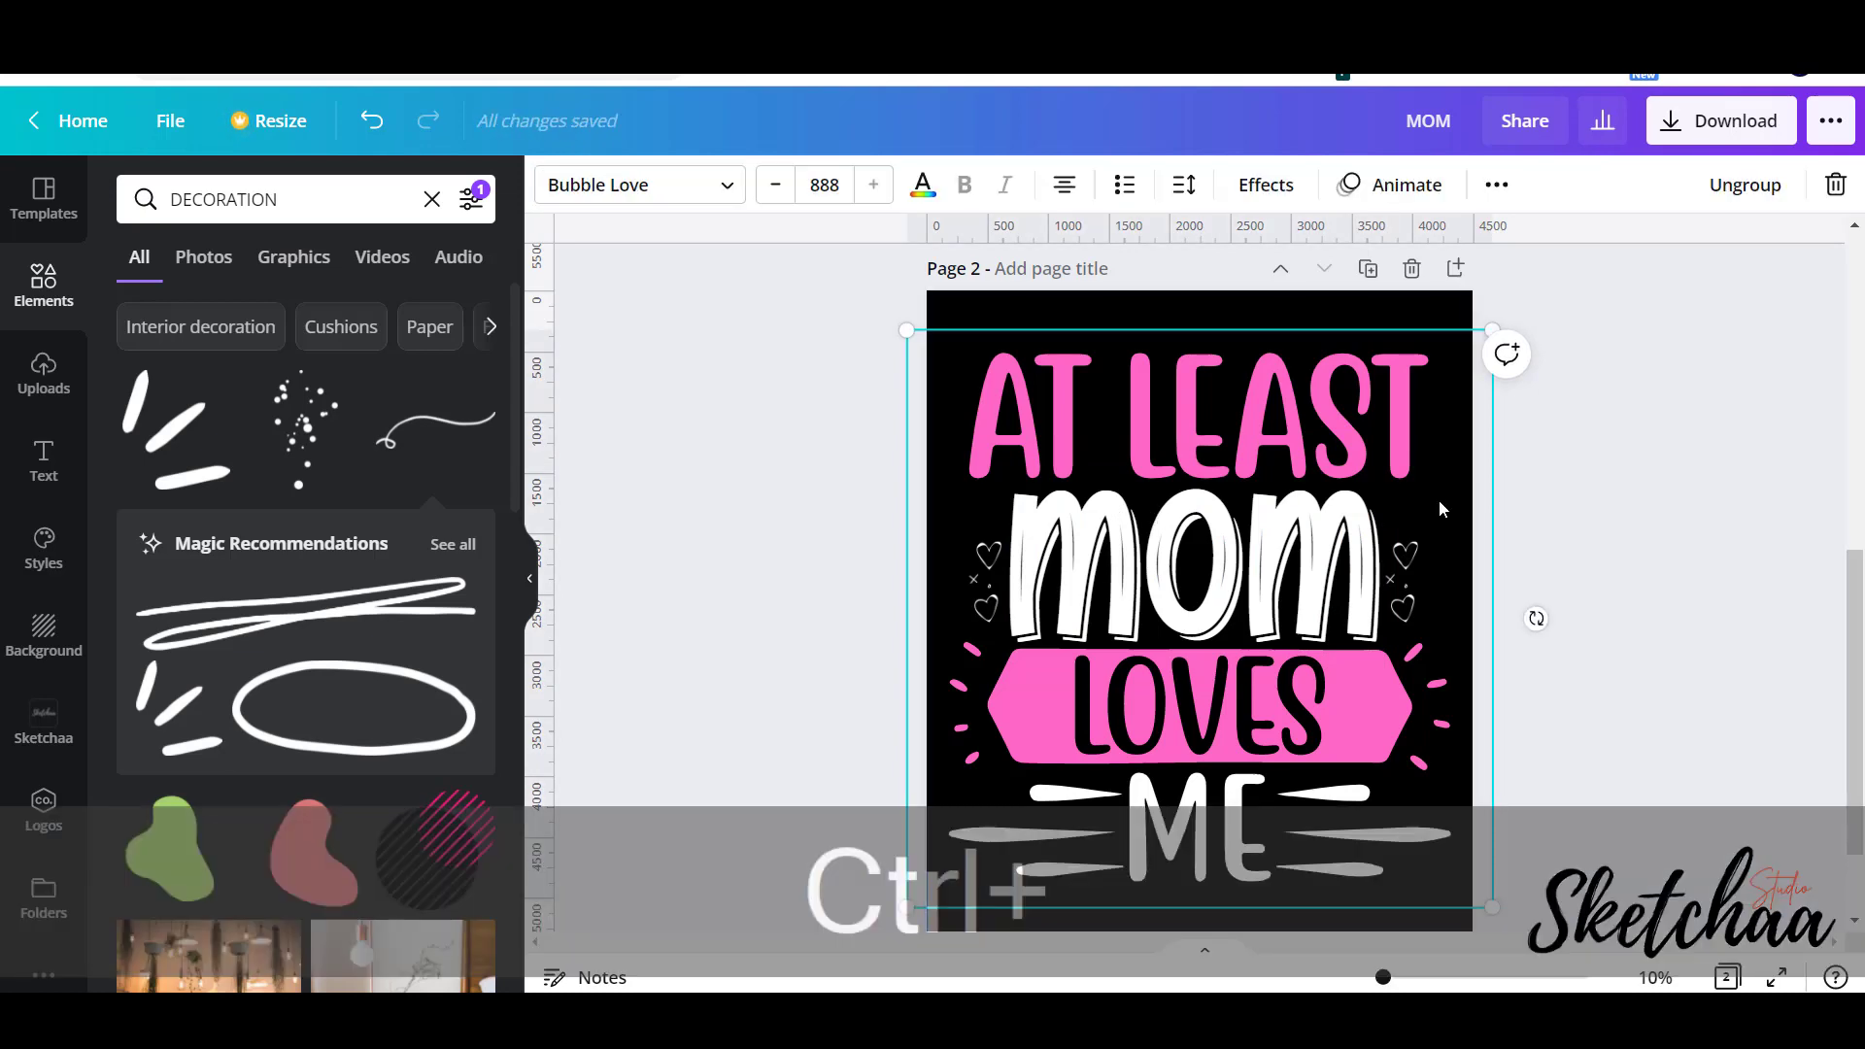
pyautogui.click(1197, 568)
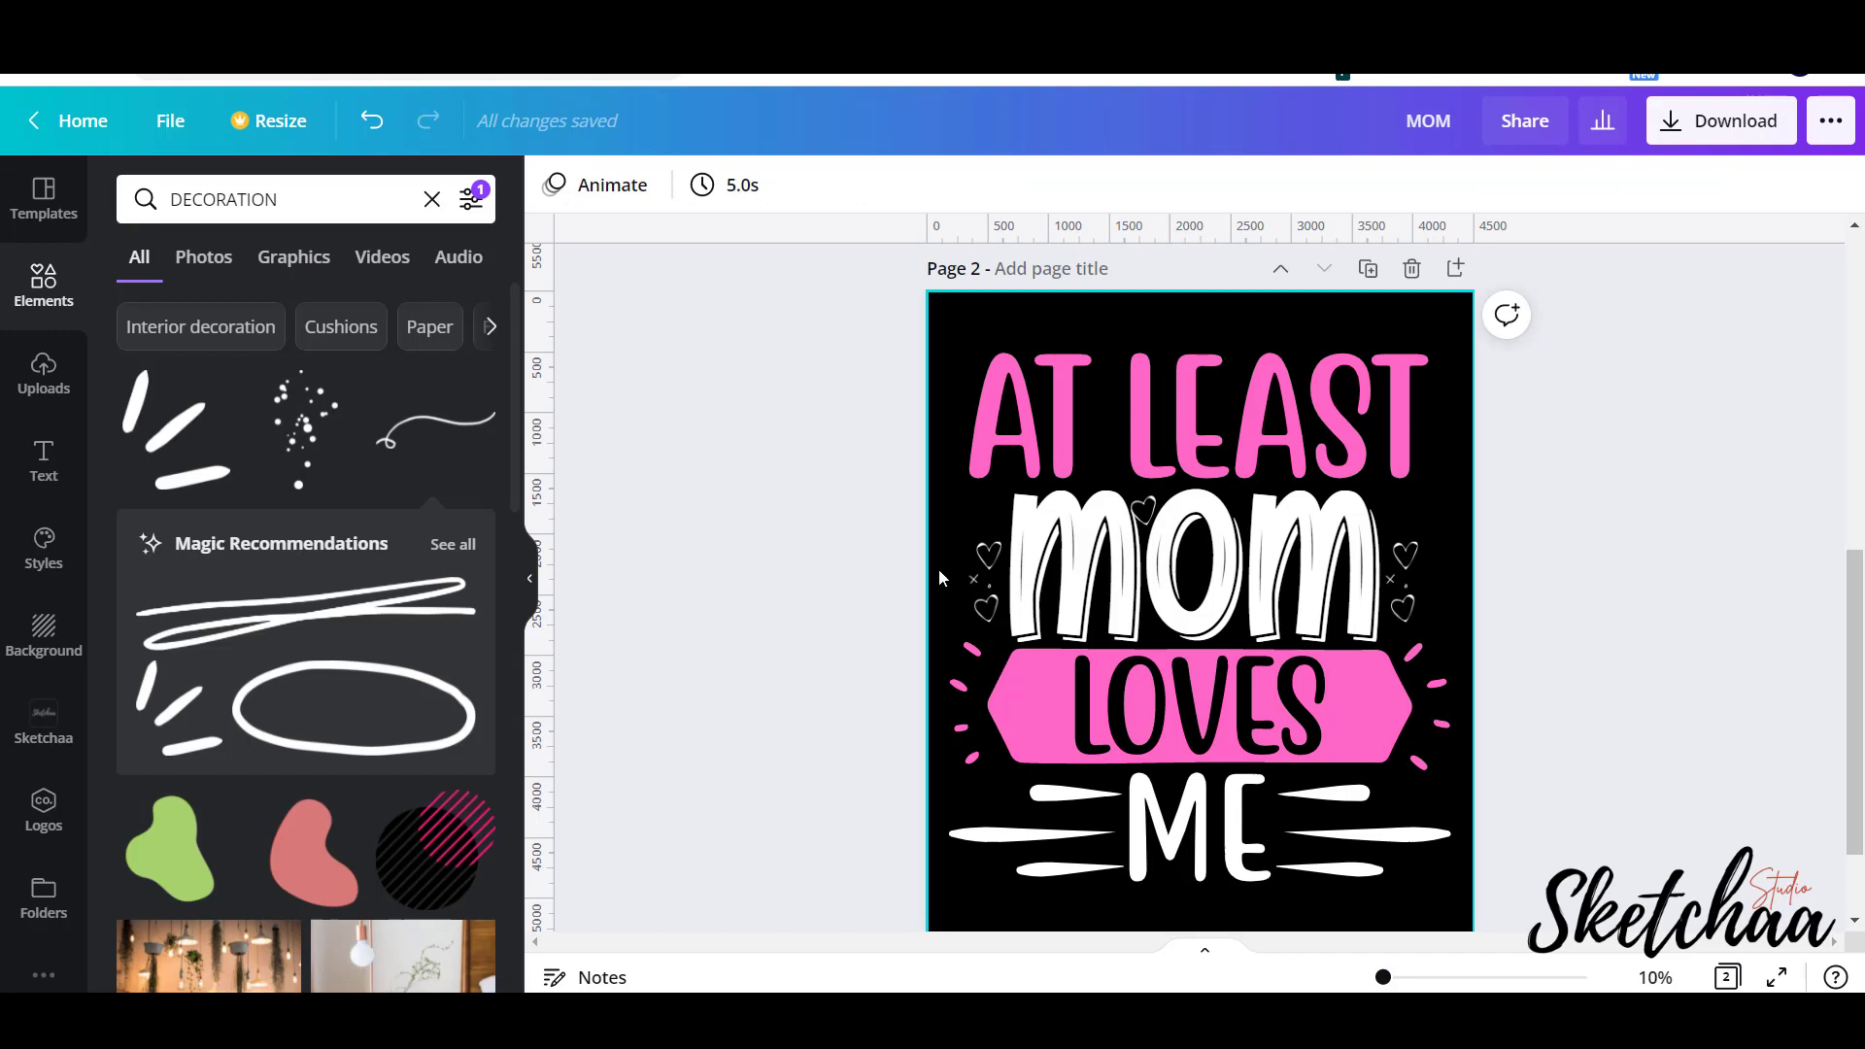
pyautogui.click(983, 567)
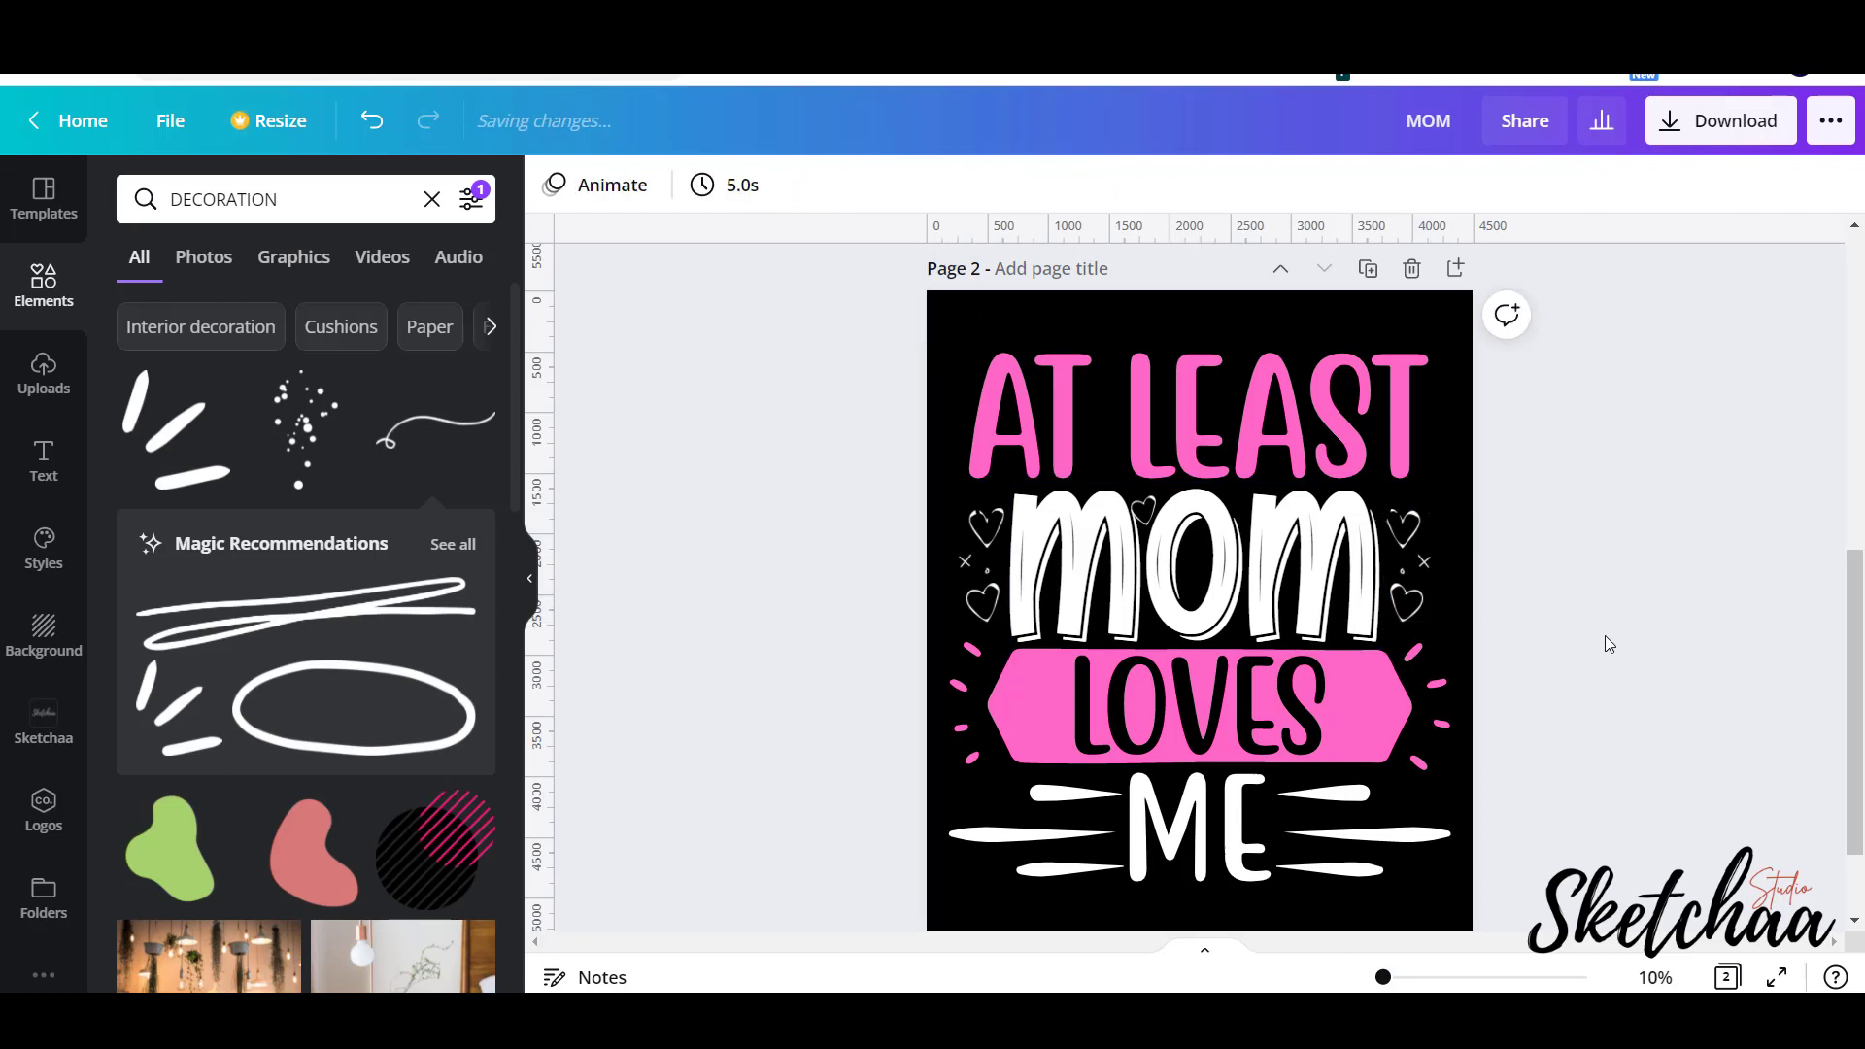
# Deselect the finished design and bring up the download options.
pyautogui.click(1199, 412)
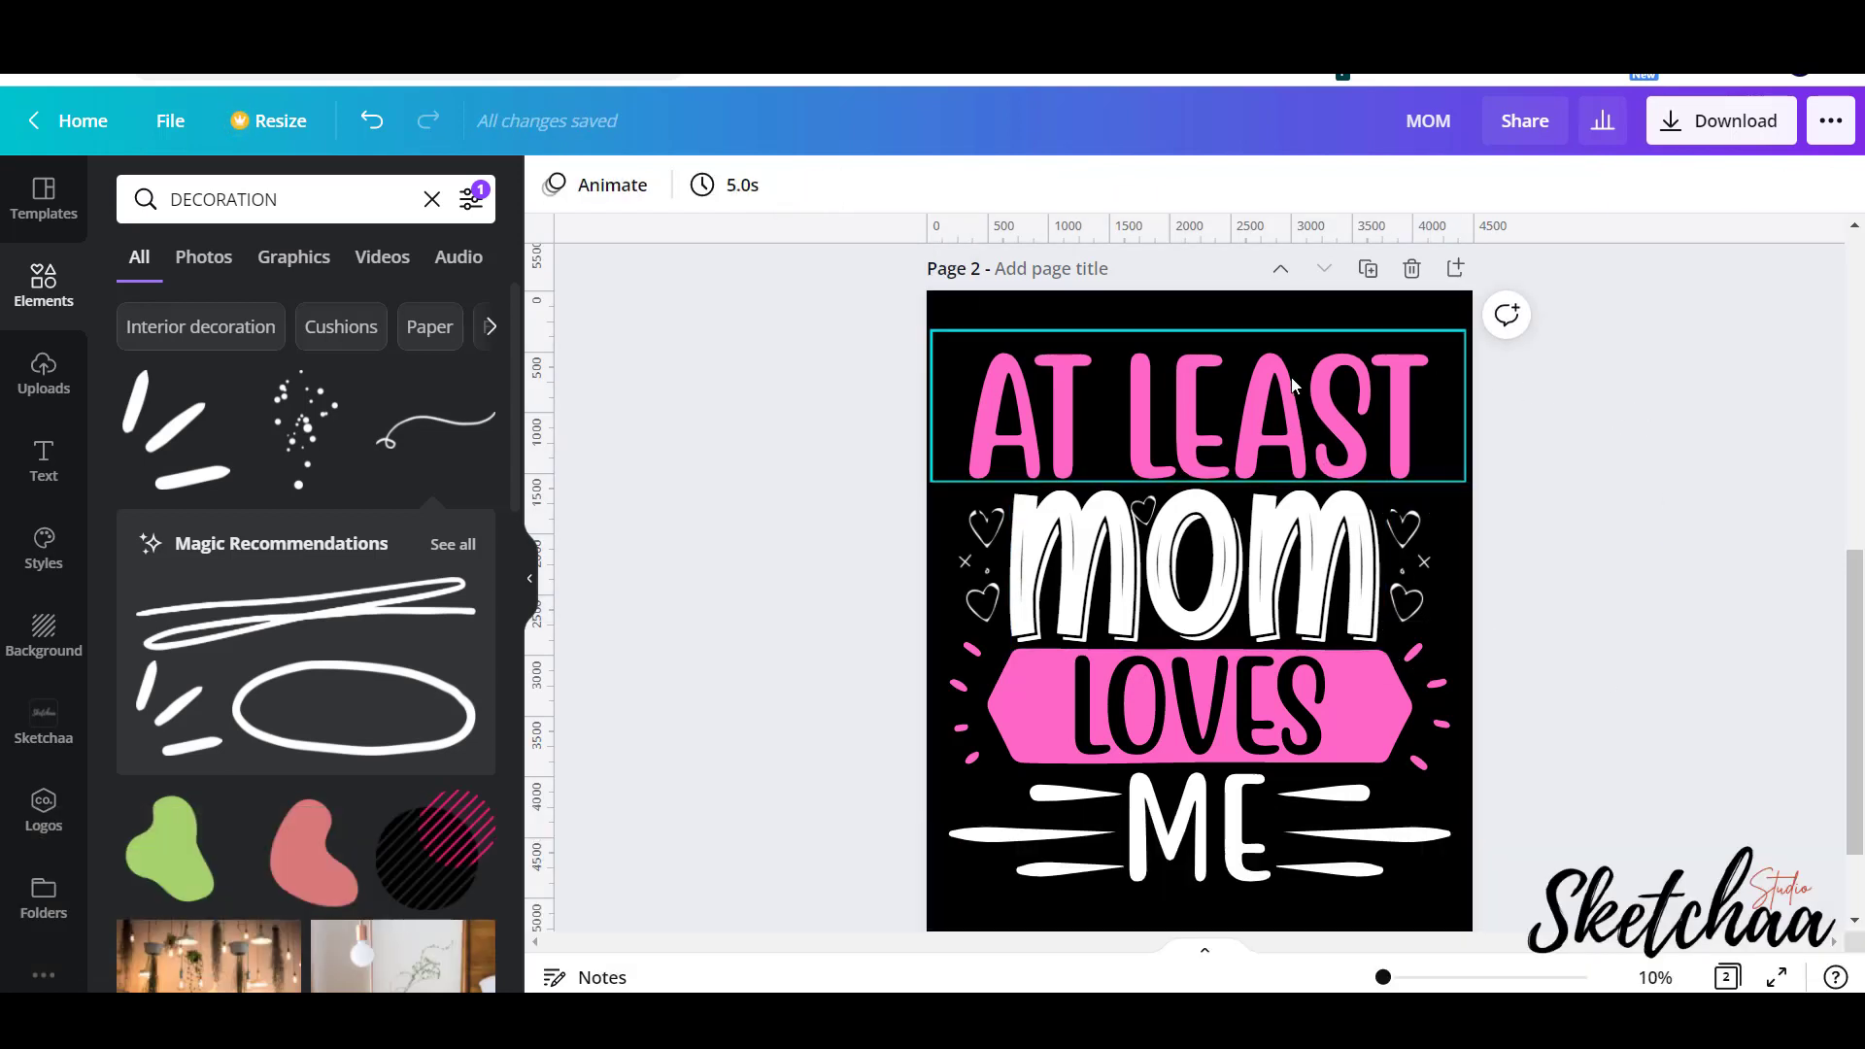
pyautogui.click(1199, 410)
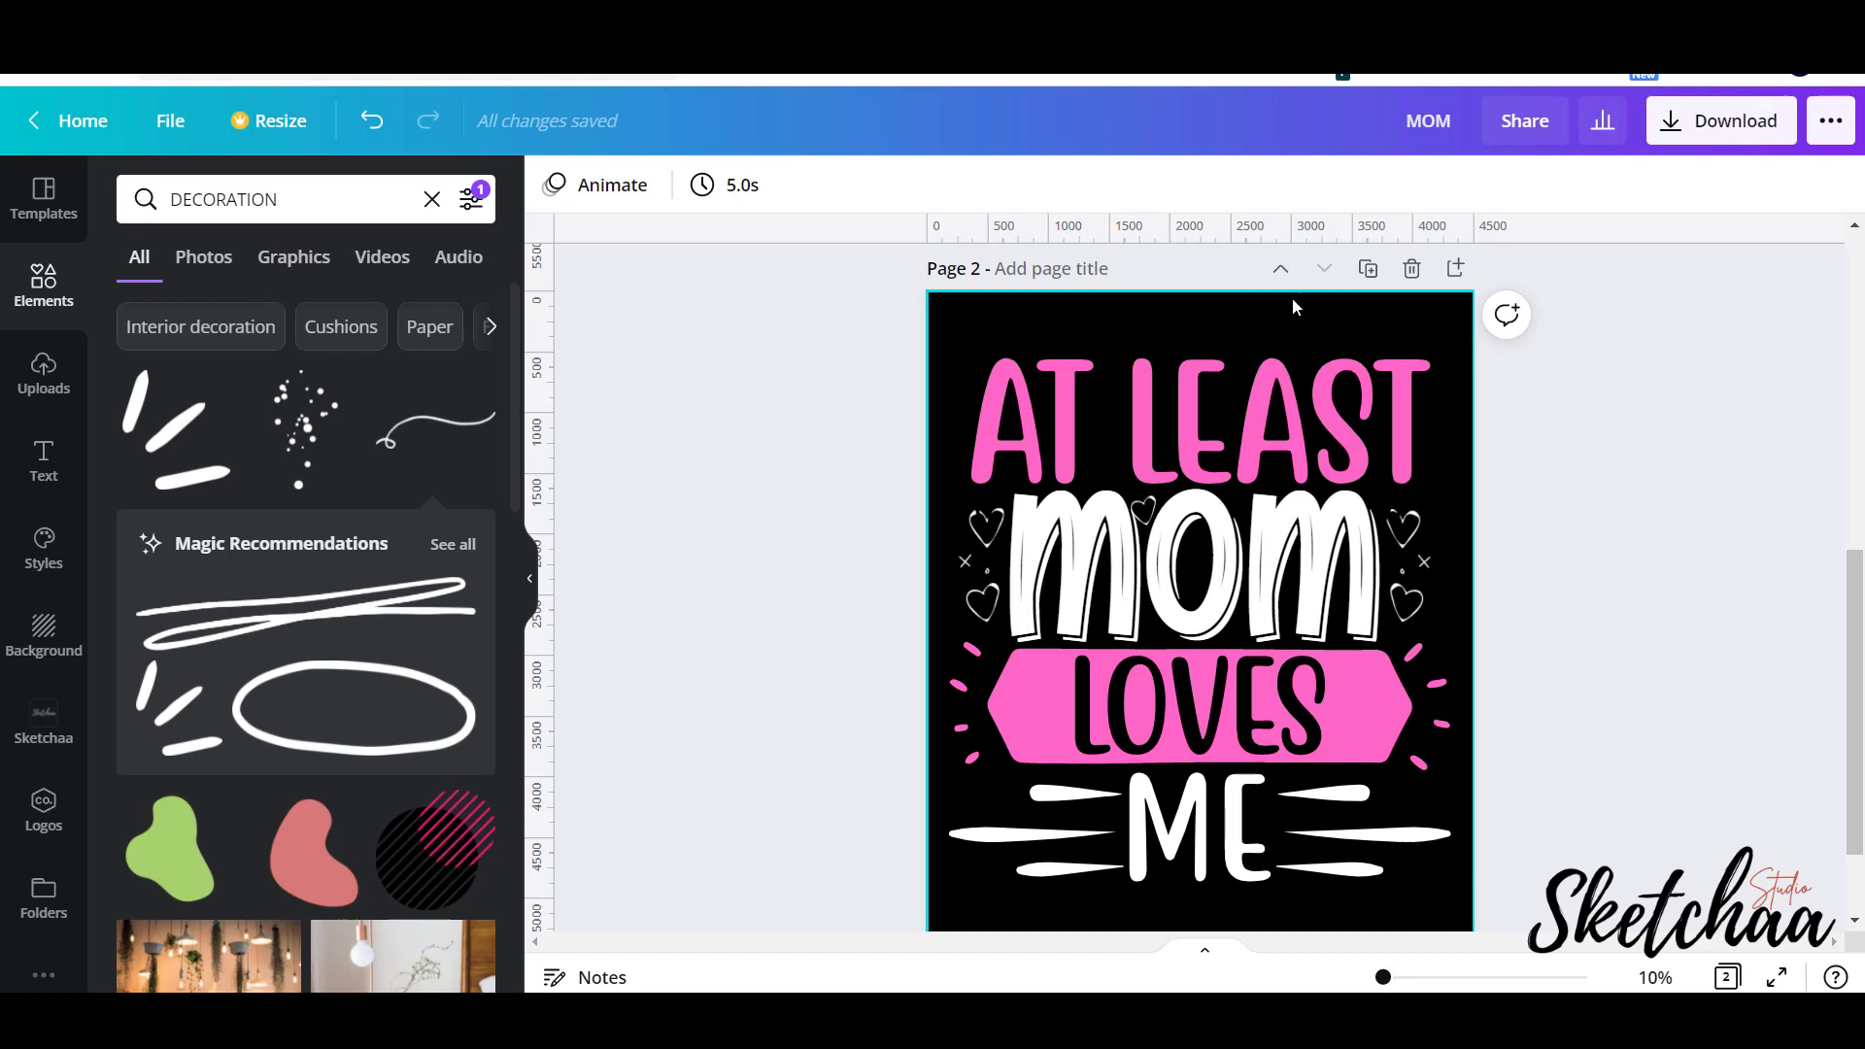
pyautogui.click(1721, 120)
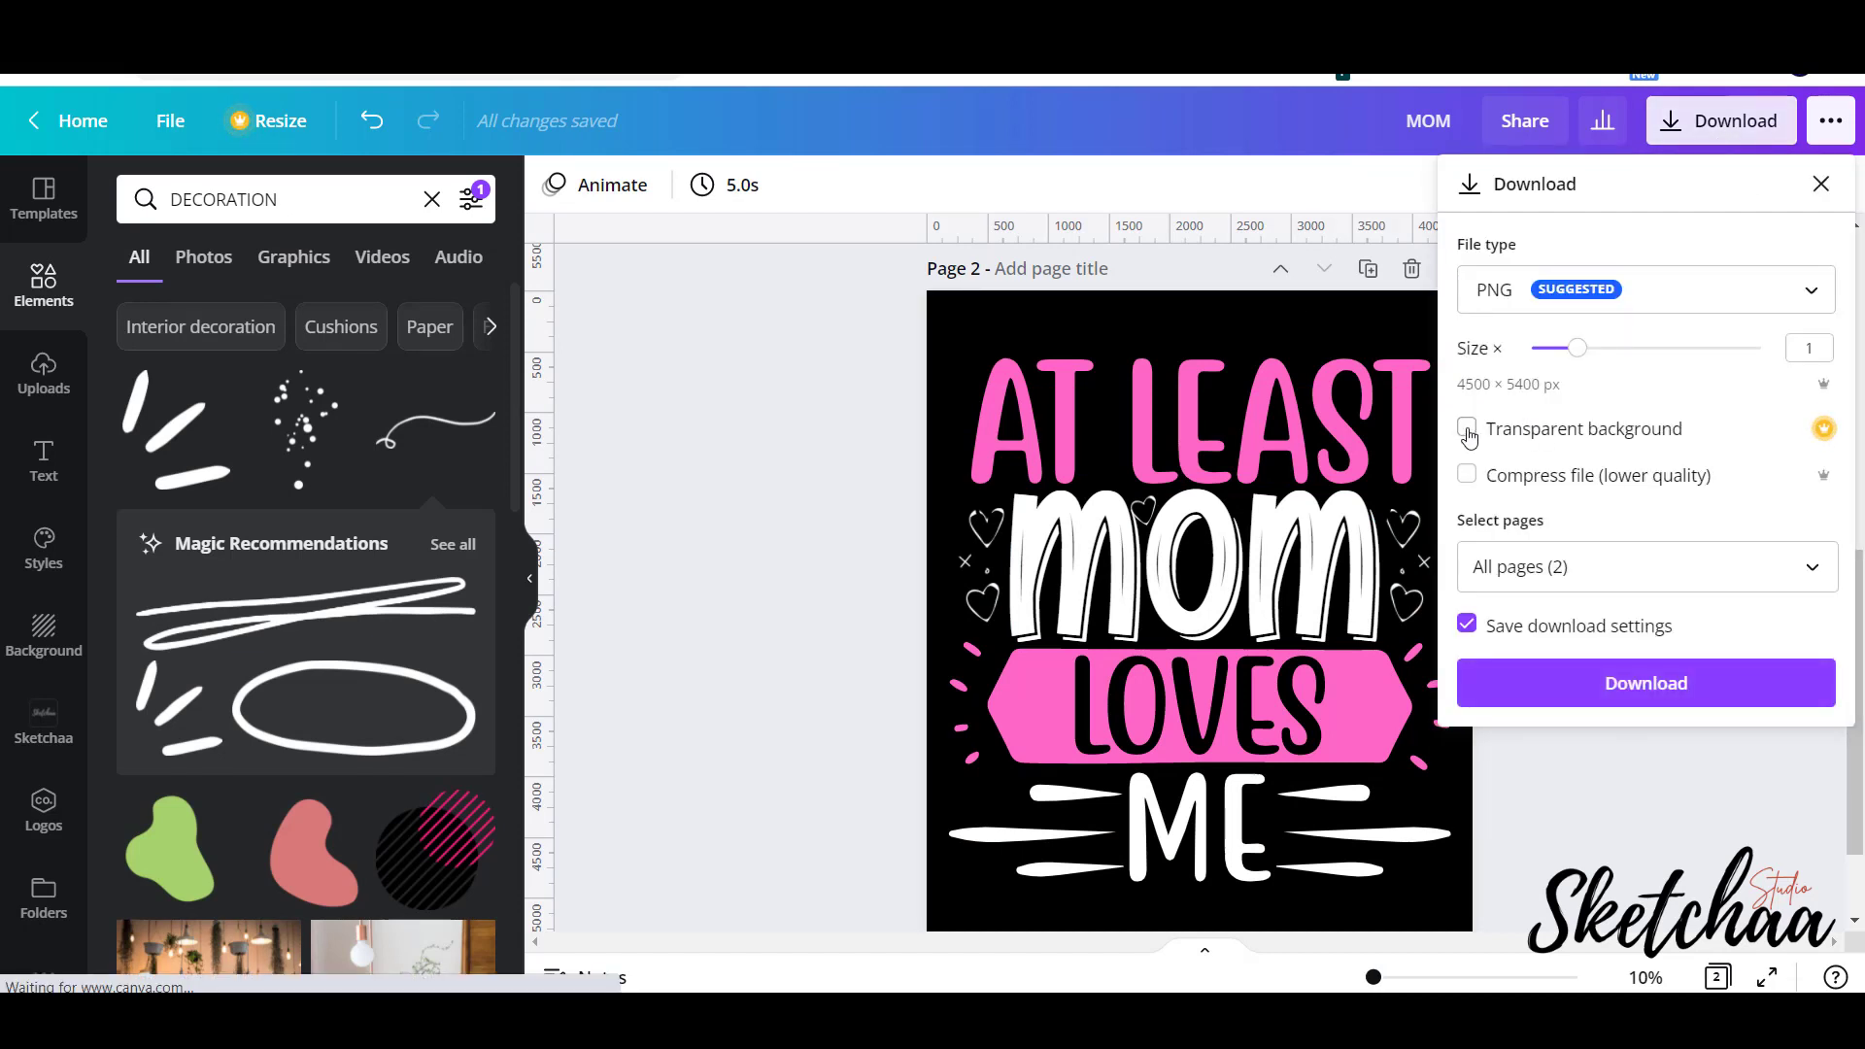
# Download both pages as PNGs with a transparent background.
pyautogui.click(1465, 427)
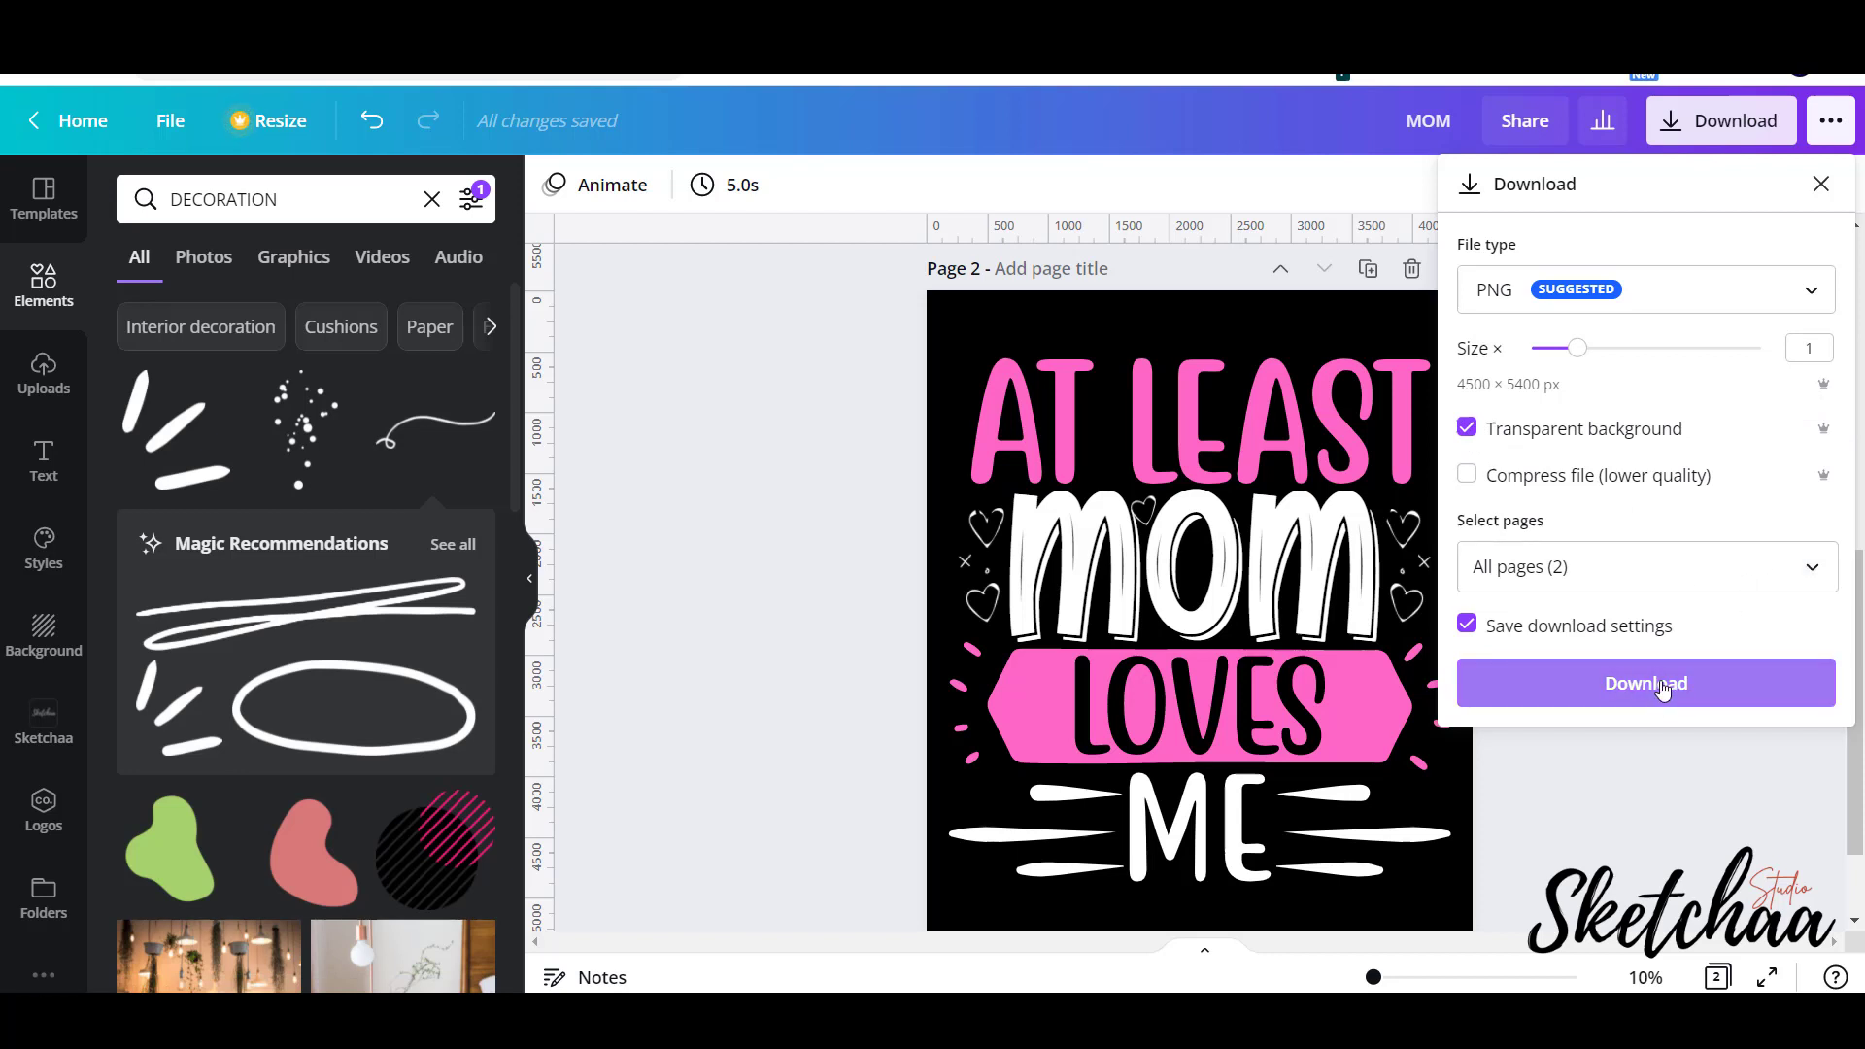
pyautogui.click(1646, 684)
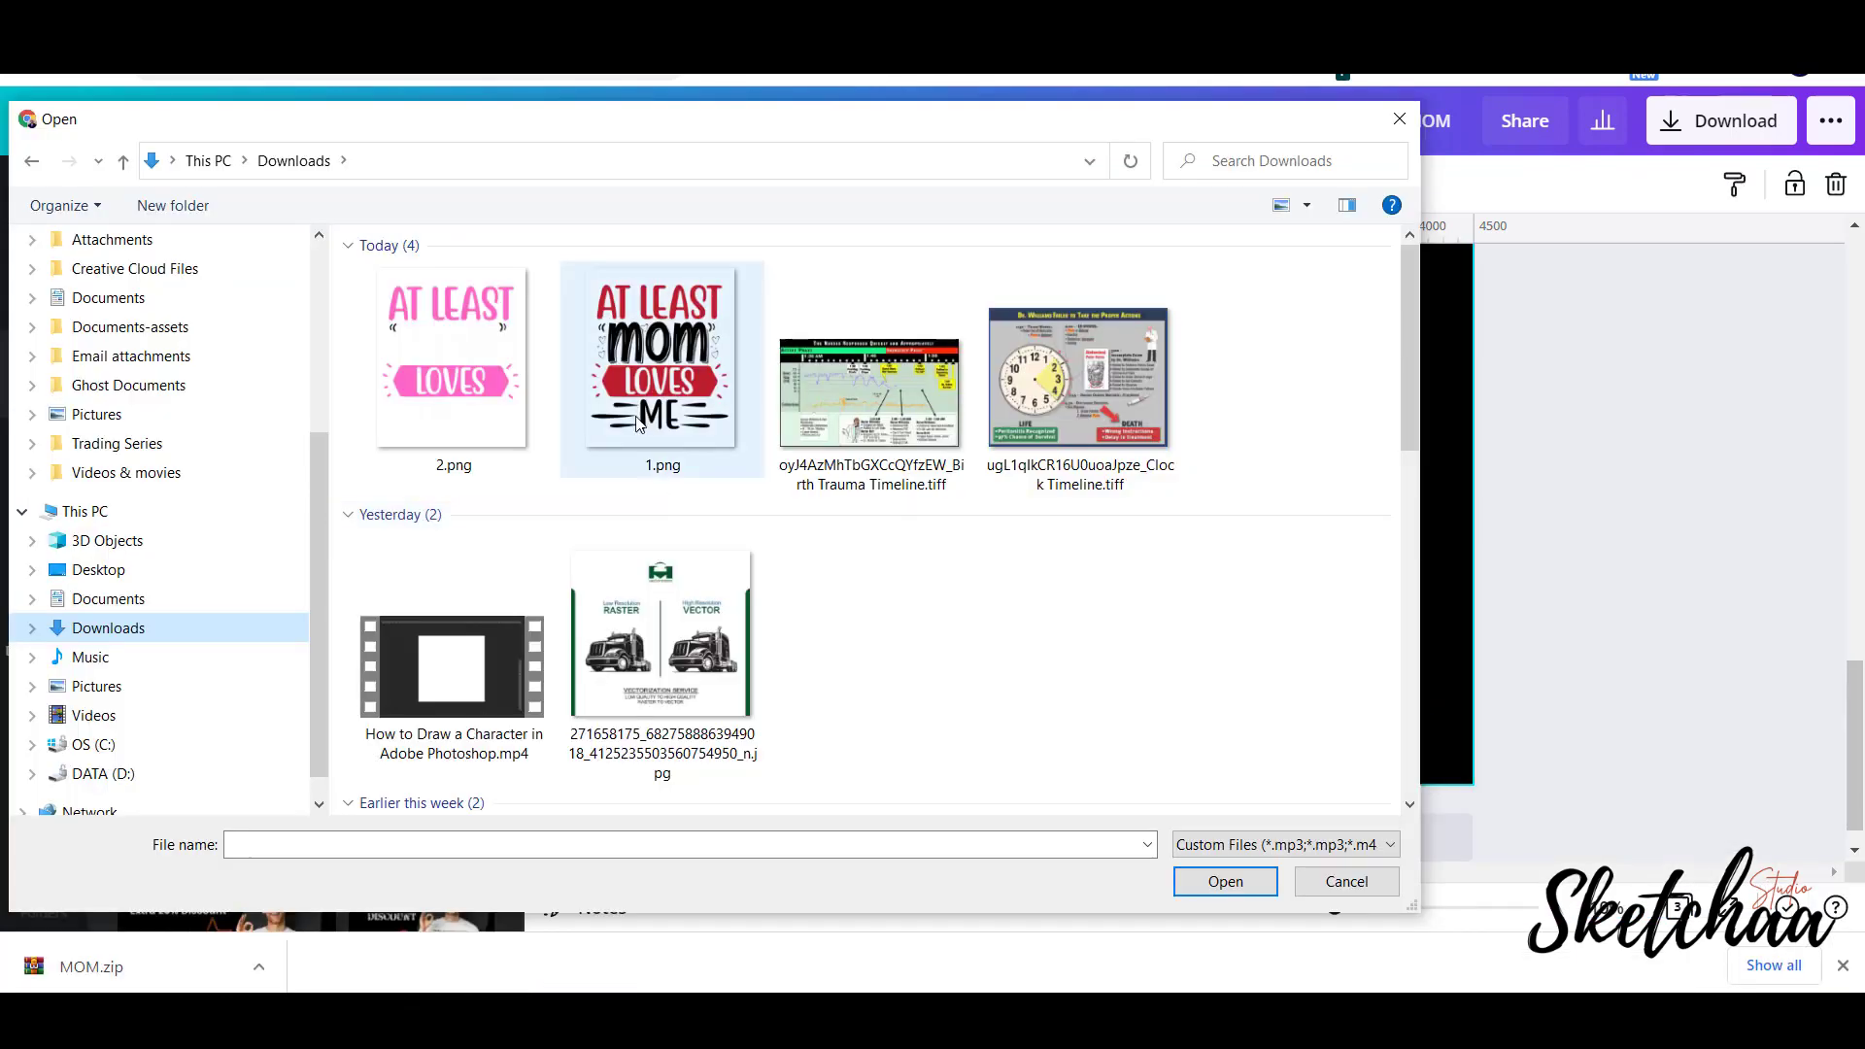
# Upload the downloaded 1.png and 2.png into Canva.
pyautogui.click(451, 357)
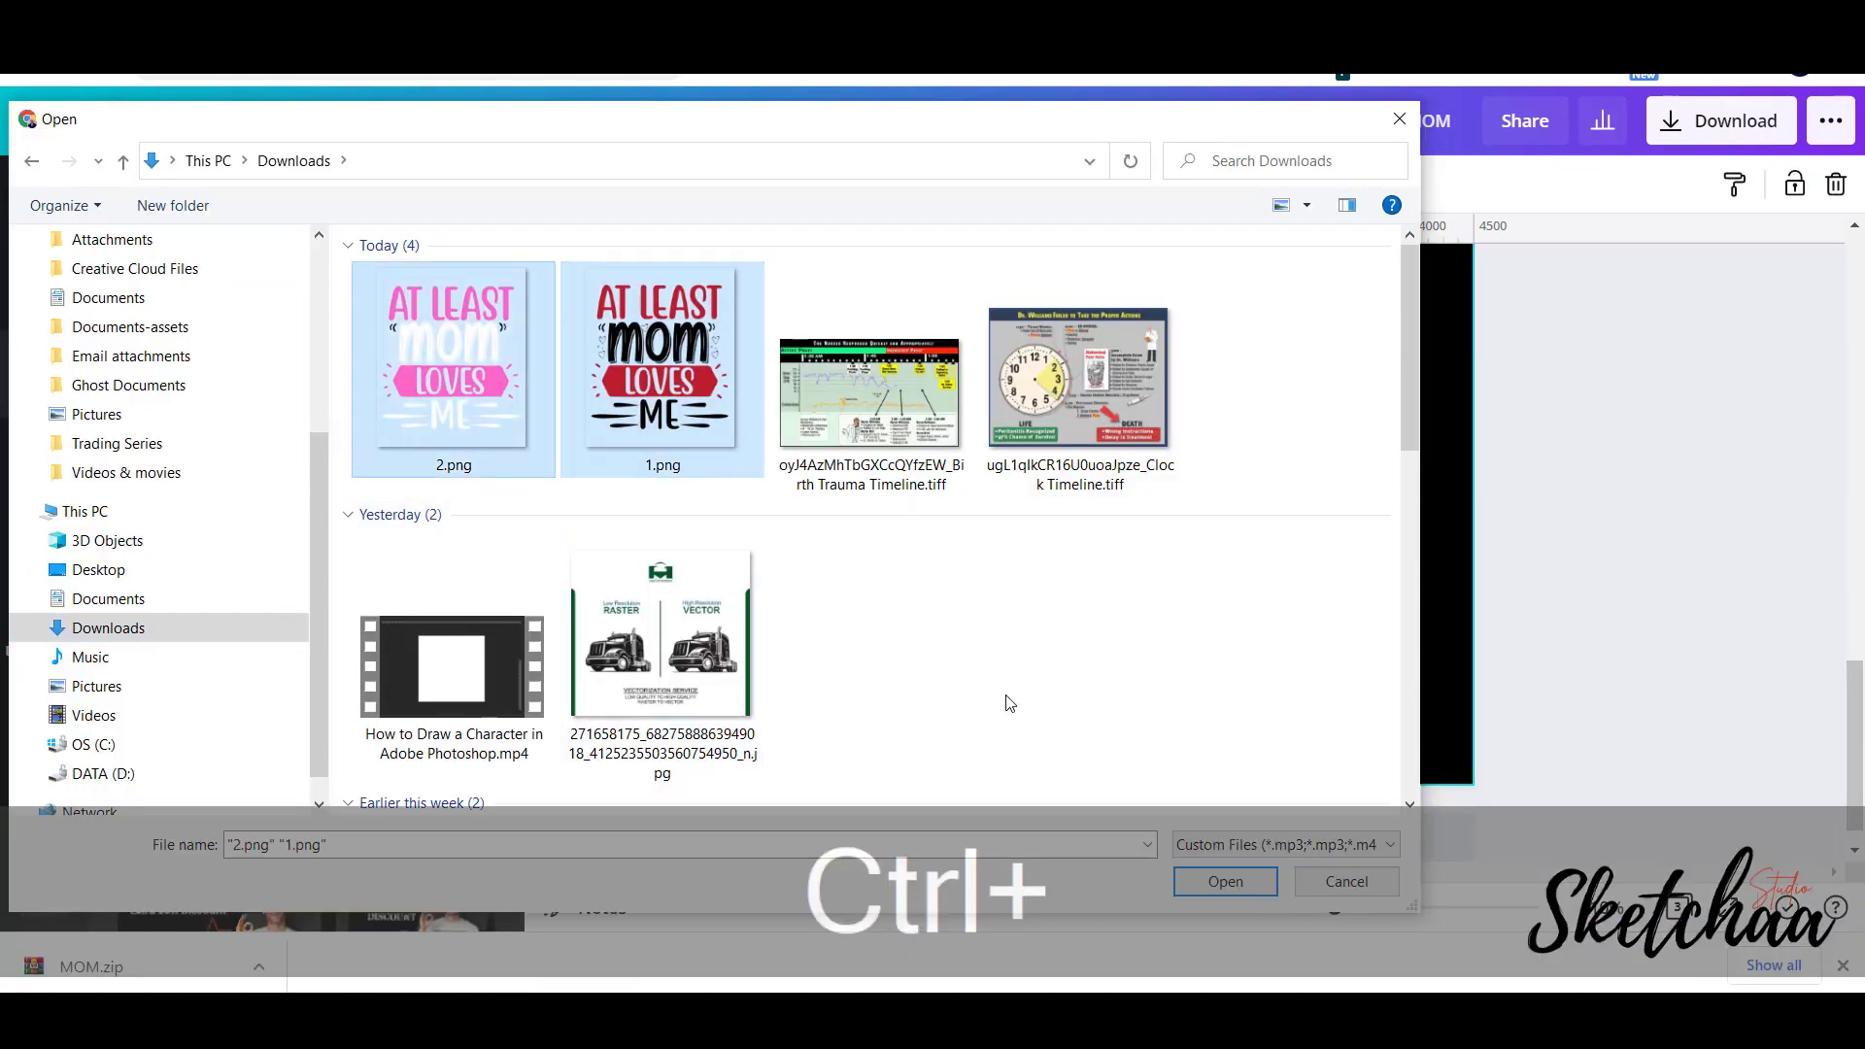
pyautogui.click(1224, 882)
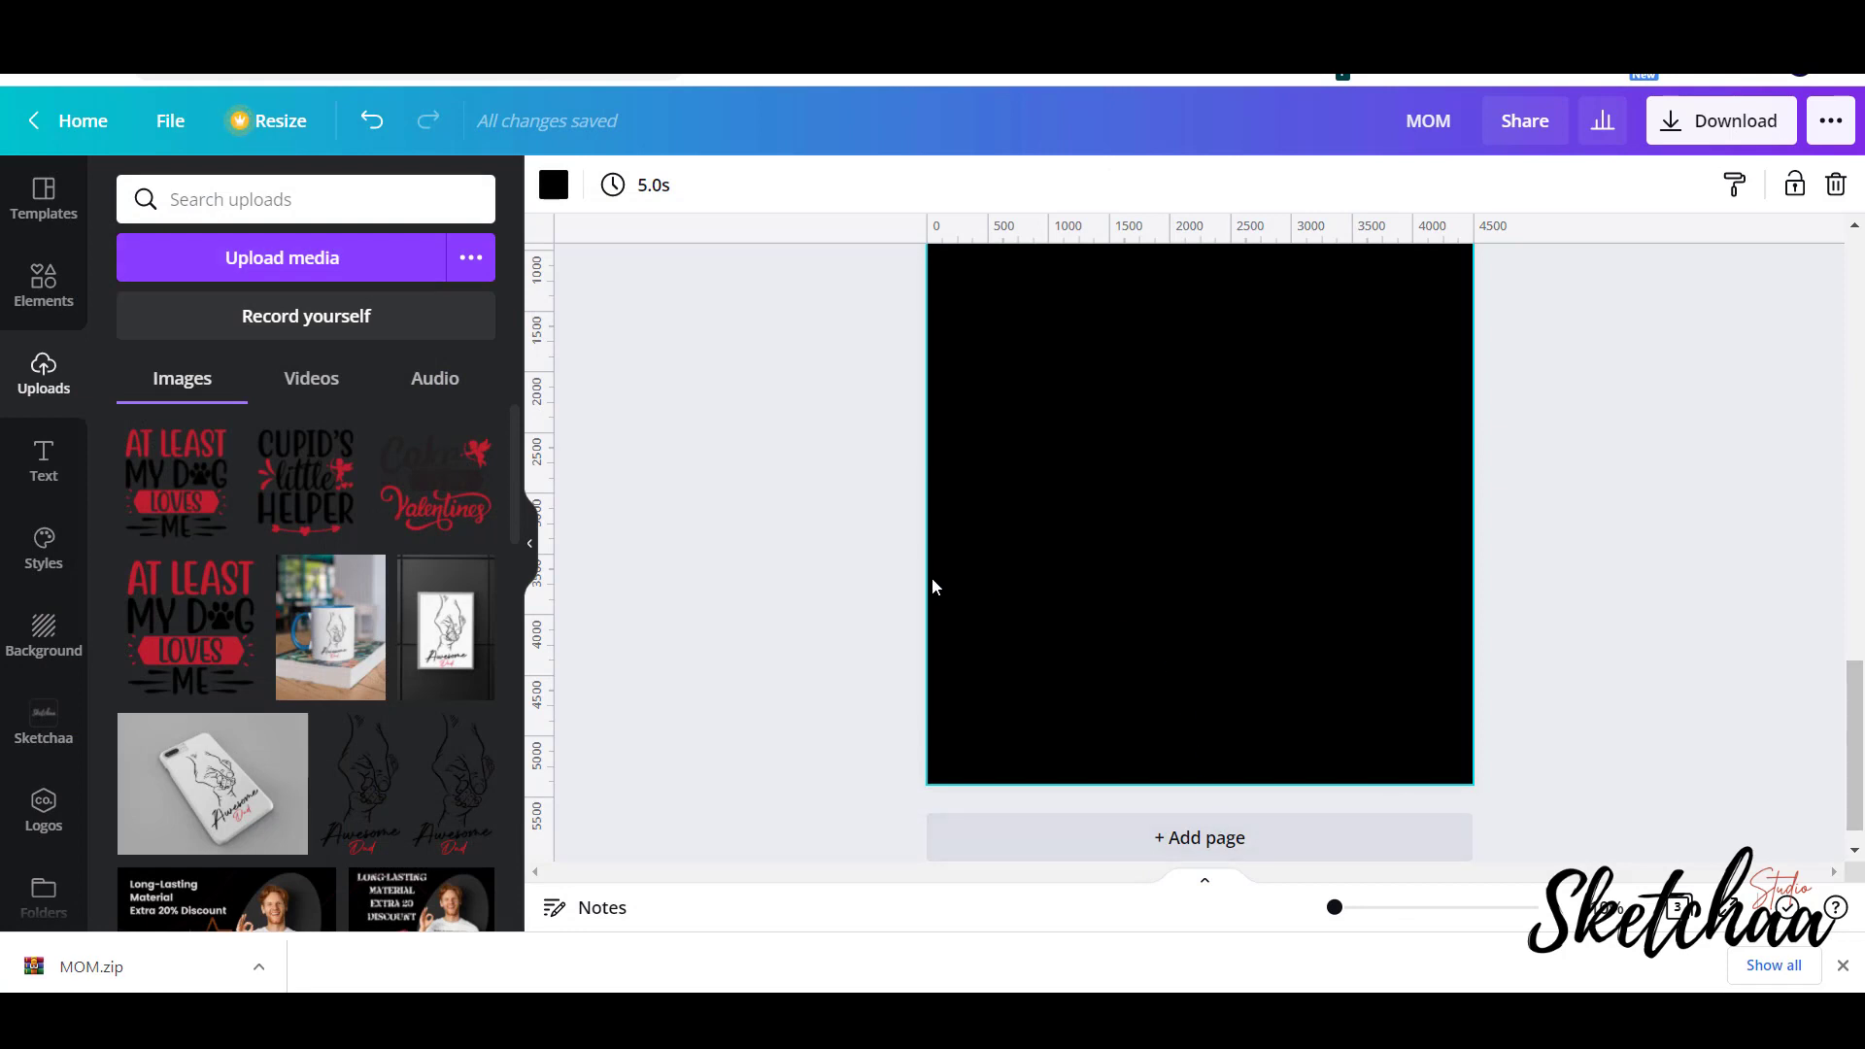
# Give the new page a white background and place the uploaded pink MOM design on it.
pyautogui.click(554, 184)
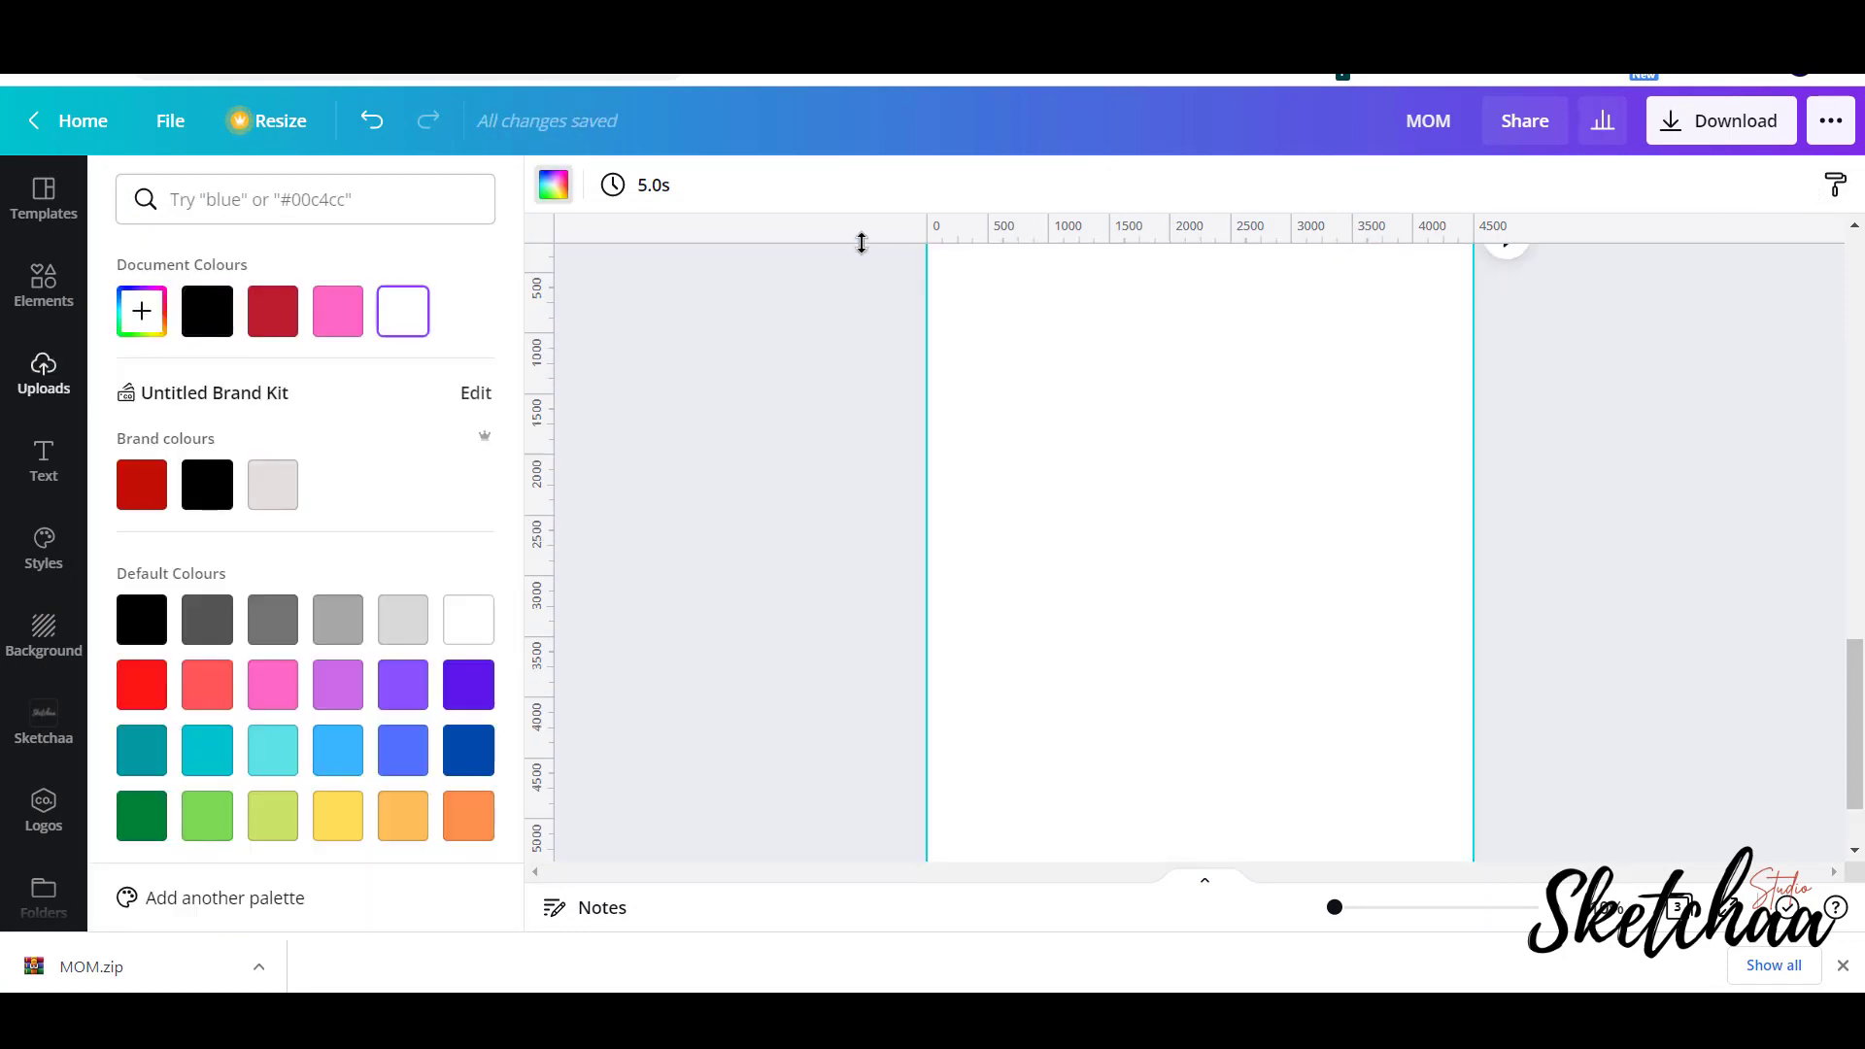
pyautogui.click(43, 374)
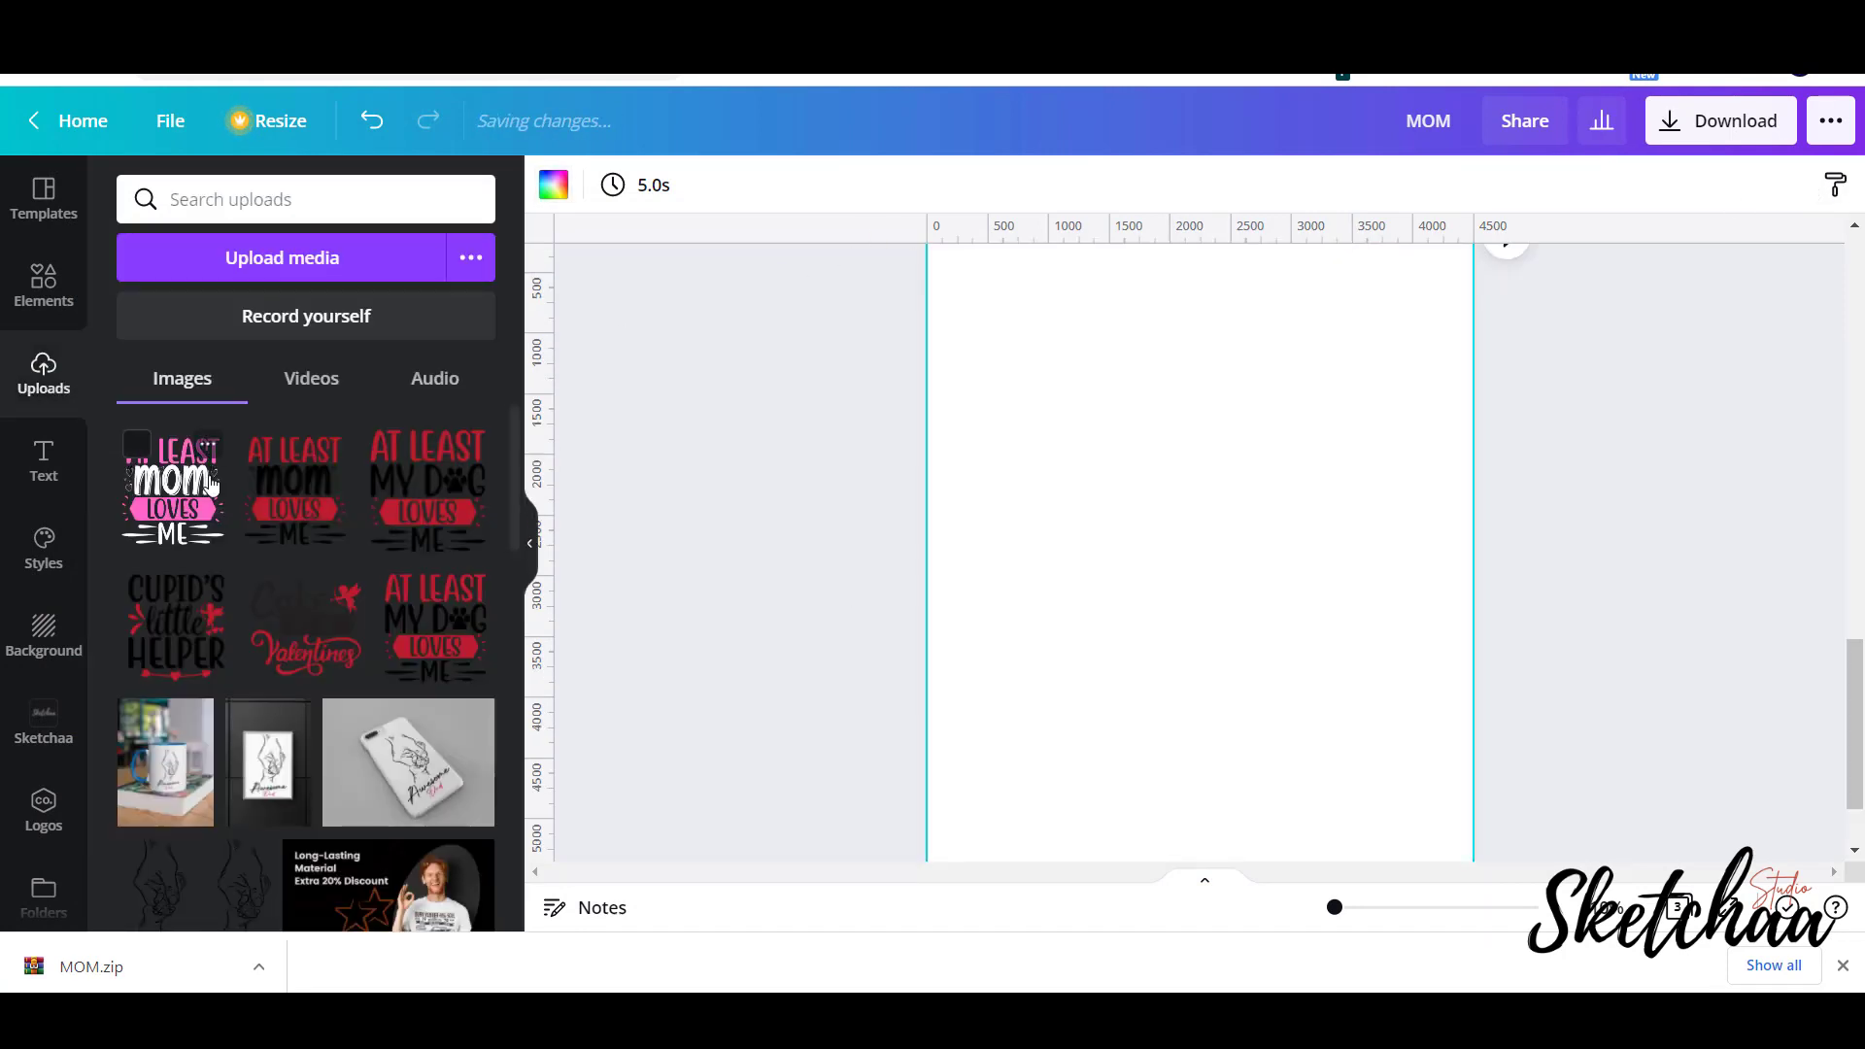
pyautogui.click(171, 489)
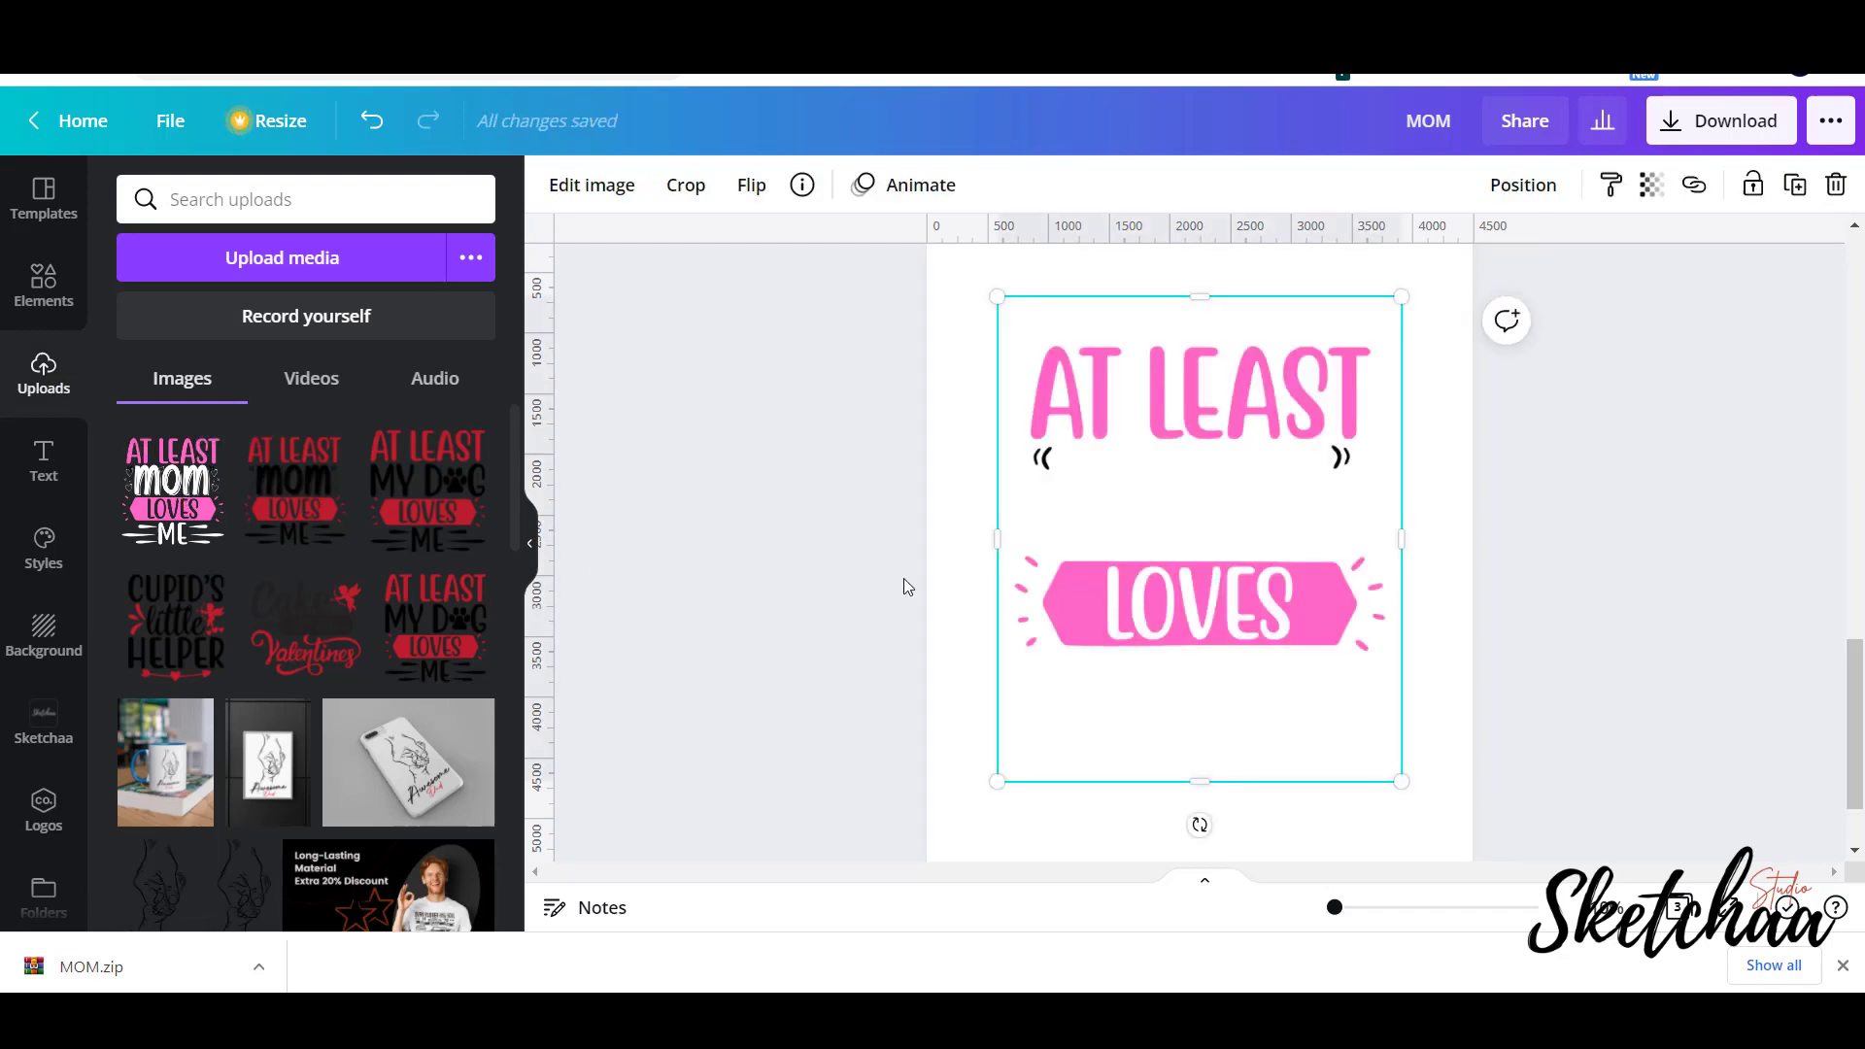
pyautogui.click(591, 185)
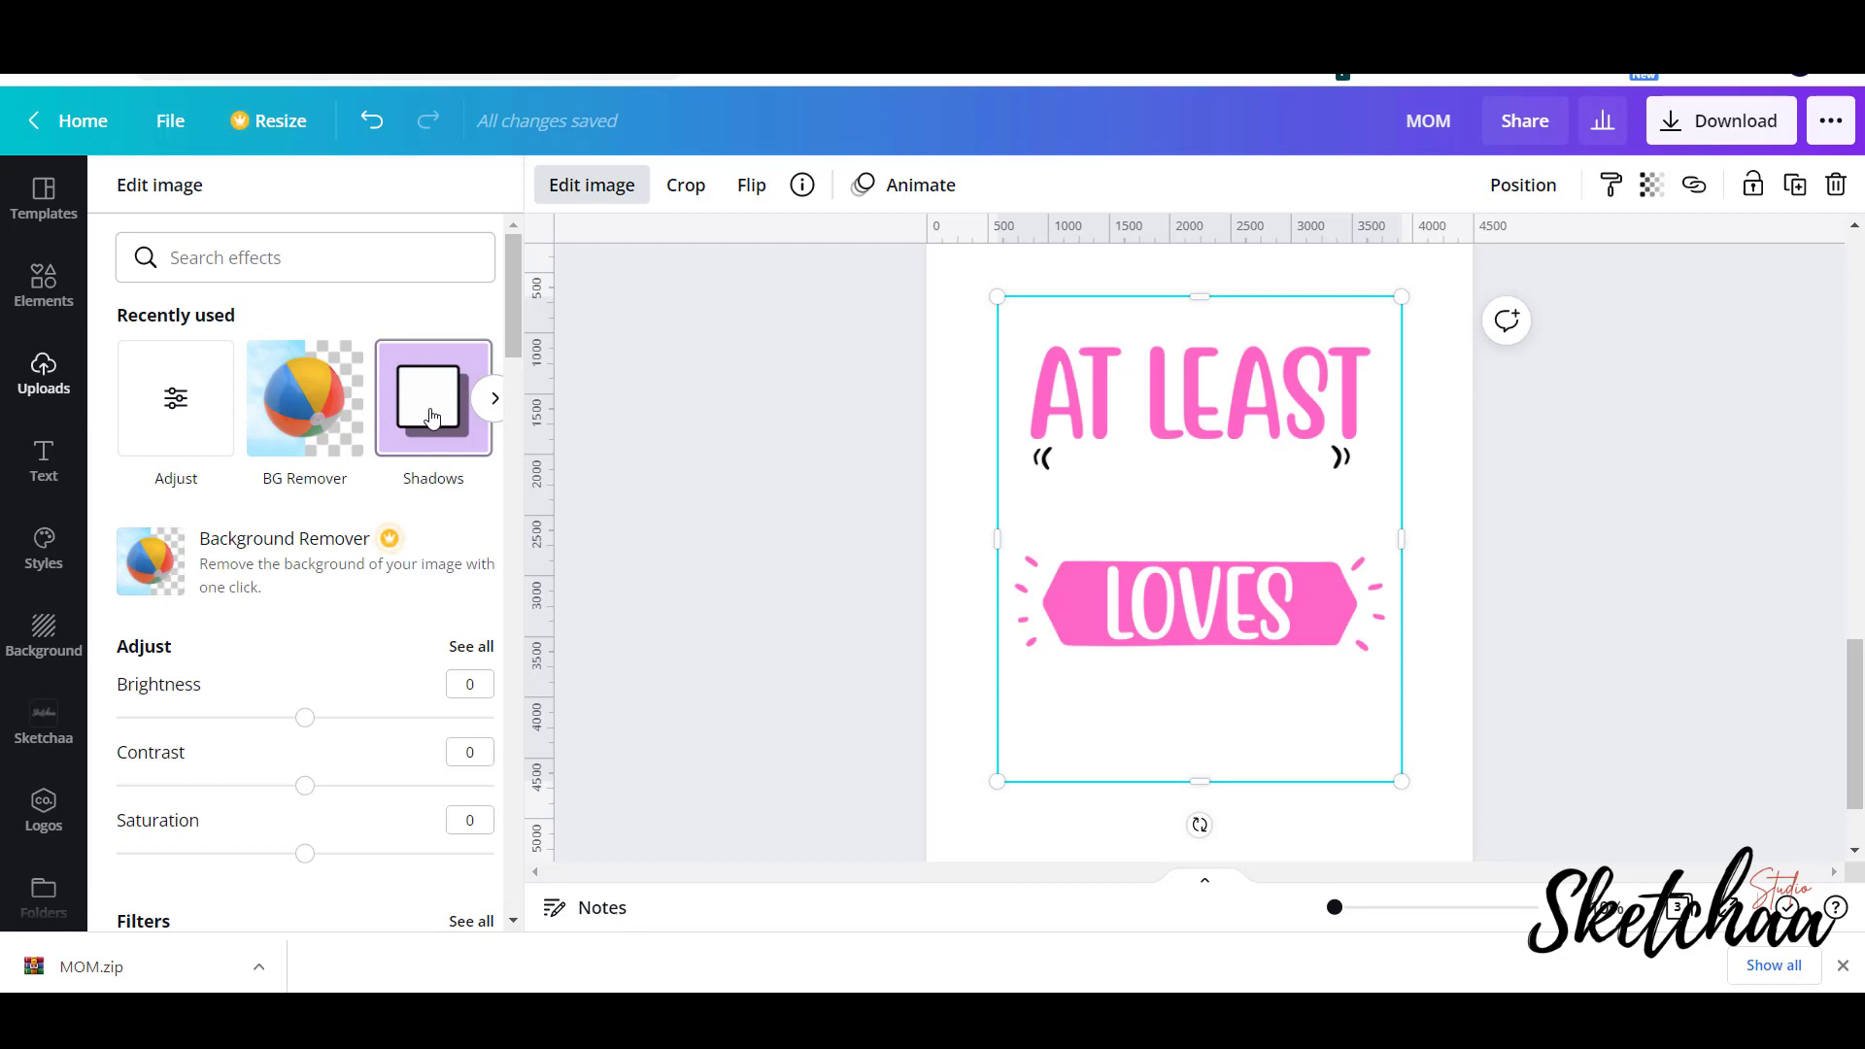
# Apply the black t-shirt Smartmockup to the pink MOM design.
pyautogui.scroll(-3)
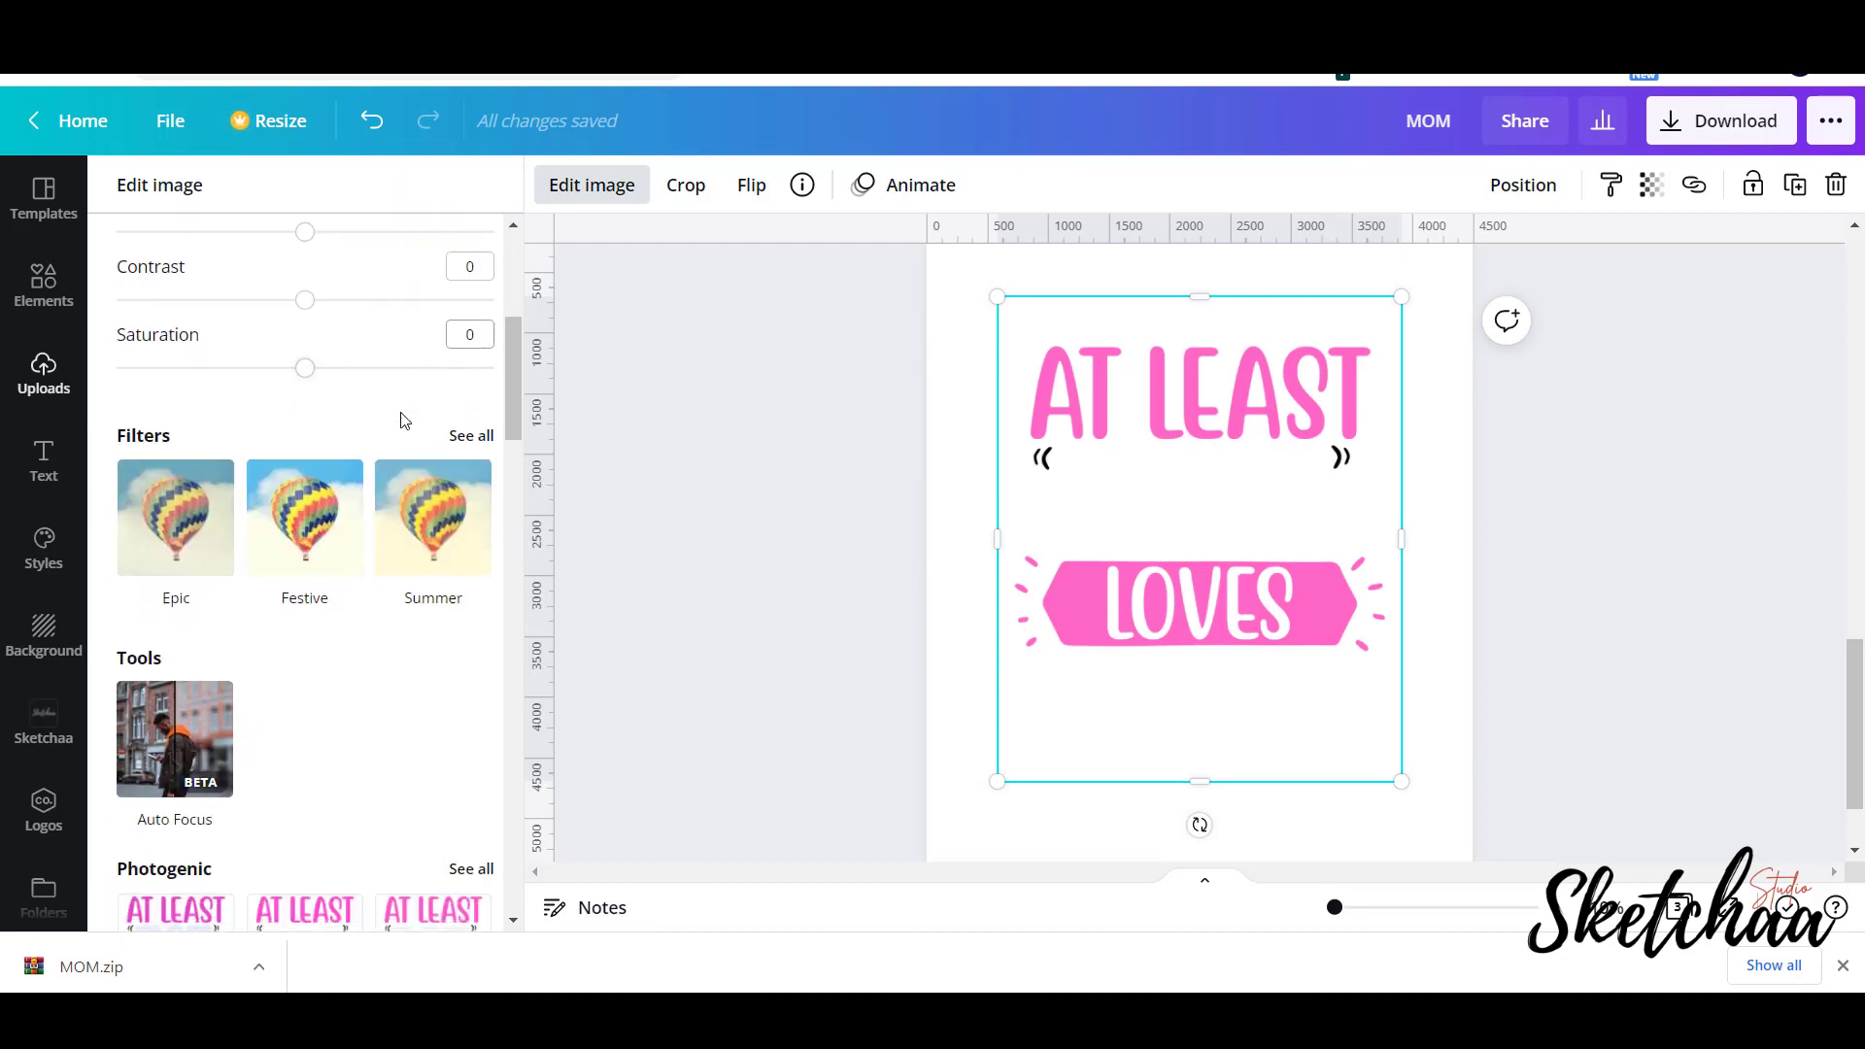
pyautogui.scroll(-3)
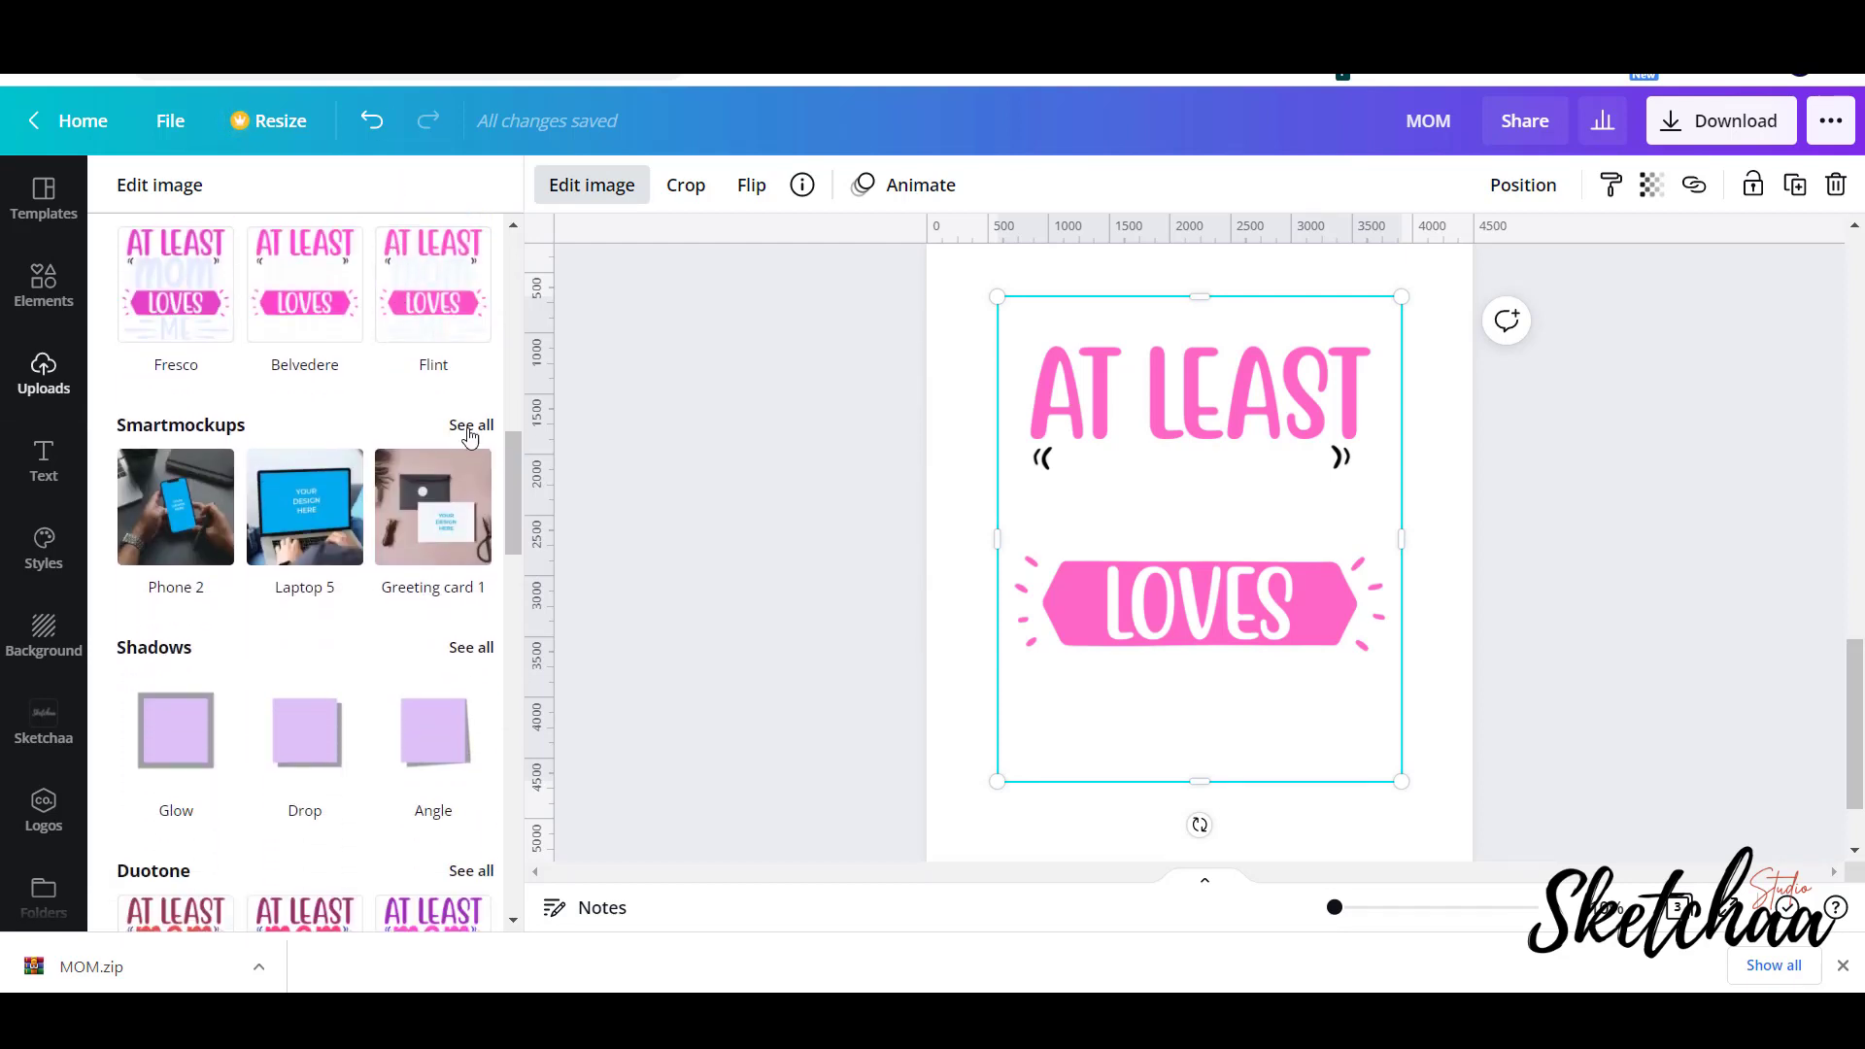
pyautogui.click(470, 424)
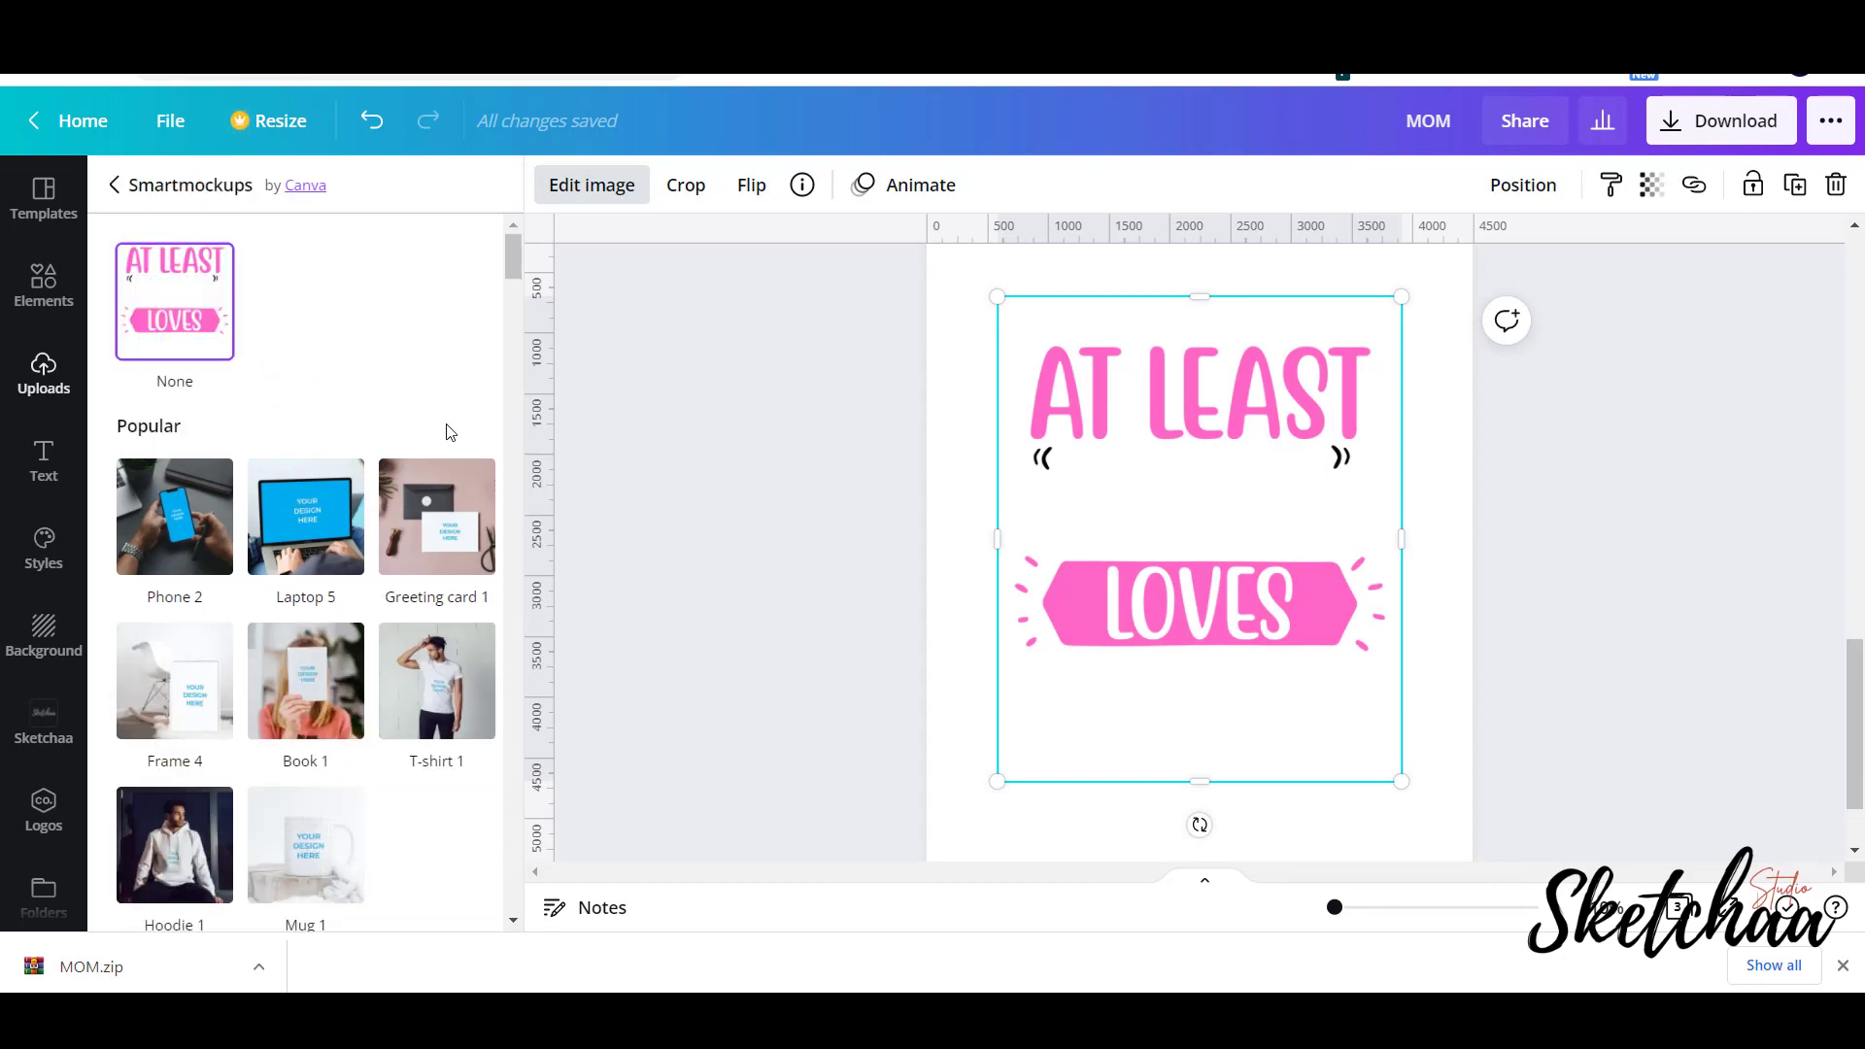
pyautogui.scroll(-3)
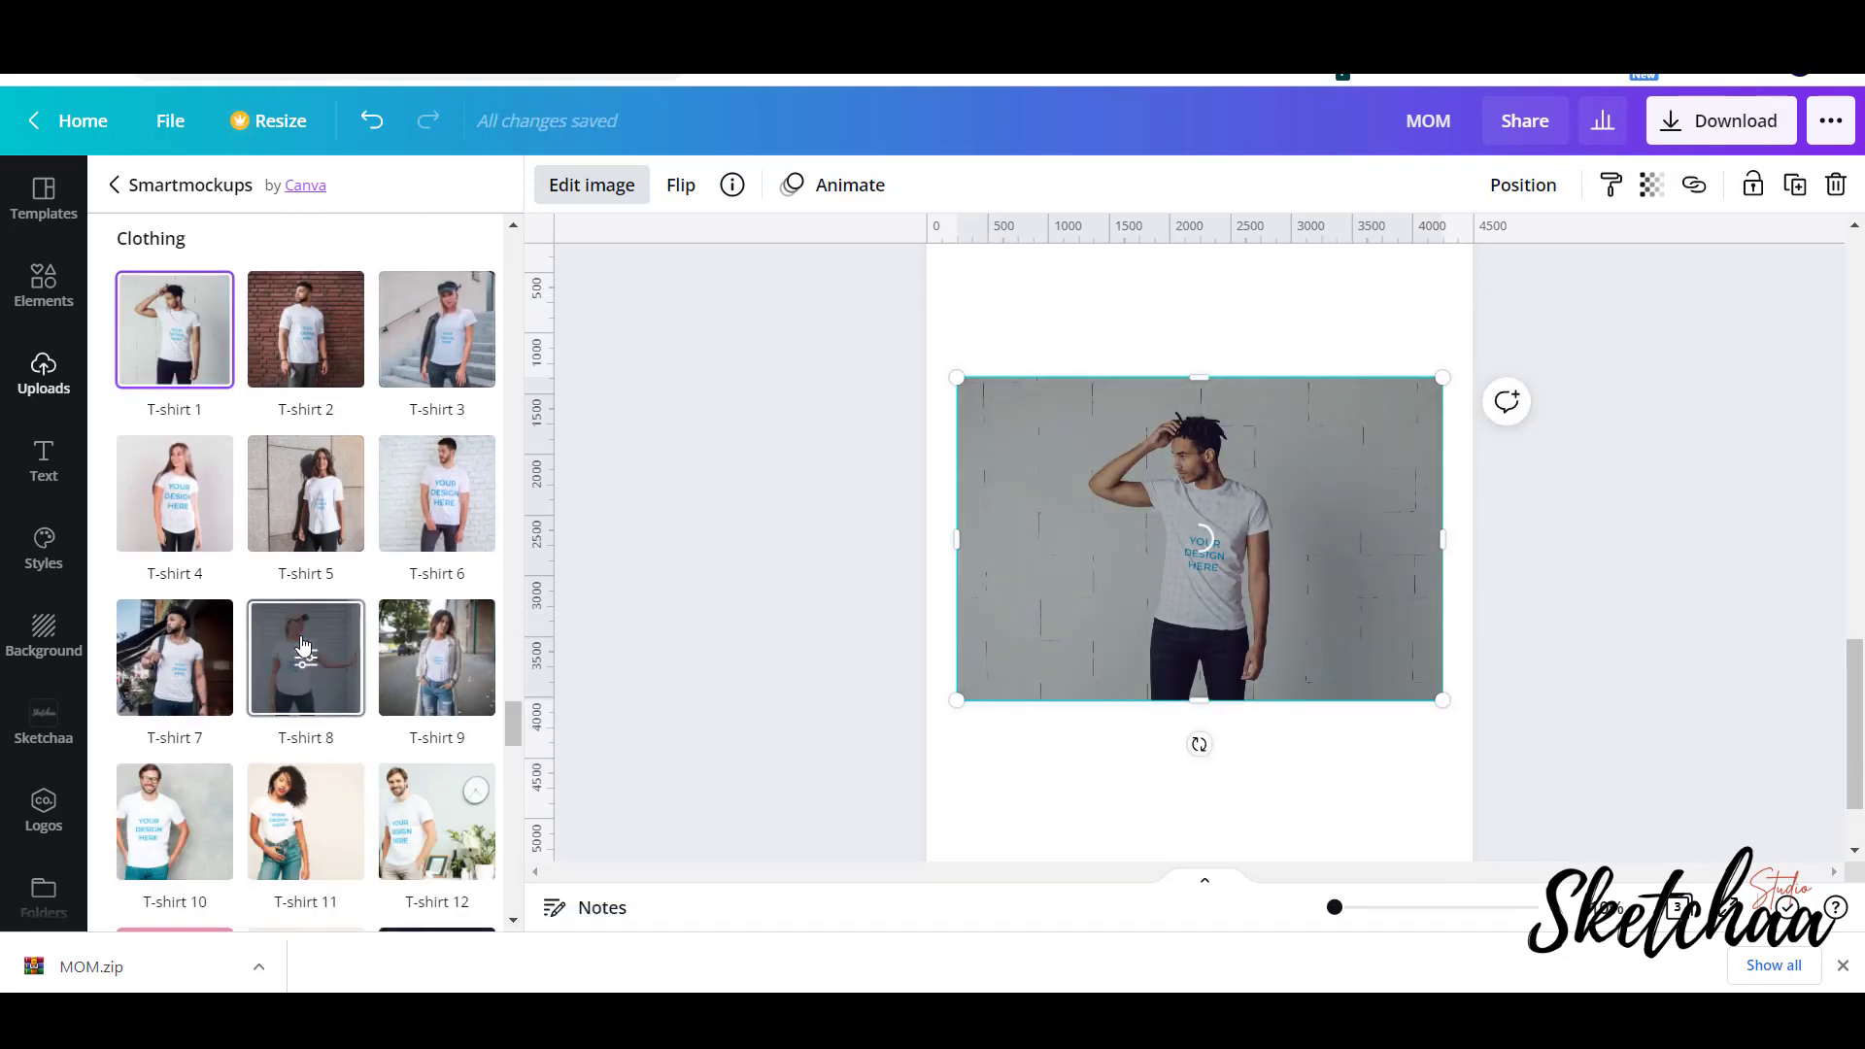
pyautogui.click(305, 657)
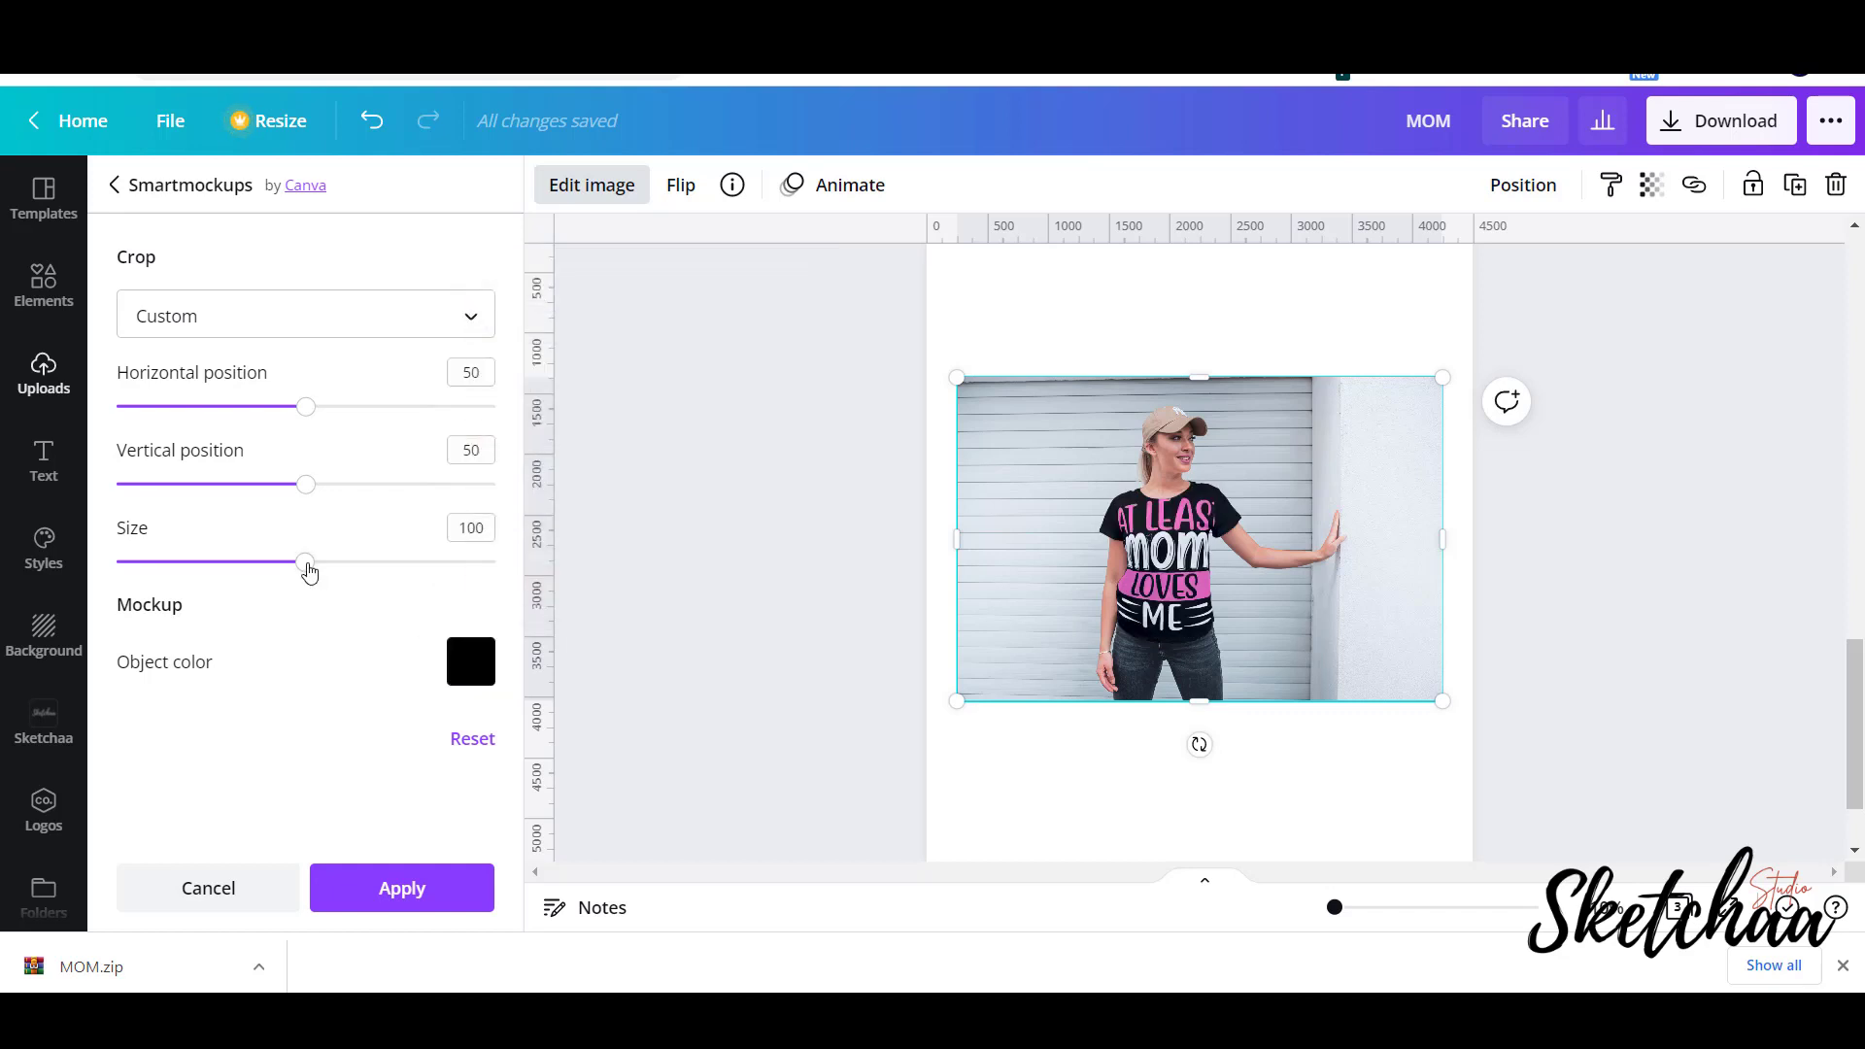
# Set the mockup print Size to 68 and Vertical position to 53, then enlarge the photo to fill the page.
pyautogui.moveTo(307, 560); pyautogui.dragTo(252, 560)
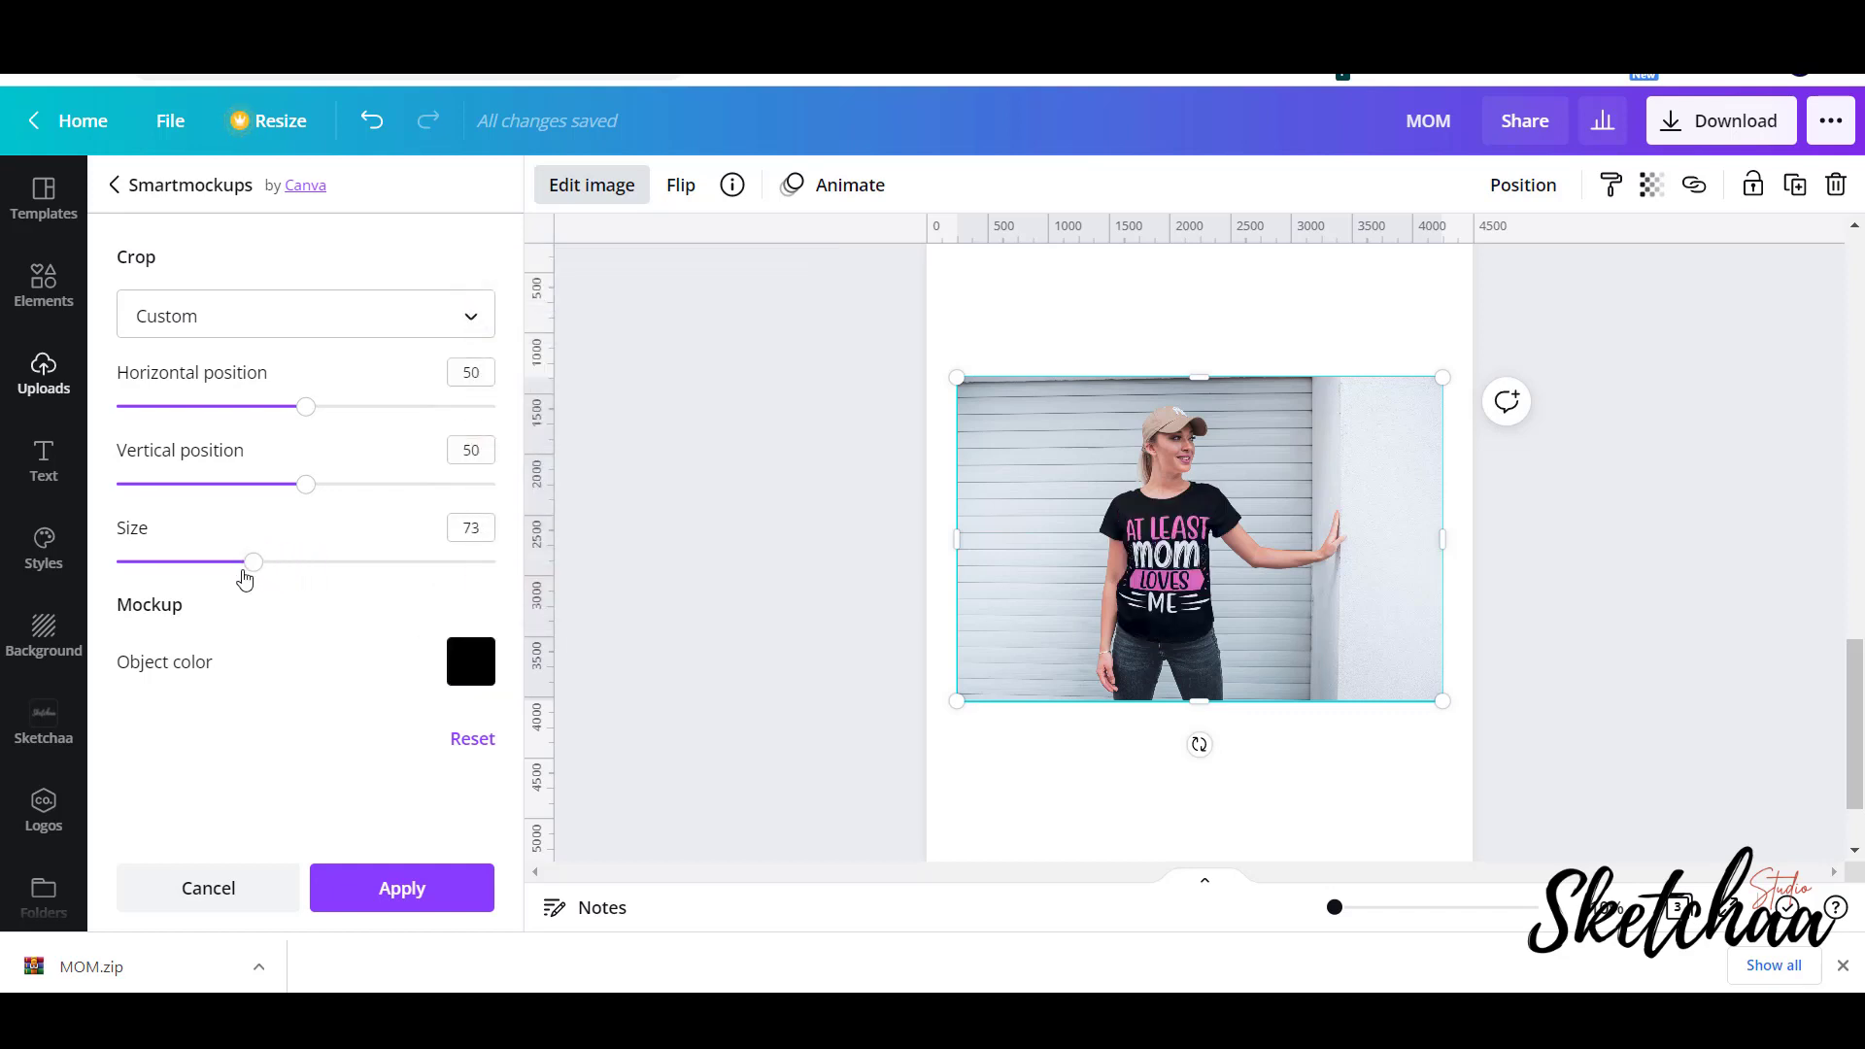
pyautogui.moveTo(254, 561); pyautogui.dragTo(242, 562)
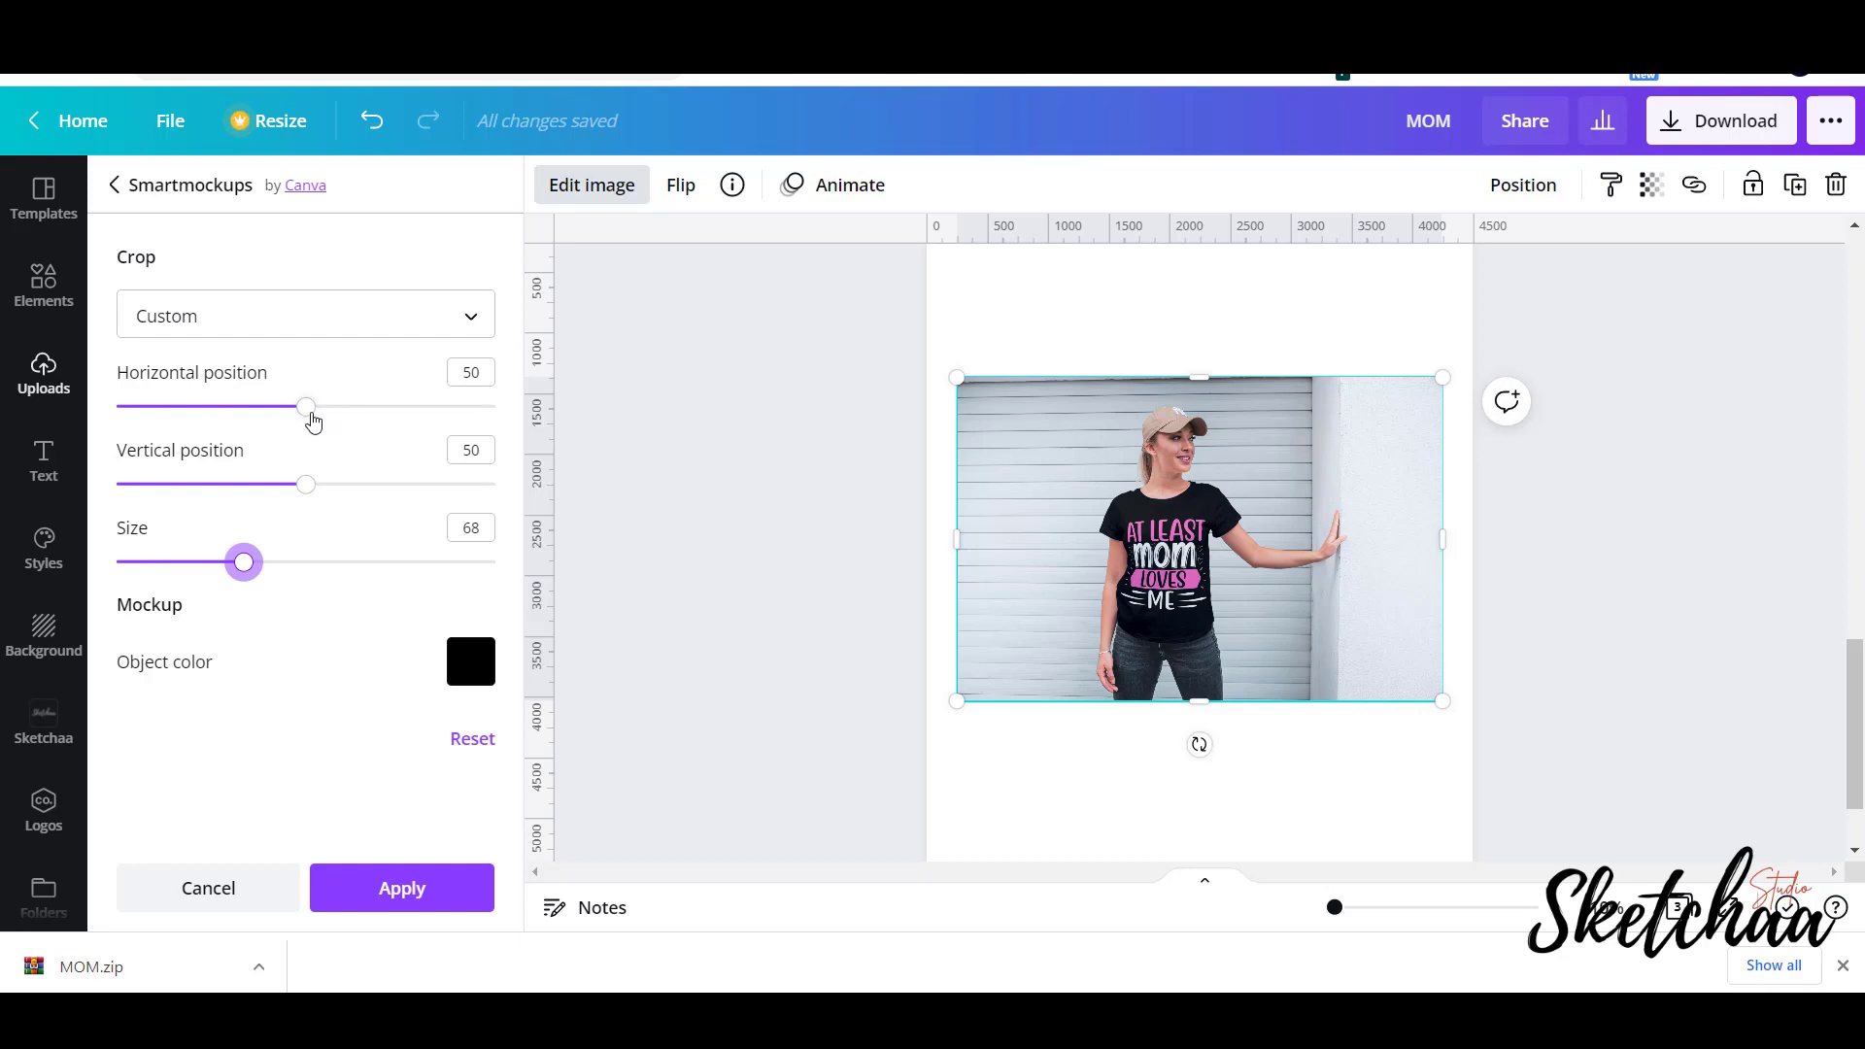
pyautogui.moveTo(307, 484); pyautogui.dragTo(319, 484)
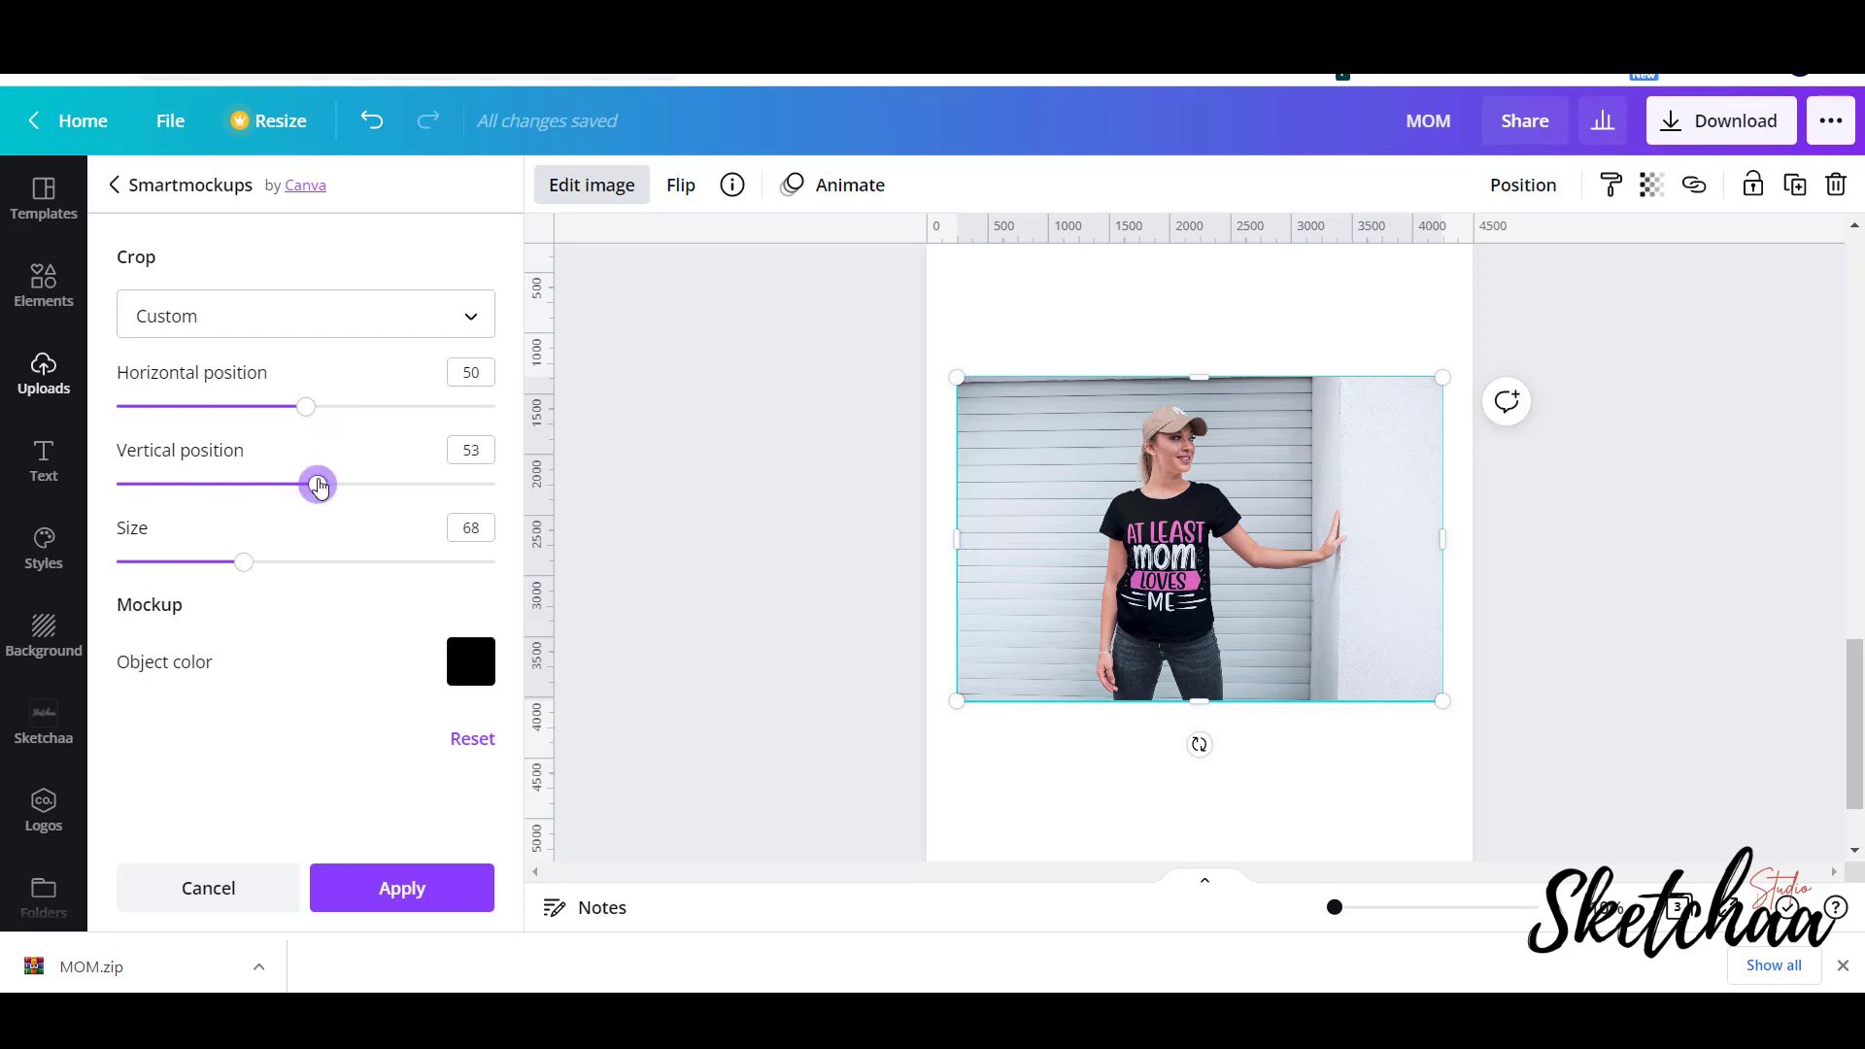
pyautogui.moveTo(316, 484); pyautogui.dragTo(256, 484)
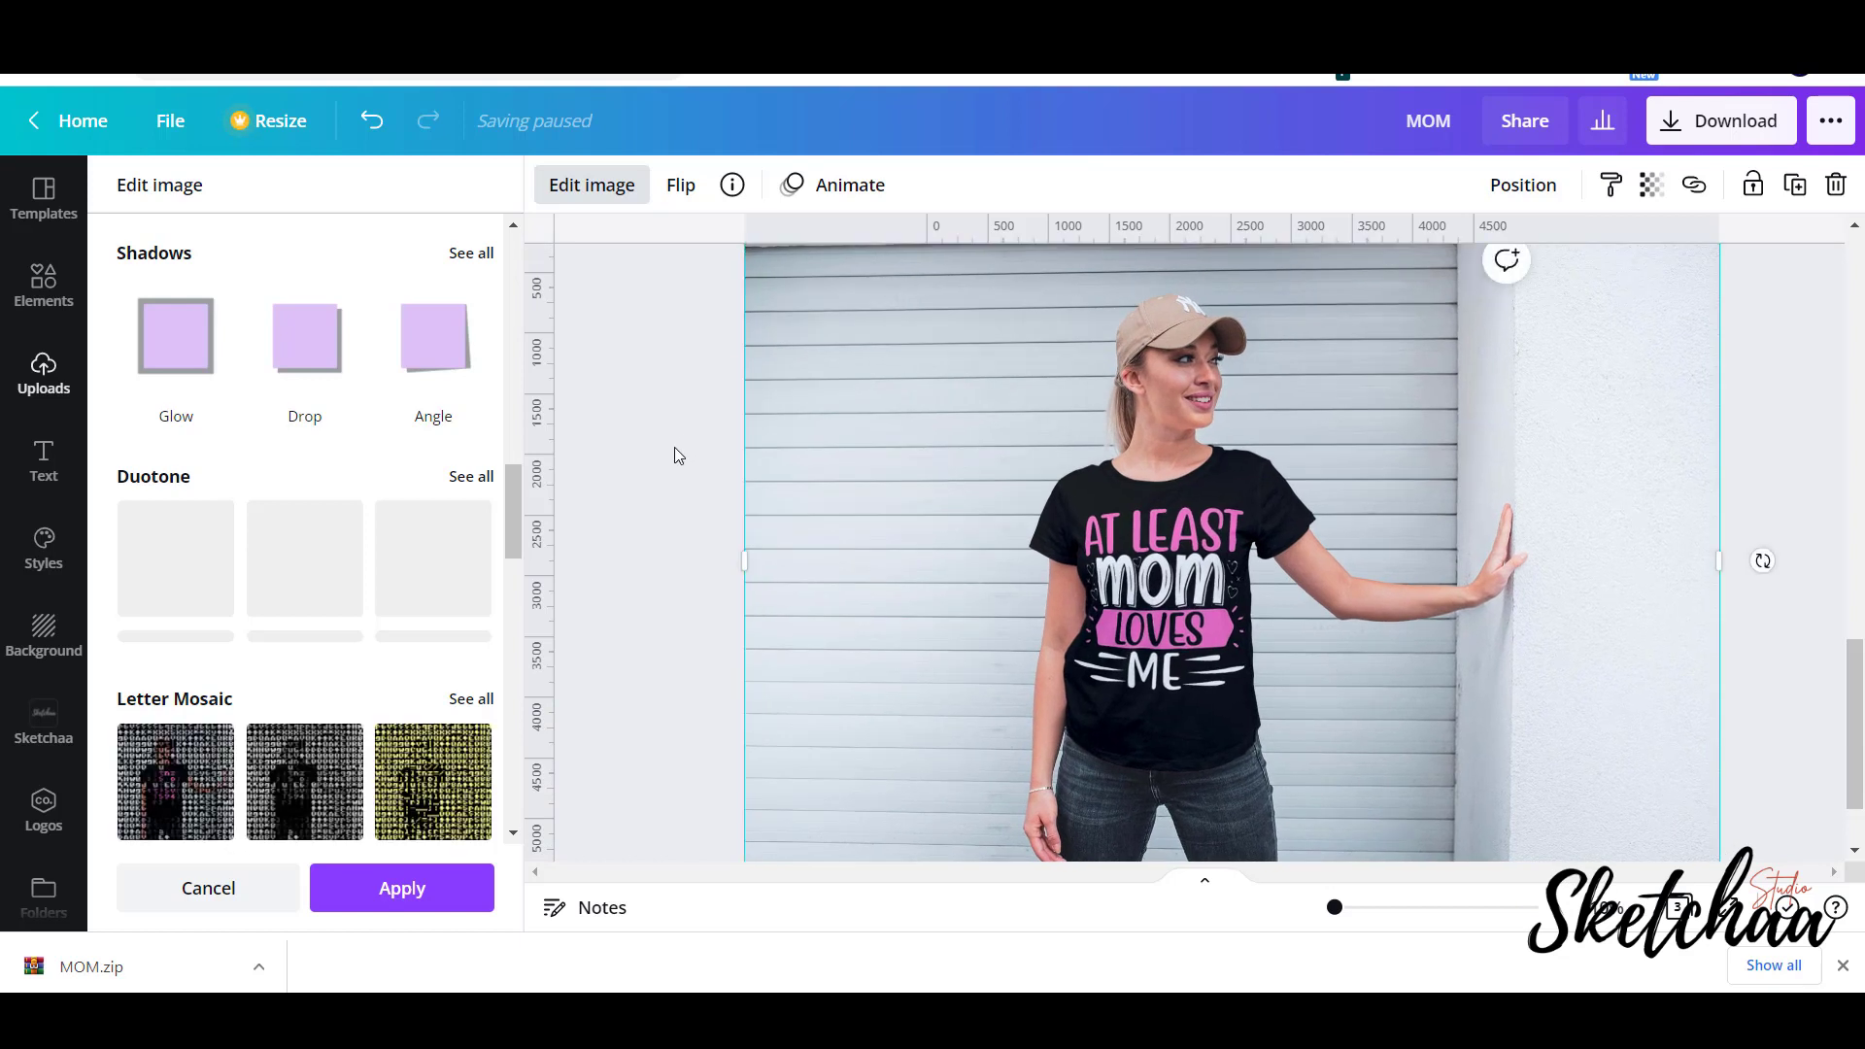
pyautogui.moveTo(1695, 185)
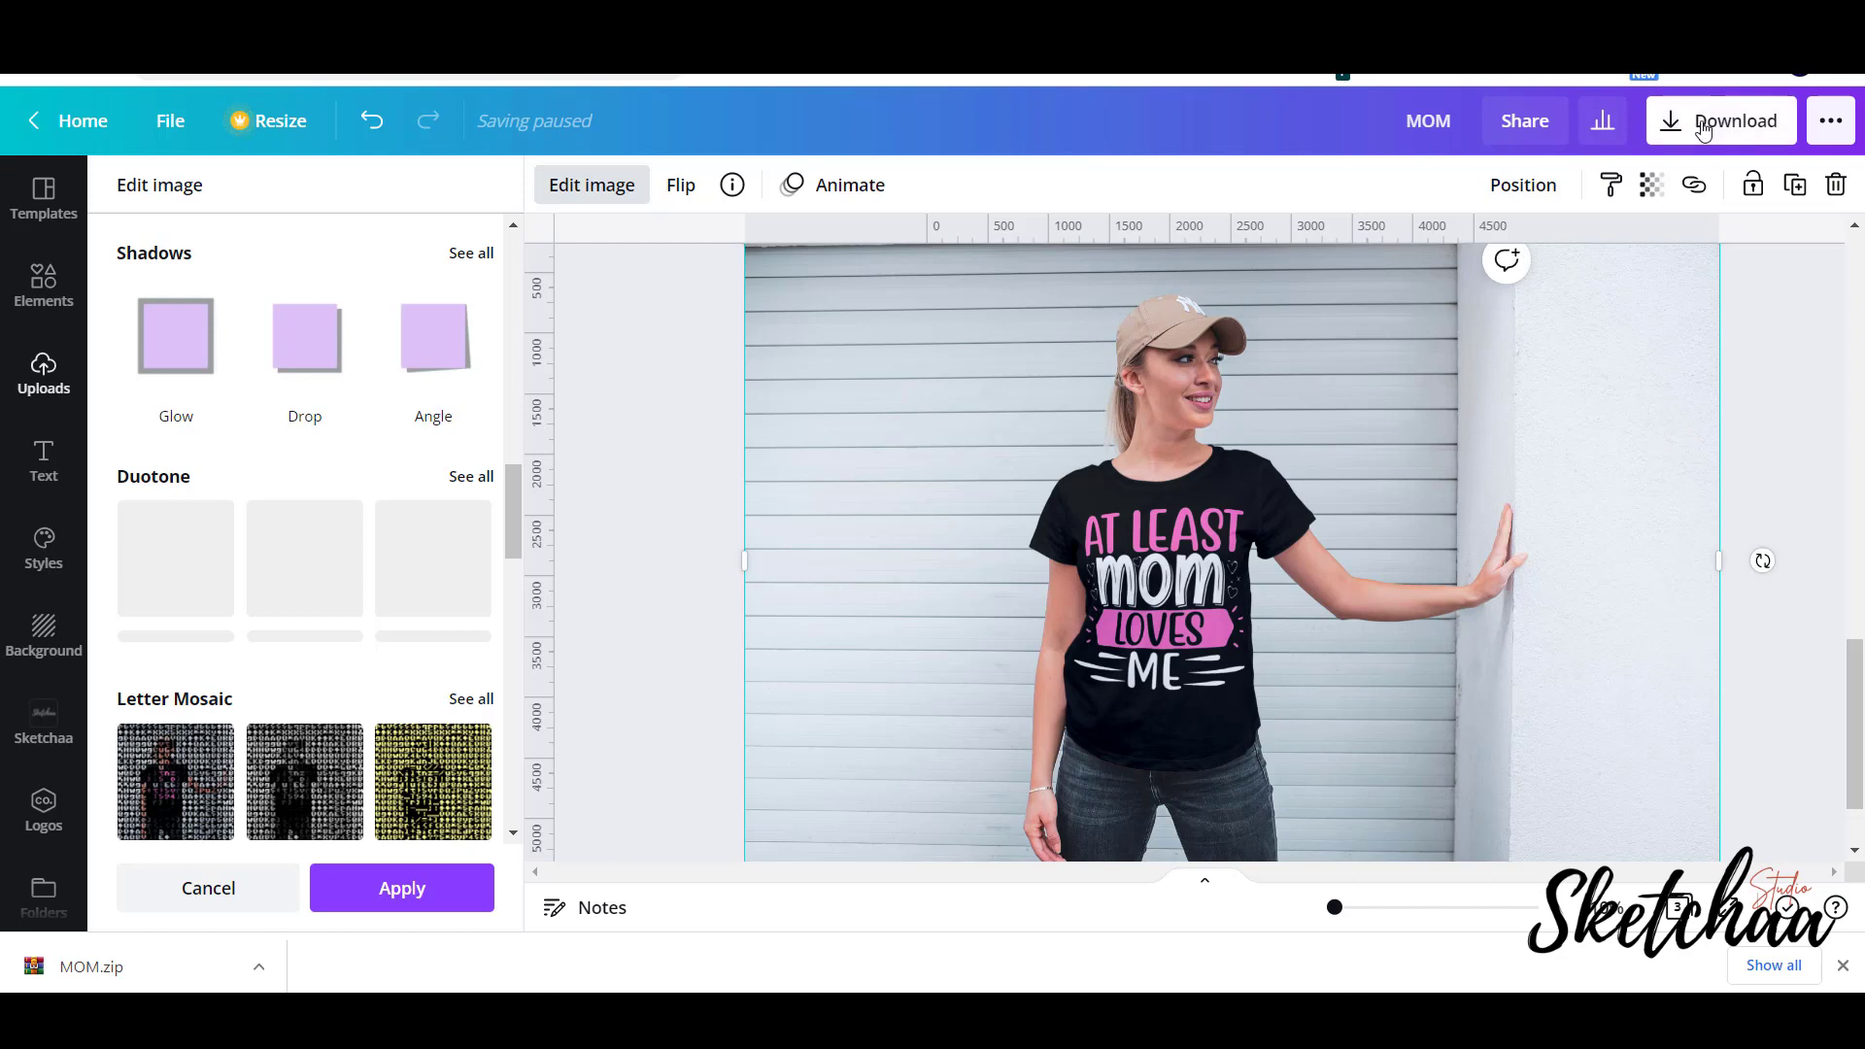
# Download only page 3, the t-shirt mockup, as a PNG.
pyautogui.click(1721, 120)
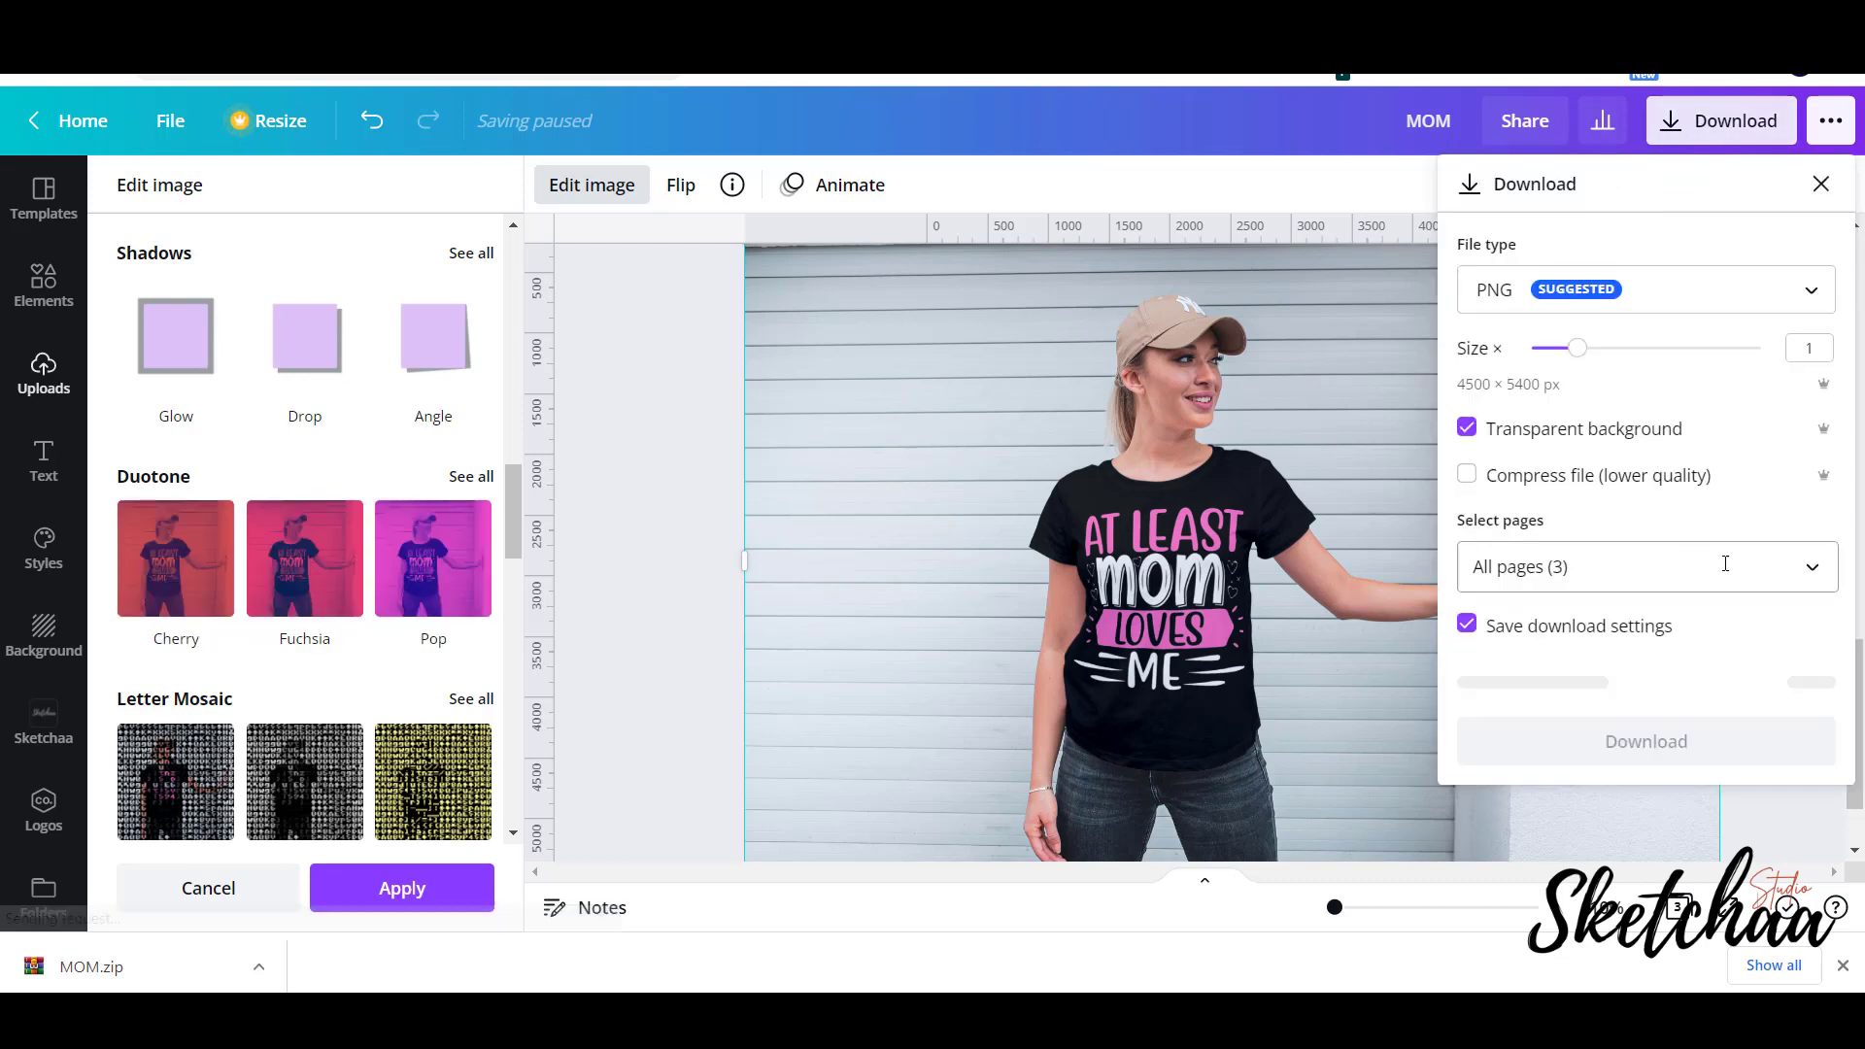
pyautogui.click(1646, 568)
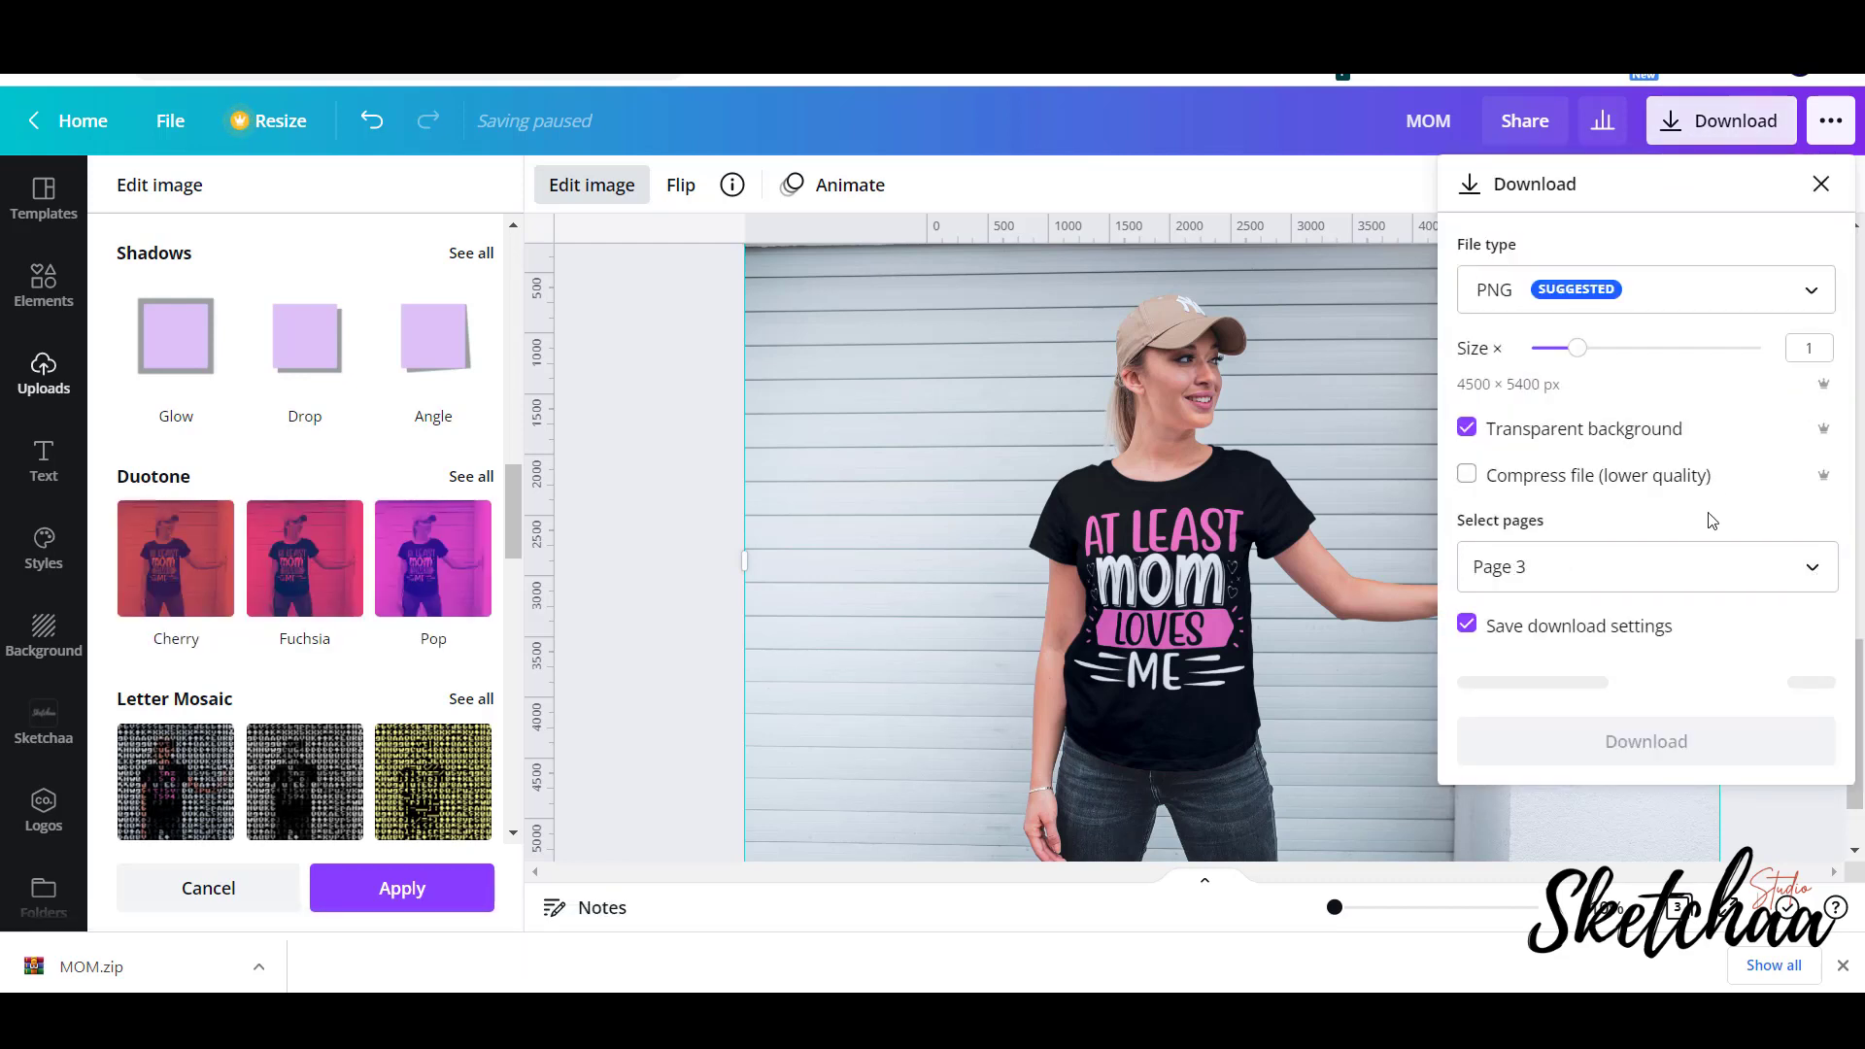
pyautogui.click(1465, 427)
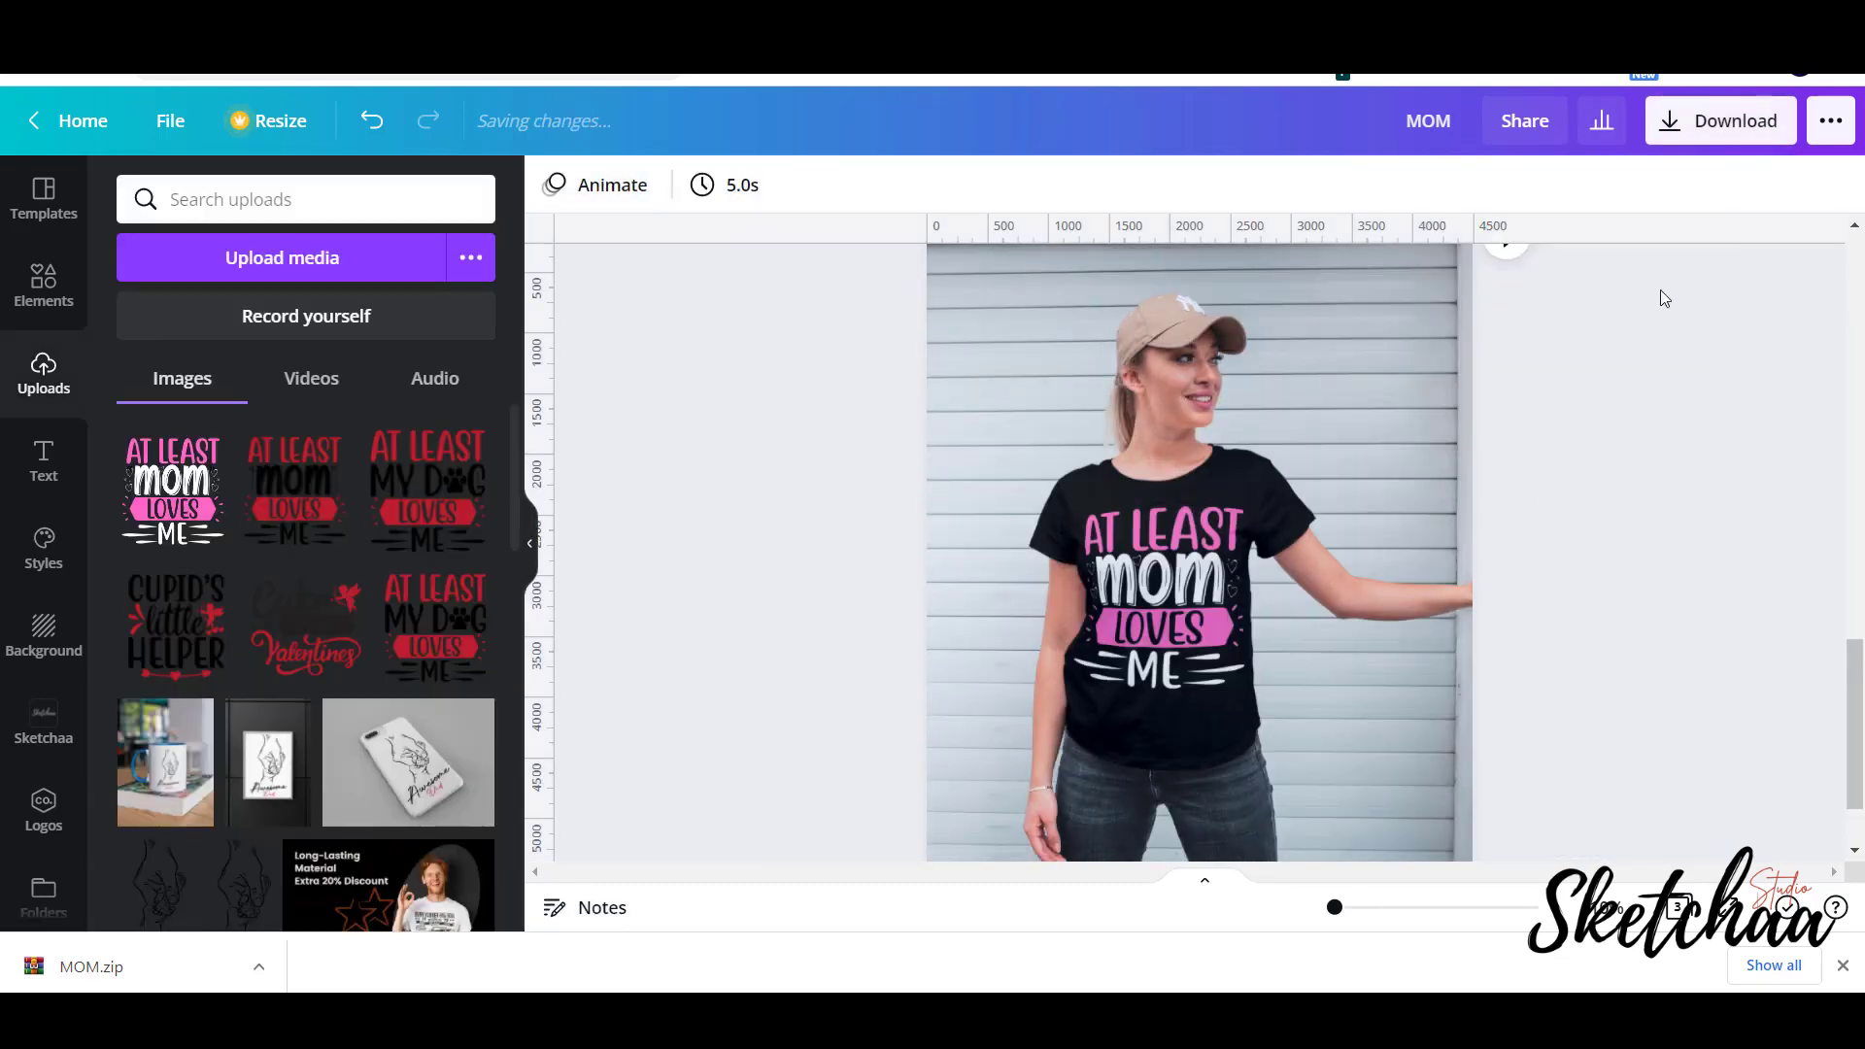
pyautogui.click(1721, 121)
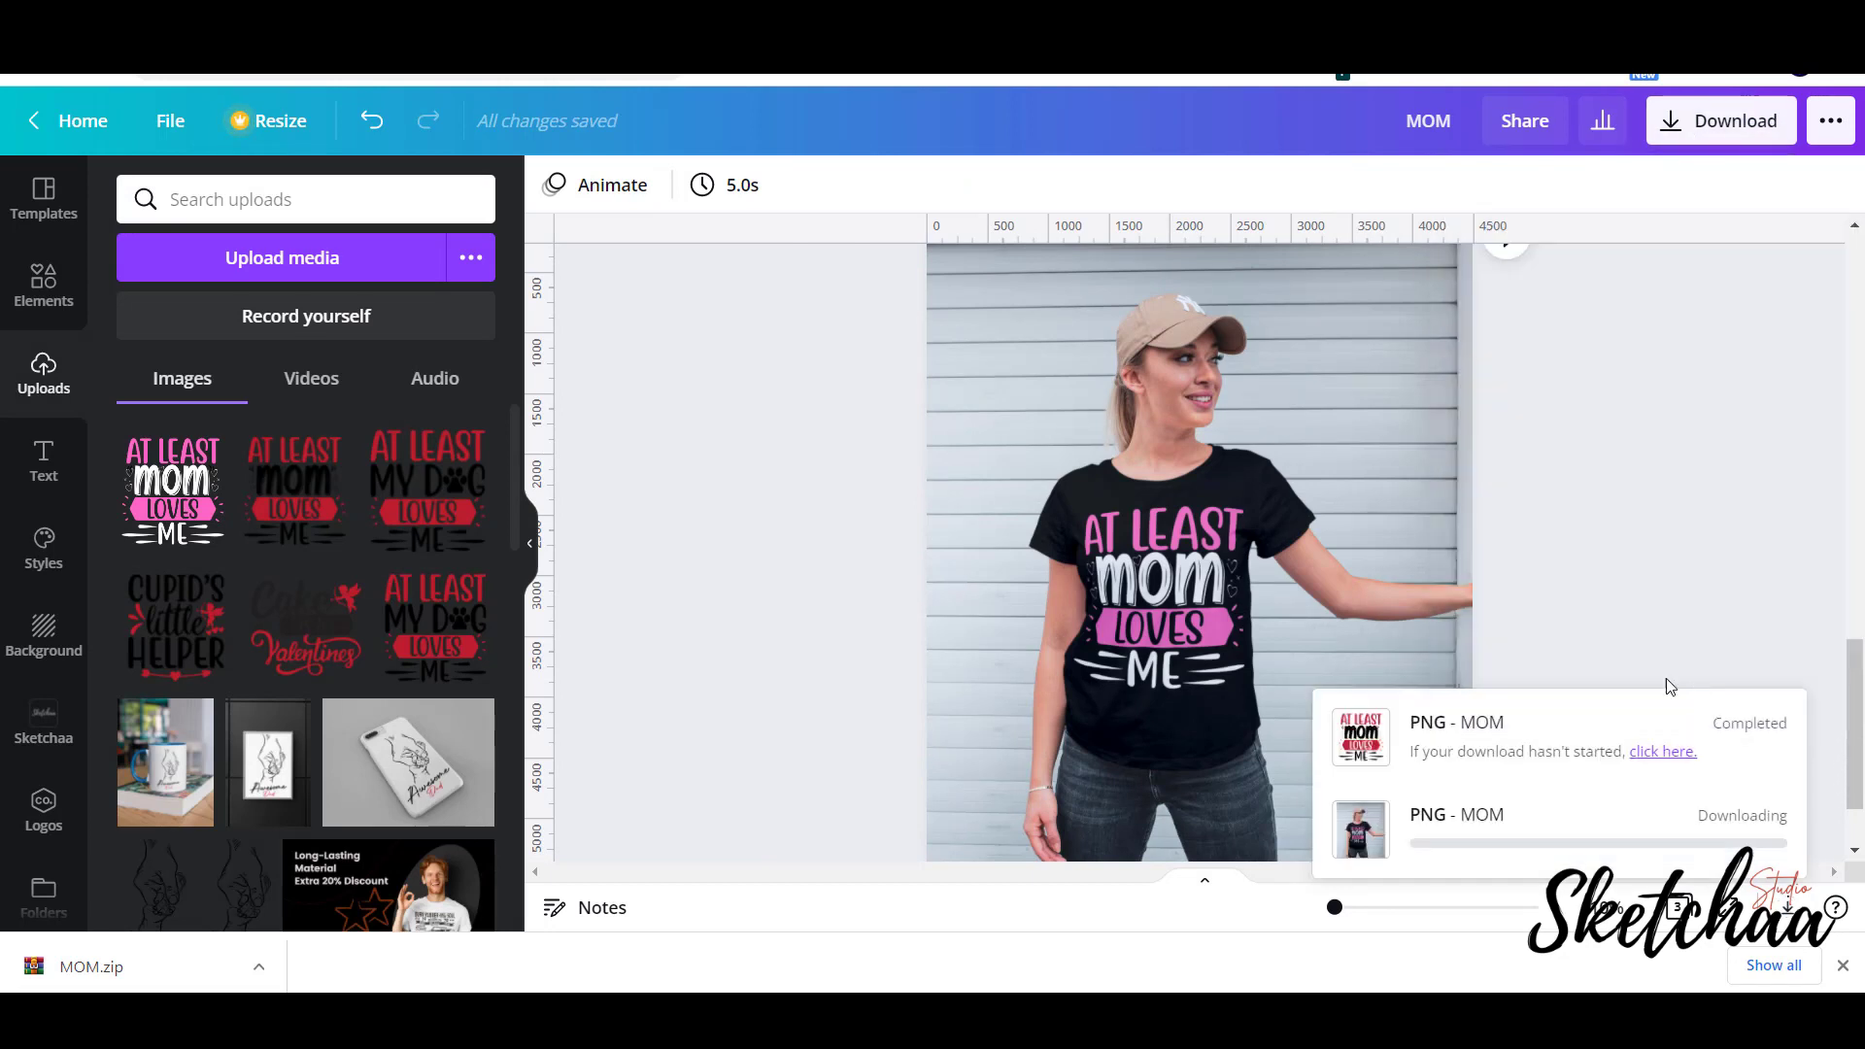